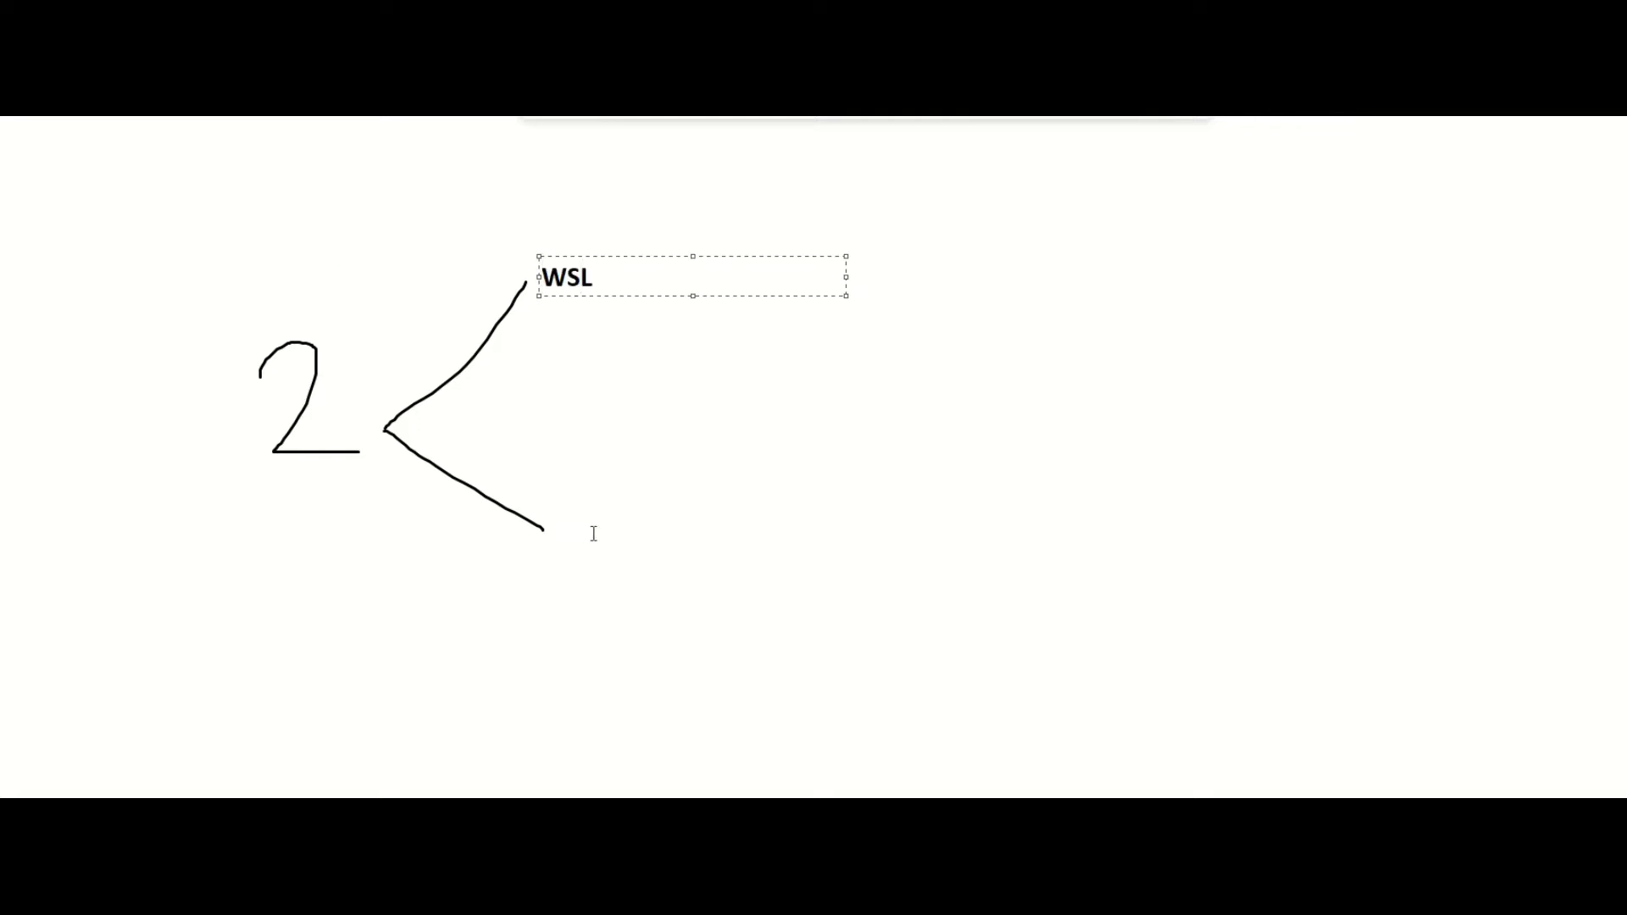
Step: Type the caption 'Virtualization Technologies' under the lower branch, opposite WSL
type("Virtualitz")
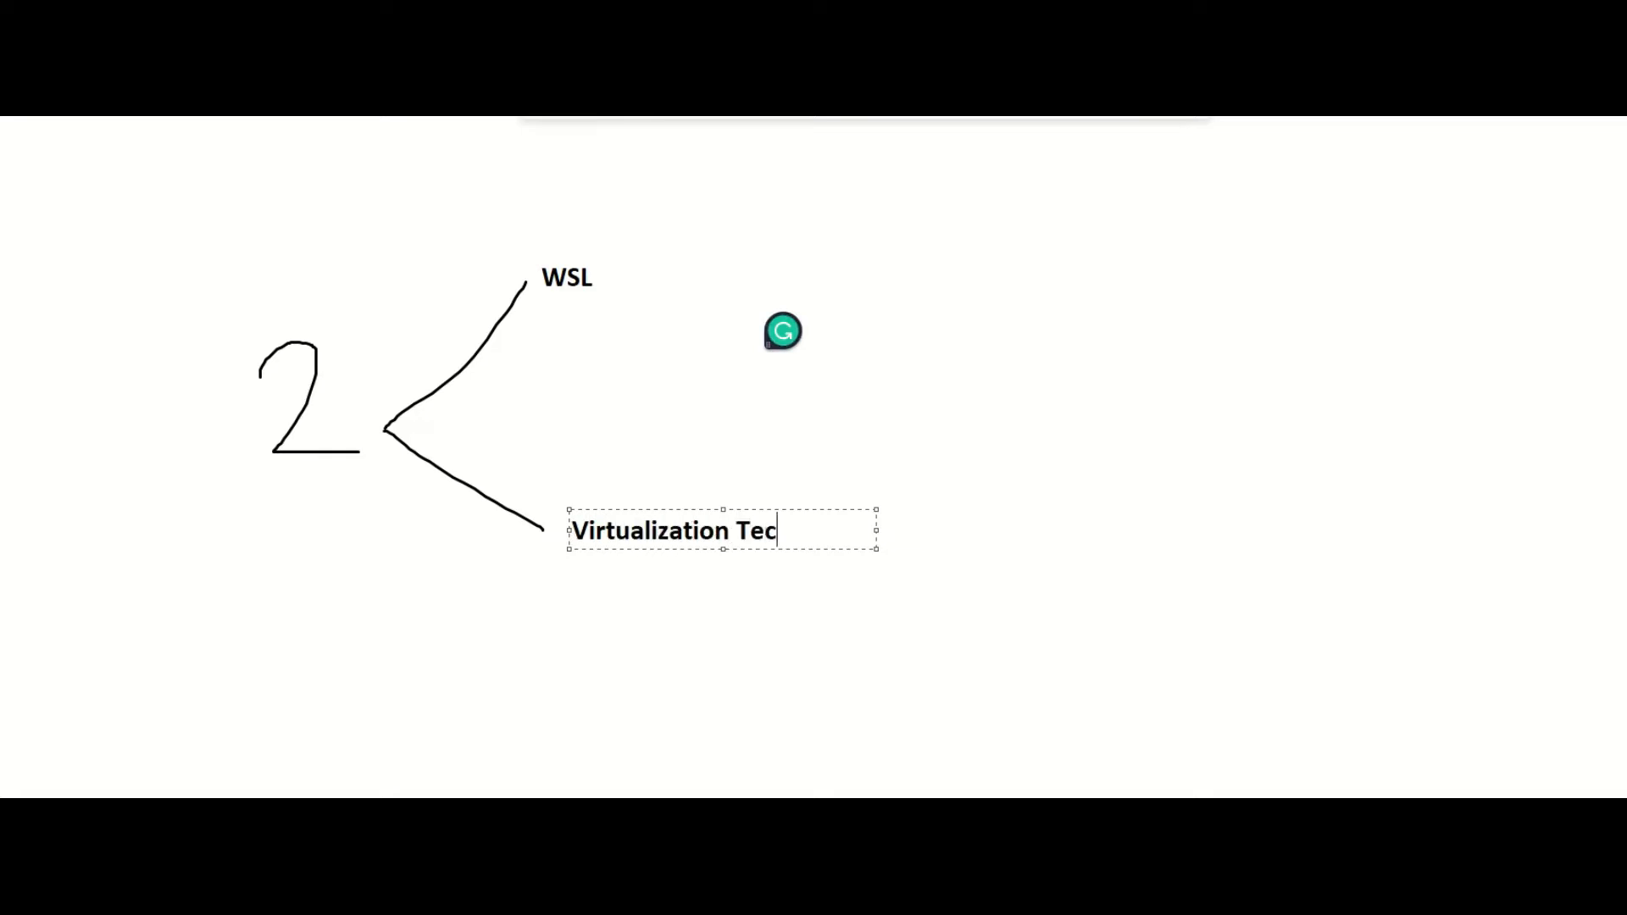
type("honolot")
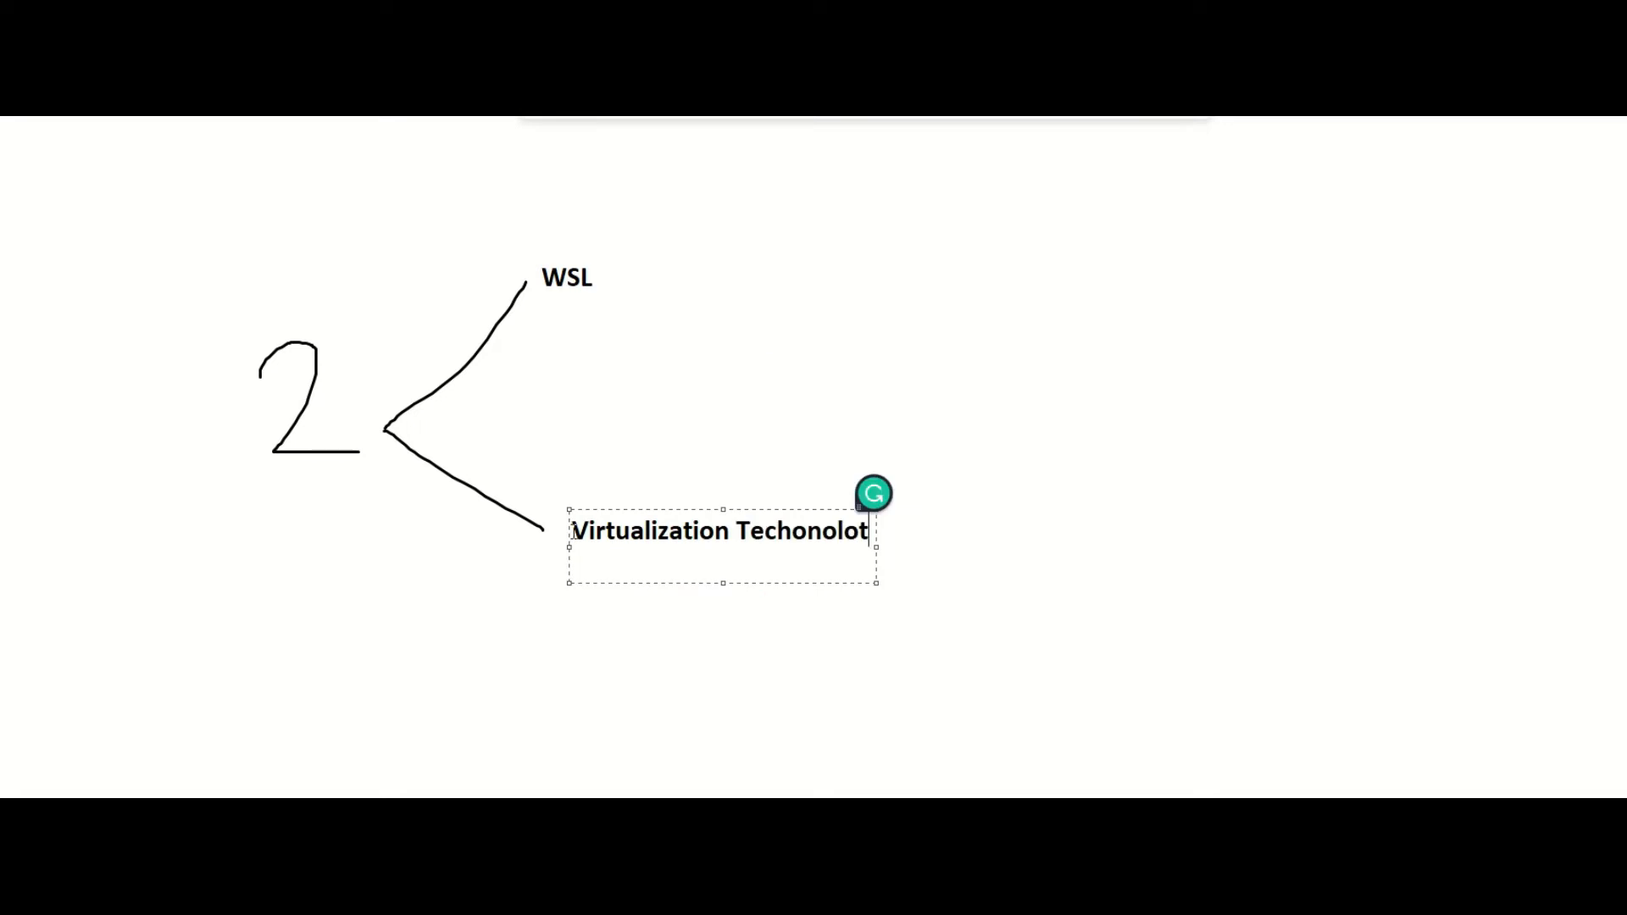
type("gies")
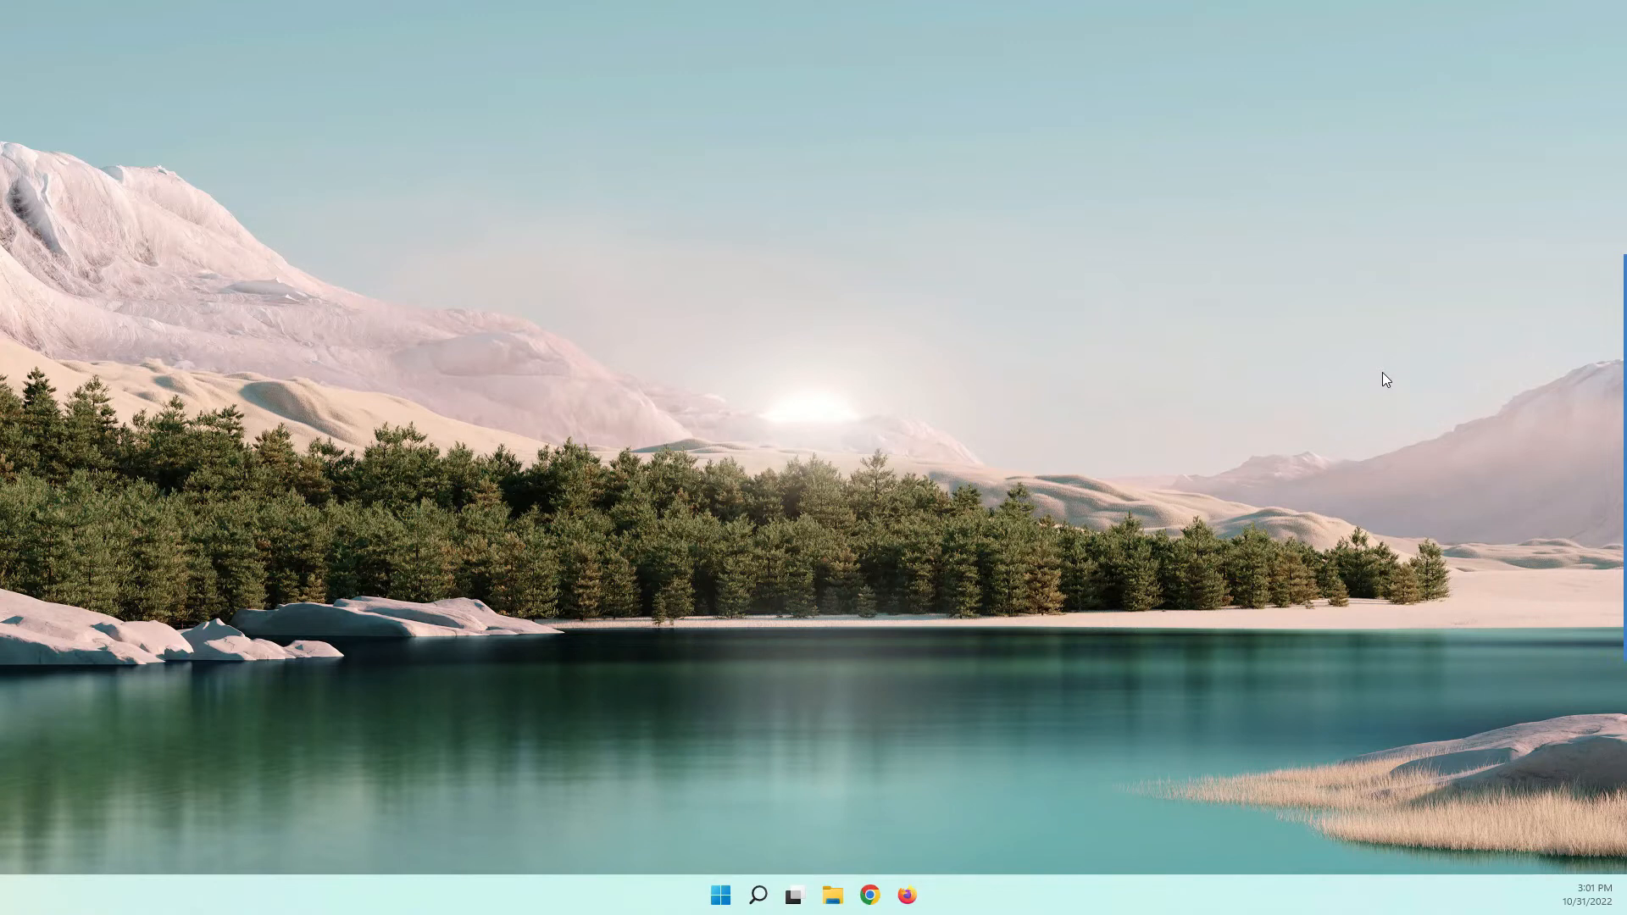
mouse_move(958, 833)
type("get k")
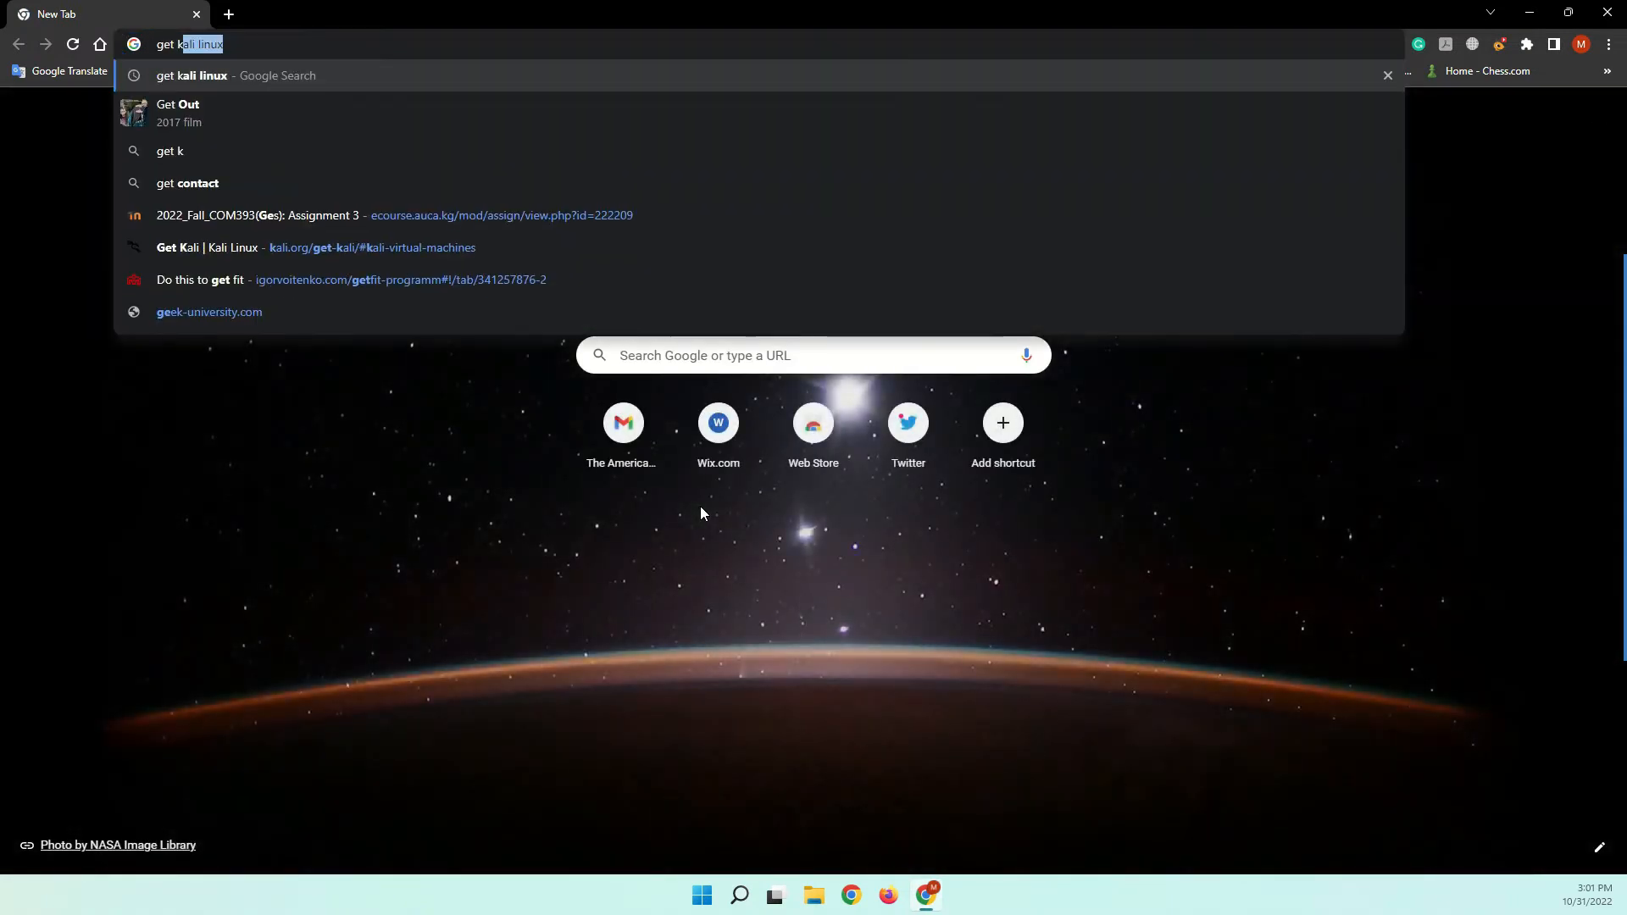
Step: Run a Google search for 'get kali linux'
key("Return")
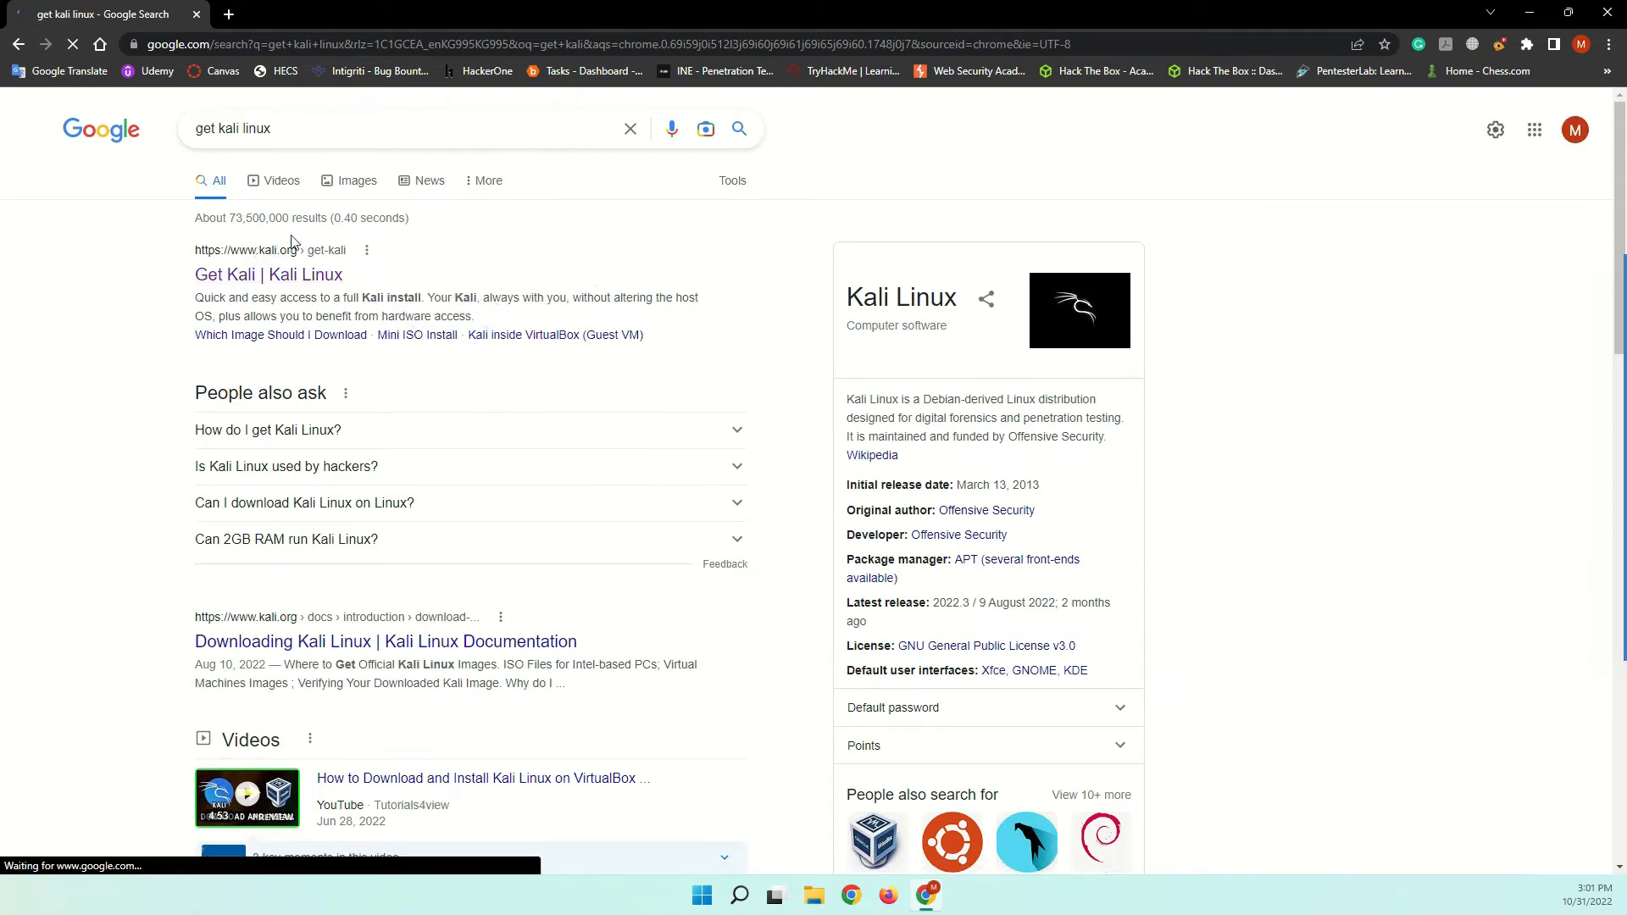
Step: Open the official Get Kali page and download the recommended 64-bit Installer image
left_click(268, 274)
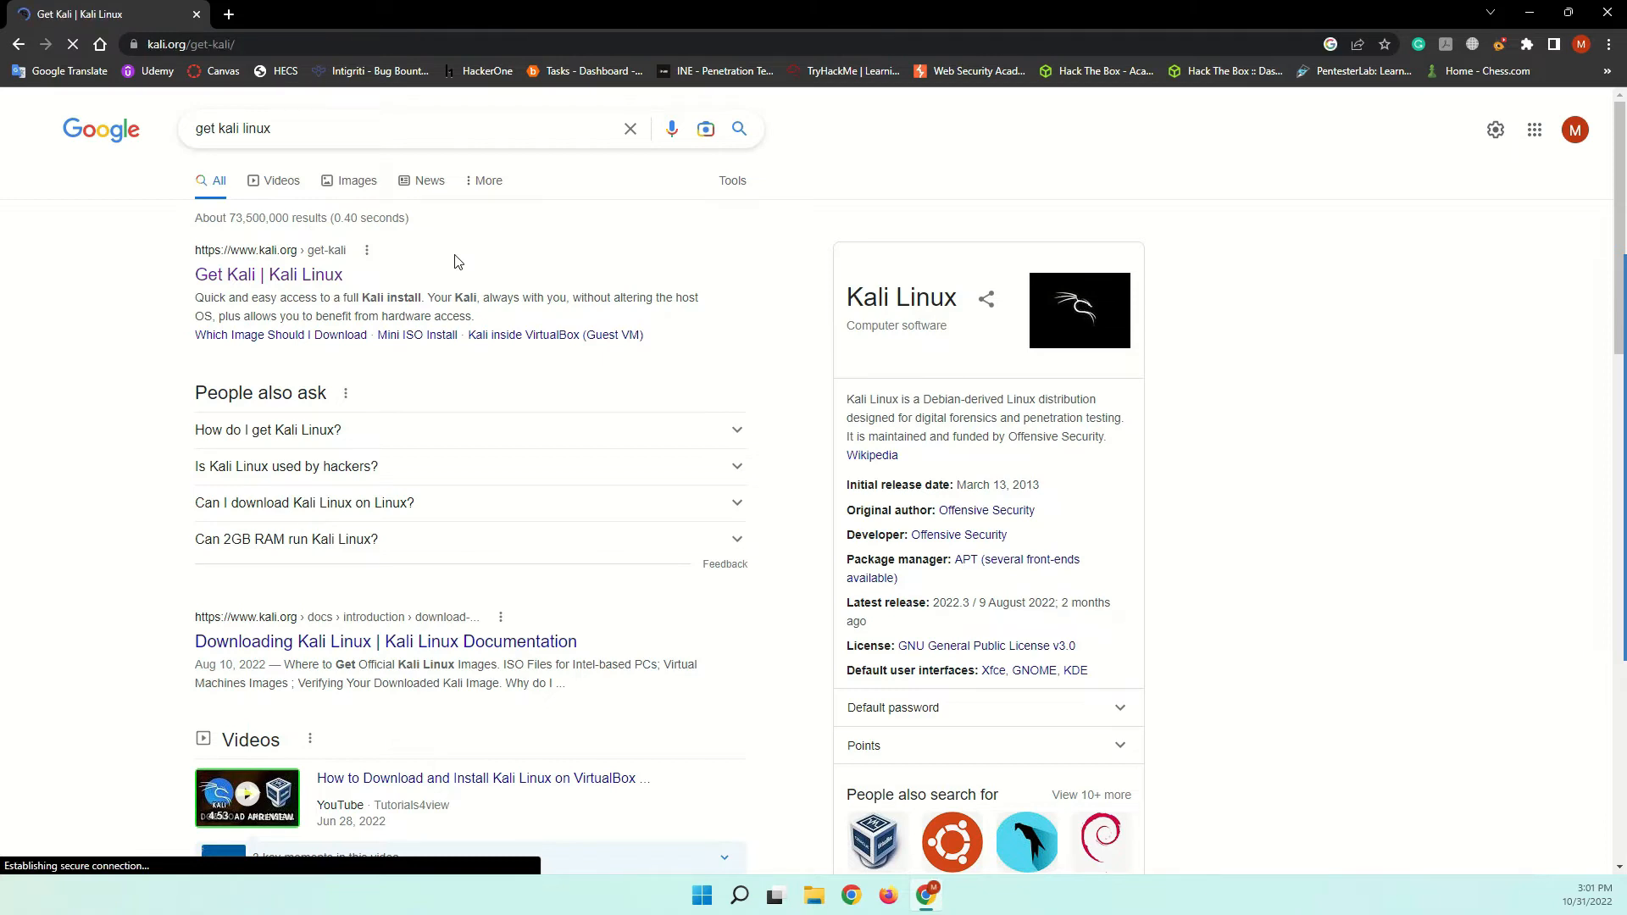
left_click(267, 274)
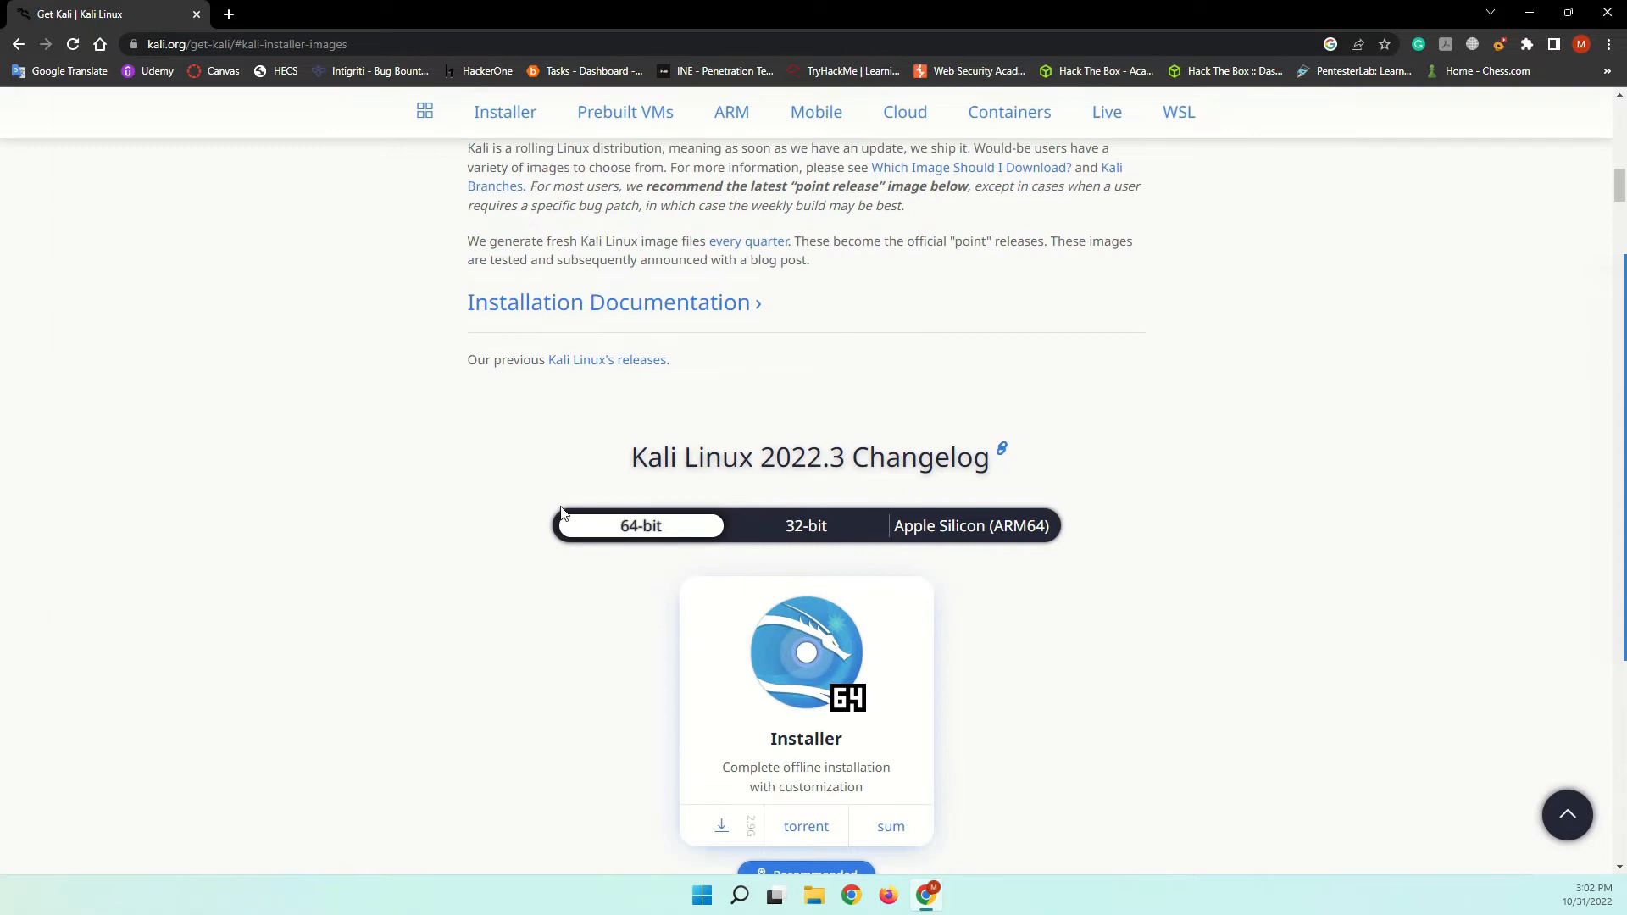
scroll("down", 3)
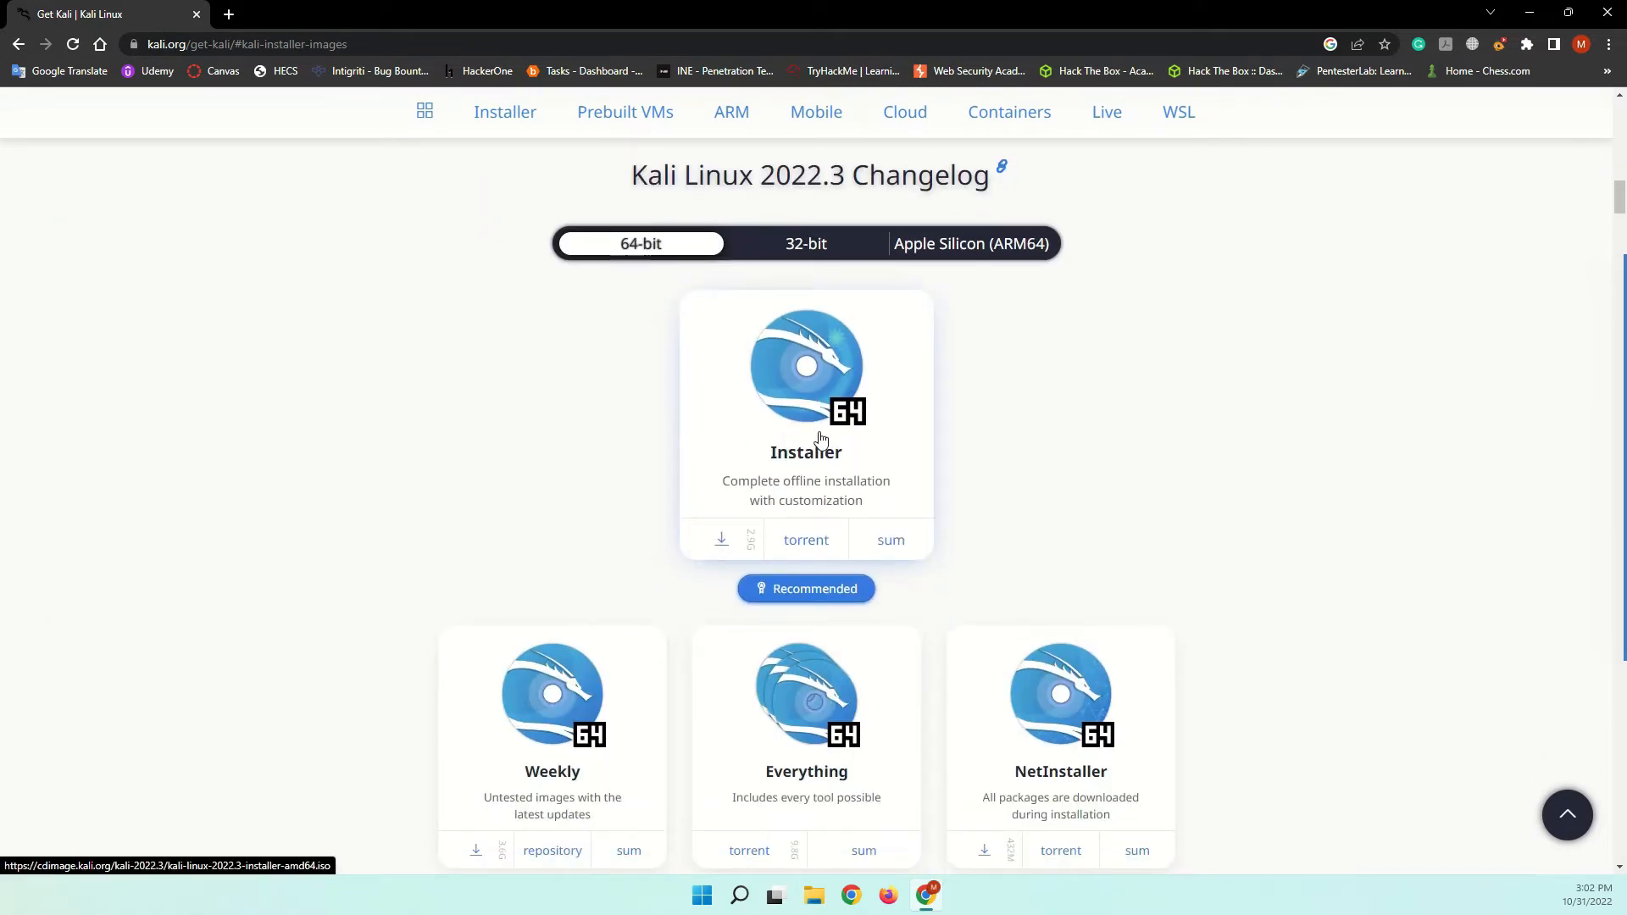
left_click(721, 540)
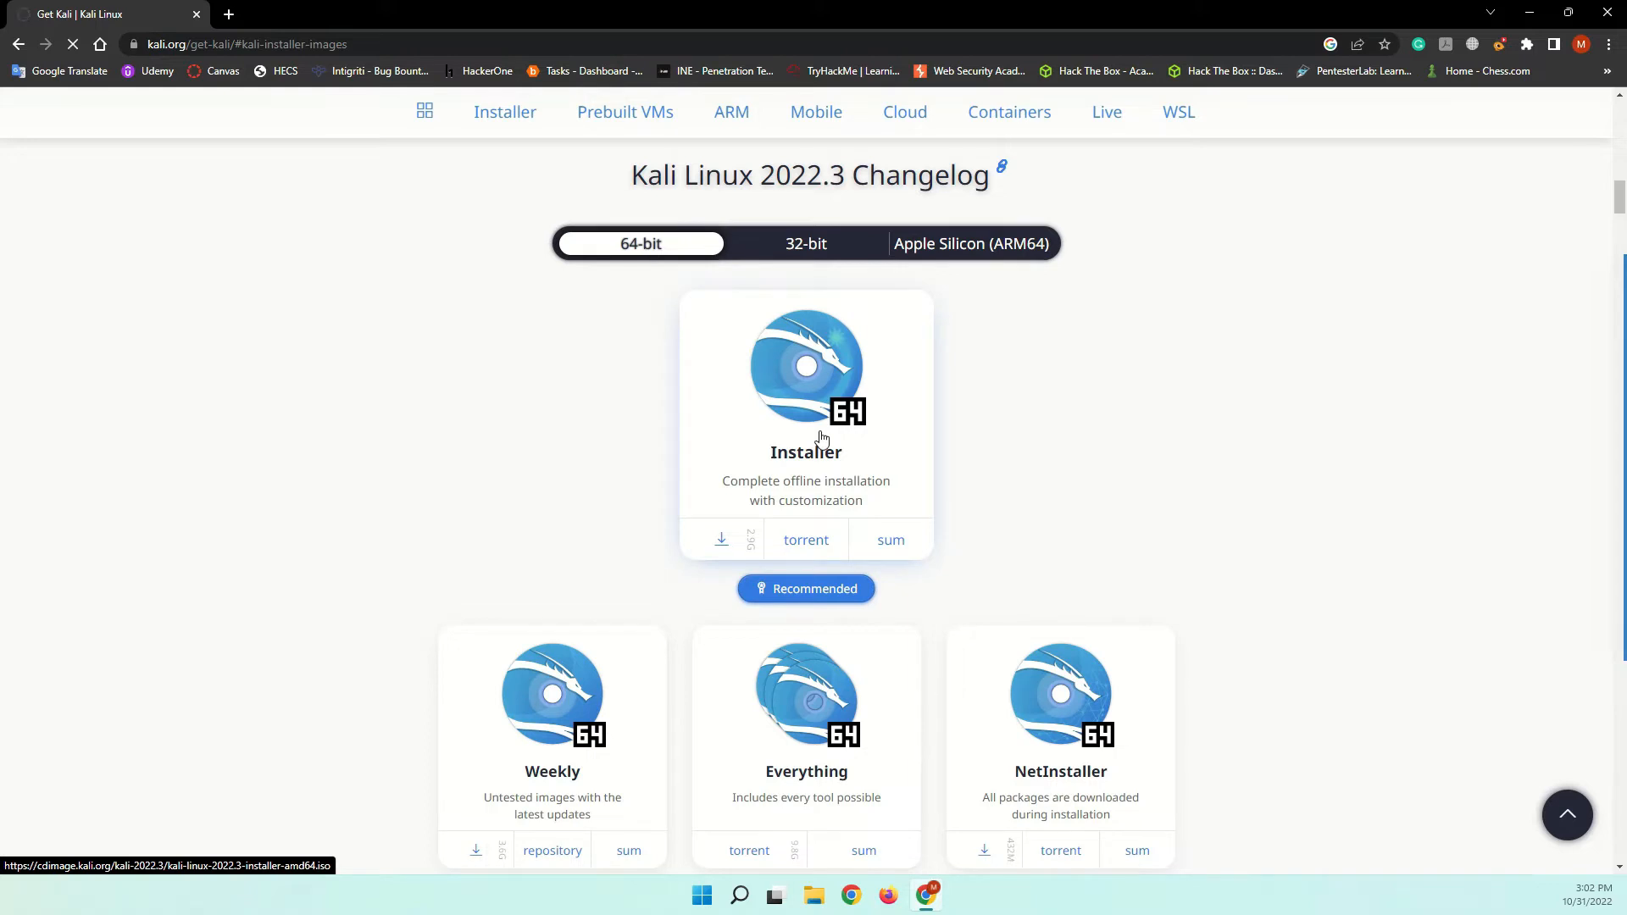
left_click(720, 540)
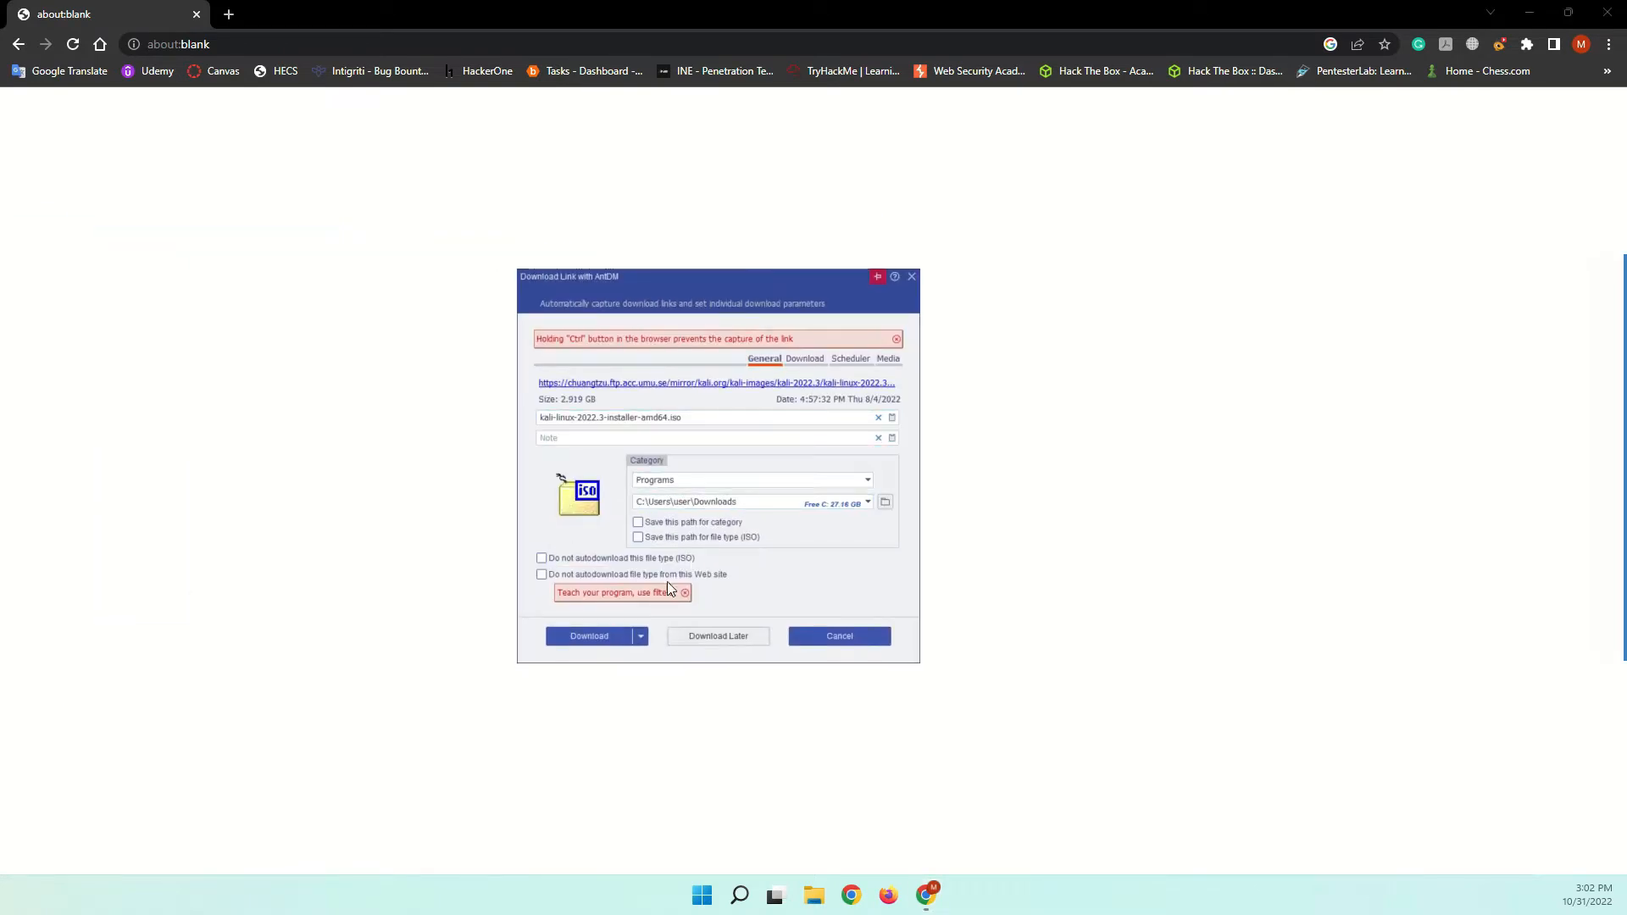
Step: Start the IDM download of kali-linux-2022.3-installer-amd64.iso into Downloads
left_click(588, 637)
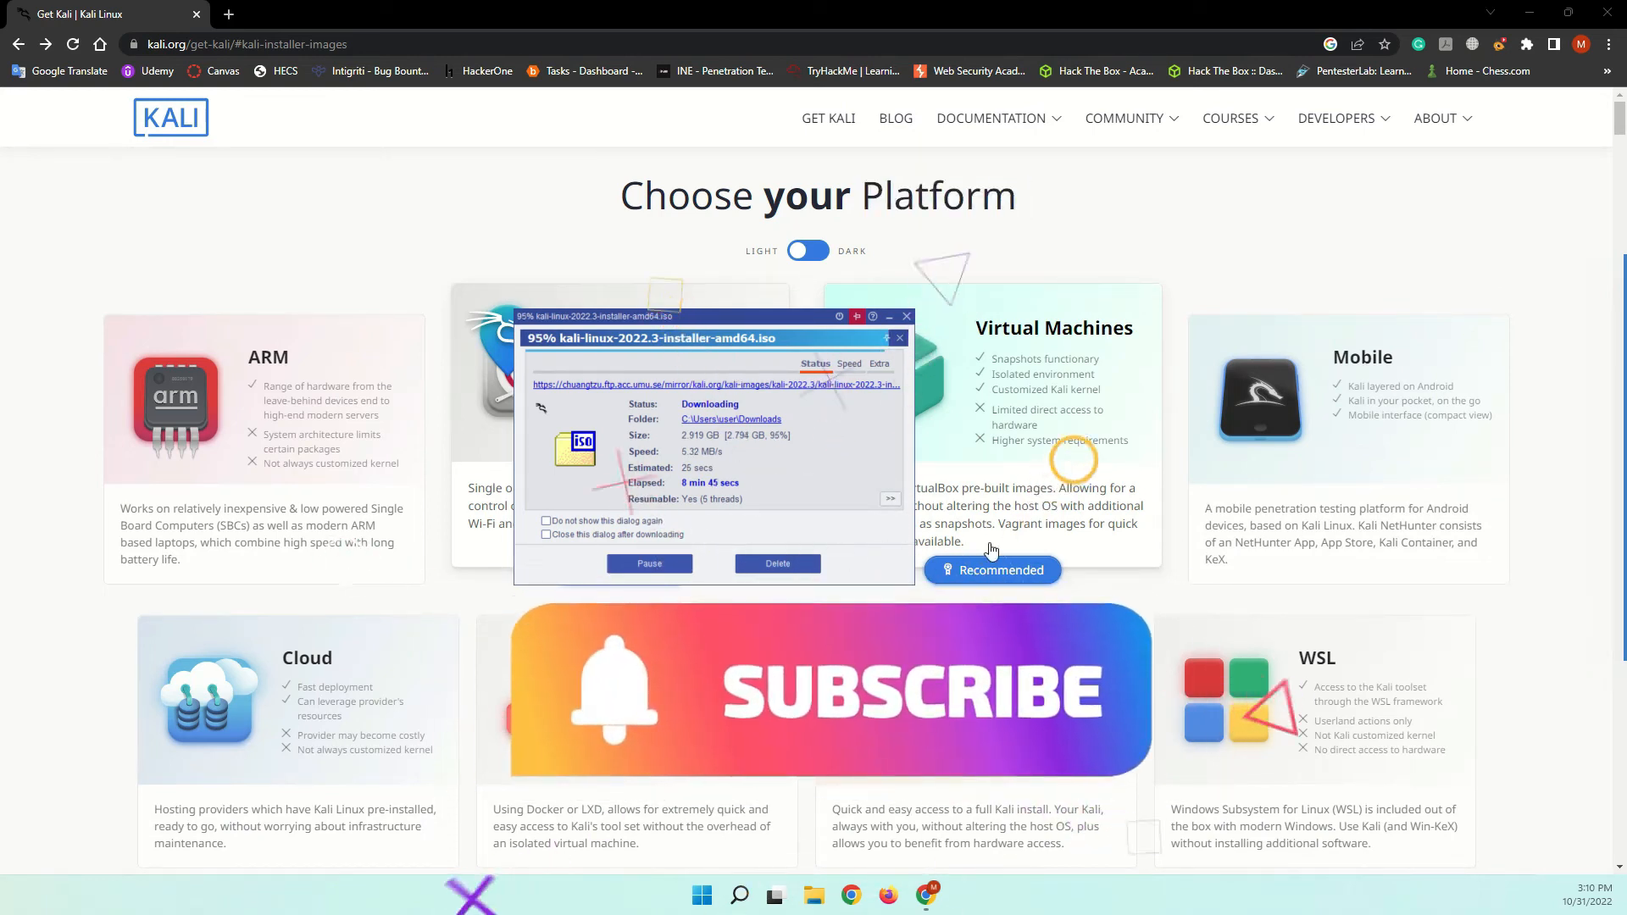
mouse_move(1204, 552)
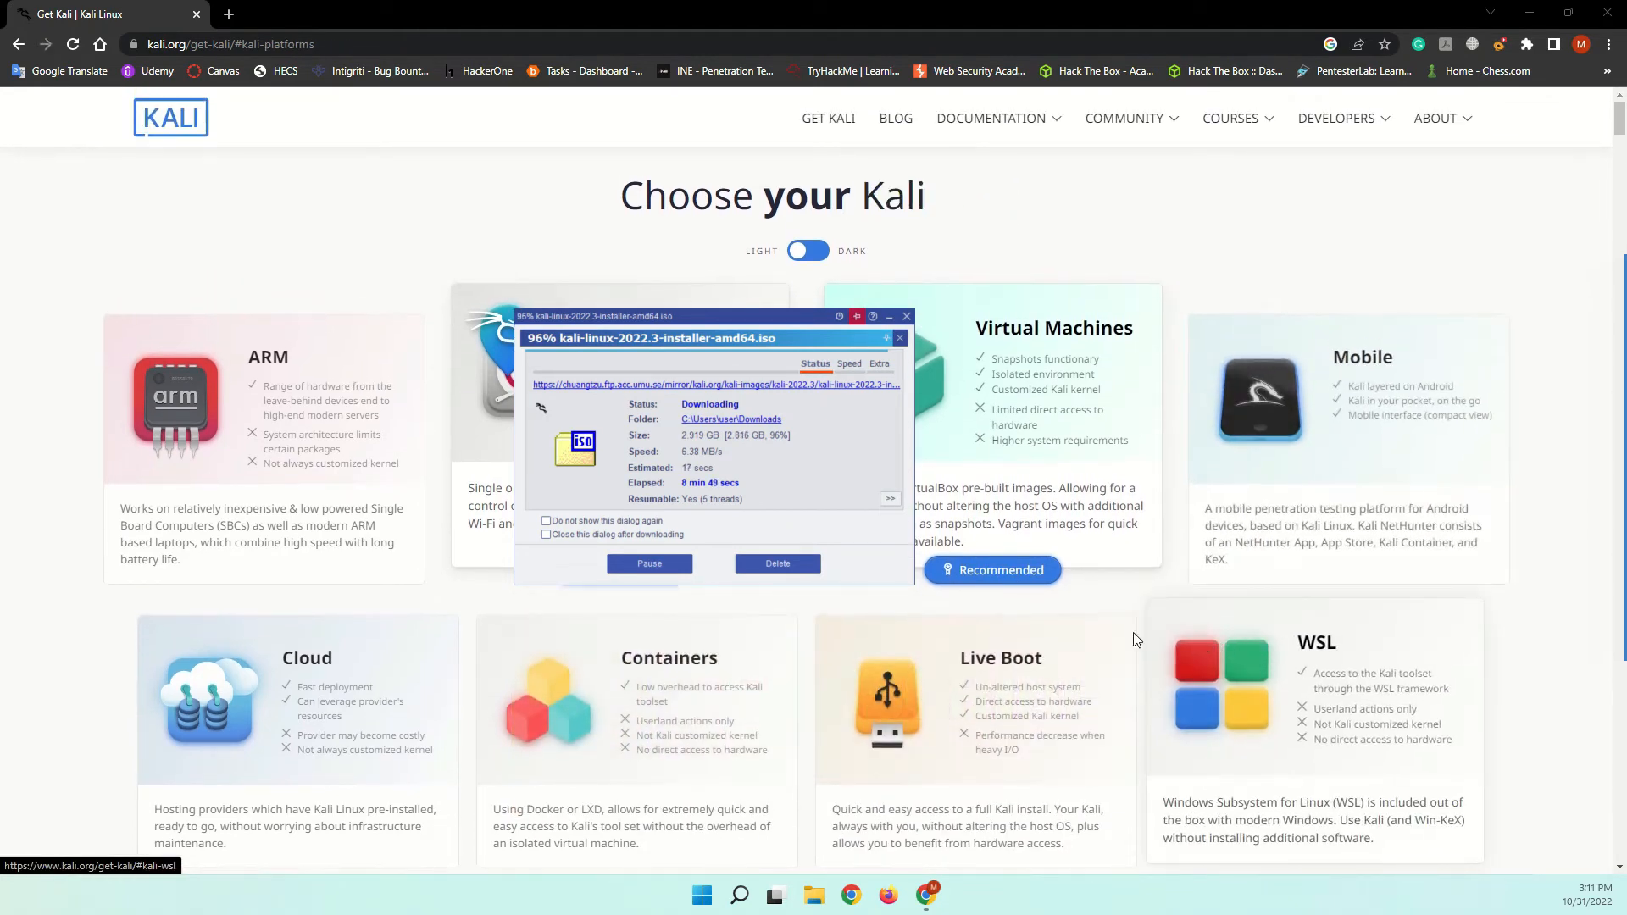
mouse_move(1280, 750)
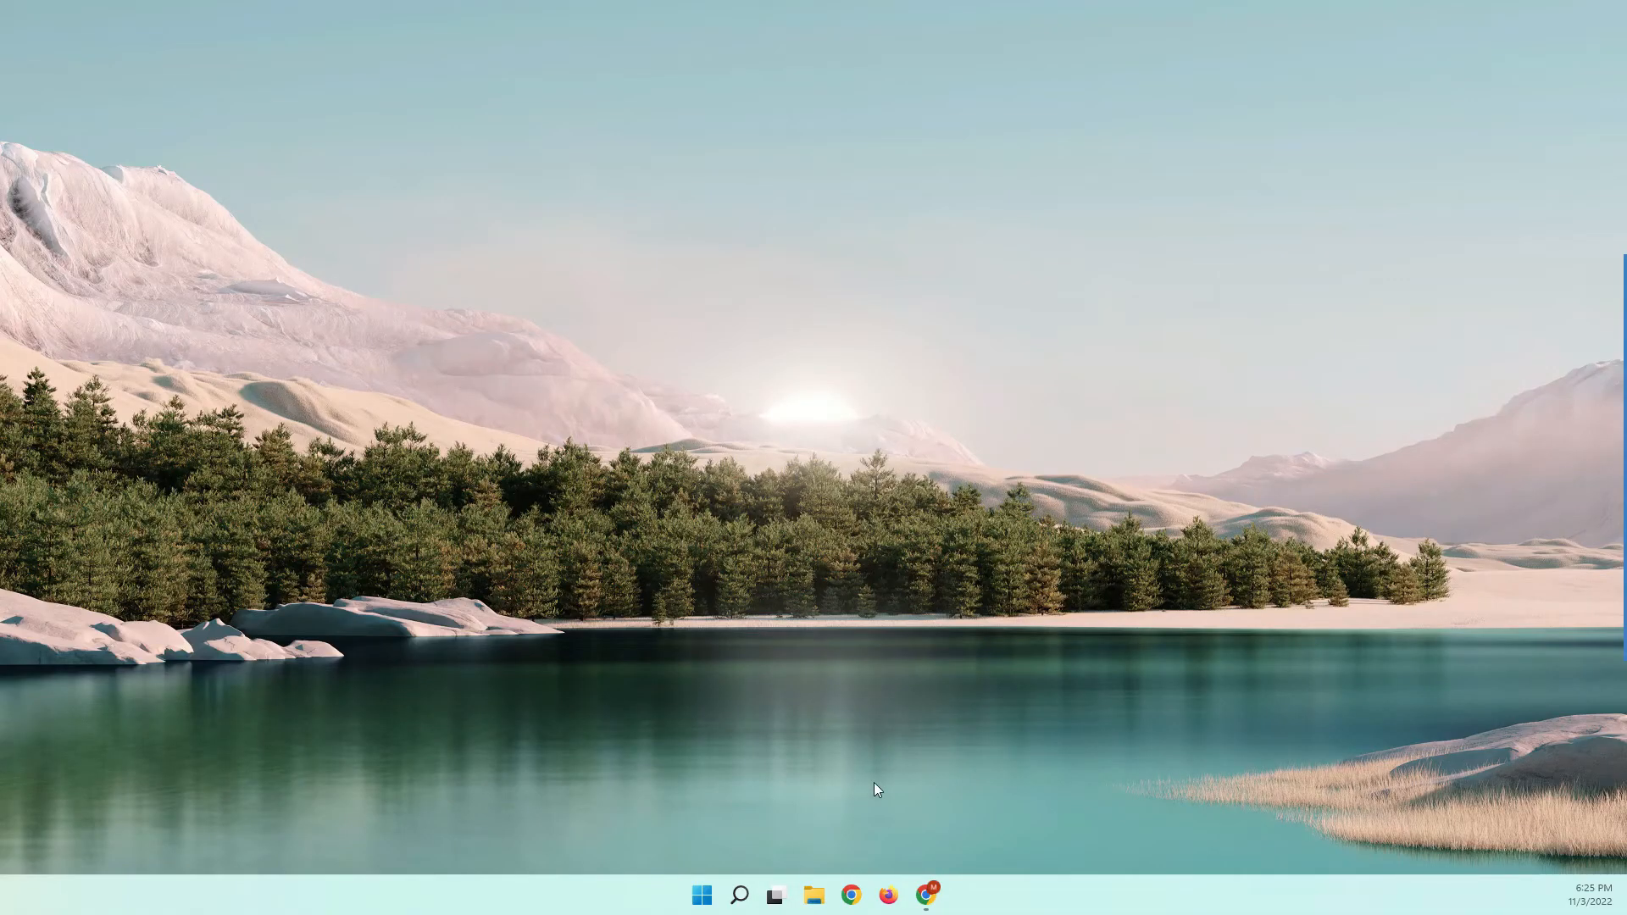
Step: Launch Oracle VM VirtualBox from the Recent list in Windows Search
left_click(739, 895)
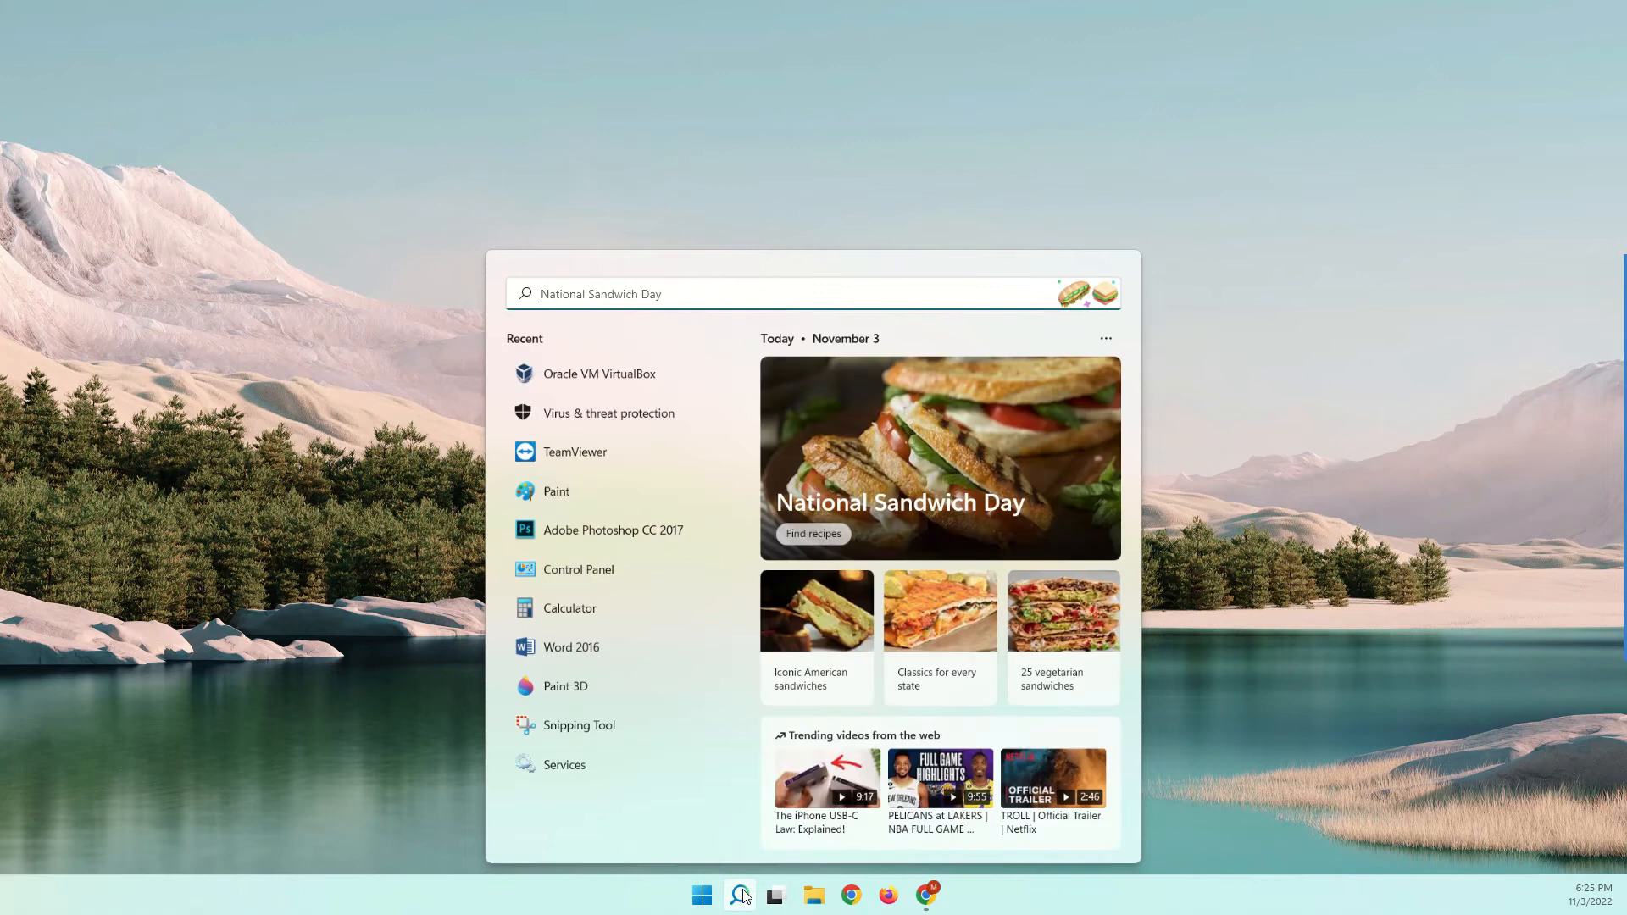
mouse_move(670, 450)
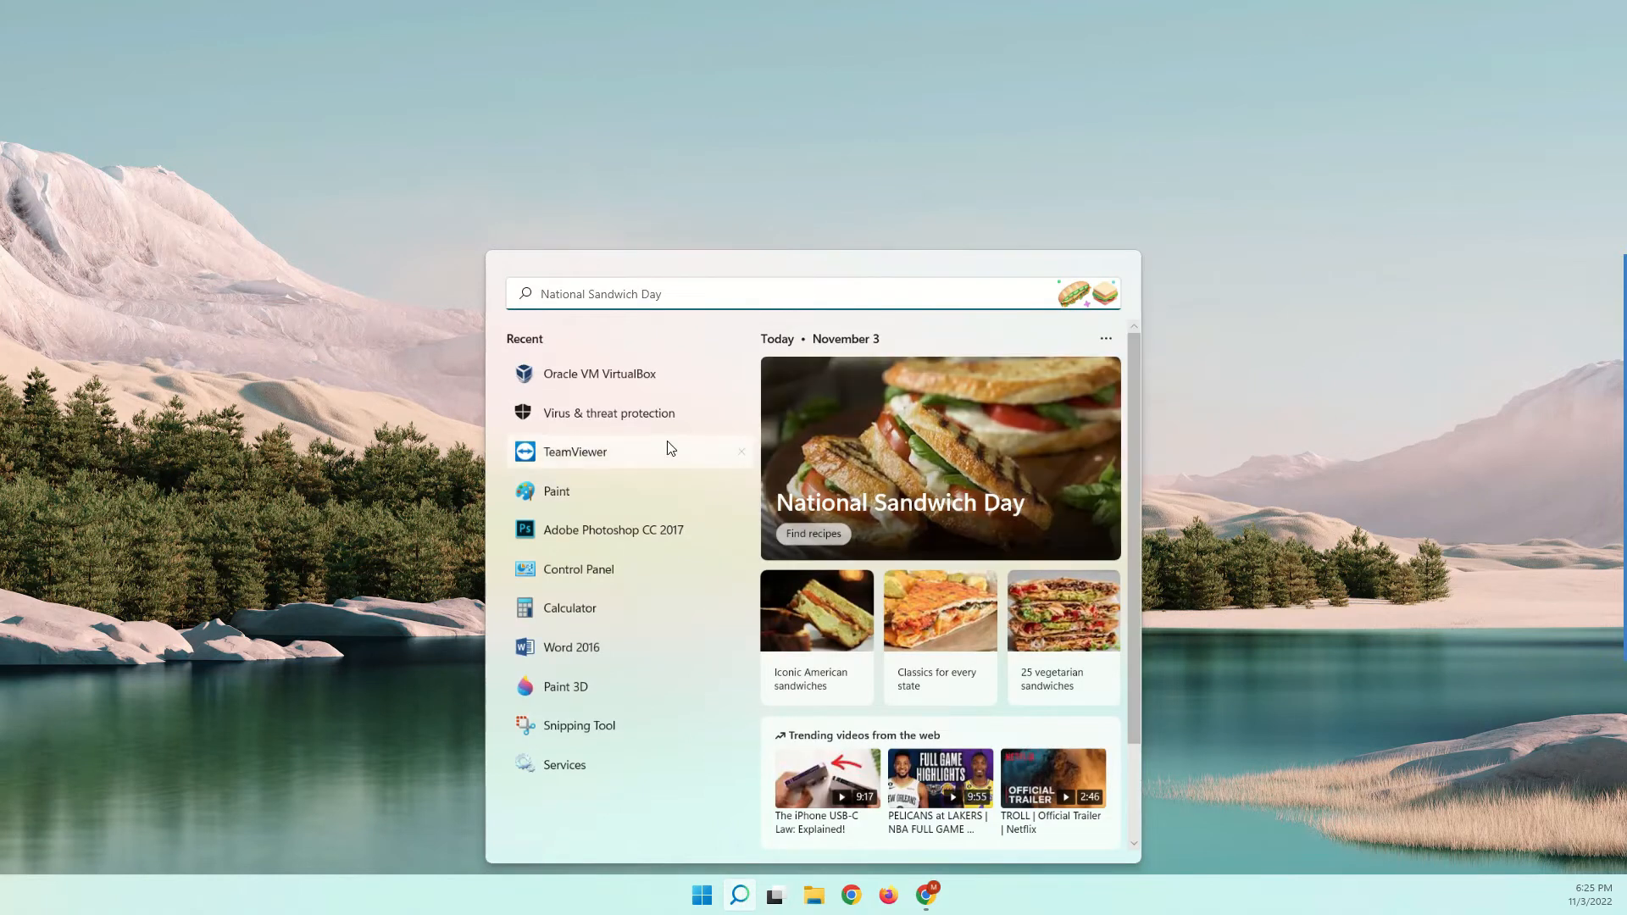
left_click(600, 374)
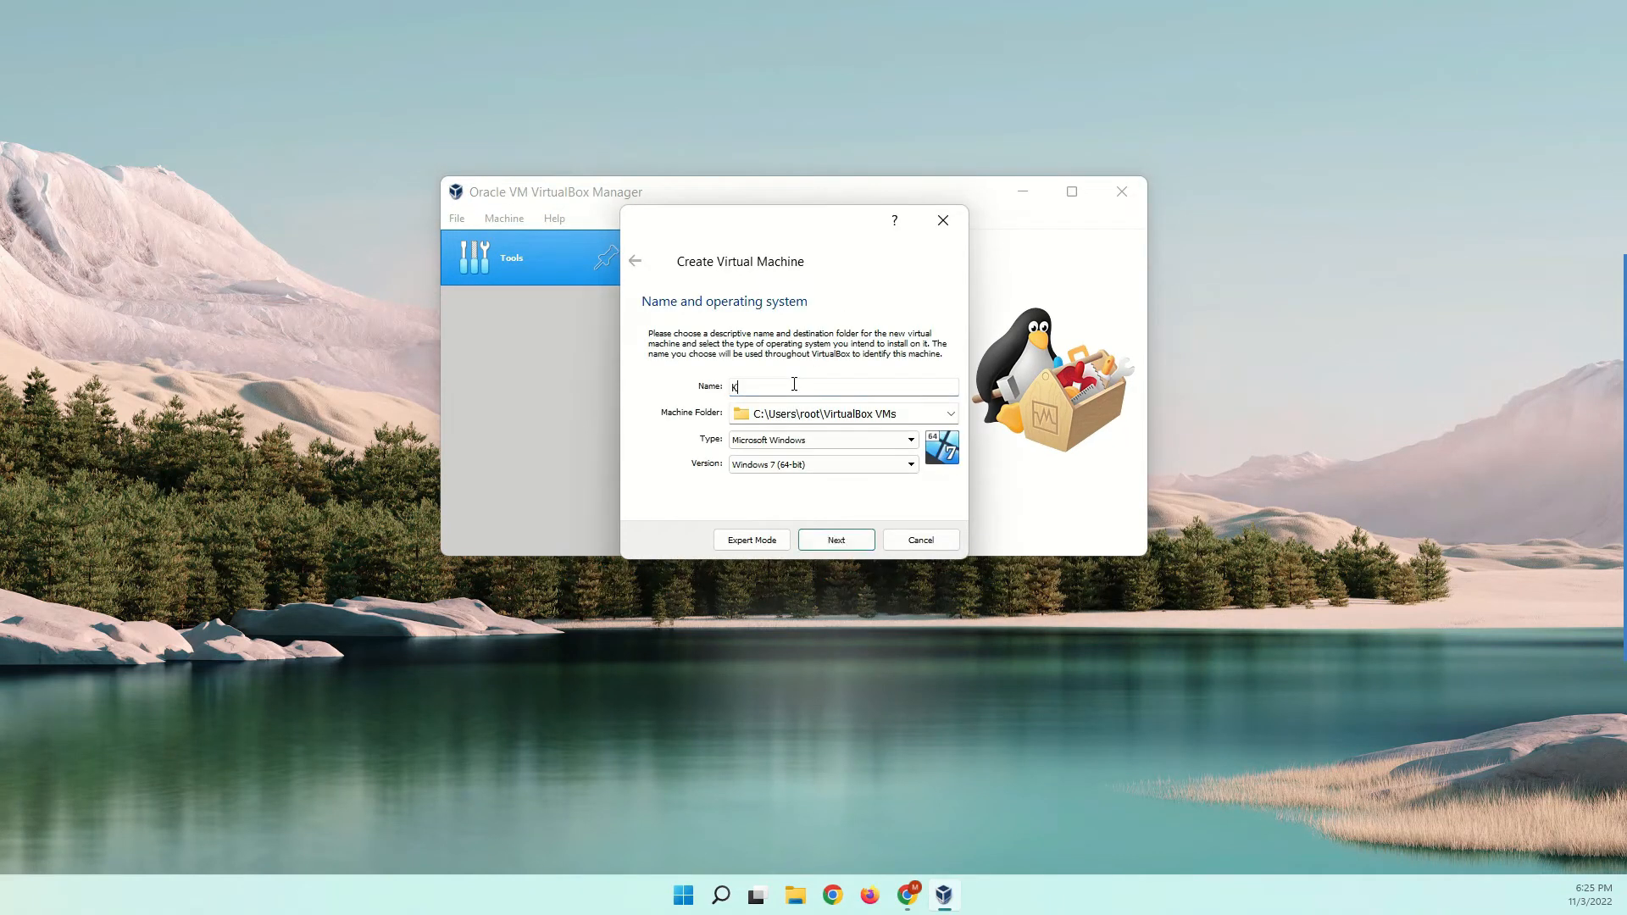
Step: Name the new machine 'Kali Linux' with version Debian (64-bit)
type("ali L")
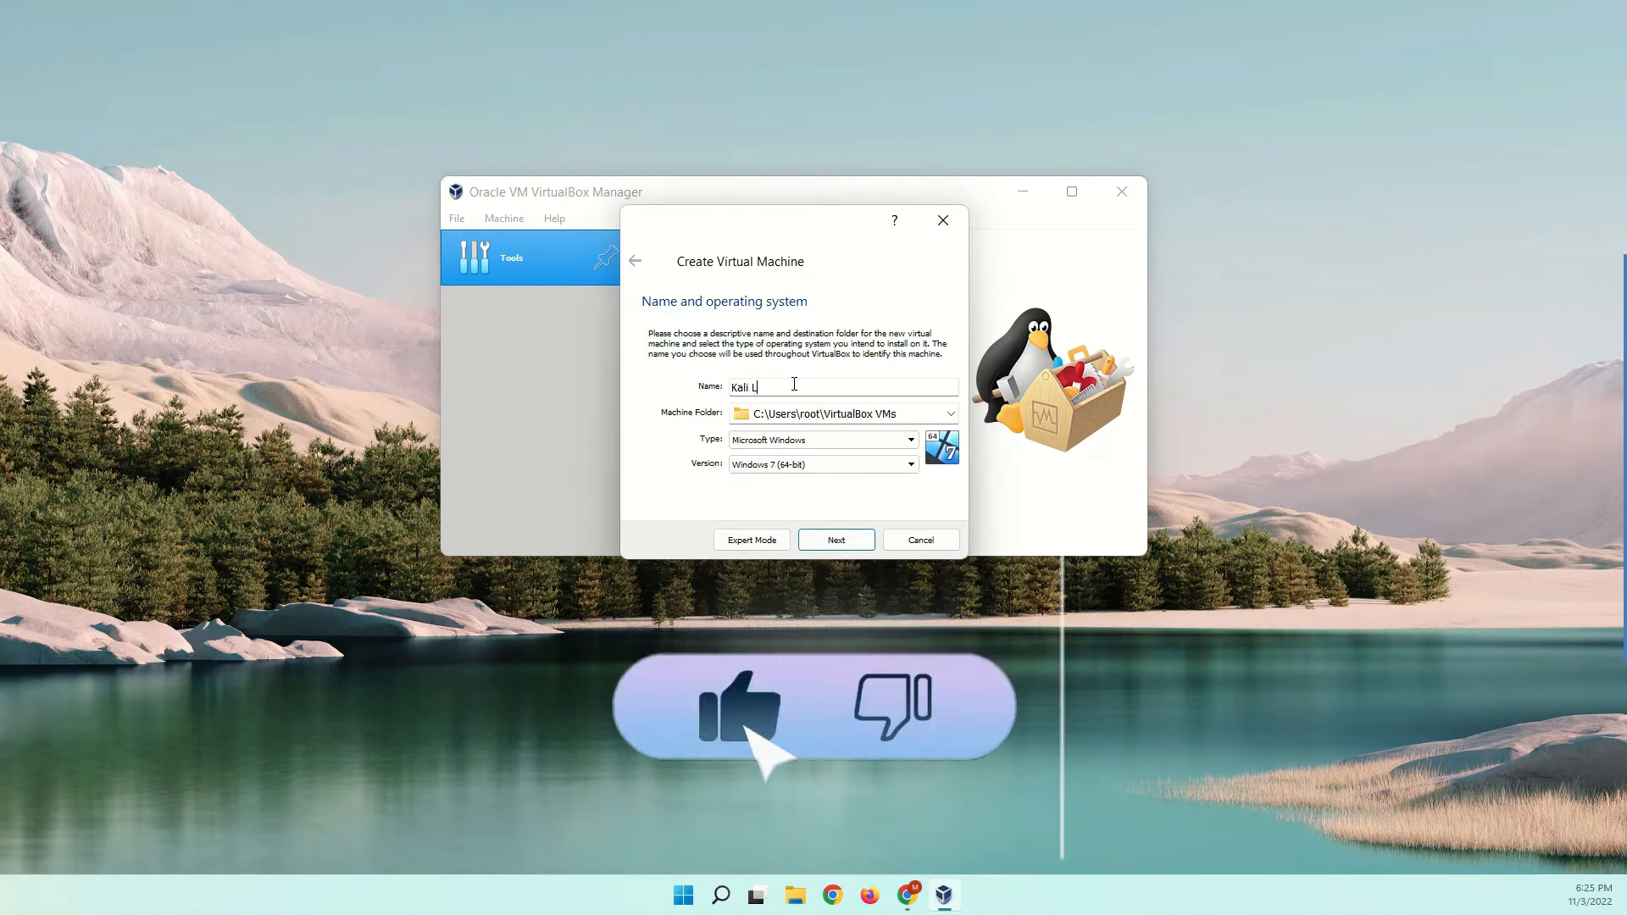
type("inux")
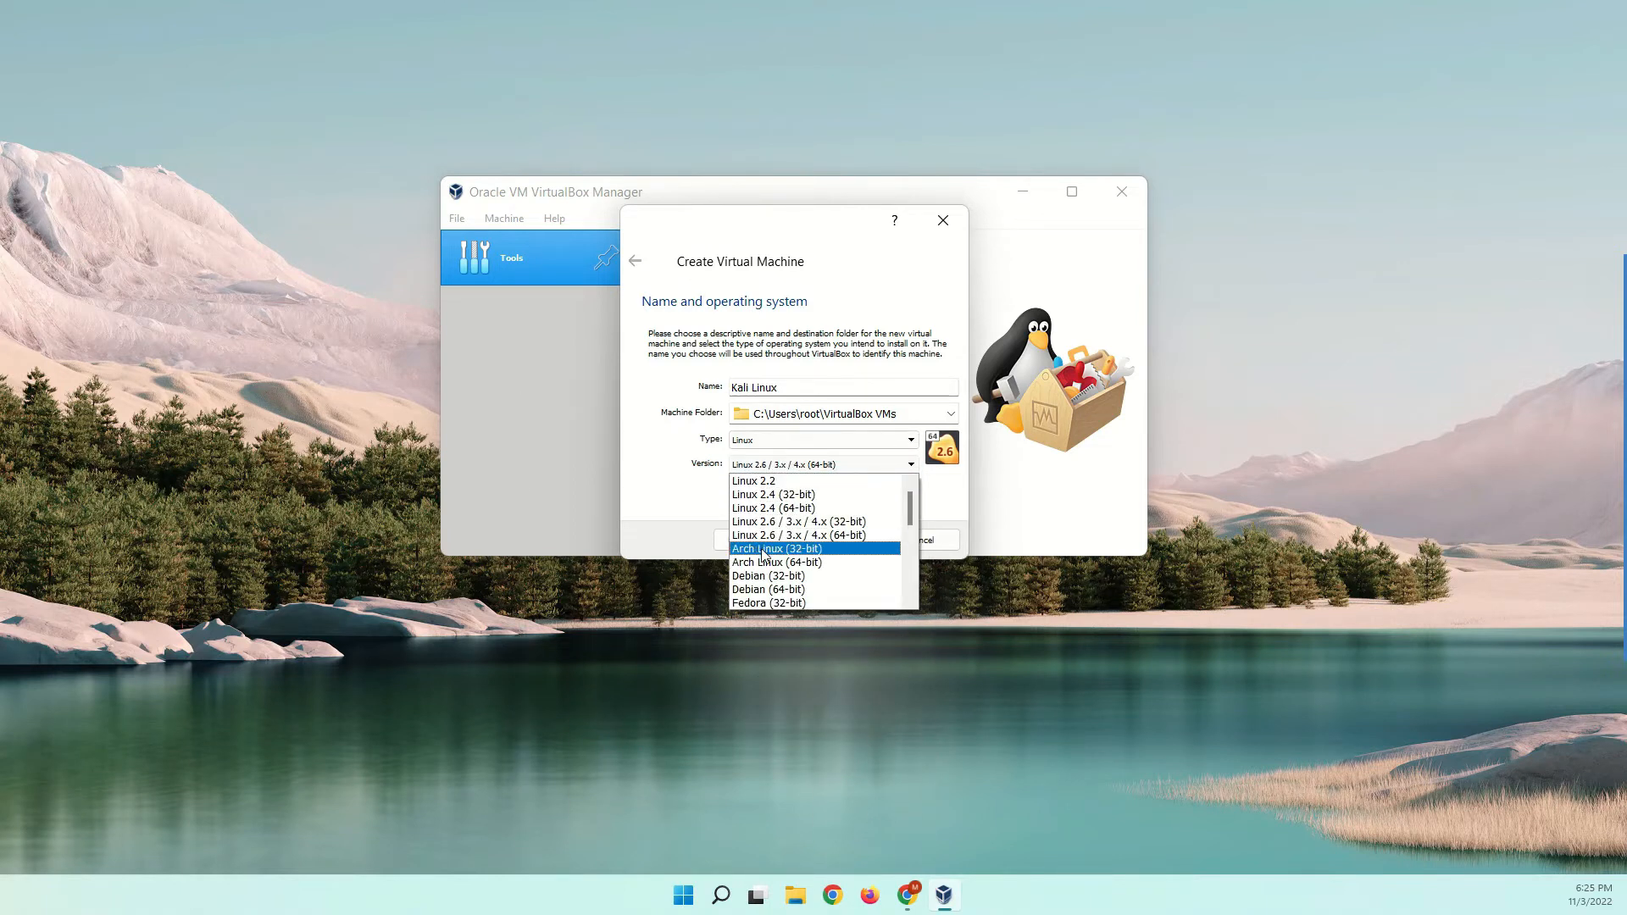
left_click(768, 590)
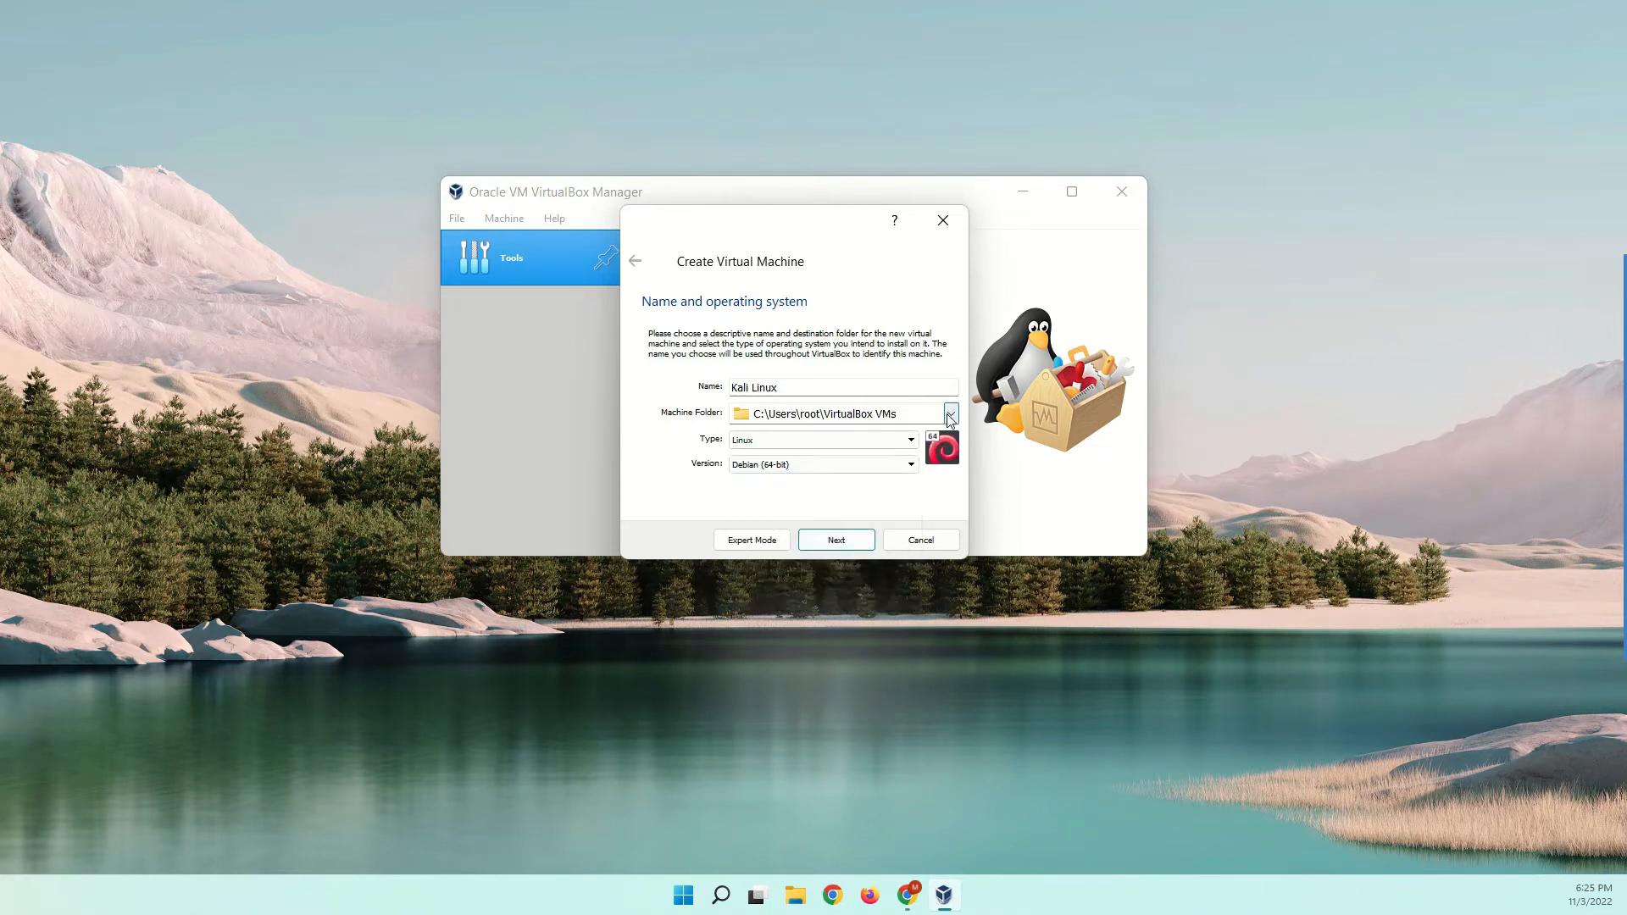
Step: Set the machine folder to D:\Kali Linux
left_click(948, 413)
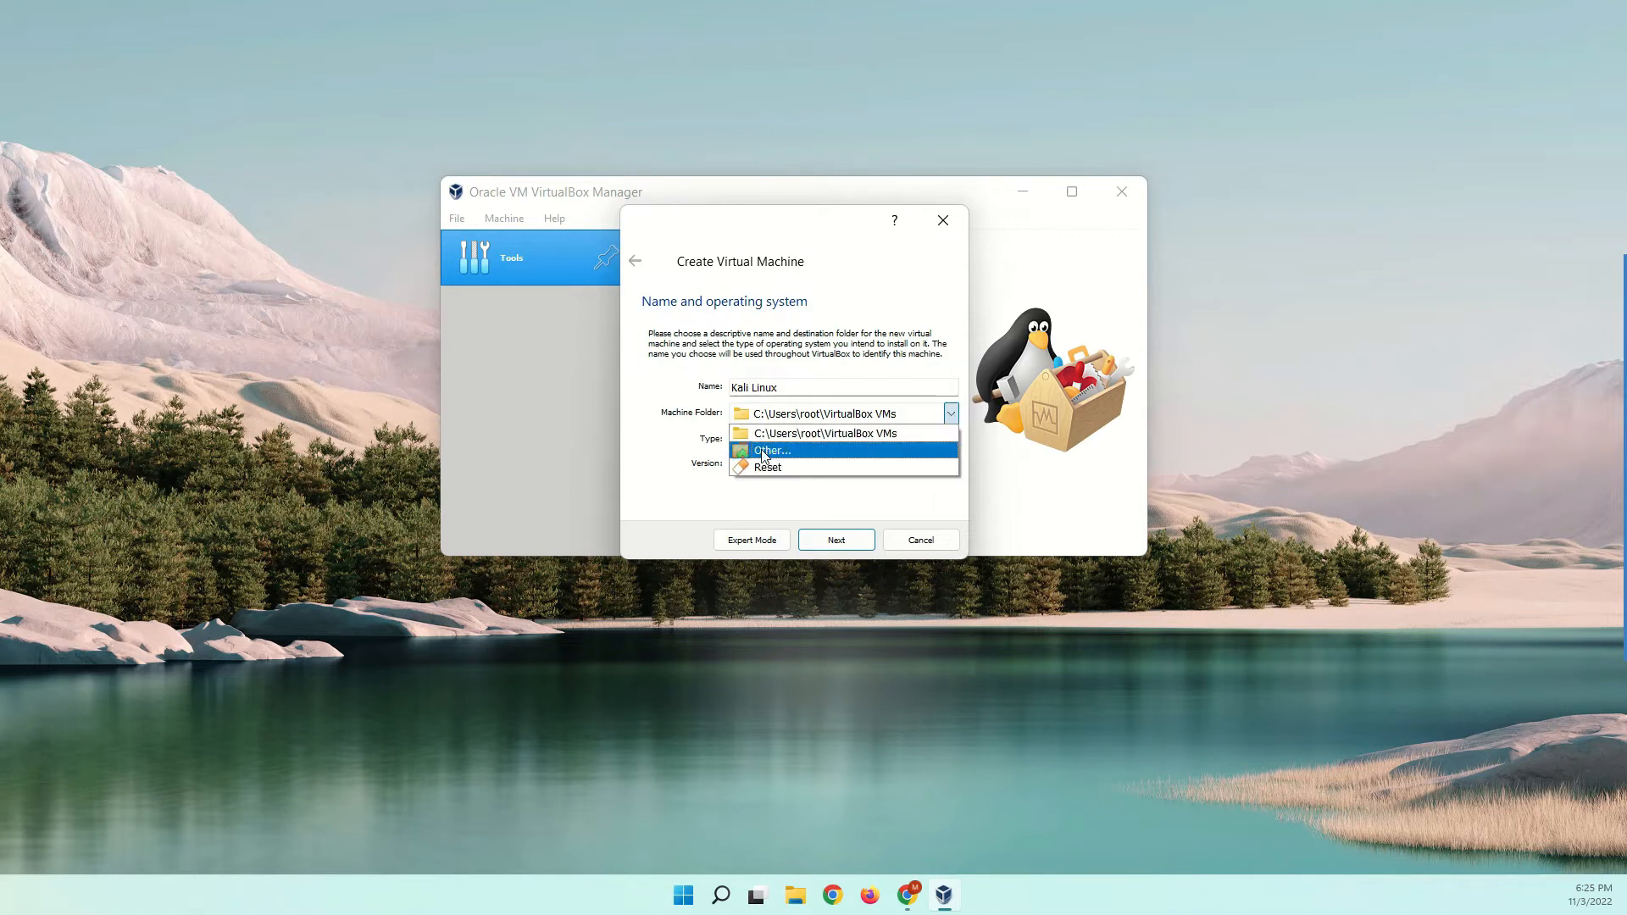
left_click(769, 450)
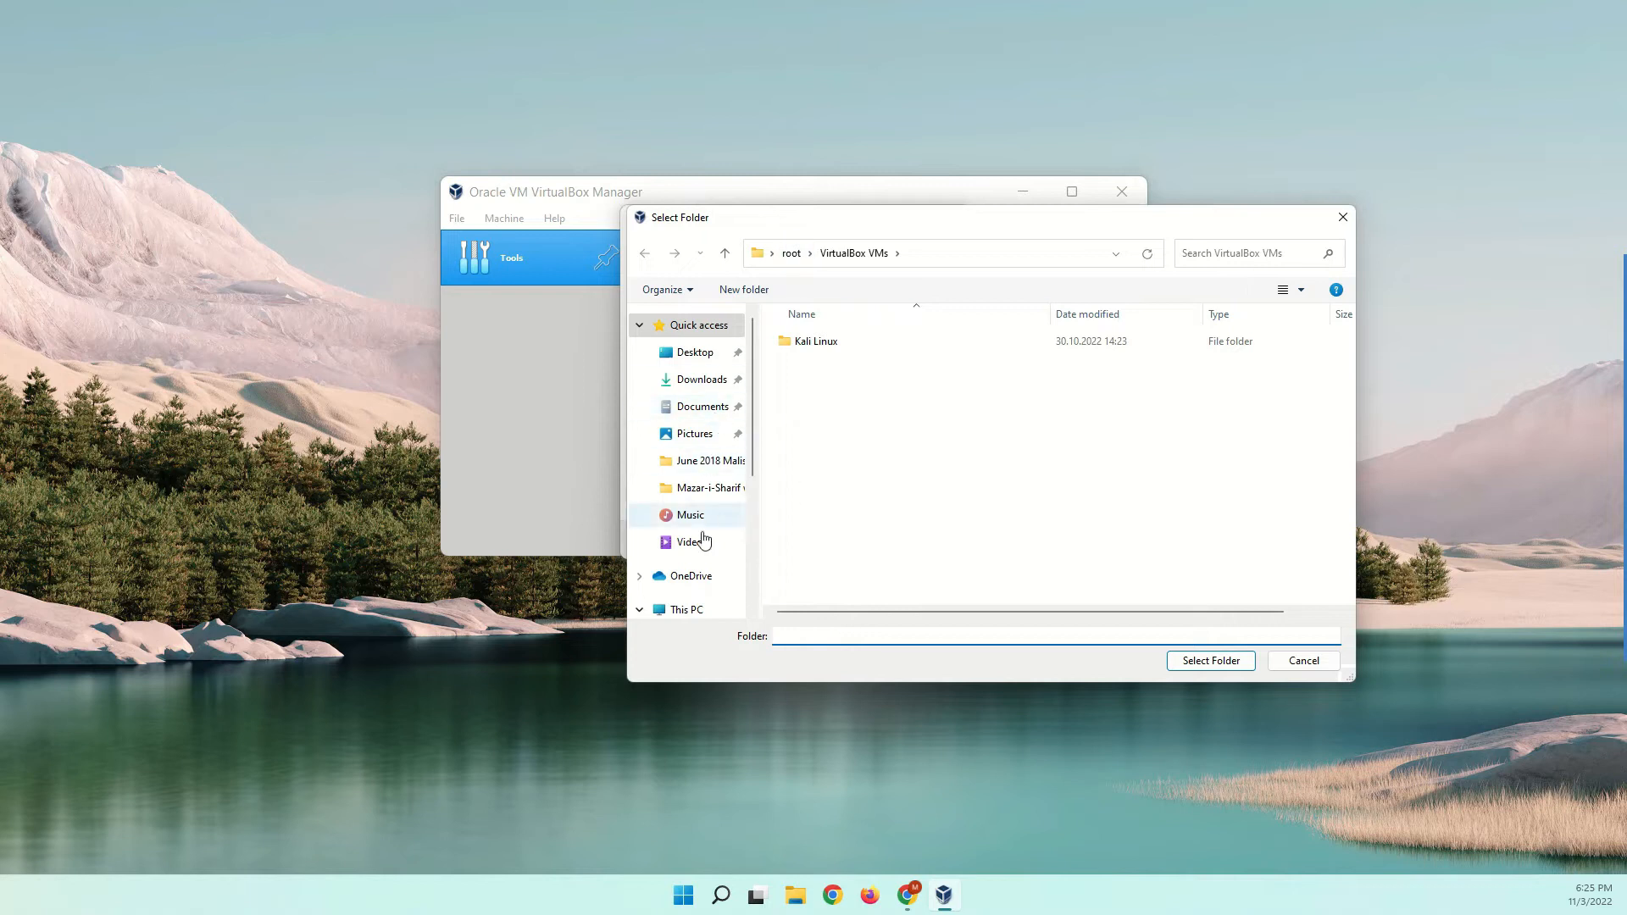
left_click(685, 609)
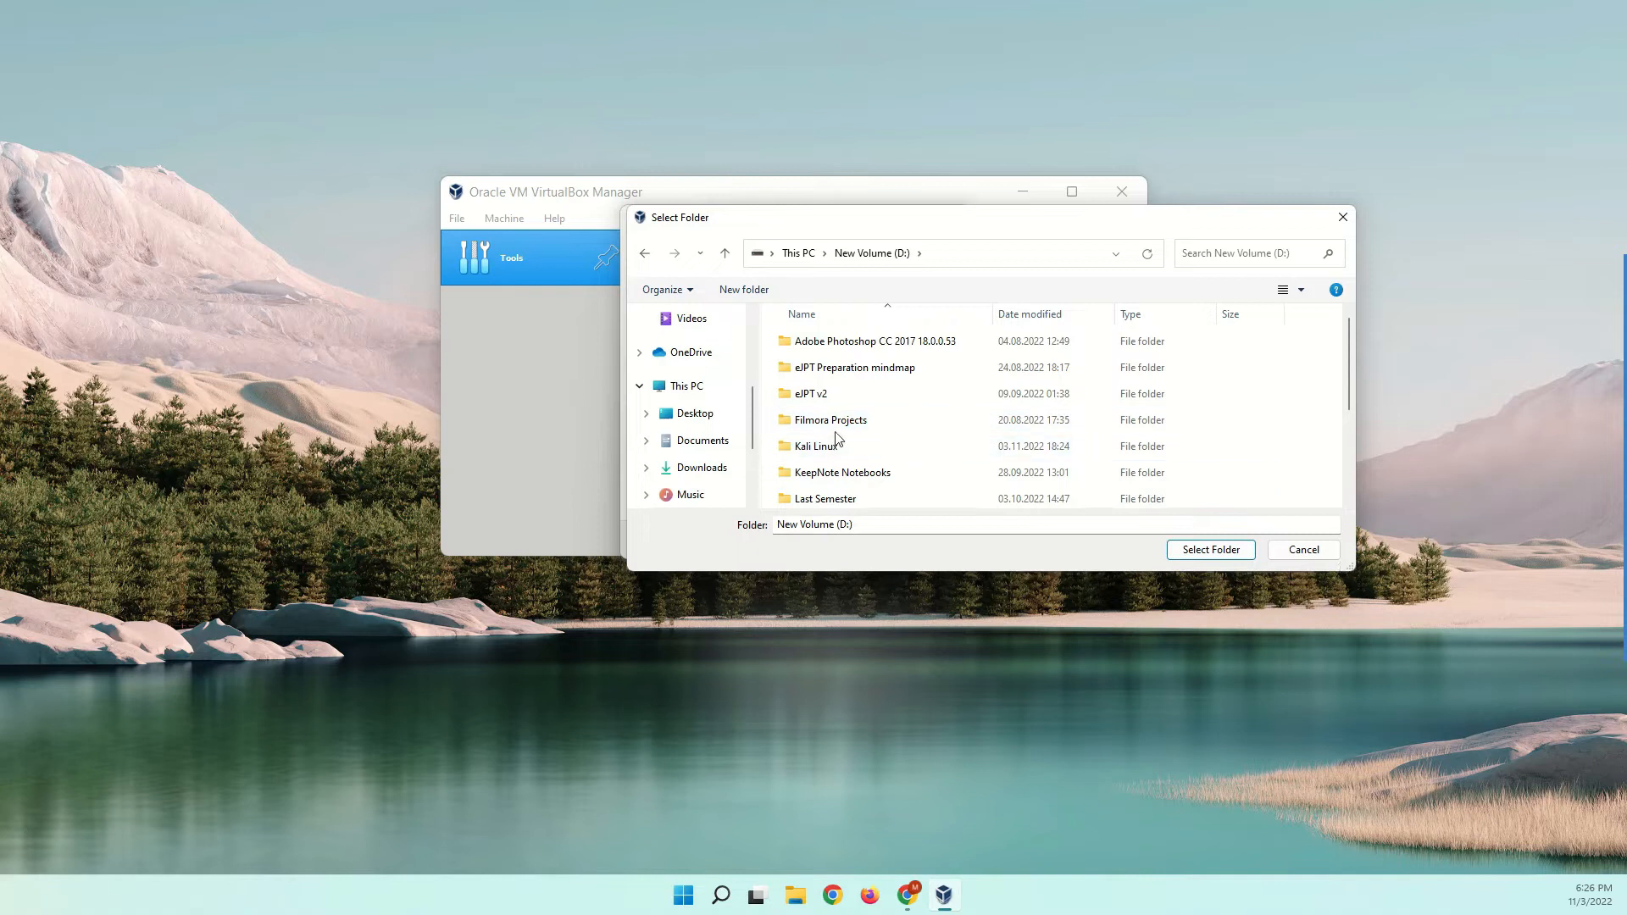
double_click(822, 445)
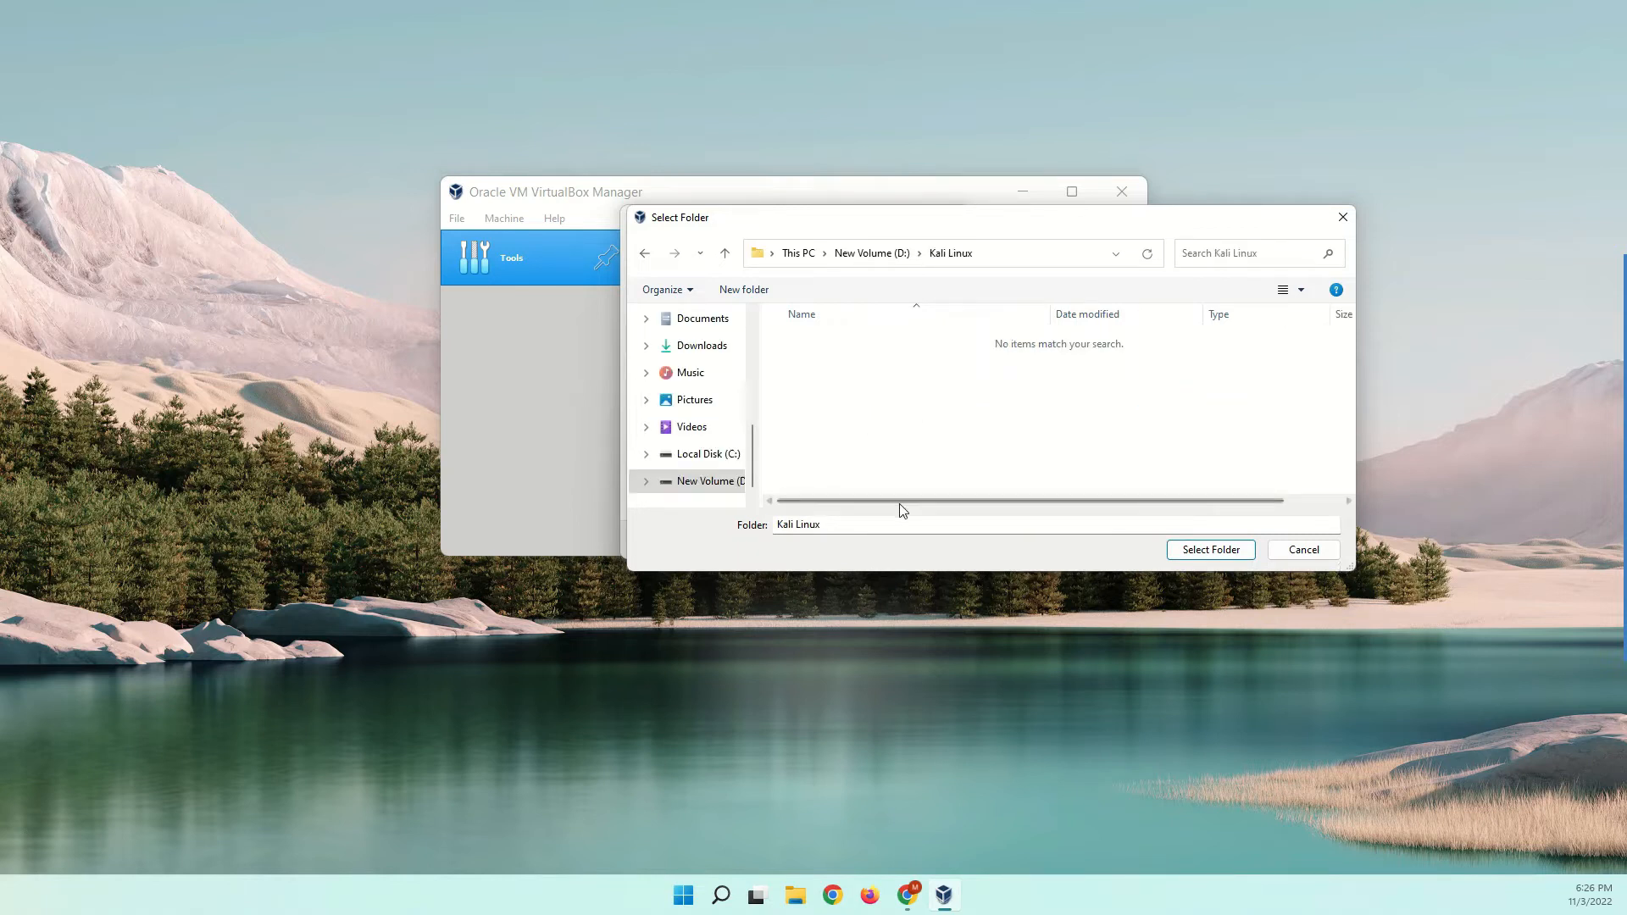
left_click(1209, 549)
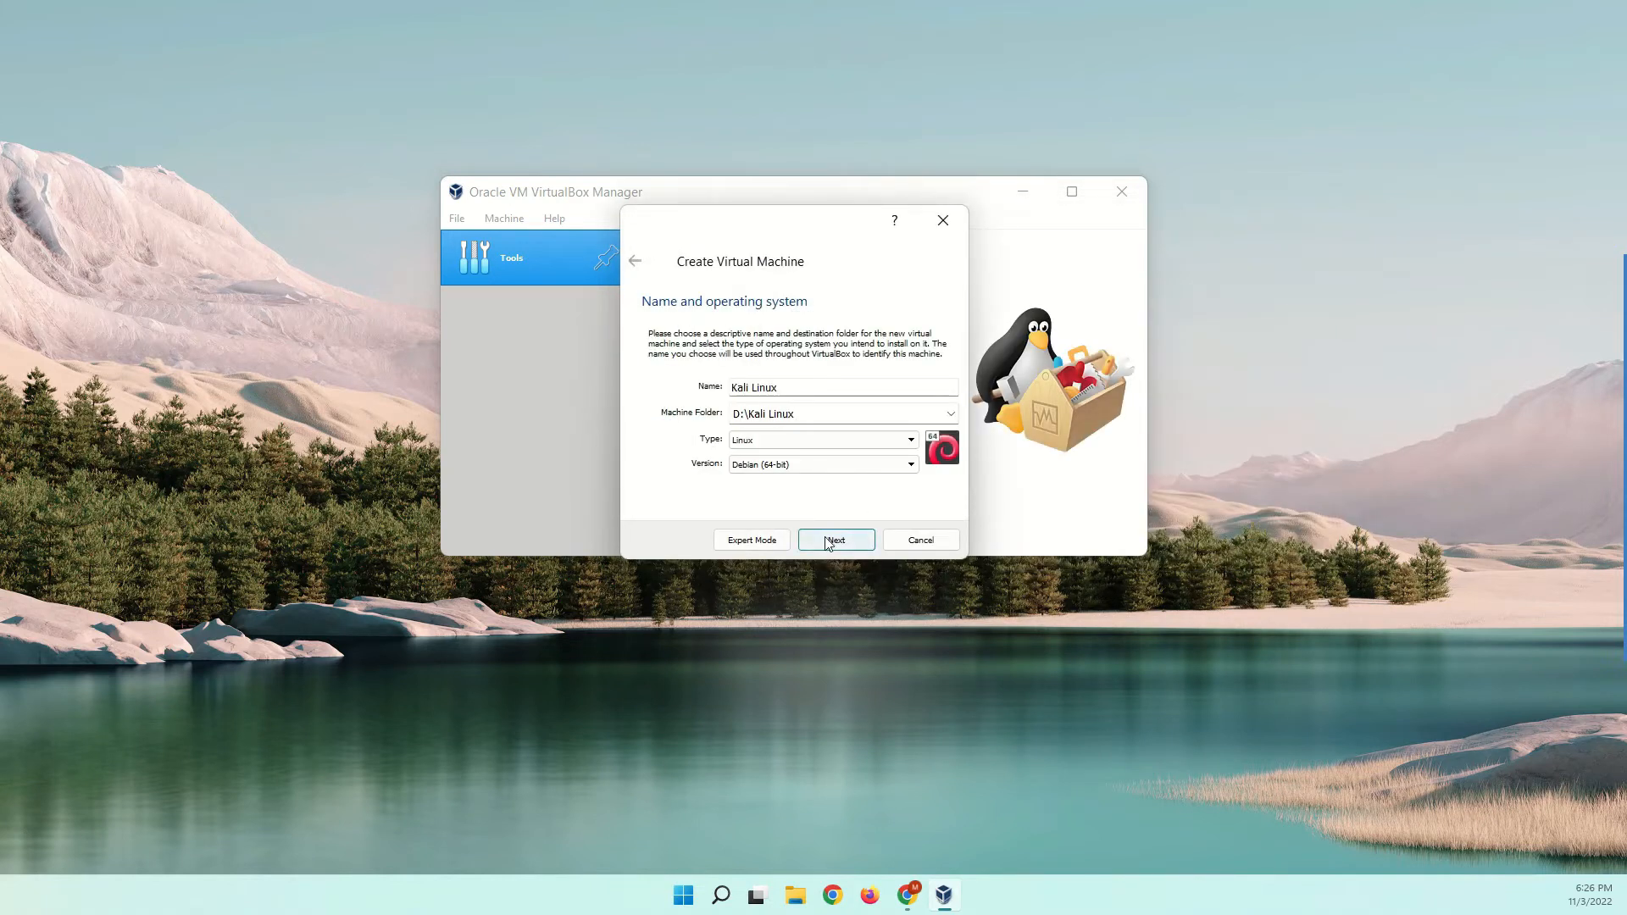
Step: Keep the default memory size and choose to create a new virtual hard disk
left_click(836, 540)
type("2028")
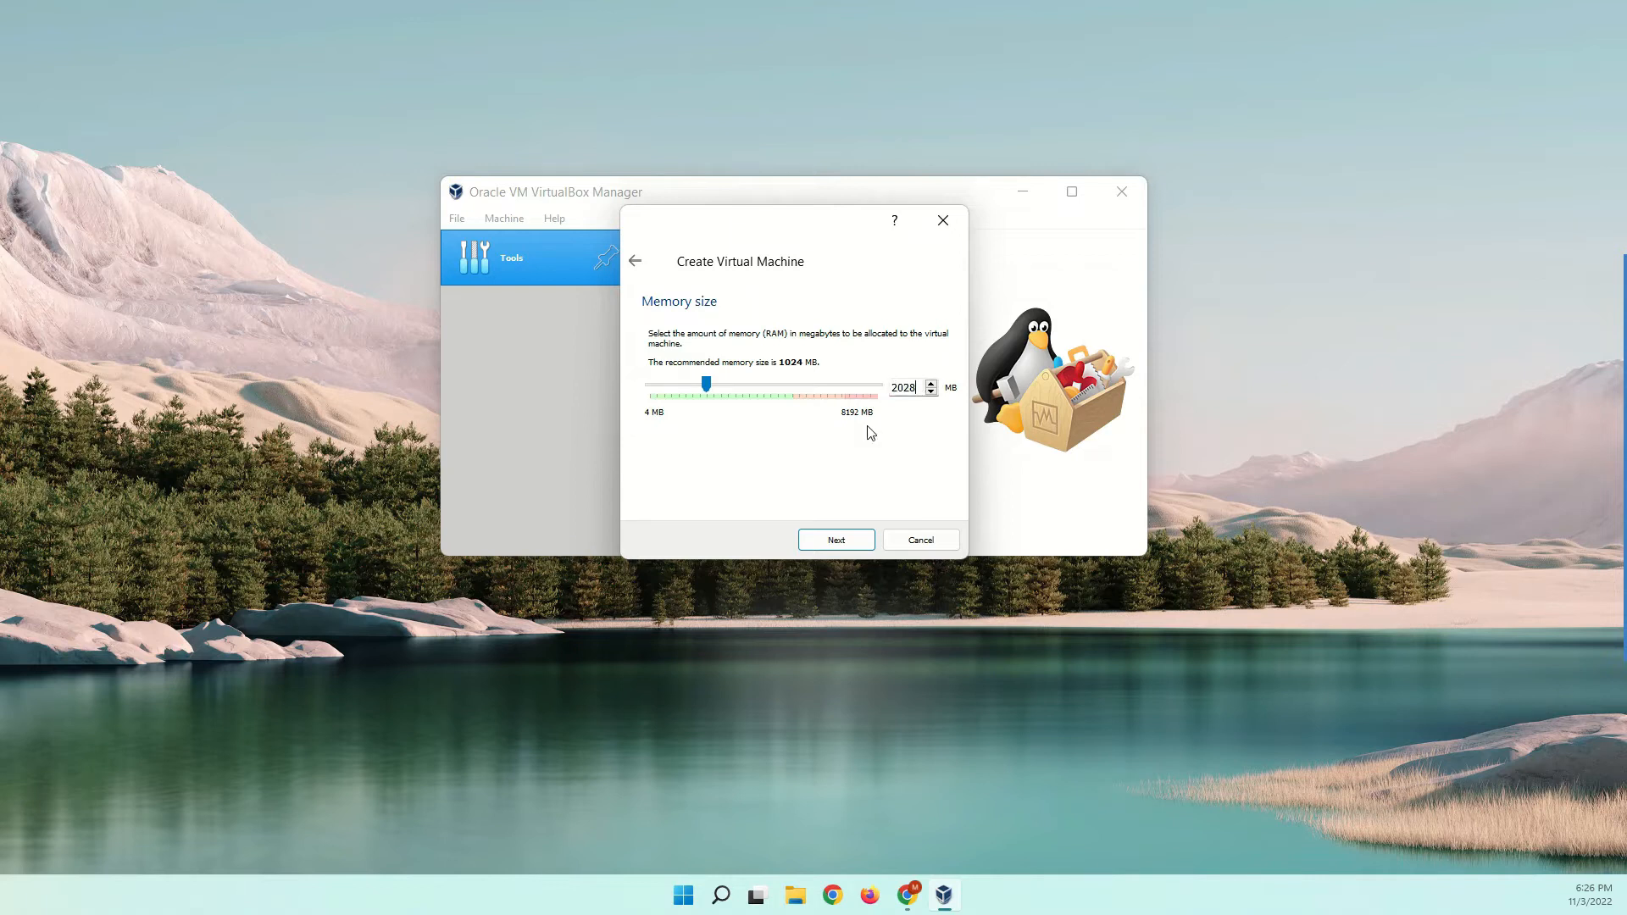
left_click(835, 540)
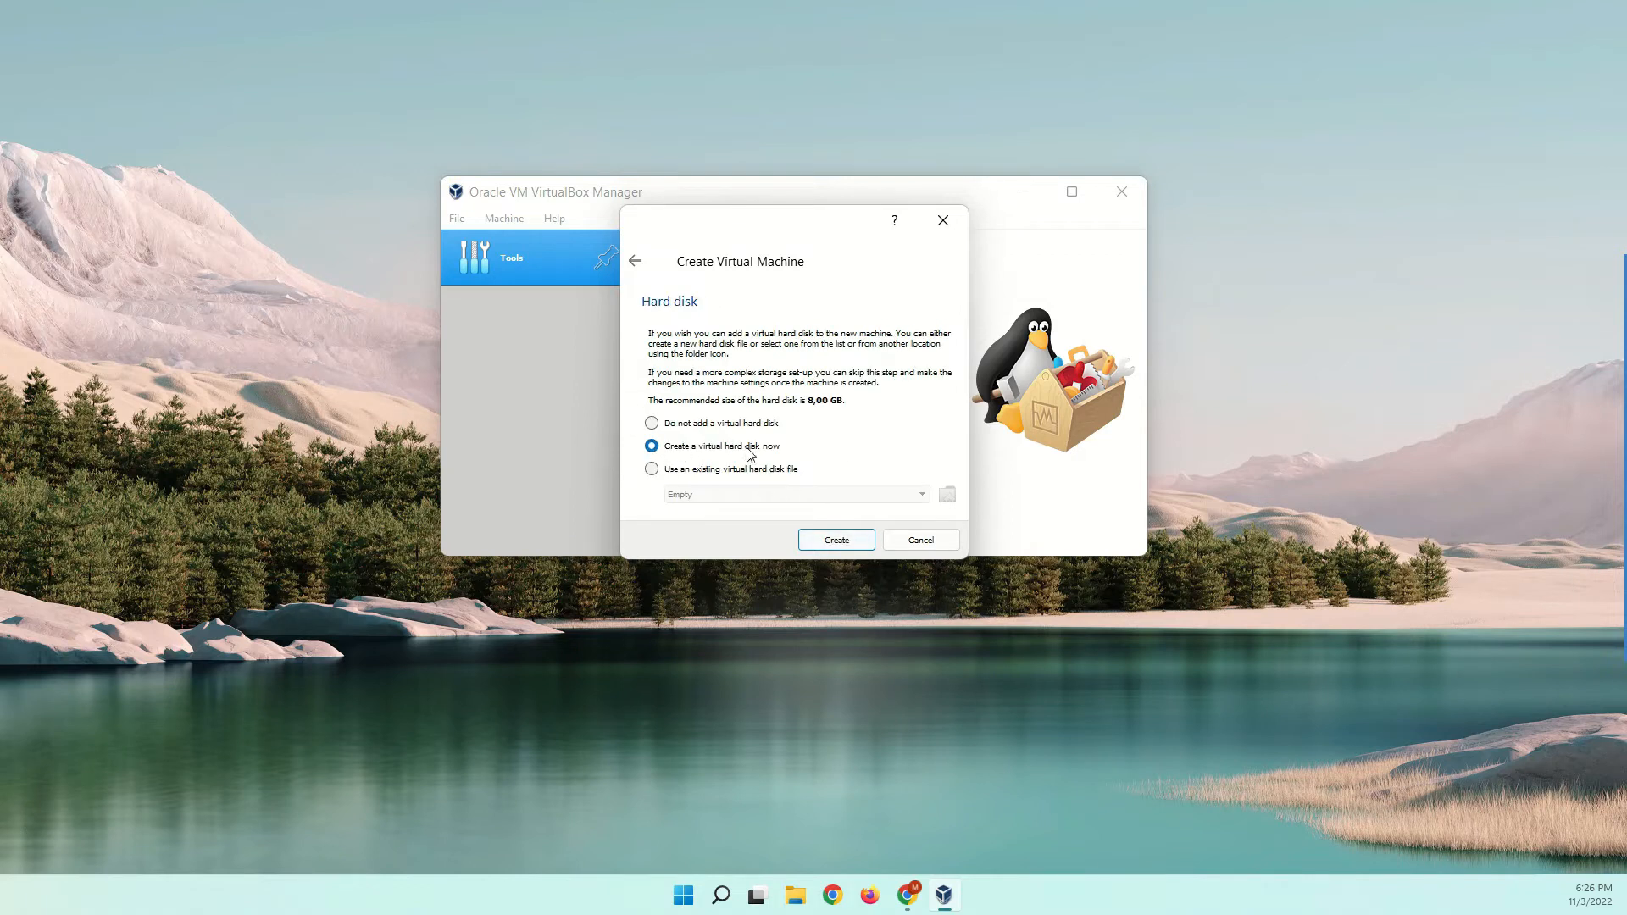
mouse_move(835, 540)
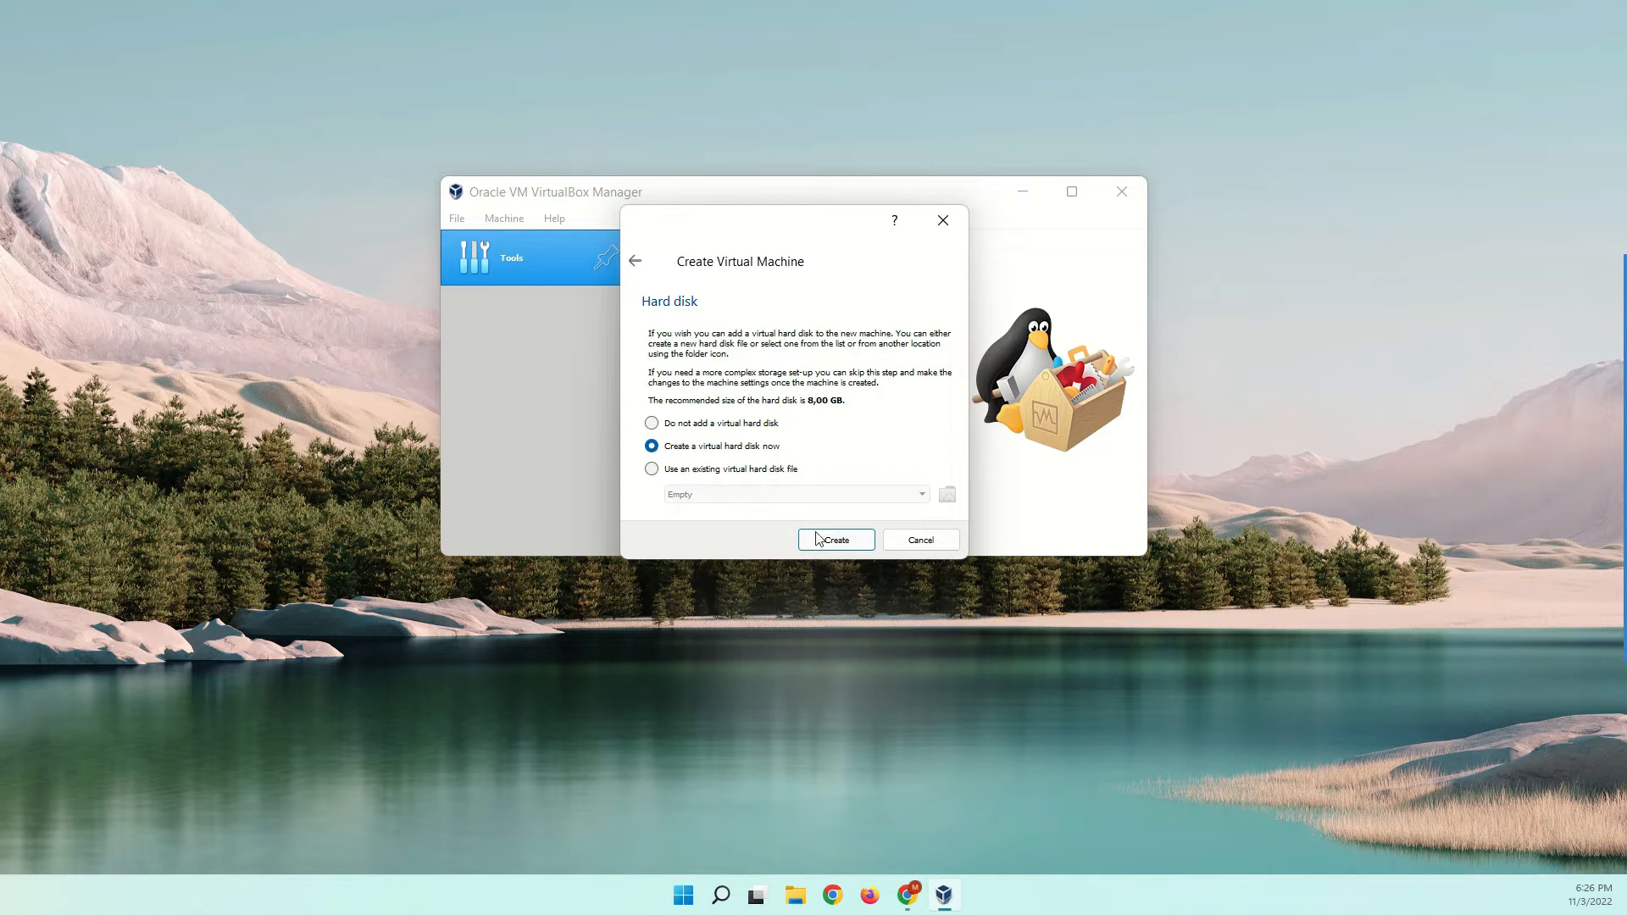
left_click(836, 540)
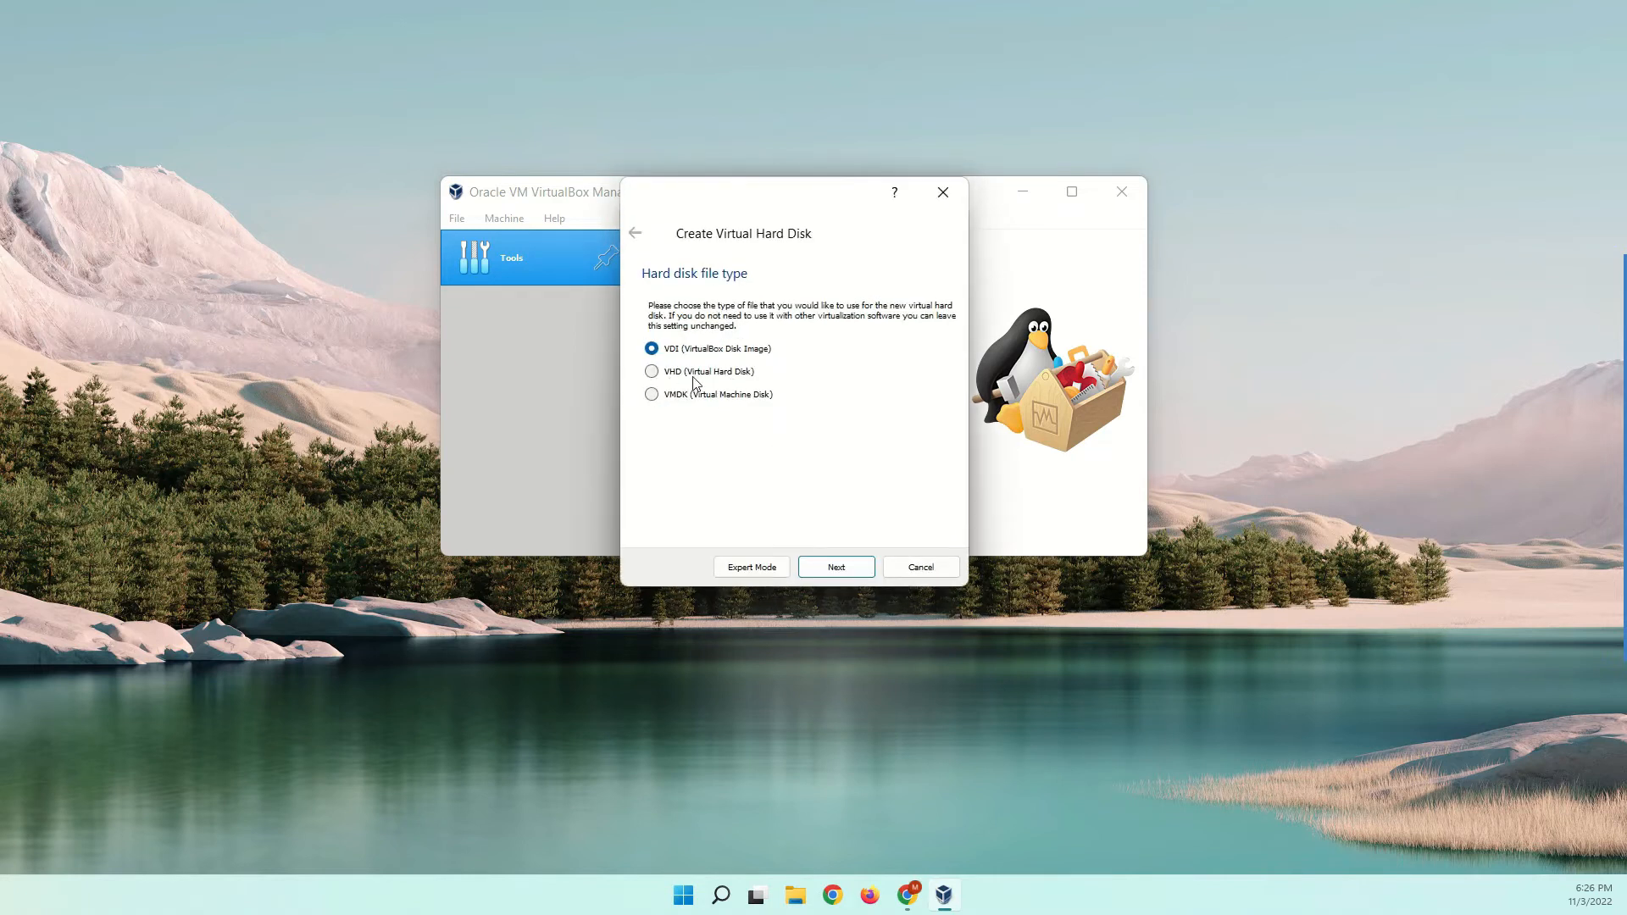
Step: Create a dynamically allocated 35 GB VHD hard disk
left_click(652, 371)
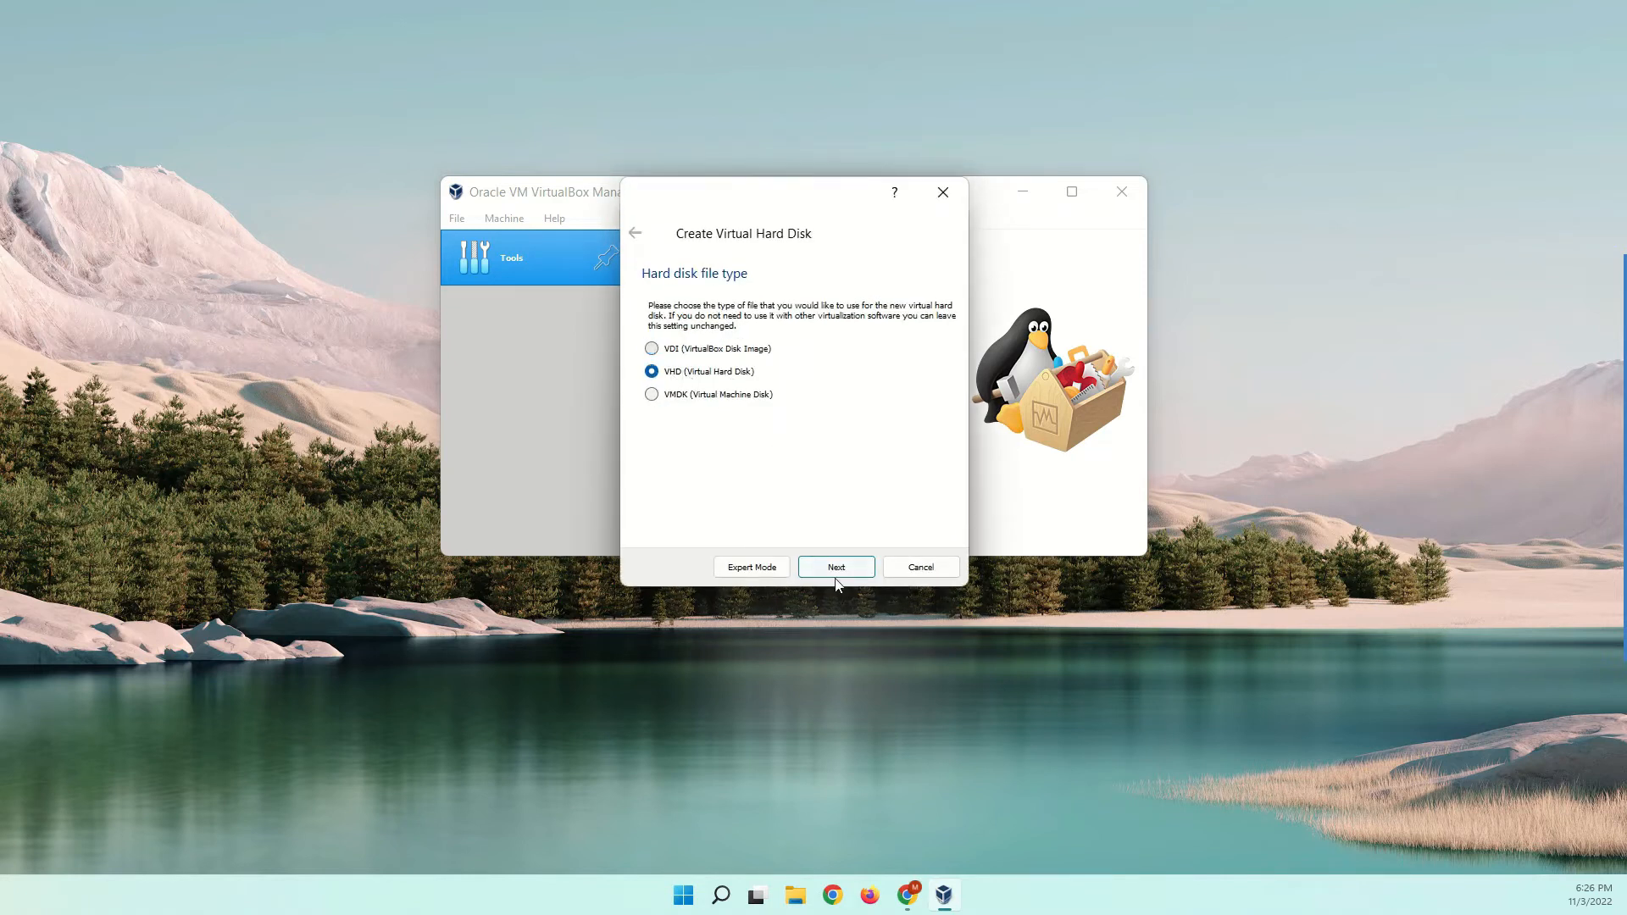
left_click(836, 568)
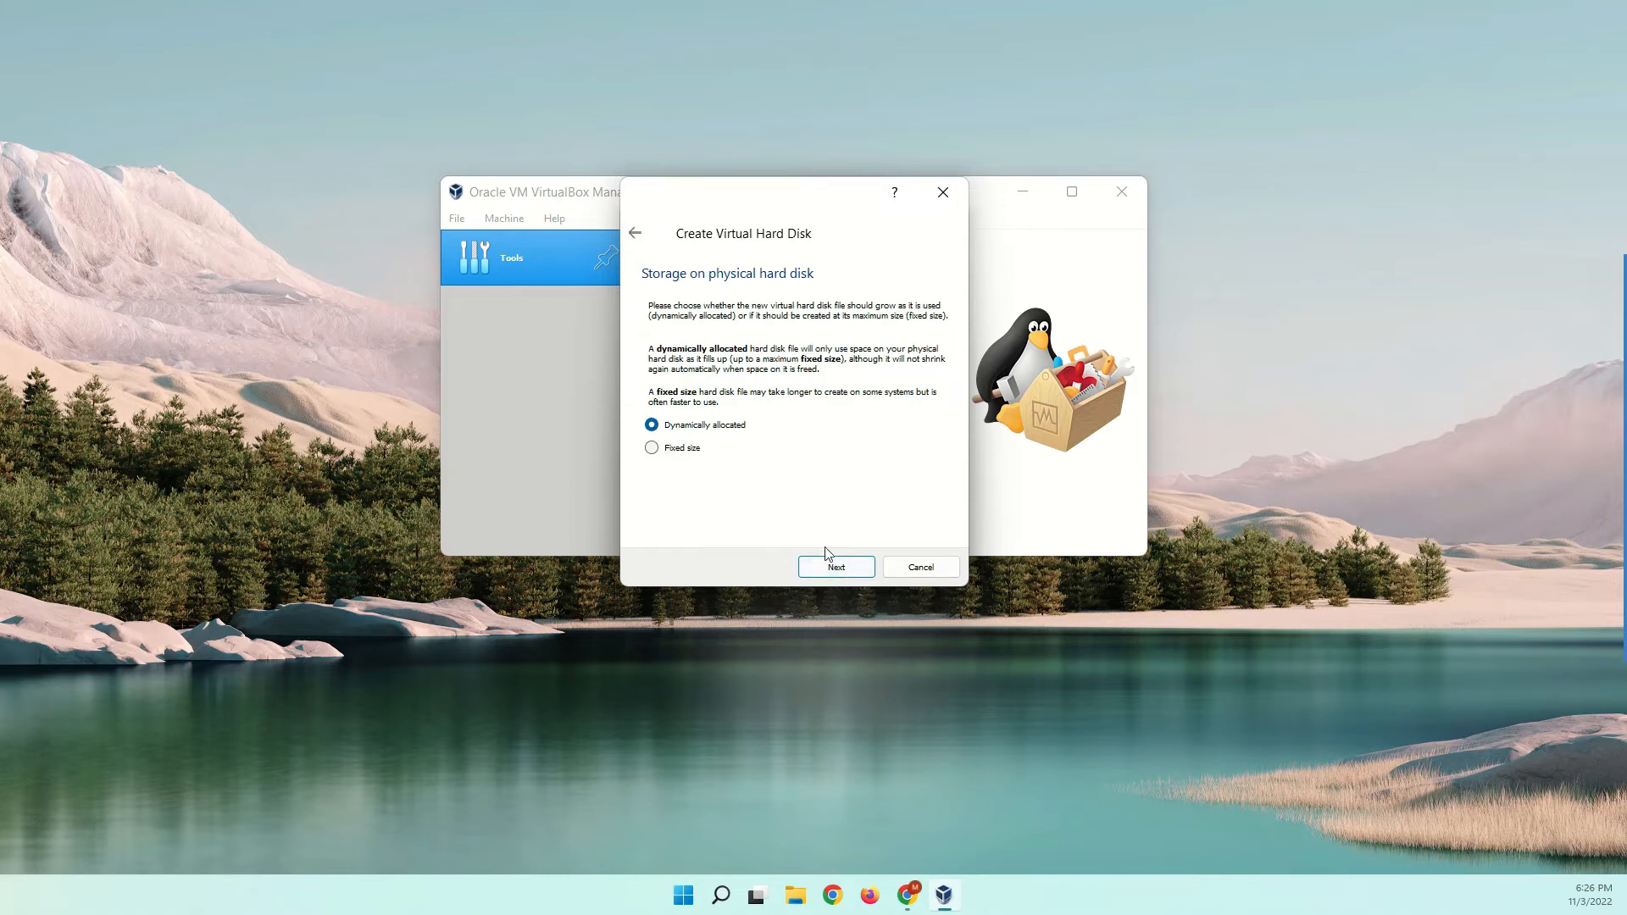
left_click(834, 567)
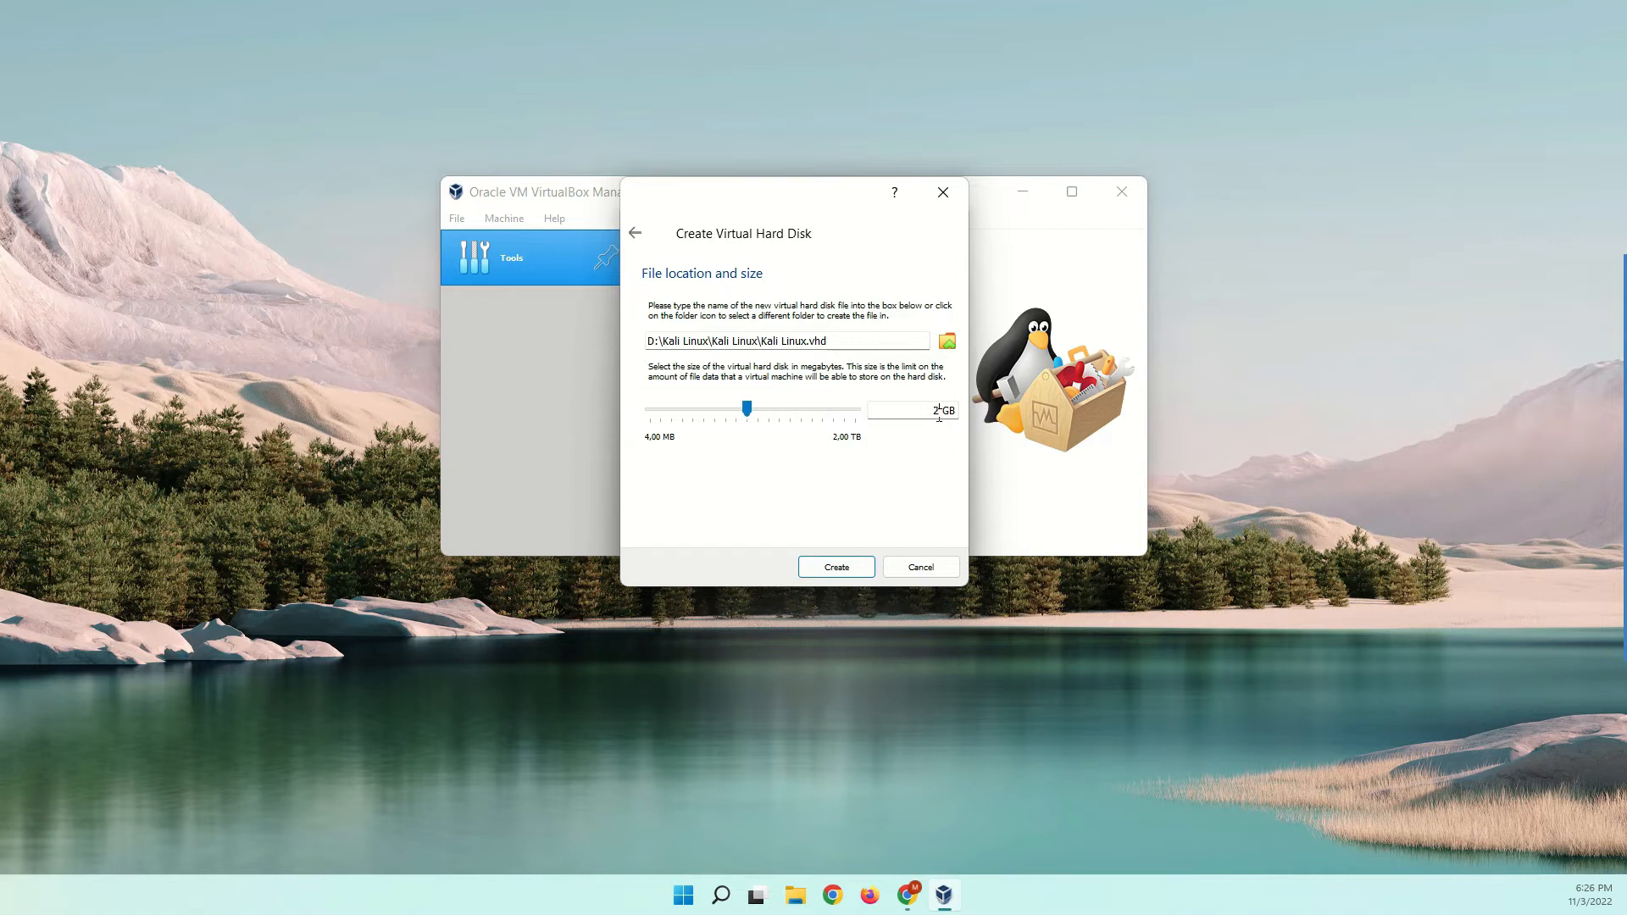
triple_click(911, 409)
type("35")
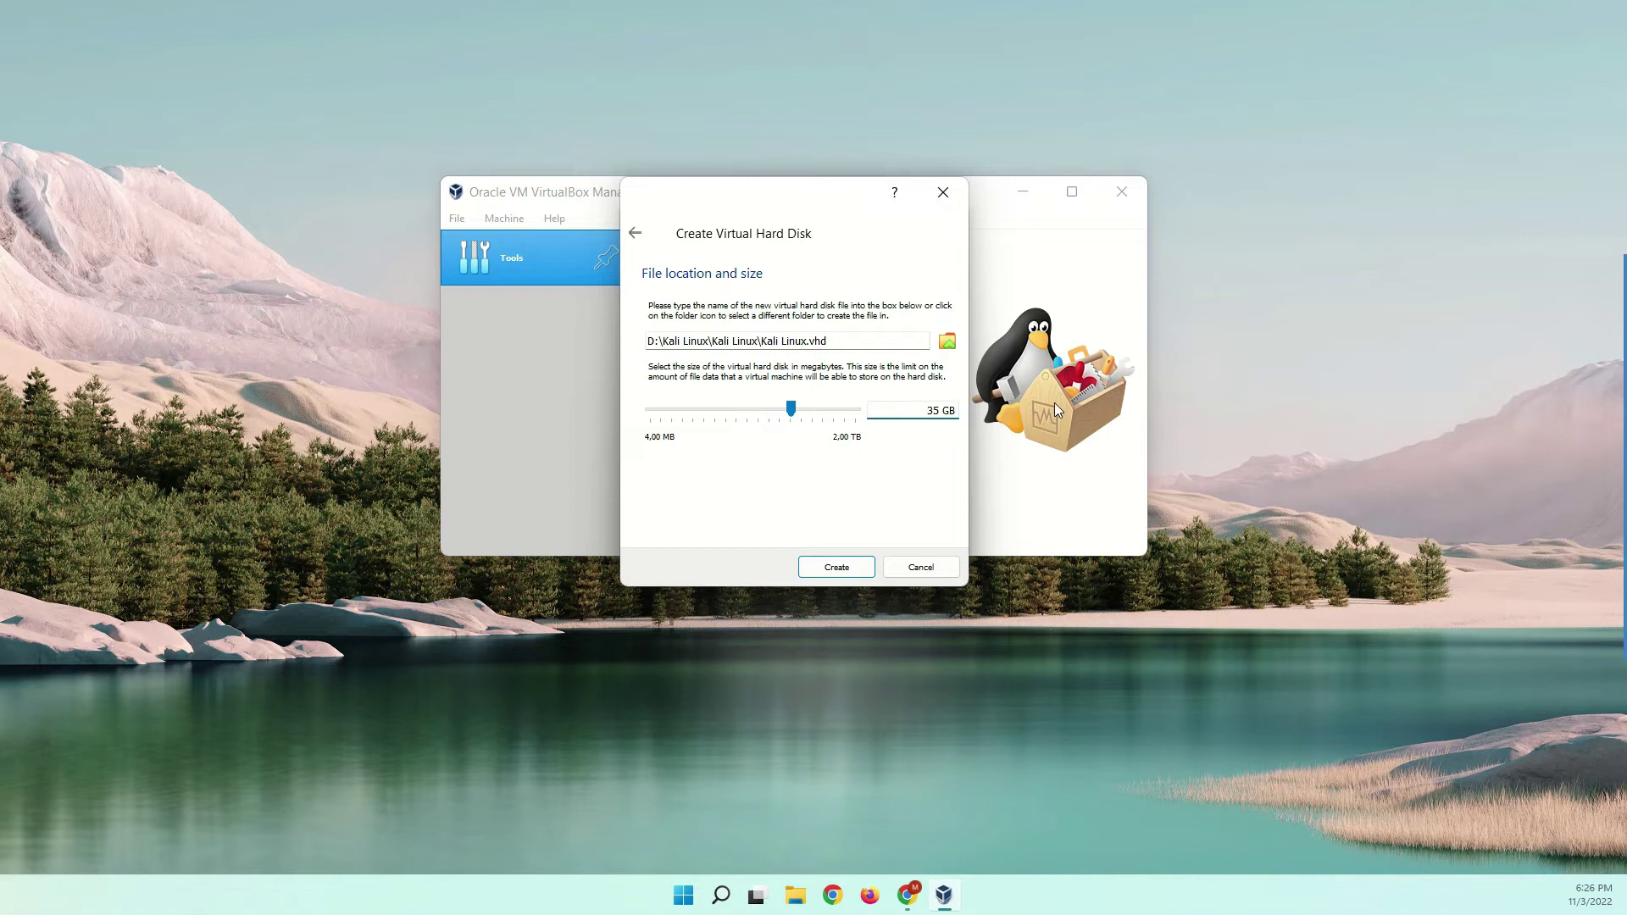
mouse_move(837, 567)
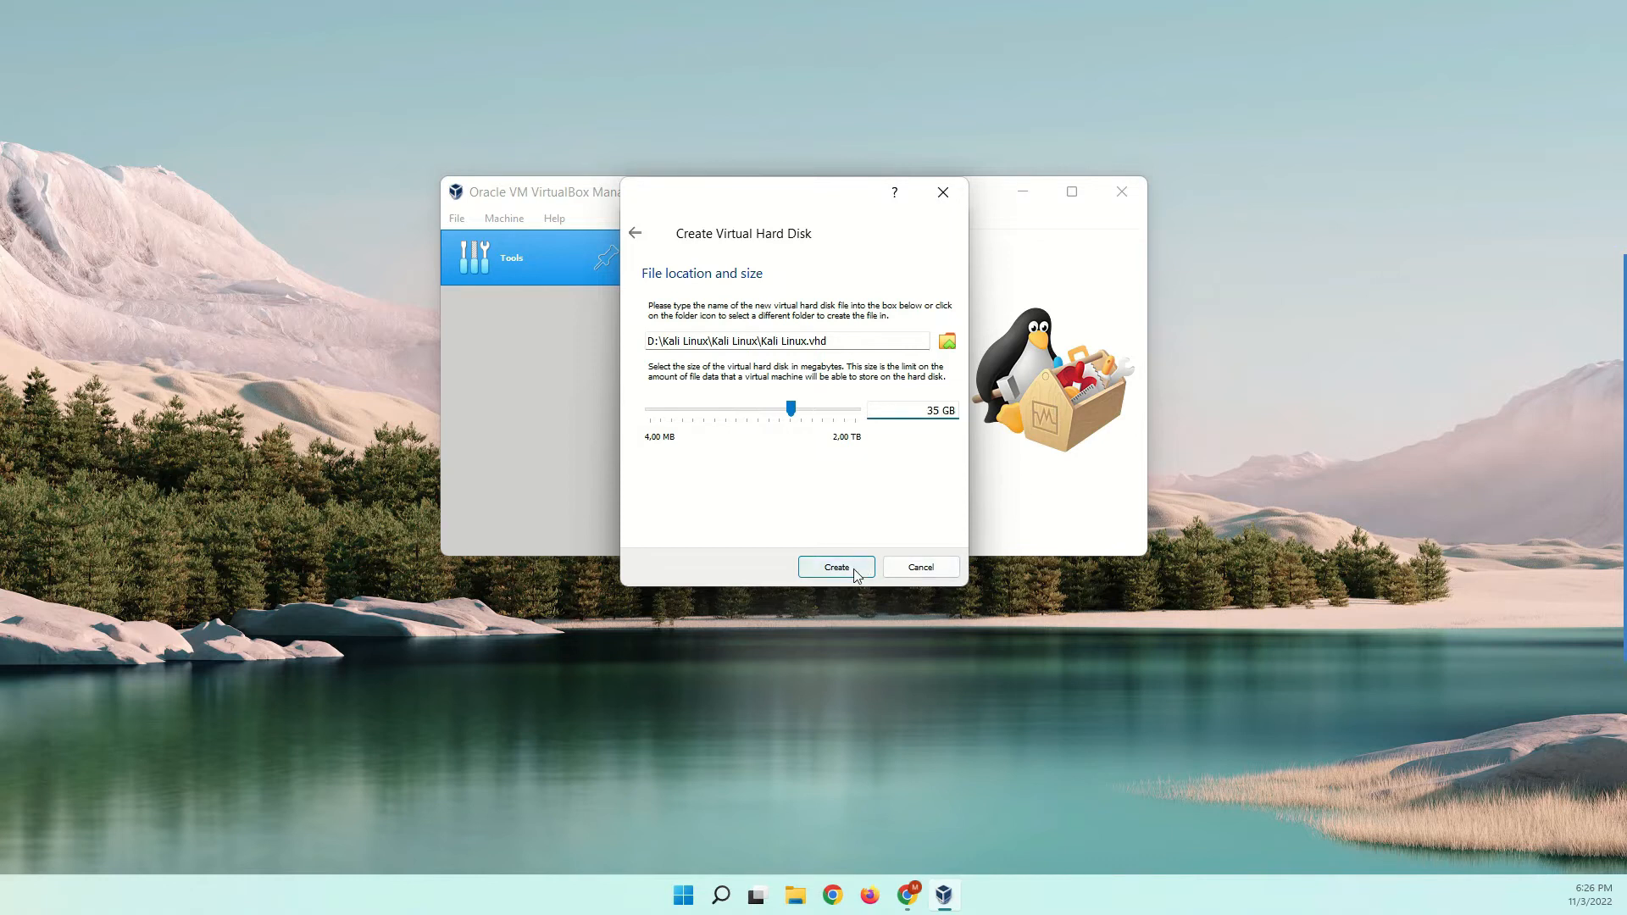
left_click(835, 567)
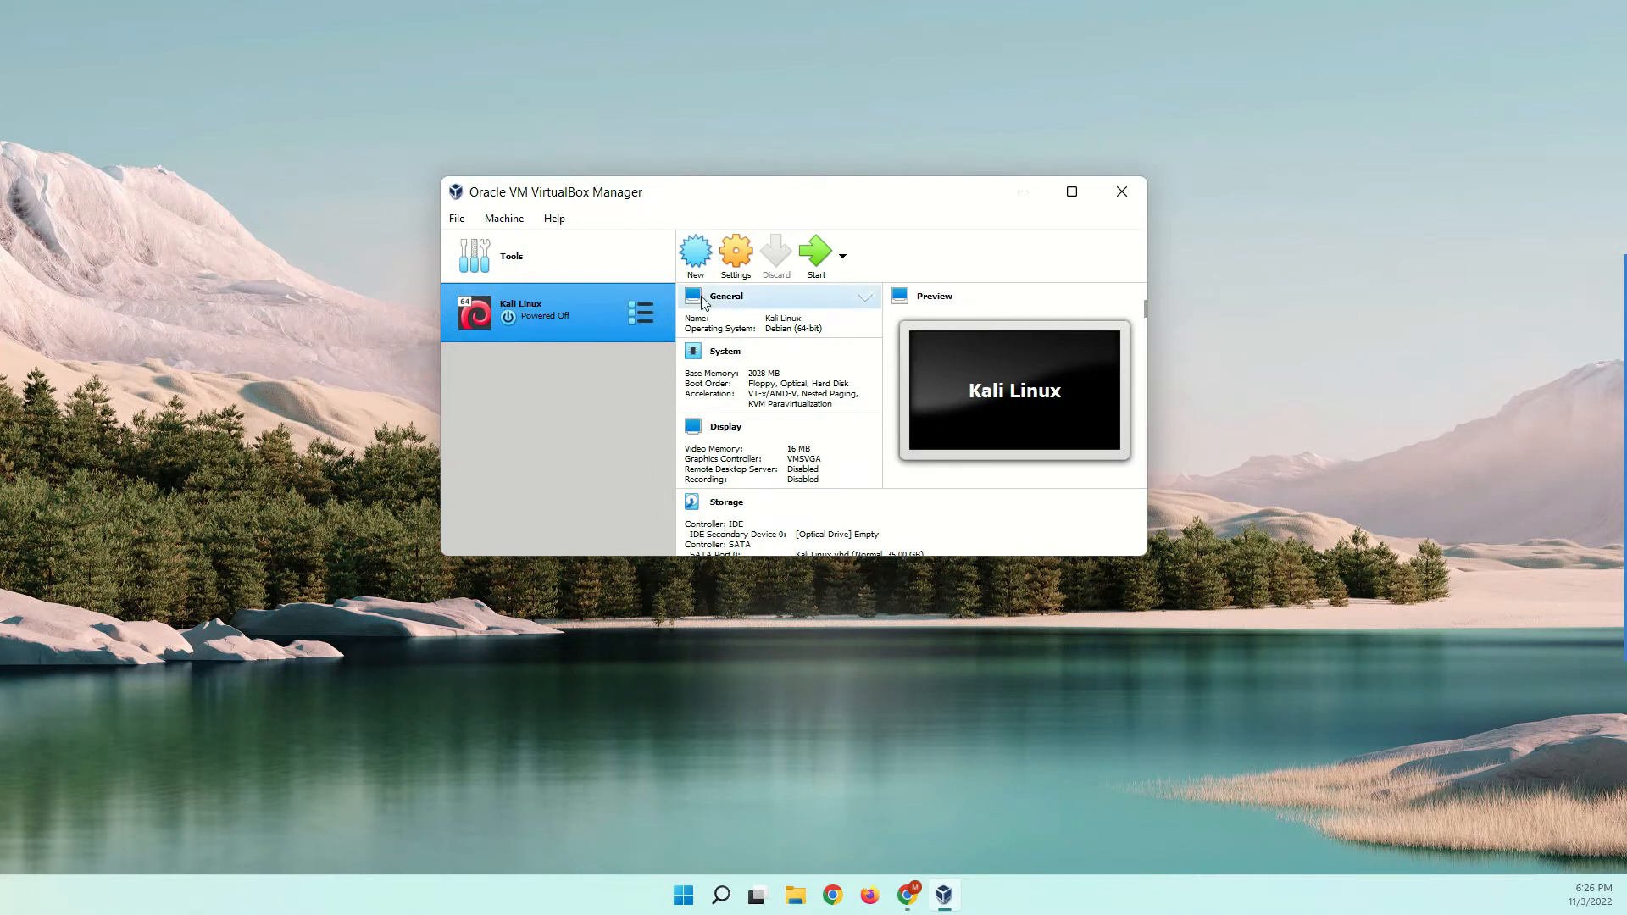
mouse_move(597, 325)
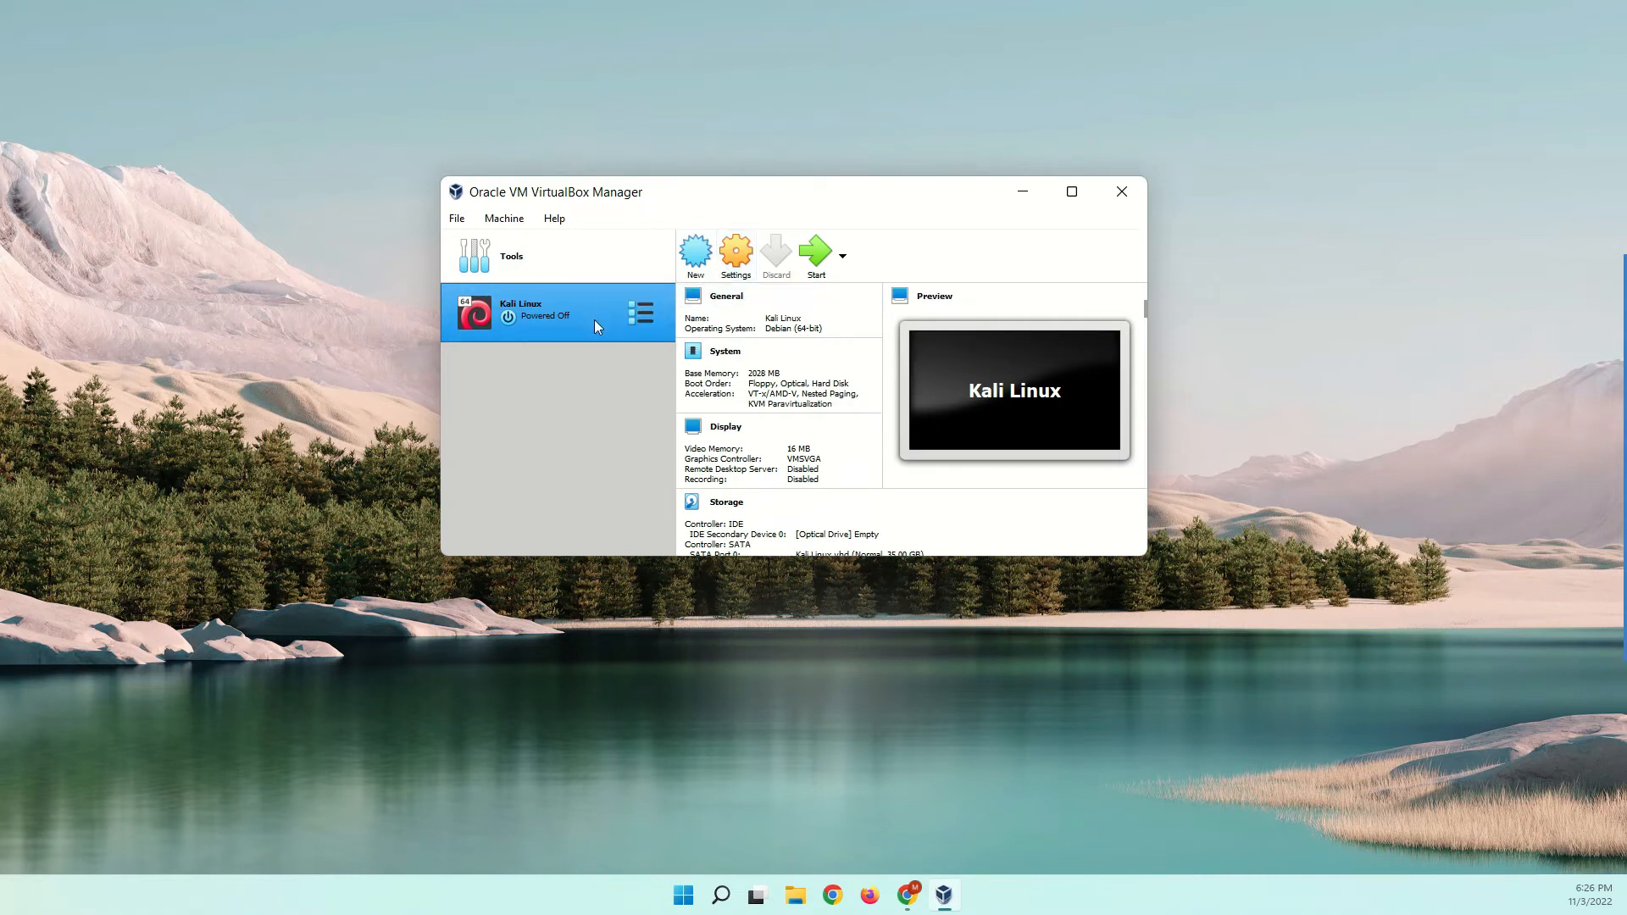
mouse_move(735, 252)
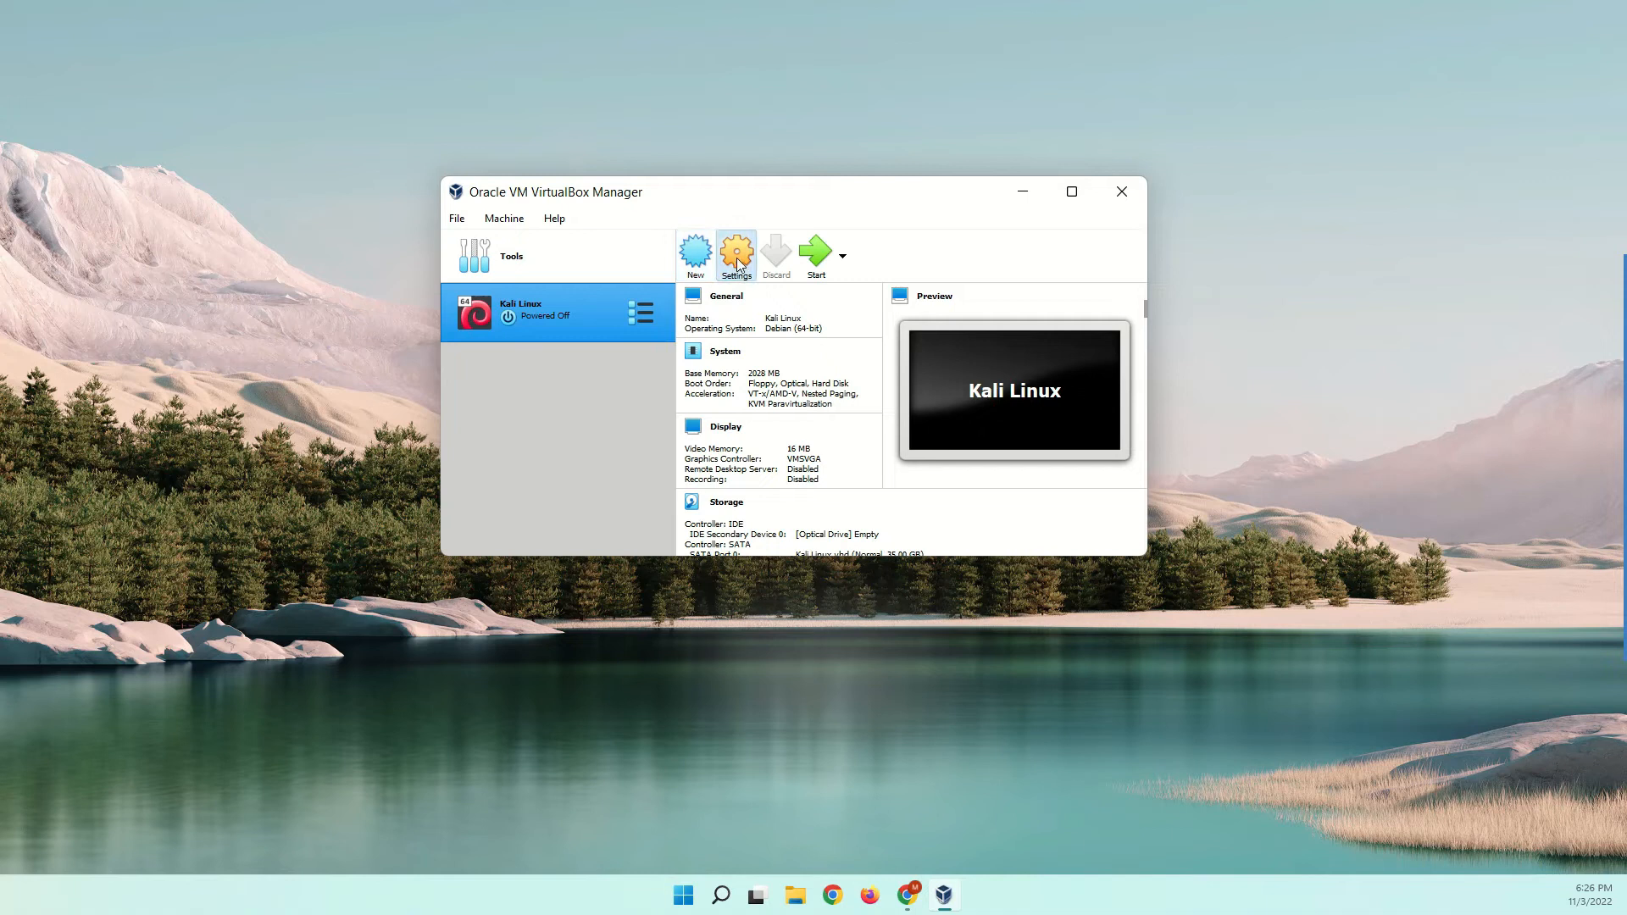
Step: Set Shared Clipboard, give the machine 2 processors and 124 MB video memory
left_click(735, 254)
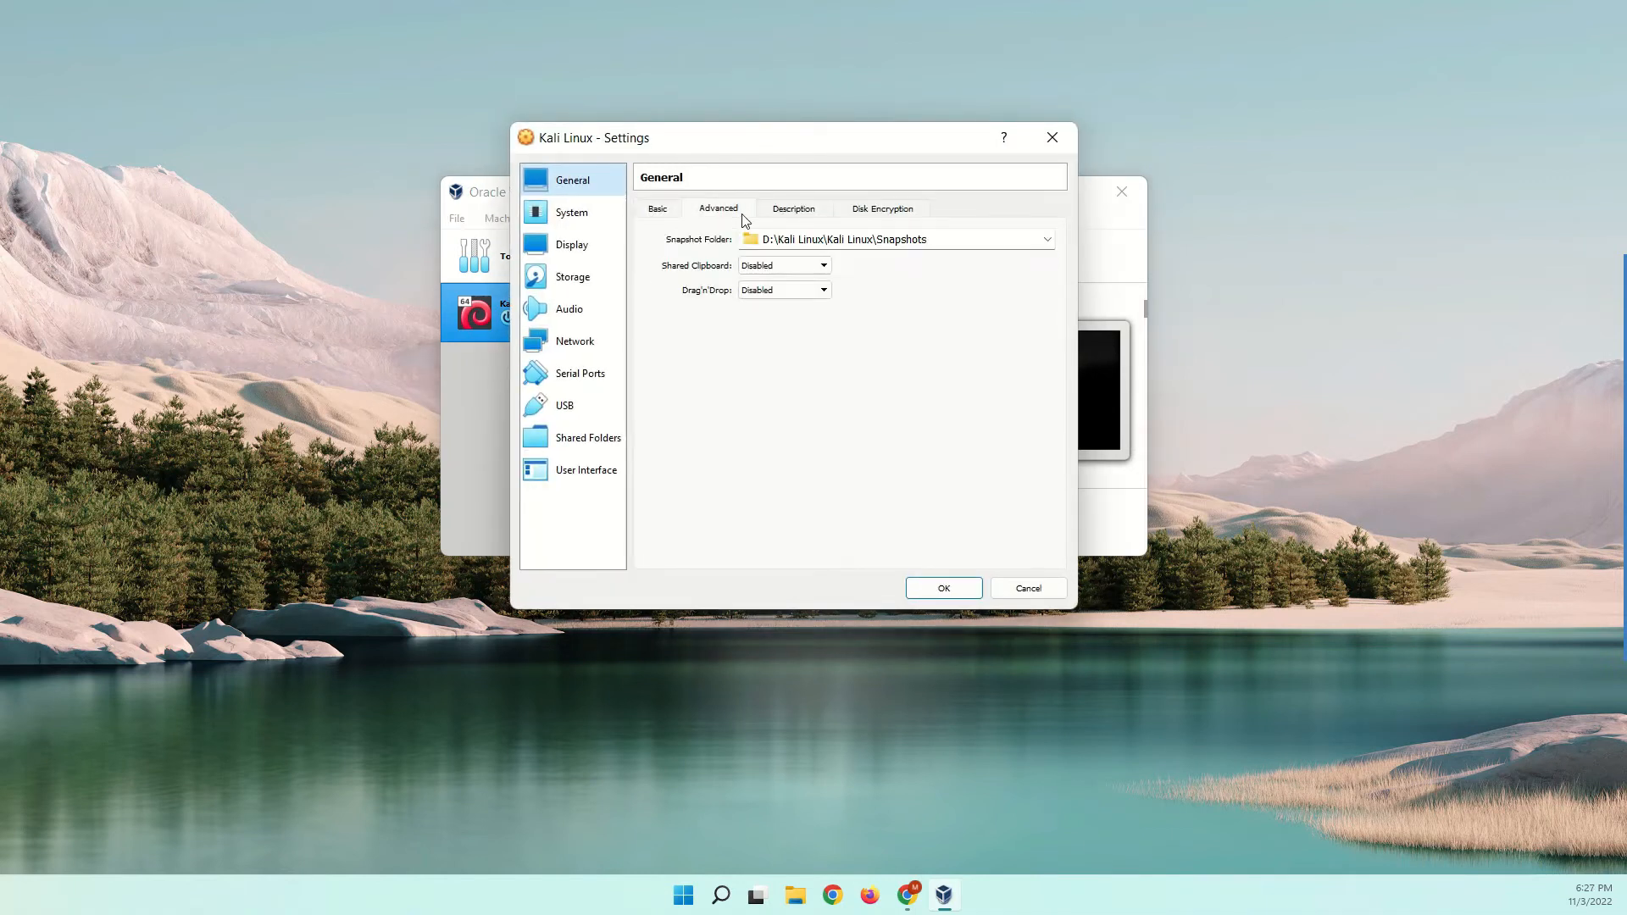
left_click(823, 265)
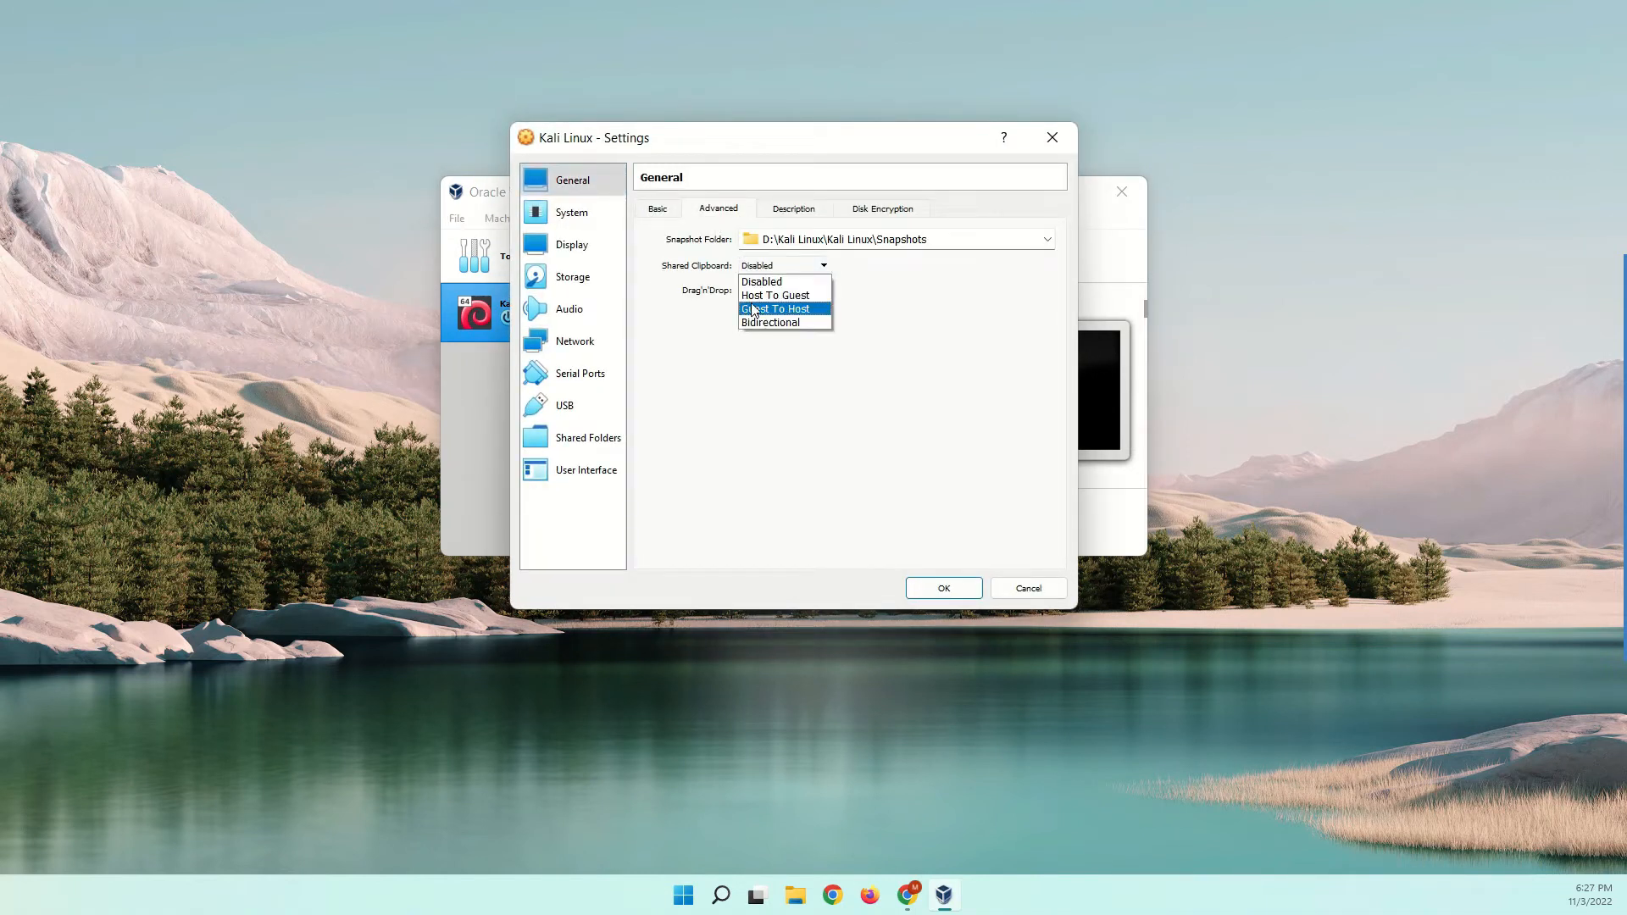
left_click(571, 212)
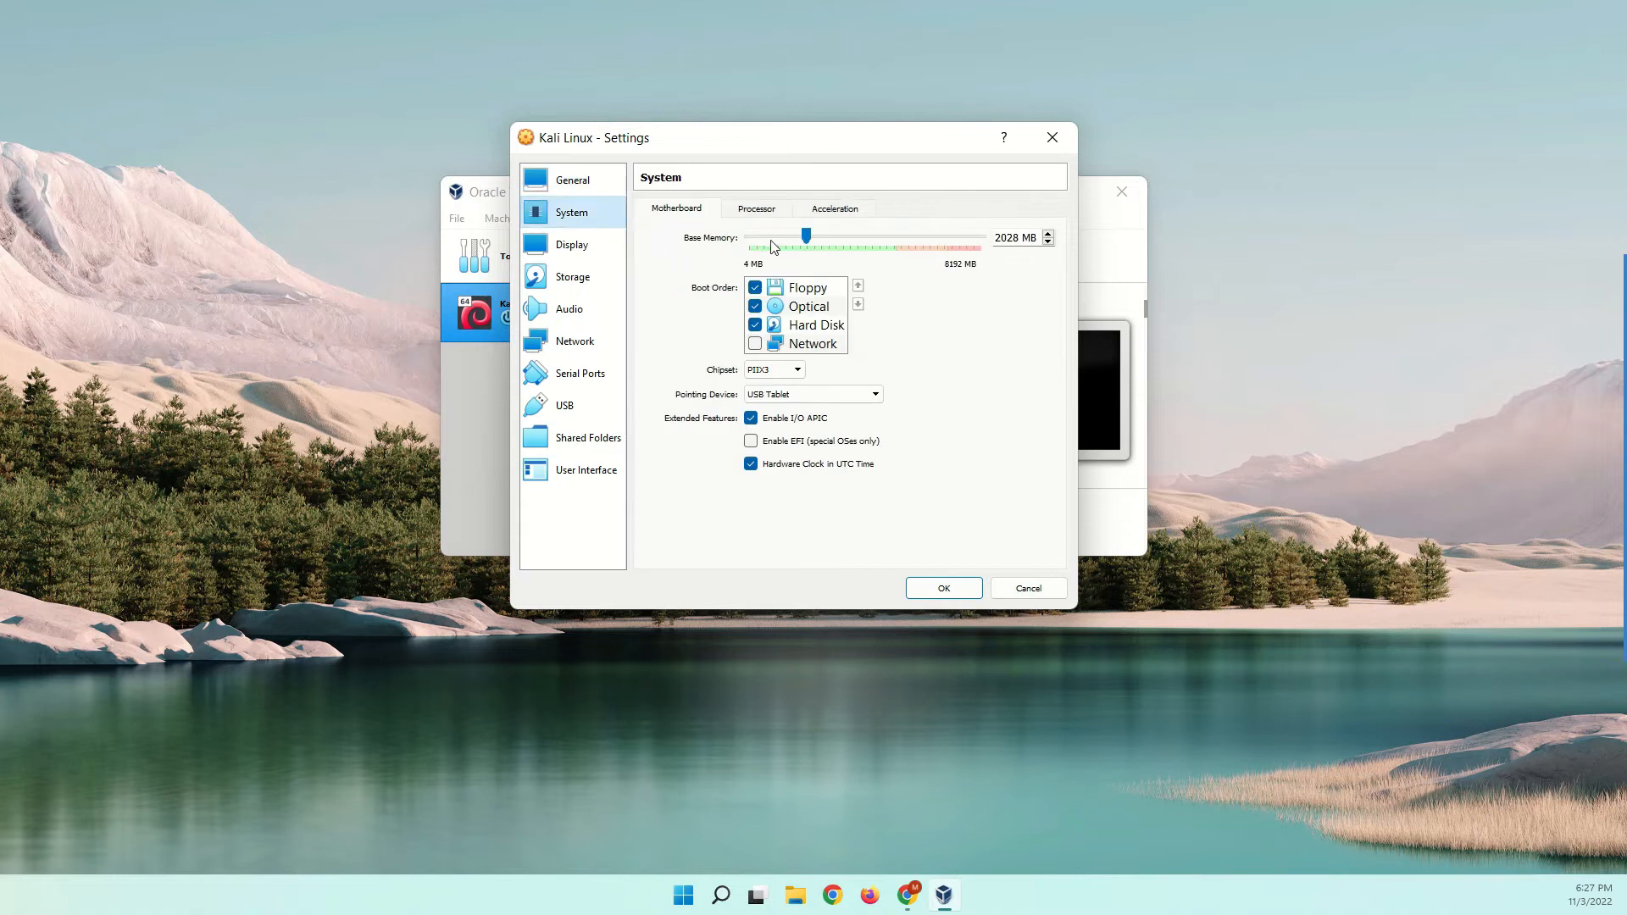
left_click(755, 208)
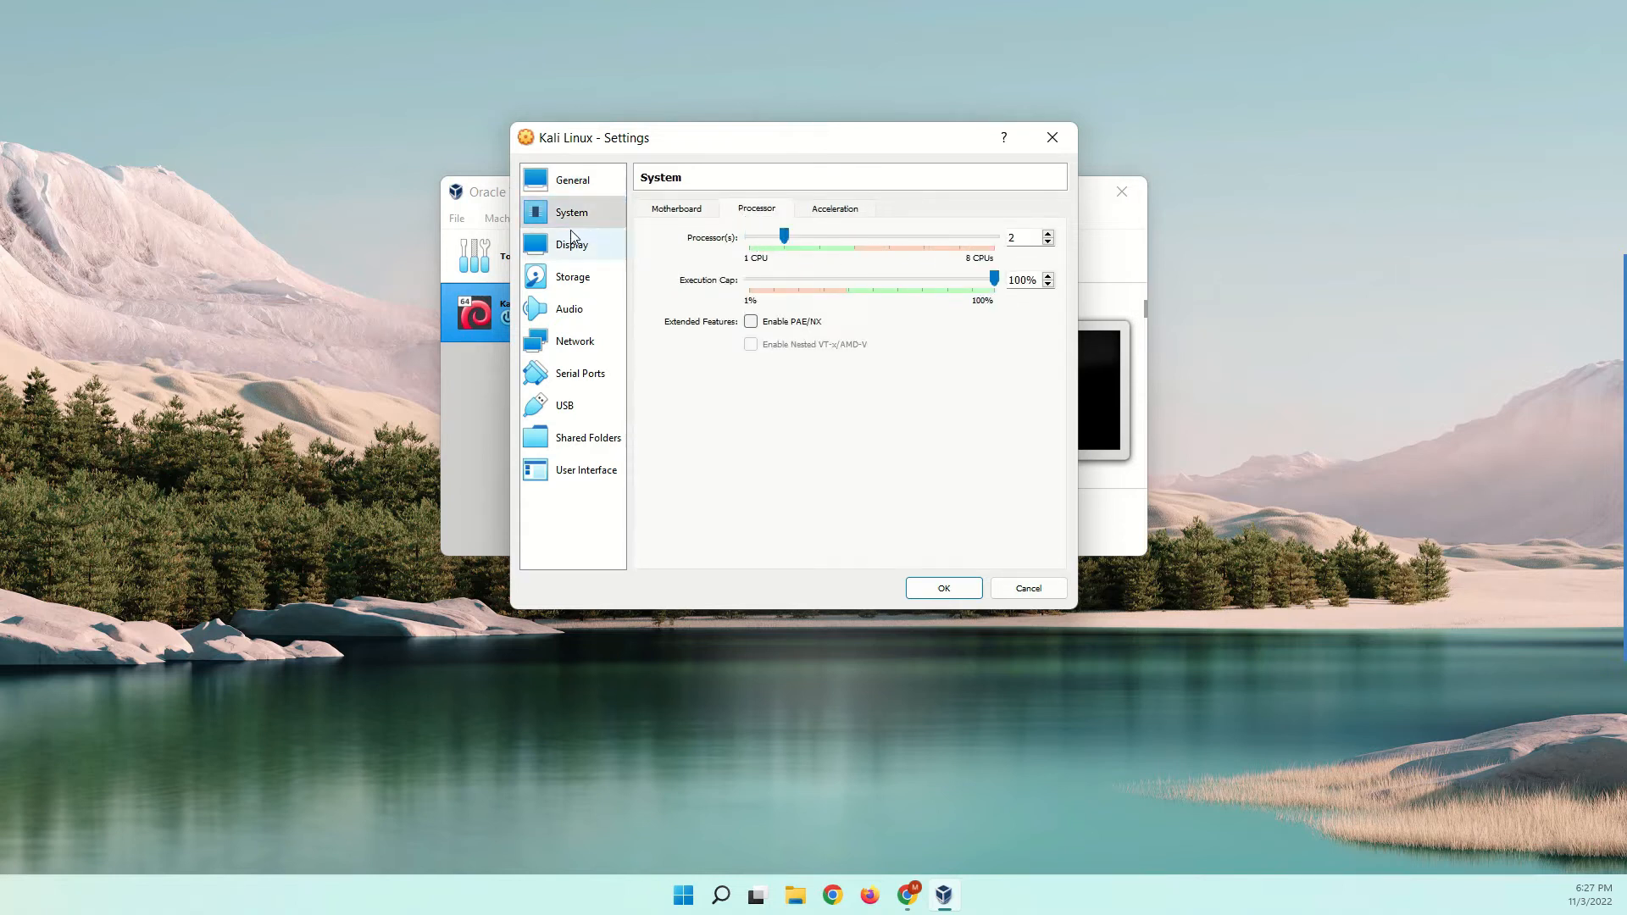
left_click(573, 244)
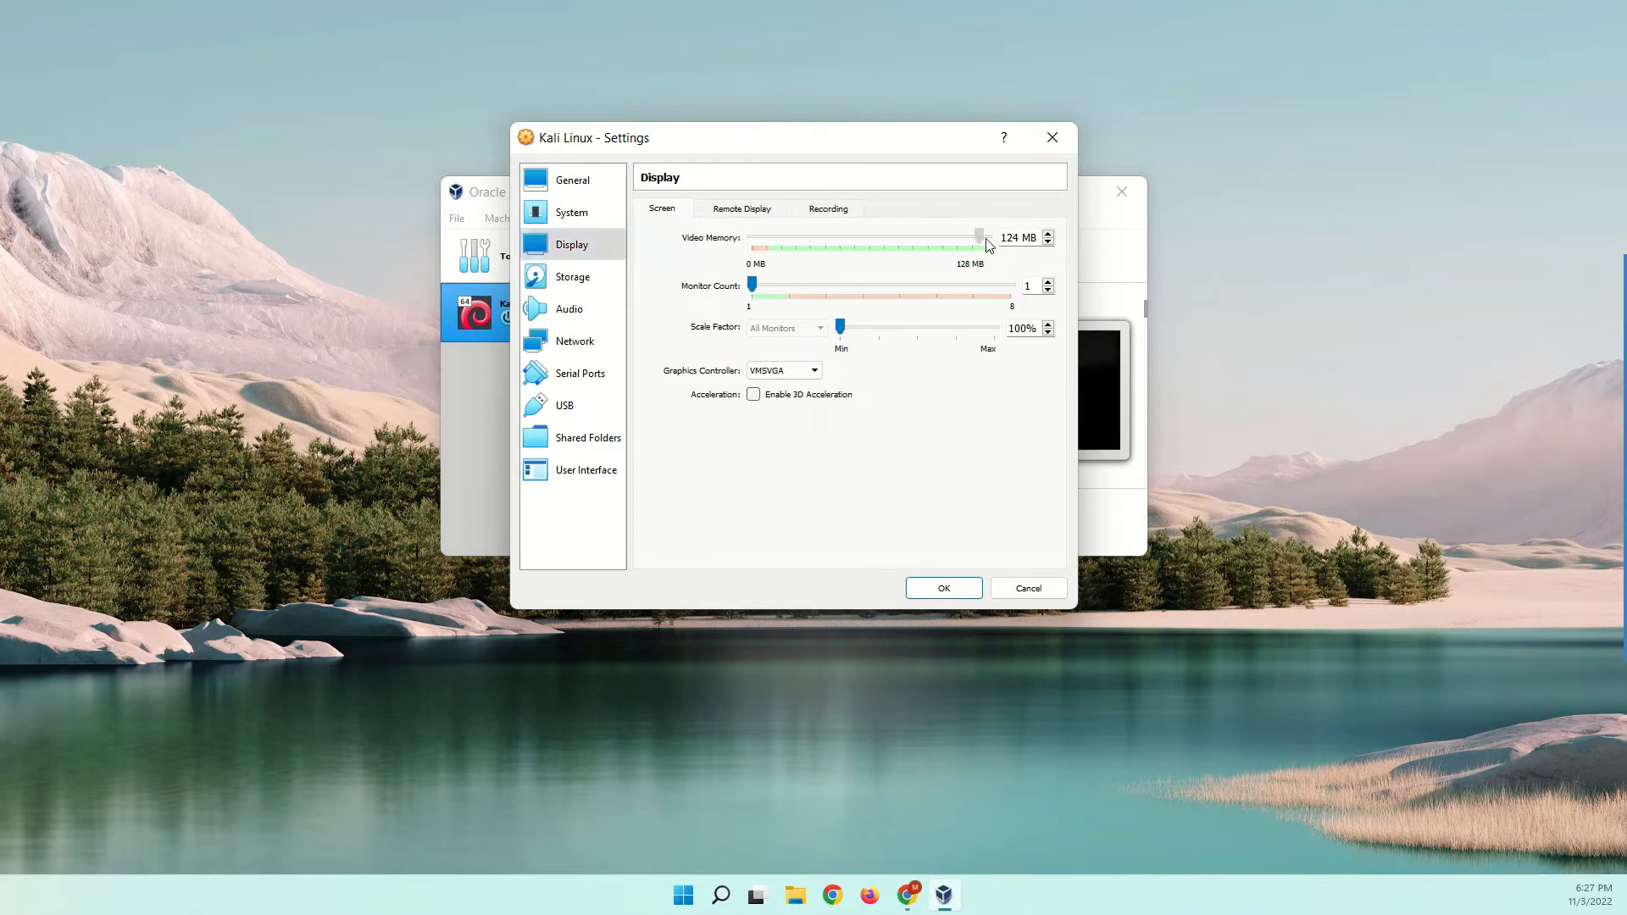
left_click(572, 276)
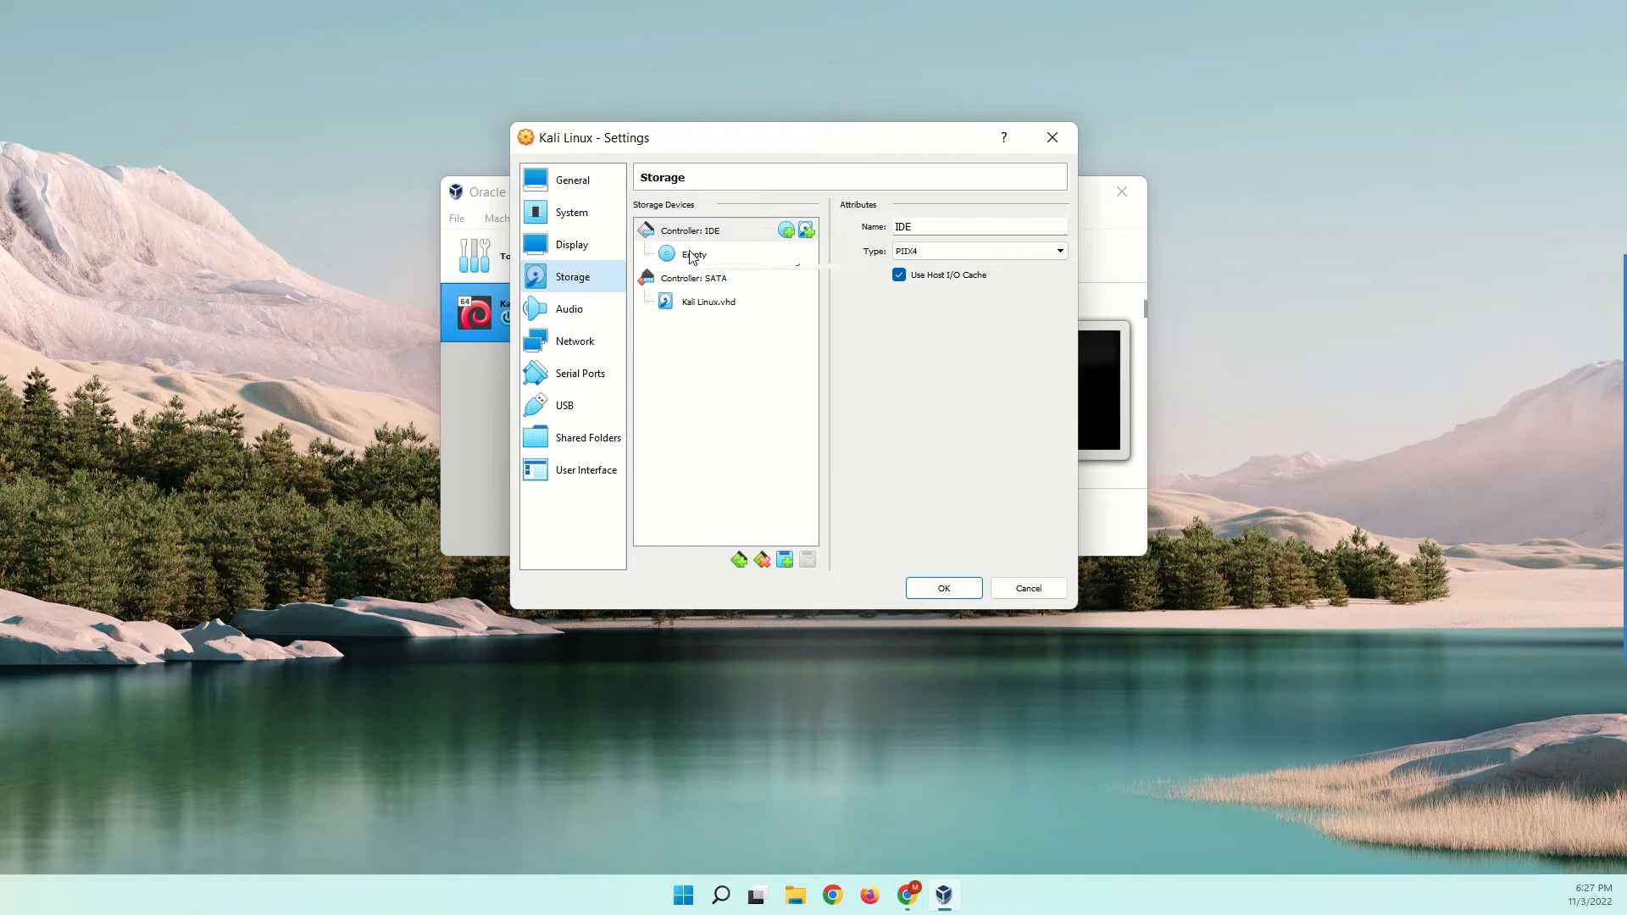
Step: Attach kali-linux-2022.3-installer-amd64.iso to the empty optical drive and save the settings
left_click(690, 229)
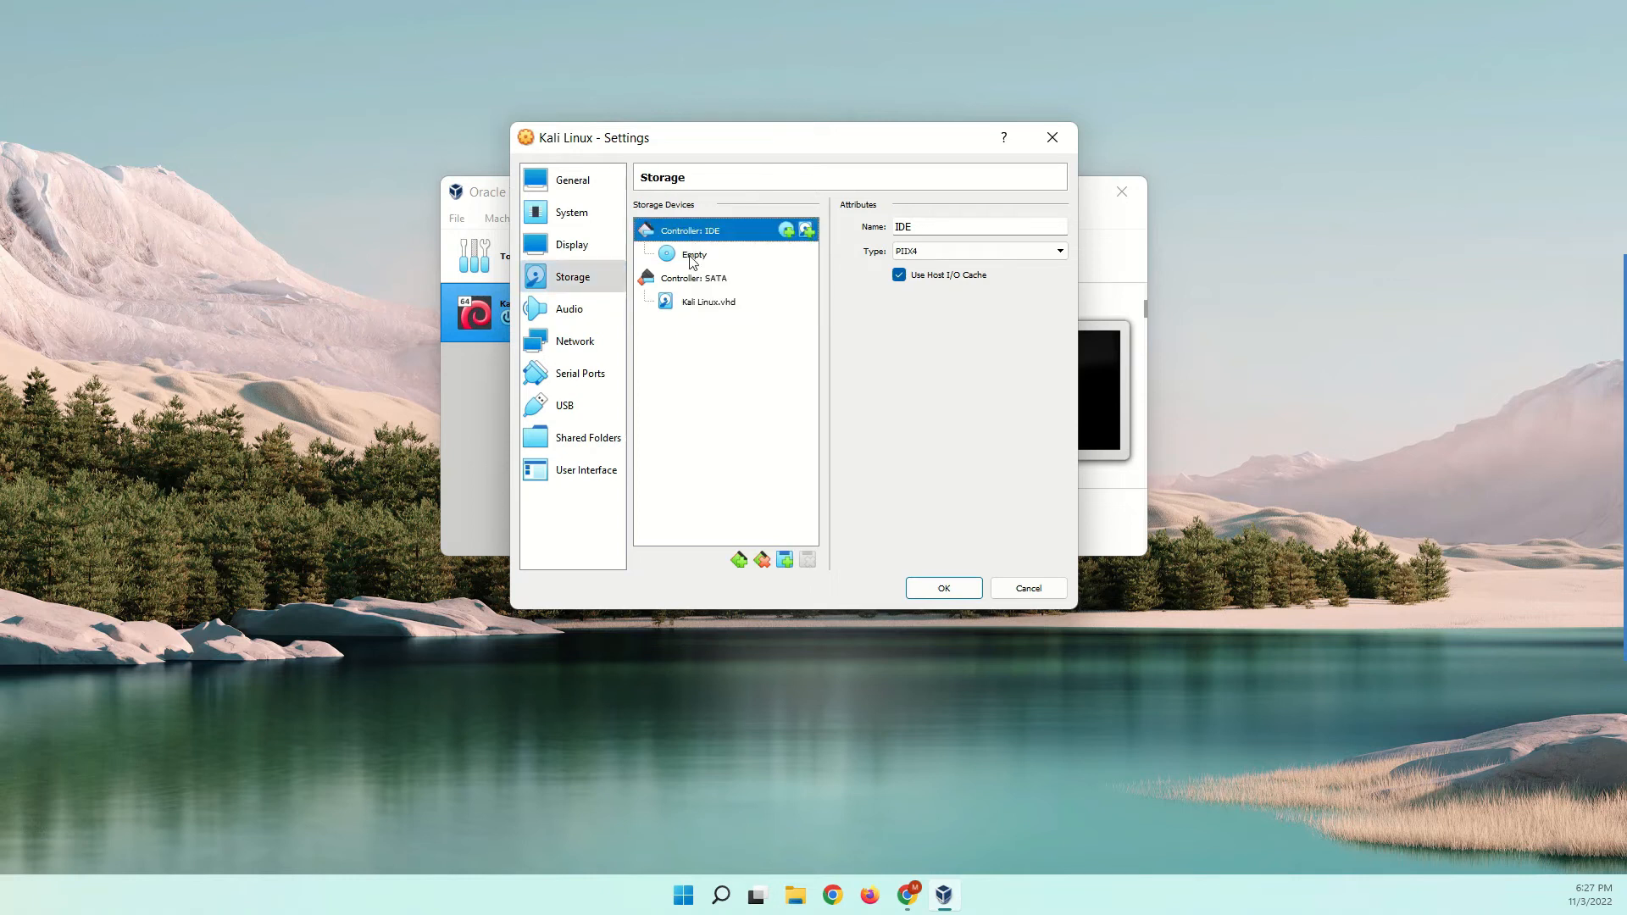
left_click(695, 254)
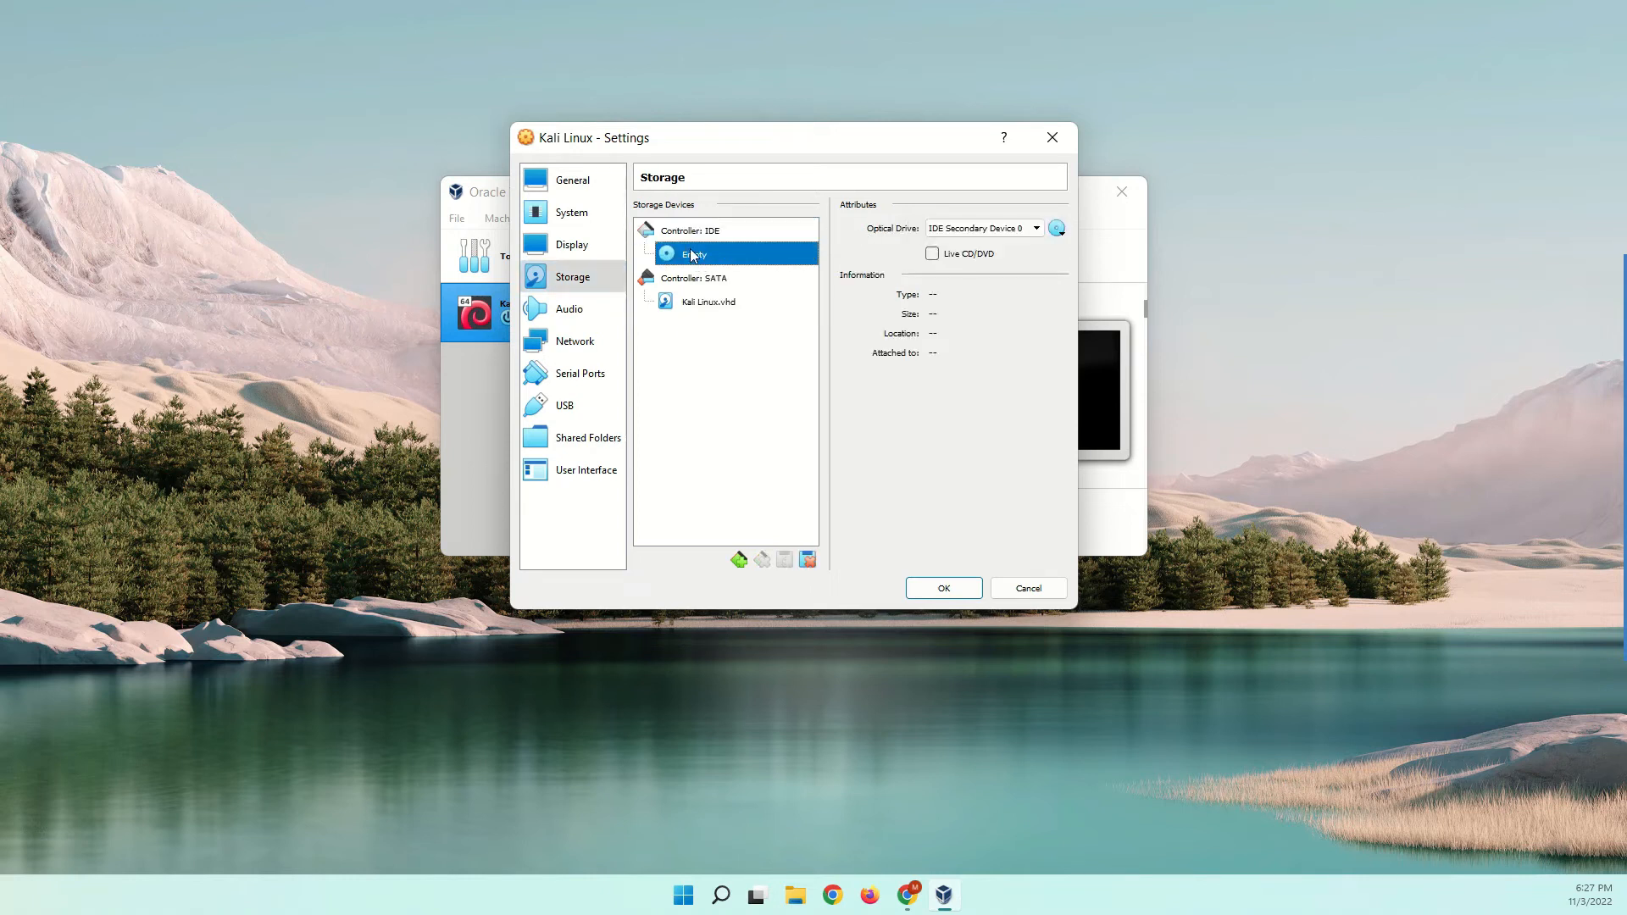
mouse_move(695, 254)
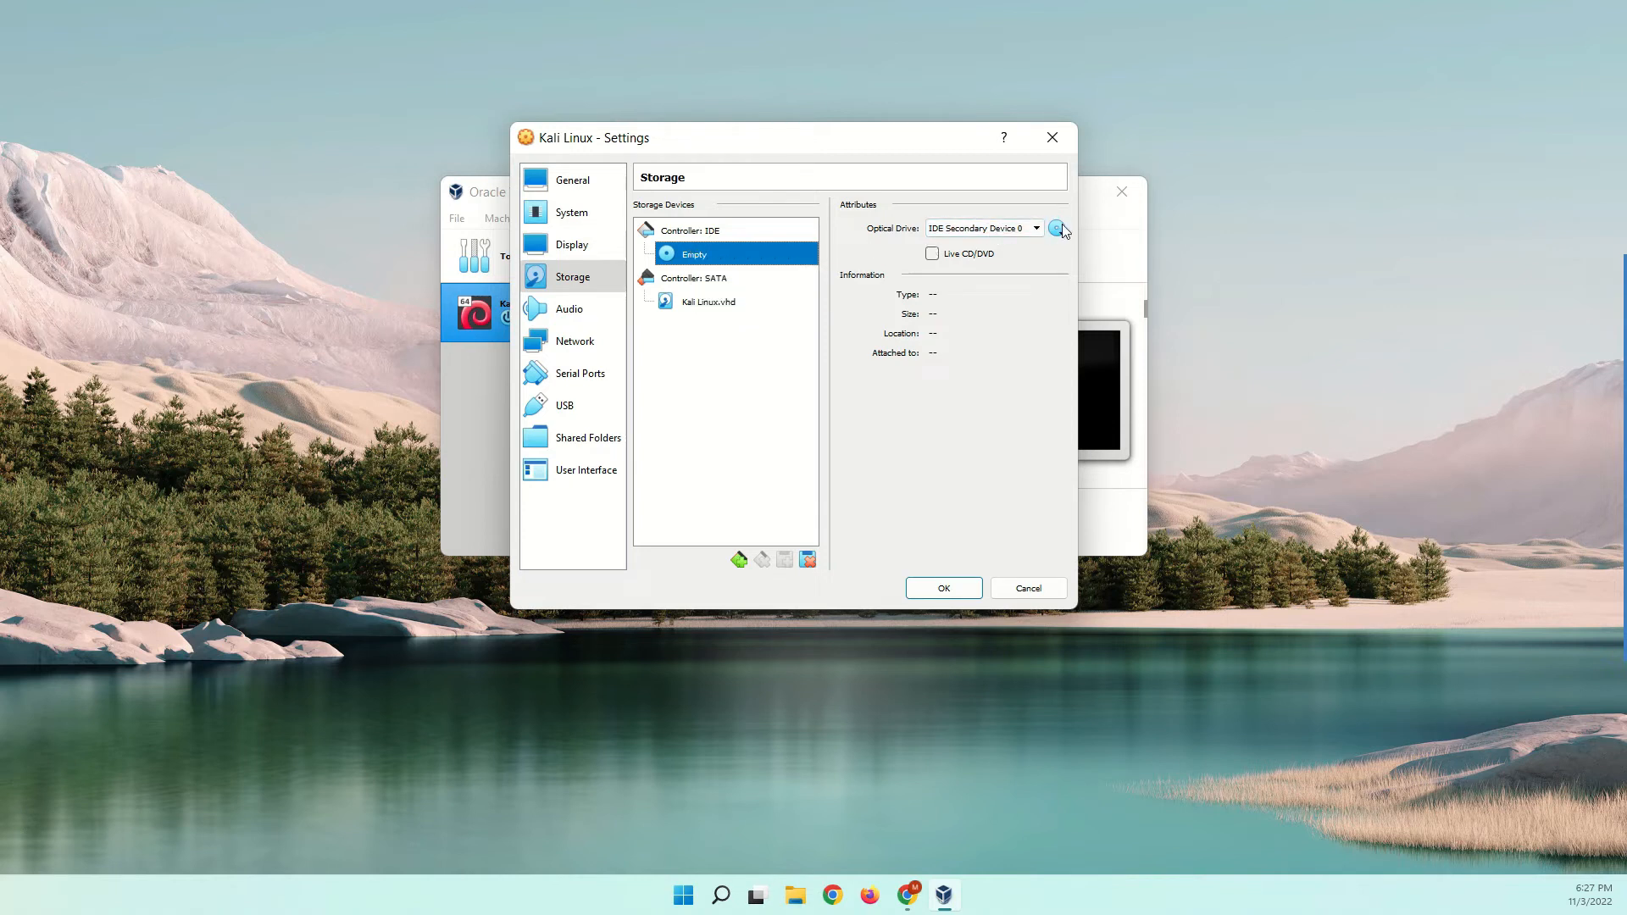
left_click(1059, 228)
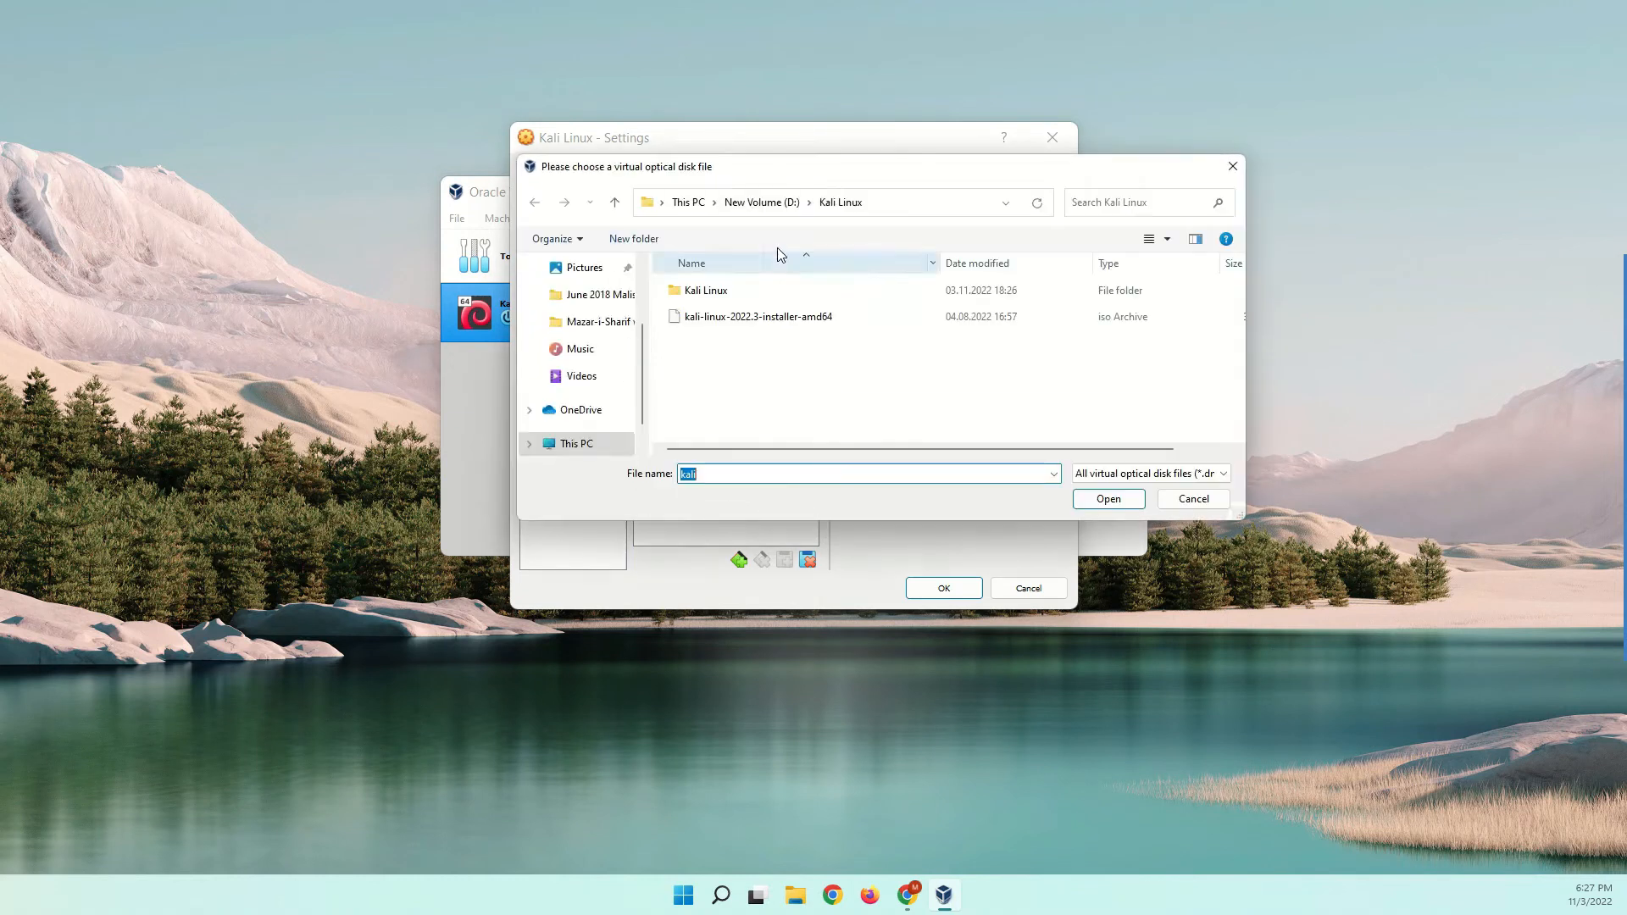
left_click(757, 316)
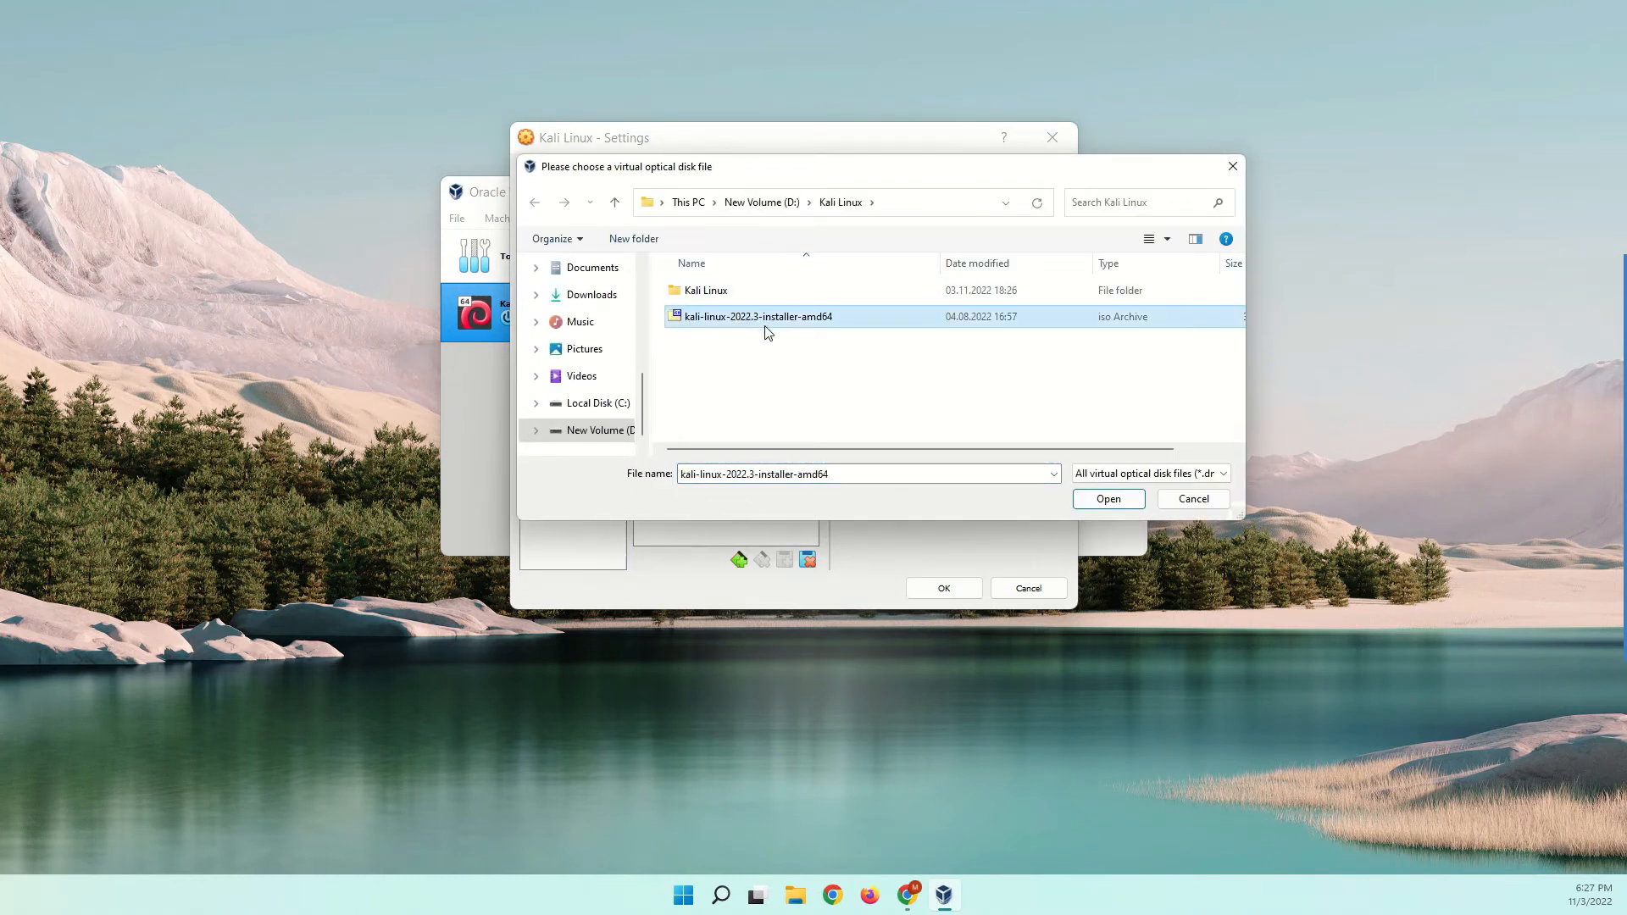
left_click(1108, 499)
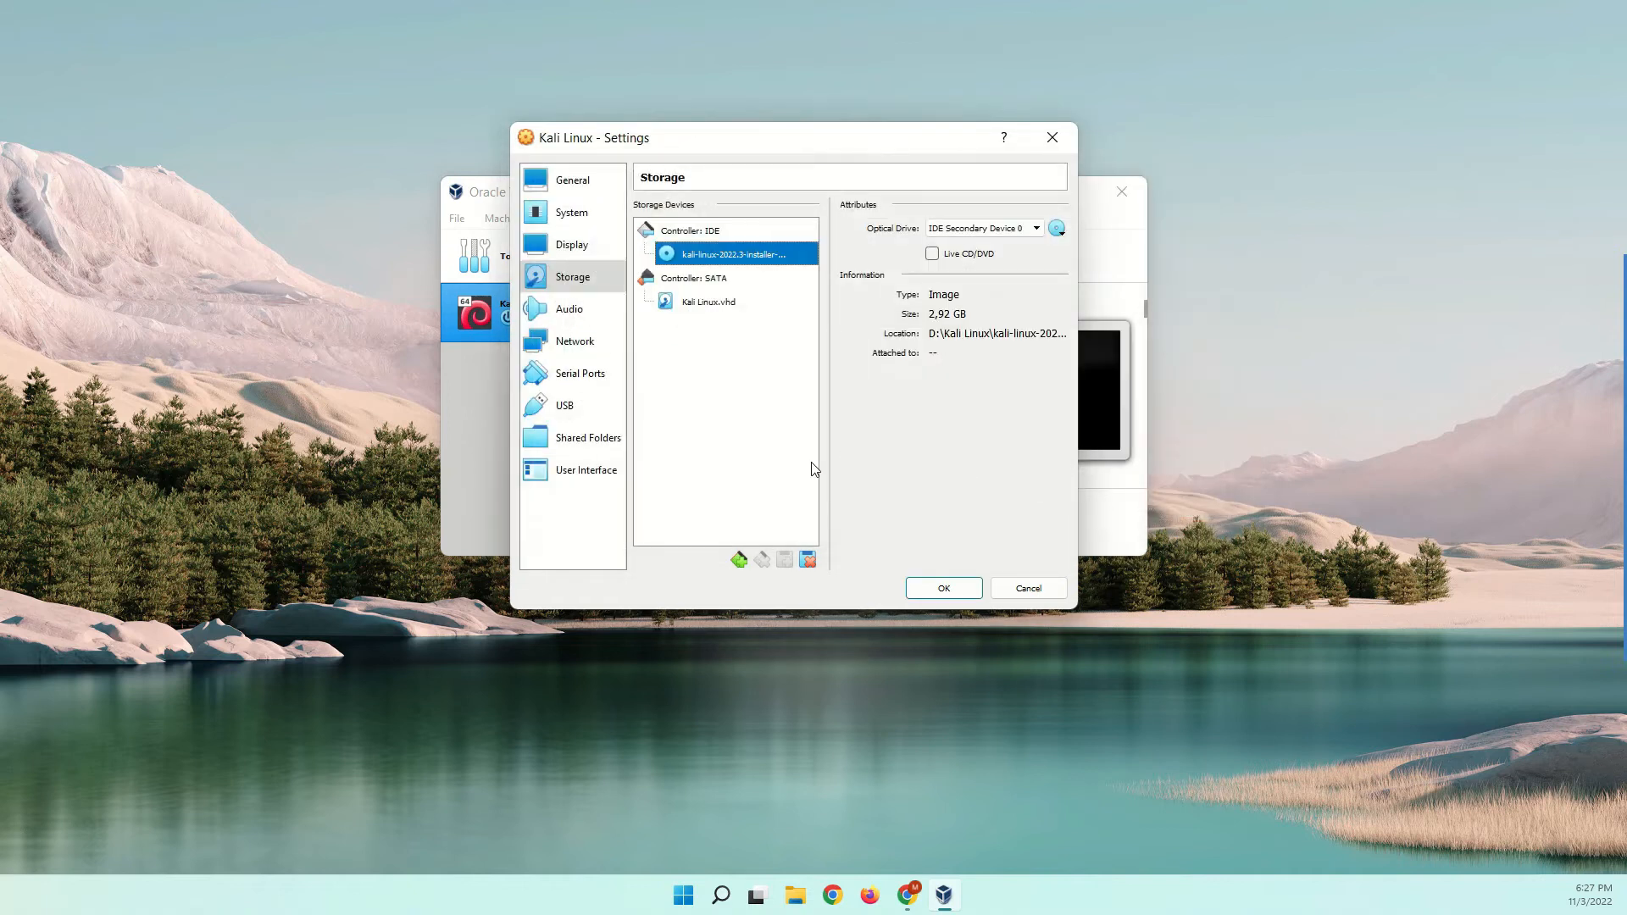
left_click(575, 340)
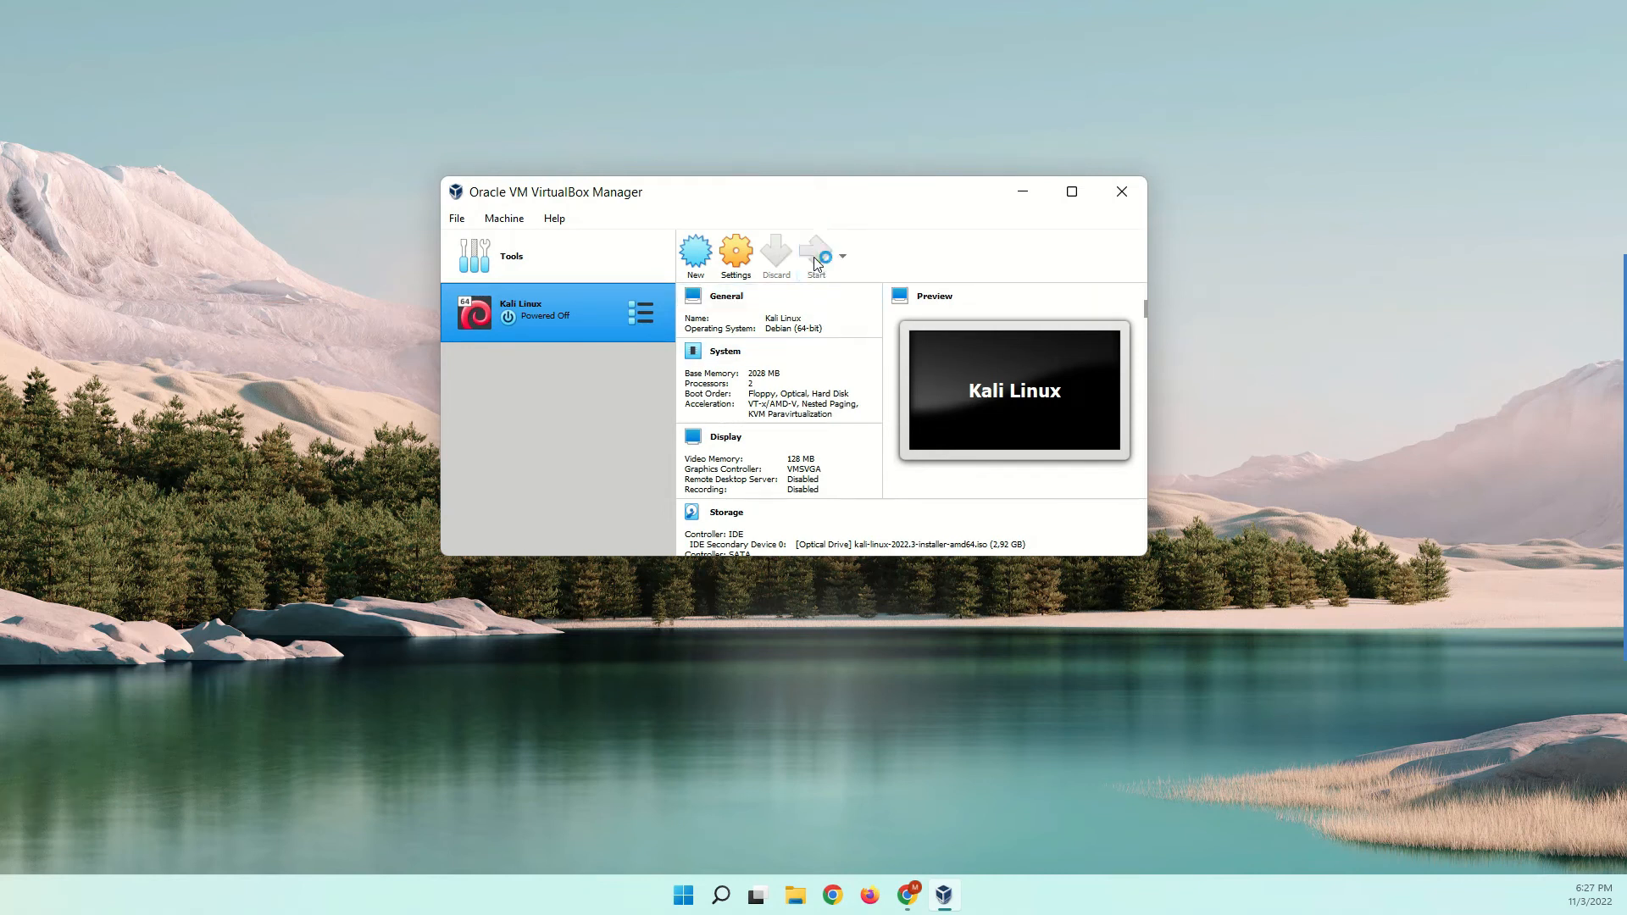
Step: Start the Kali Linux VM and choose Graphical install from the boot menu
left_click(817, 256)
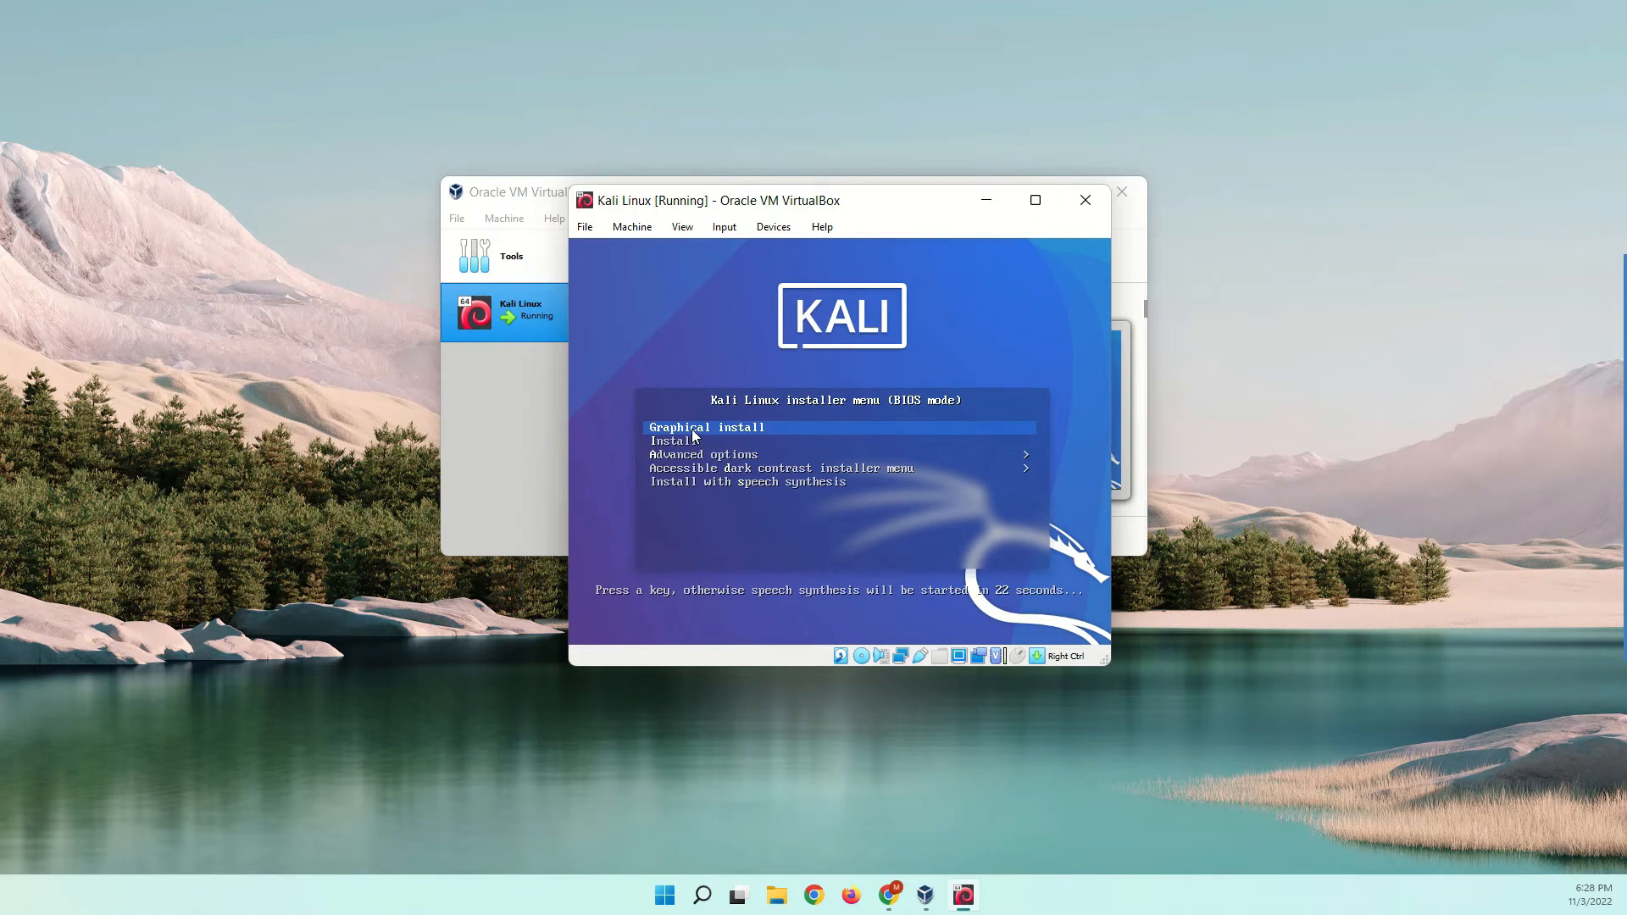
left_click(693, 435)
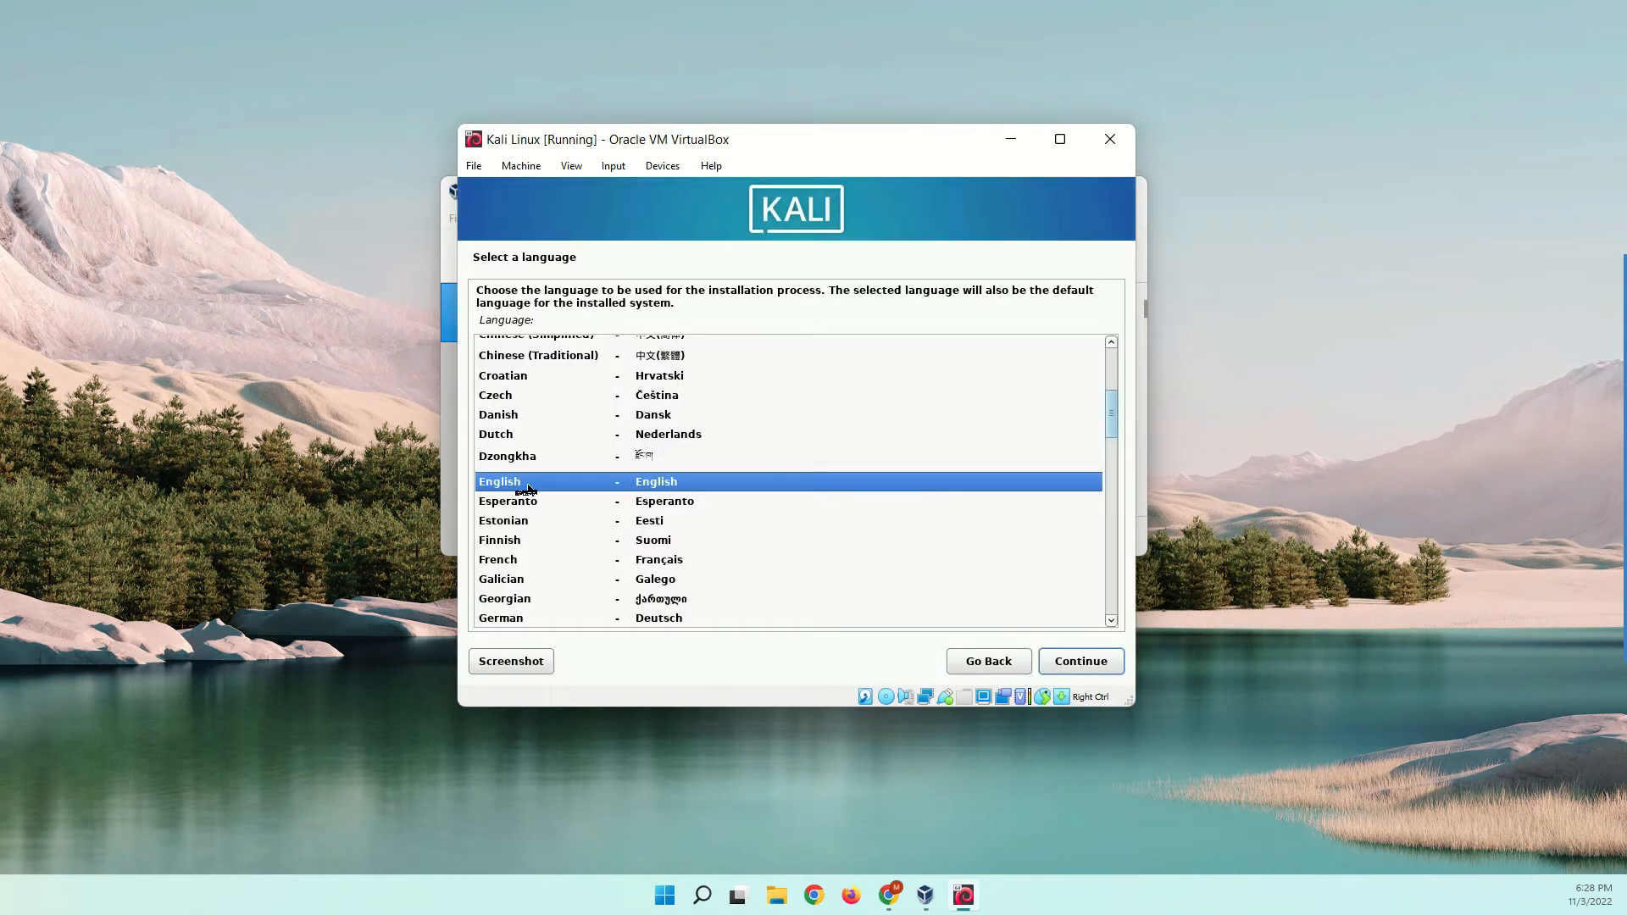
mouse_move(987, 683)
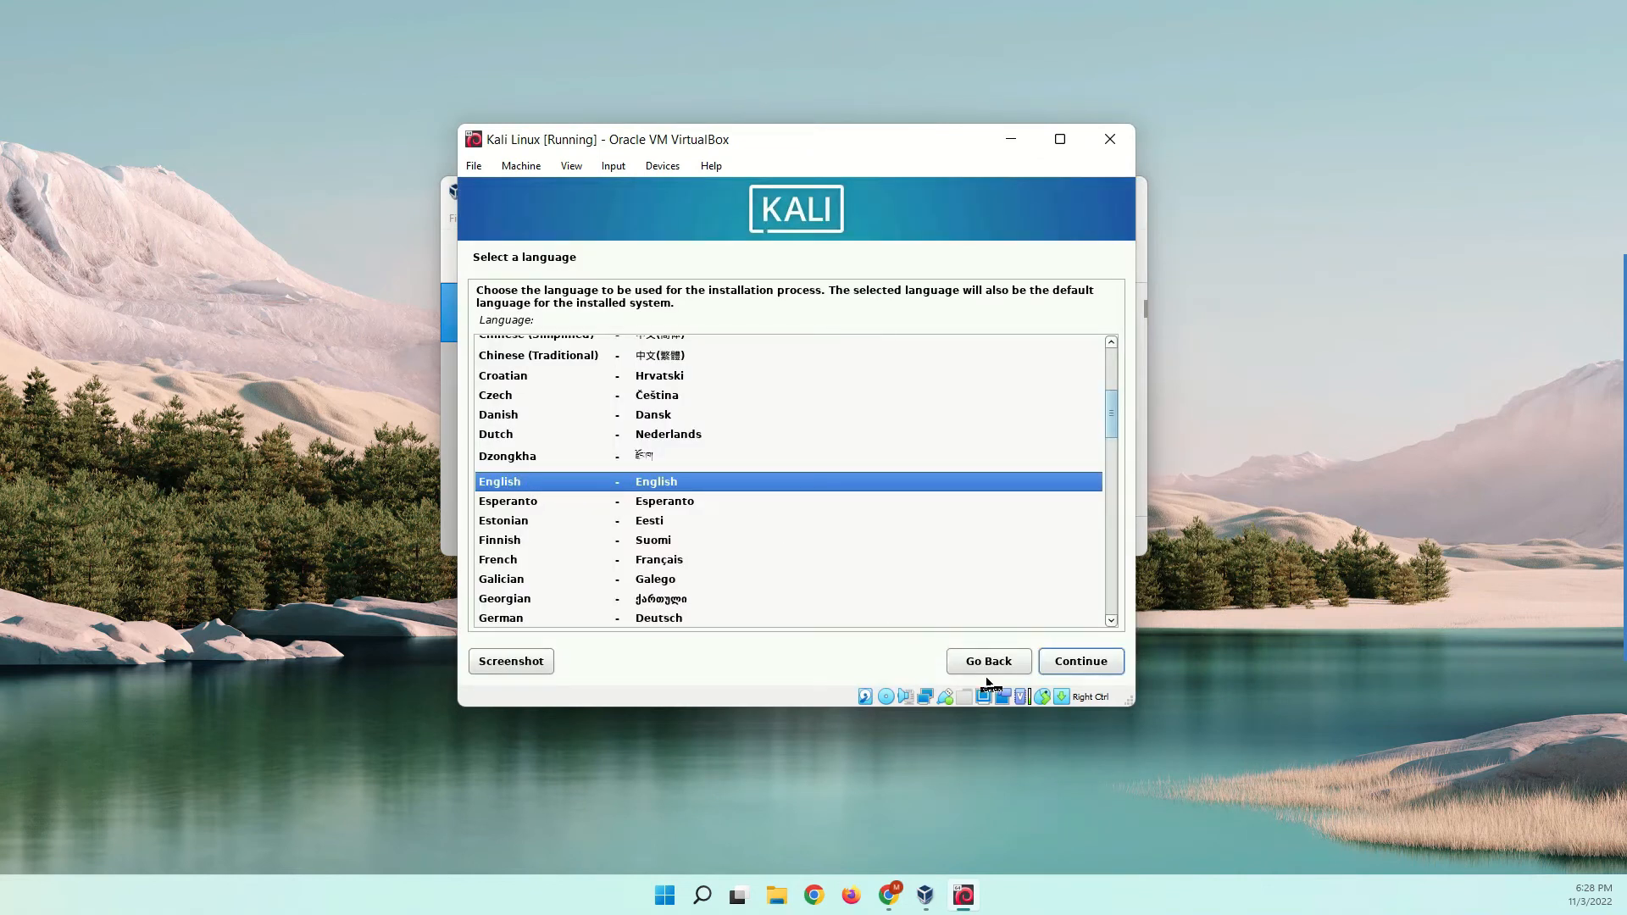
Step: Keep English and the American English keymap, advancing to the hostname screen
left_click(1080, 661)
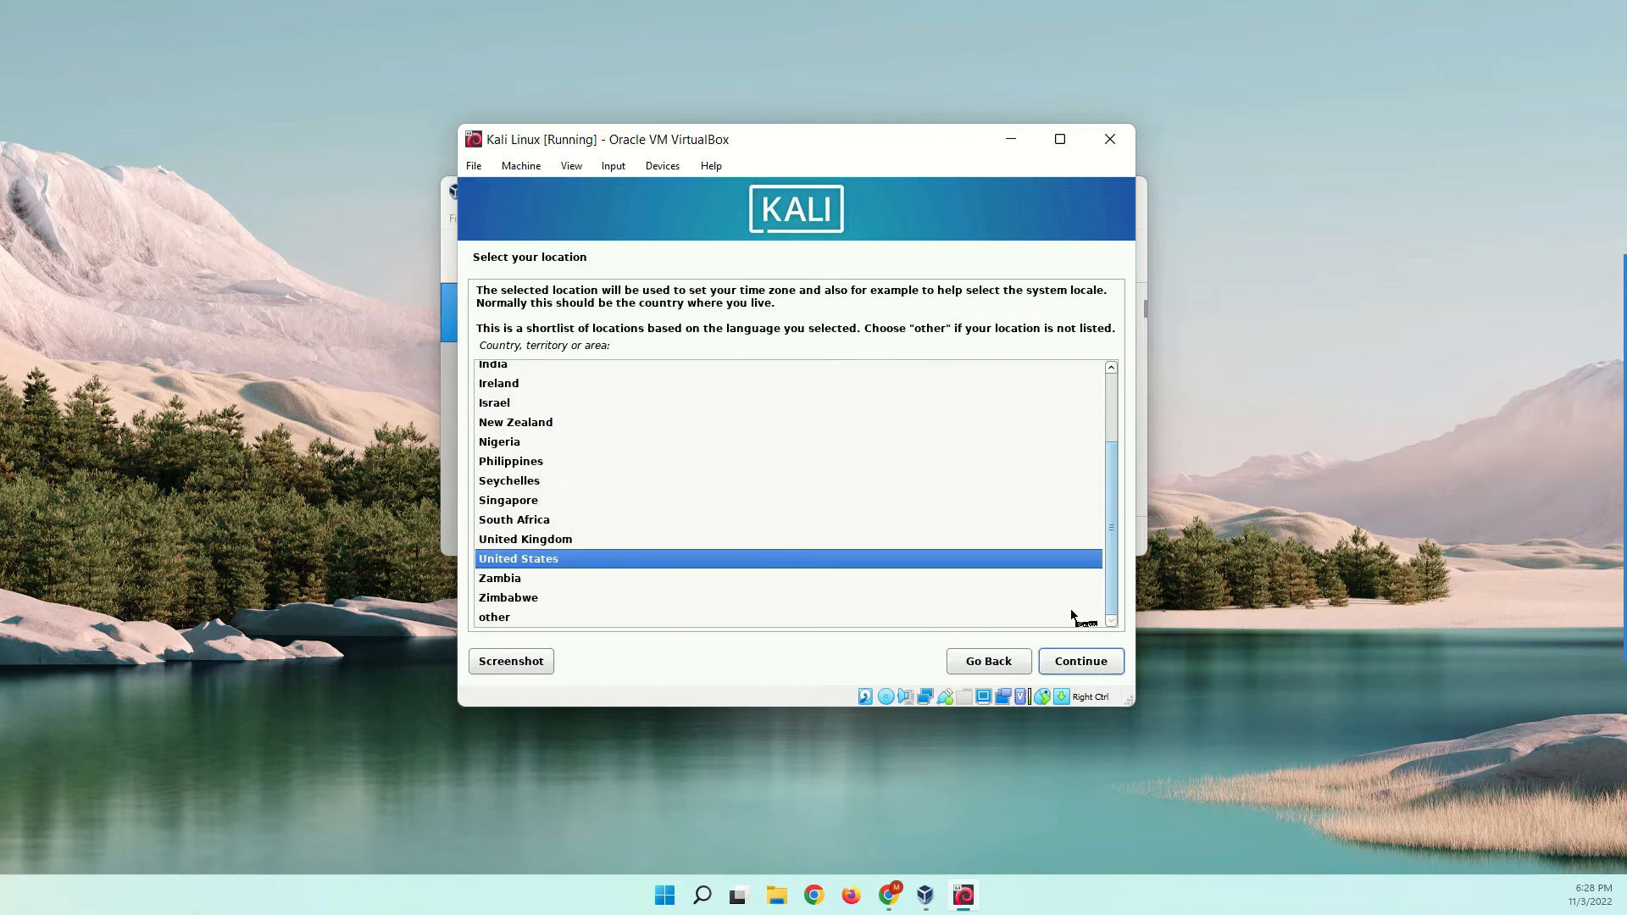
left_click(1079, 661)
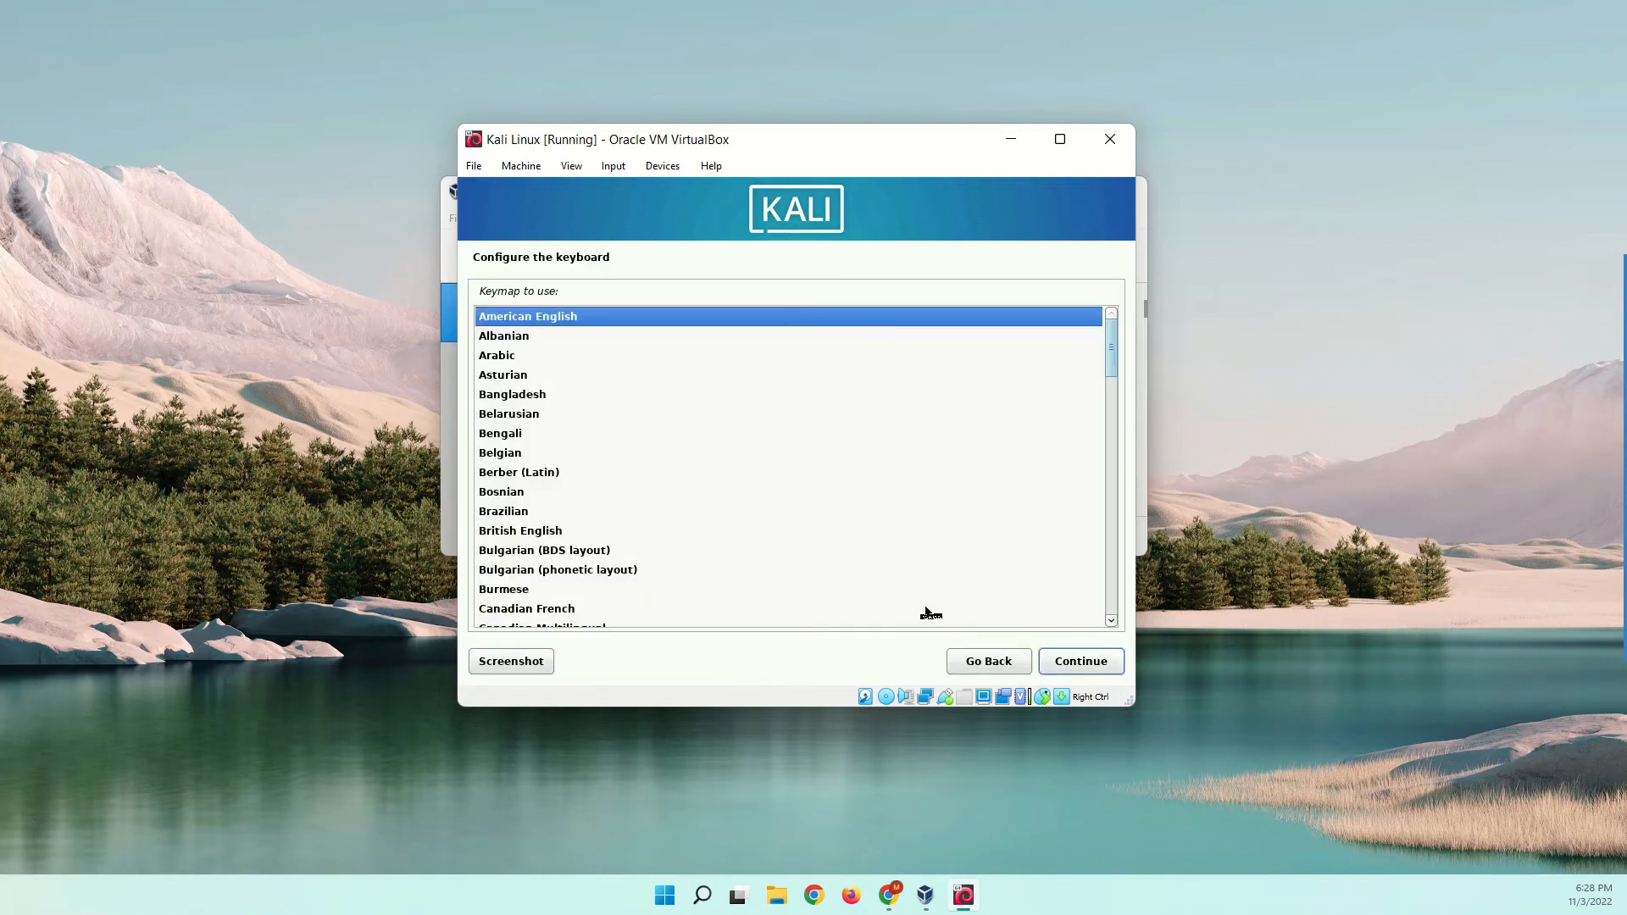
mouse_move(961, 653)
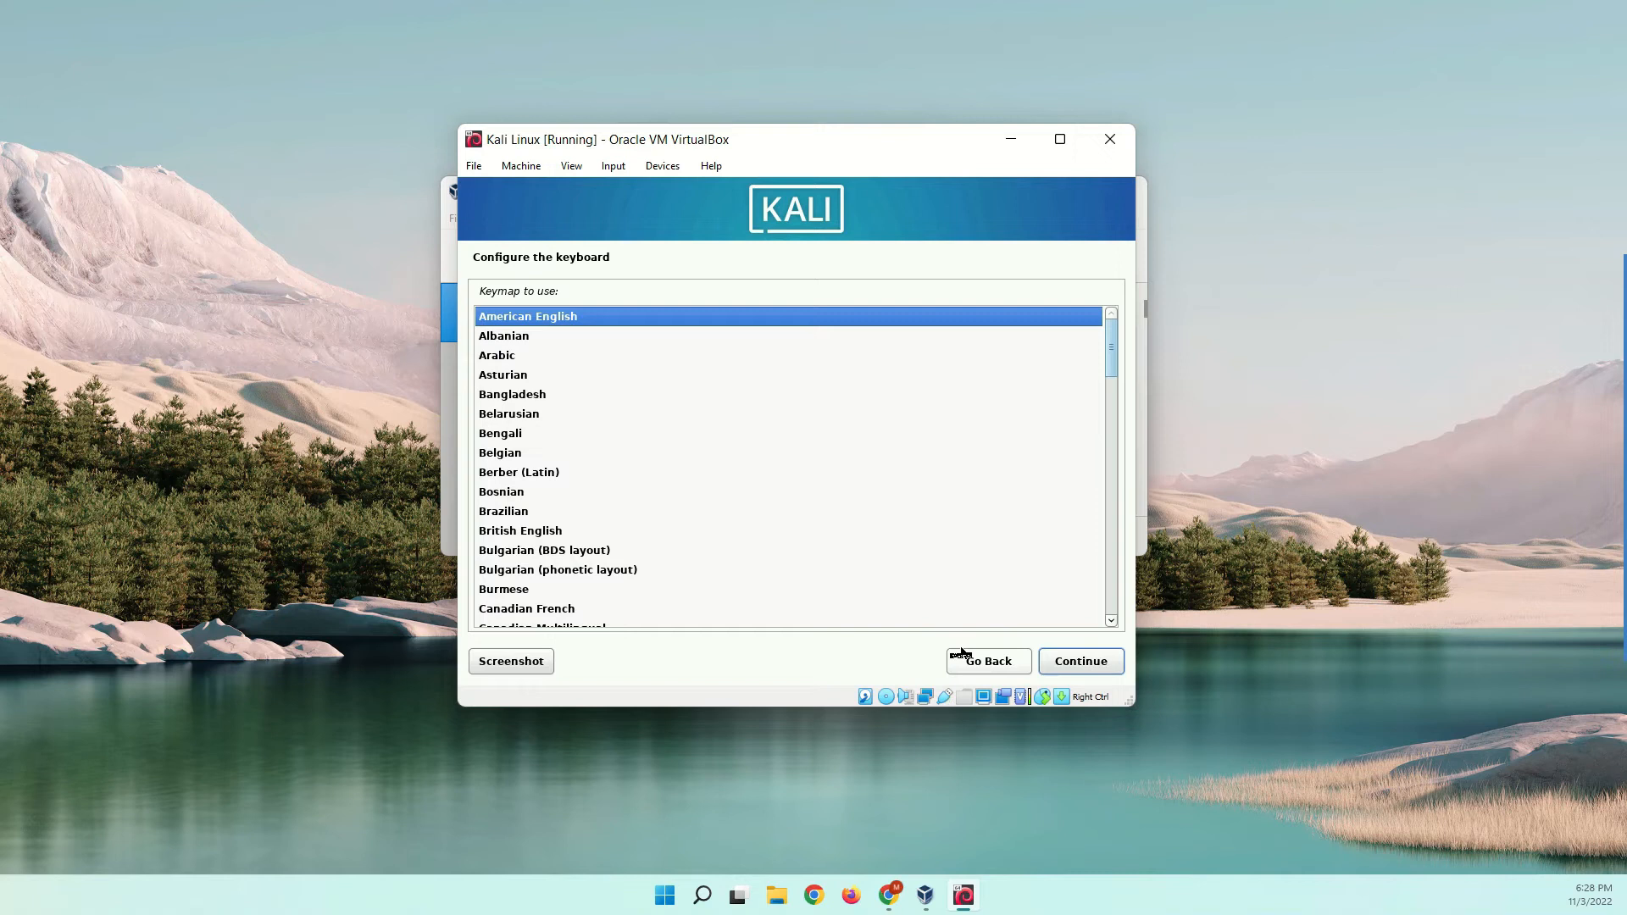
mouse_move(588, 397)
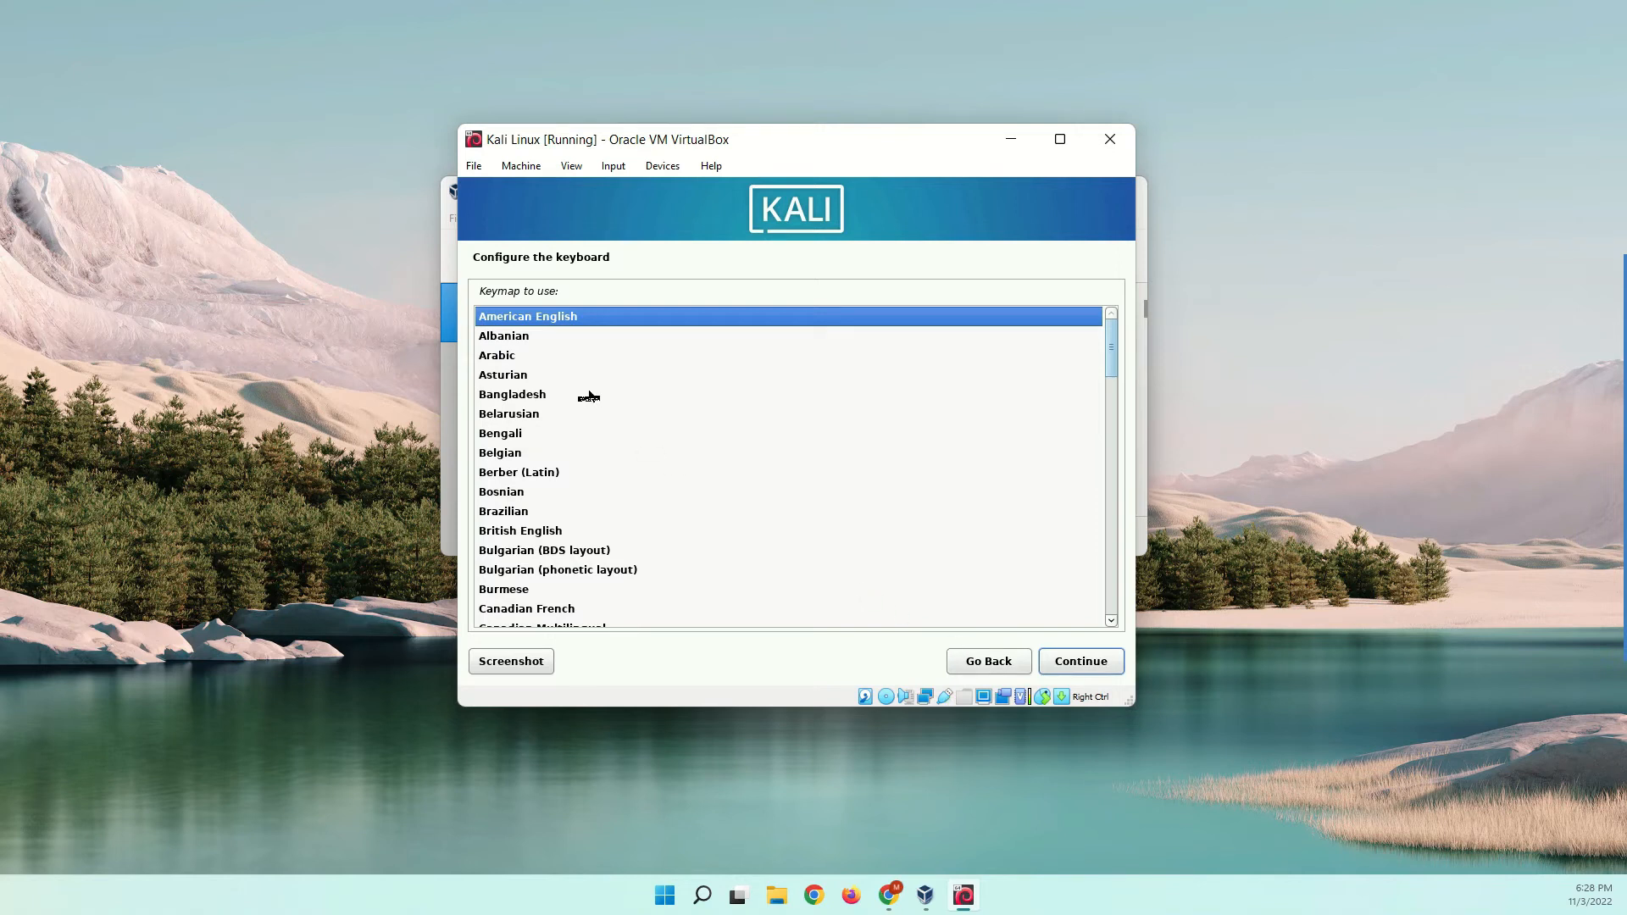
mouse_move(823, 514)
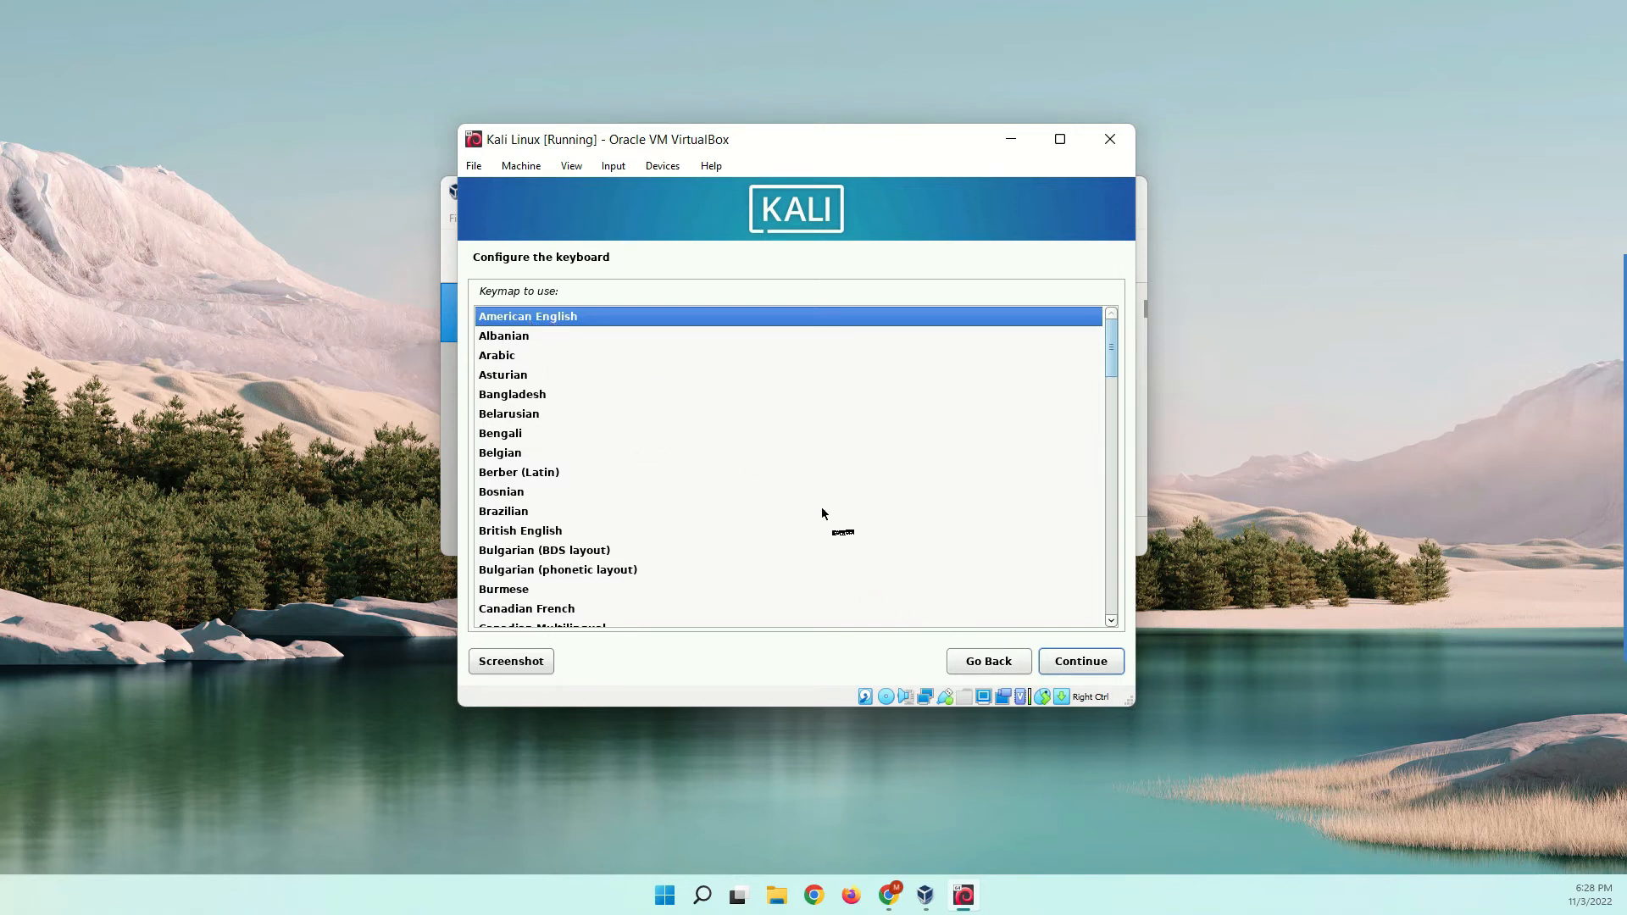
left_click(1081, 661)
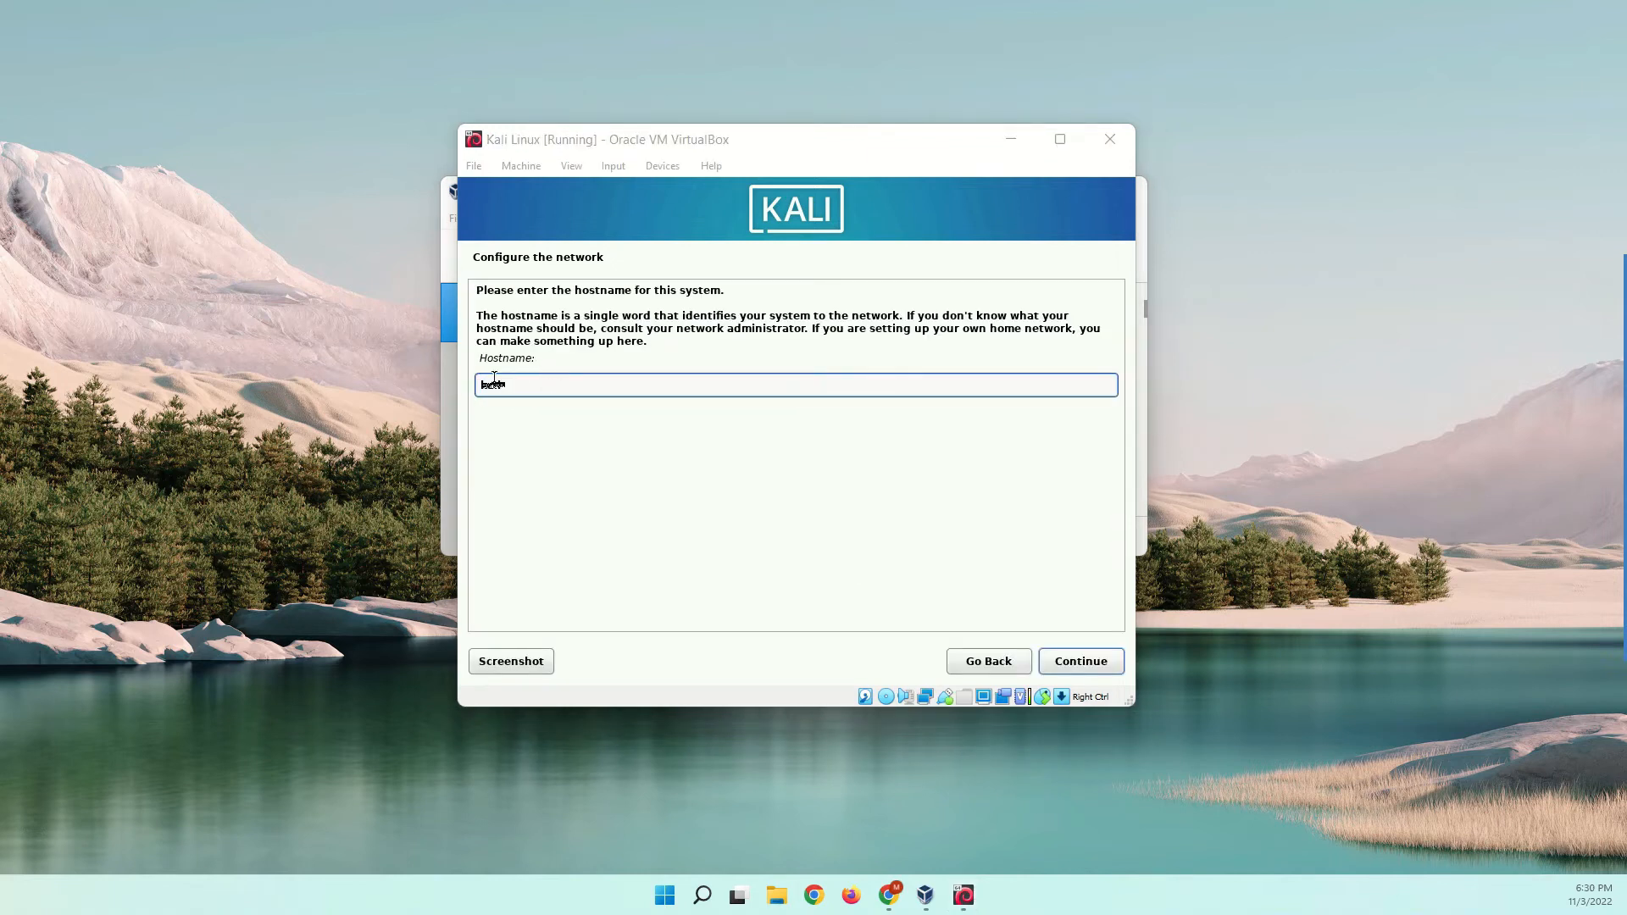
Step: Set hostname 'kali' and leave the domain name blank
type("kali")
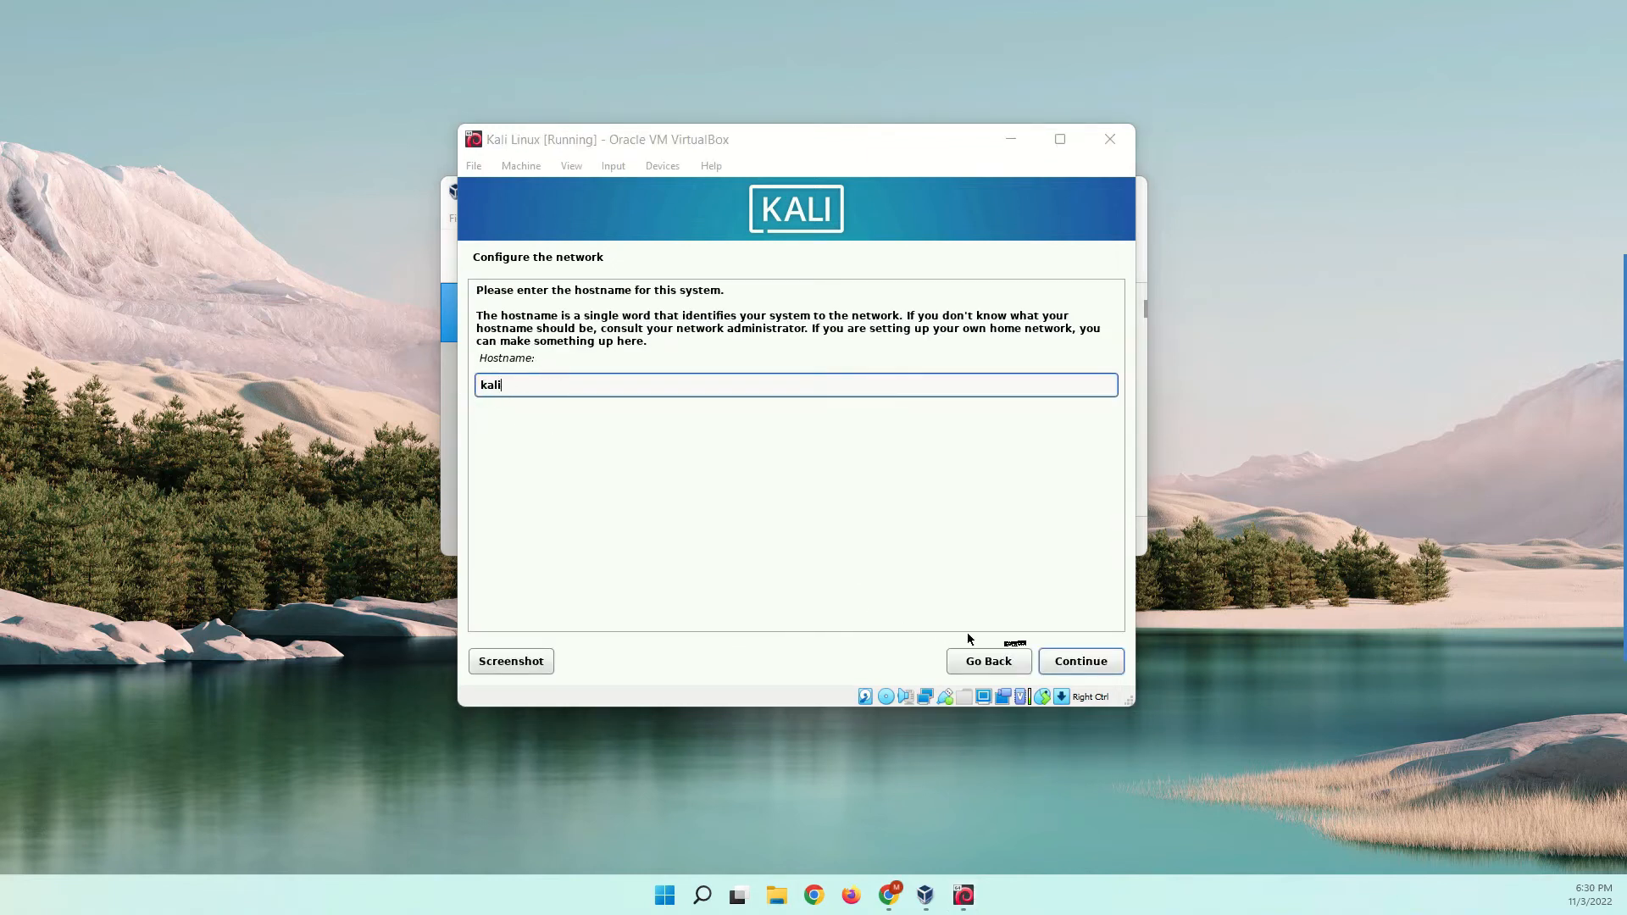
left_click(1079, 662)
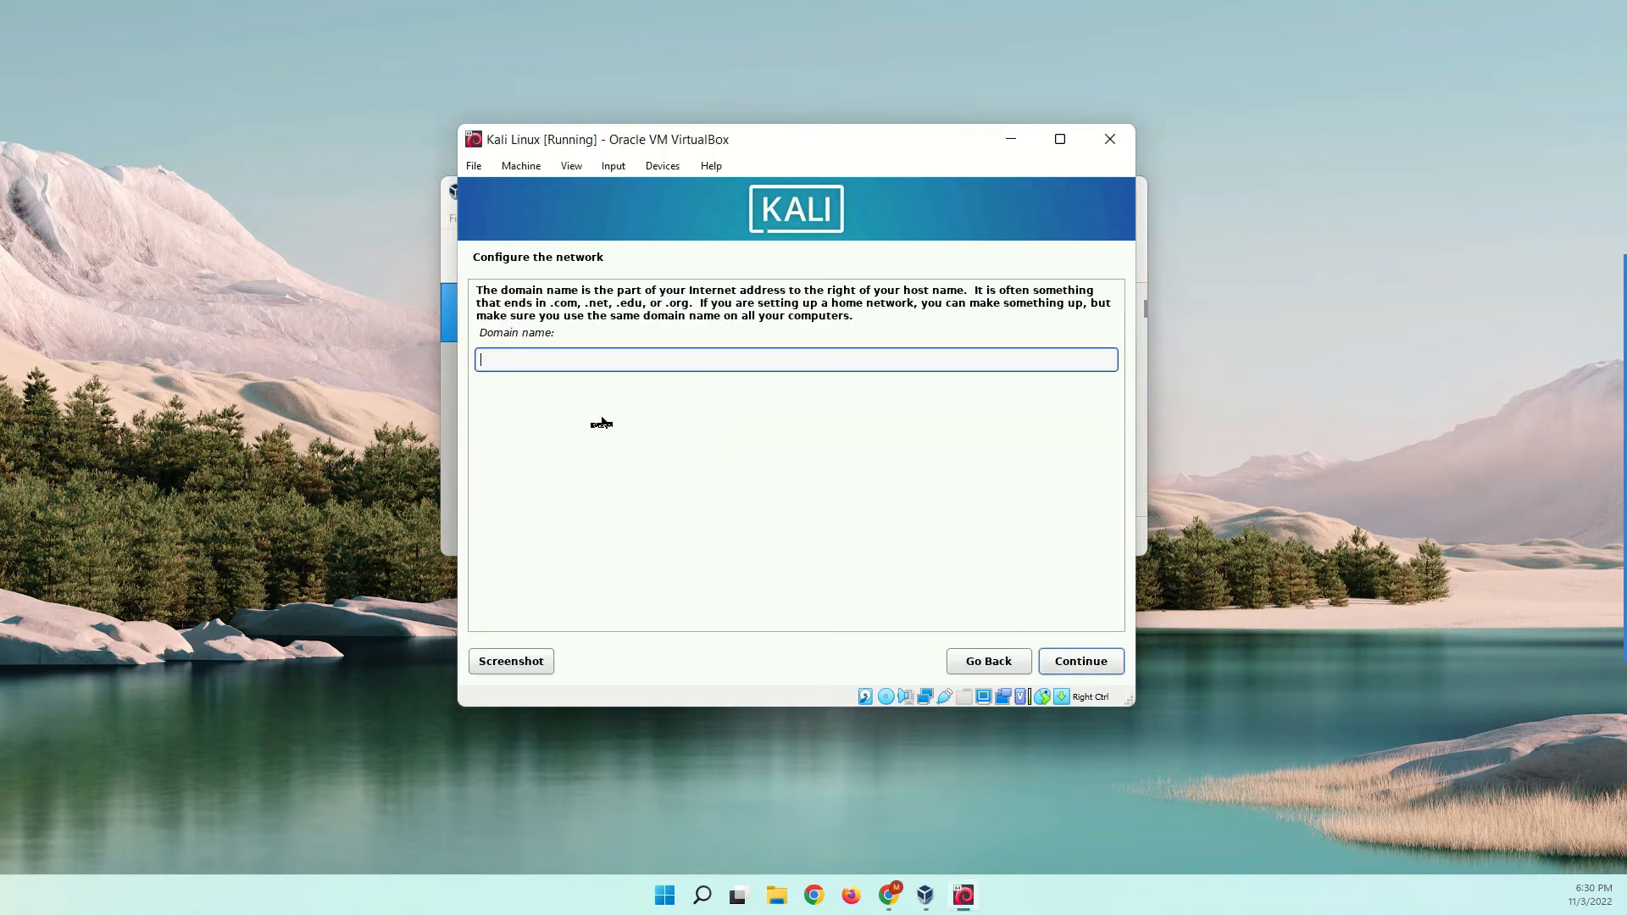
mouse_move(641, 444)
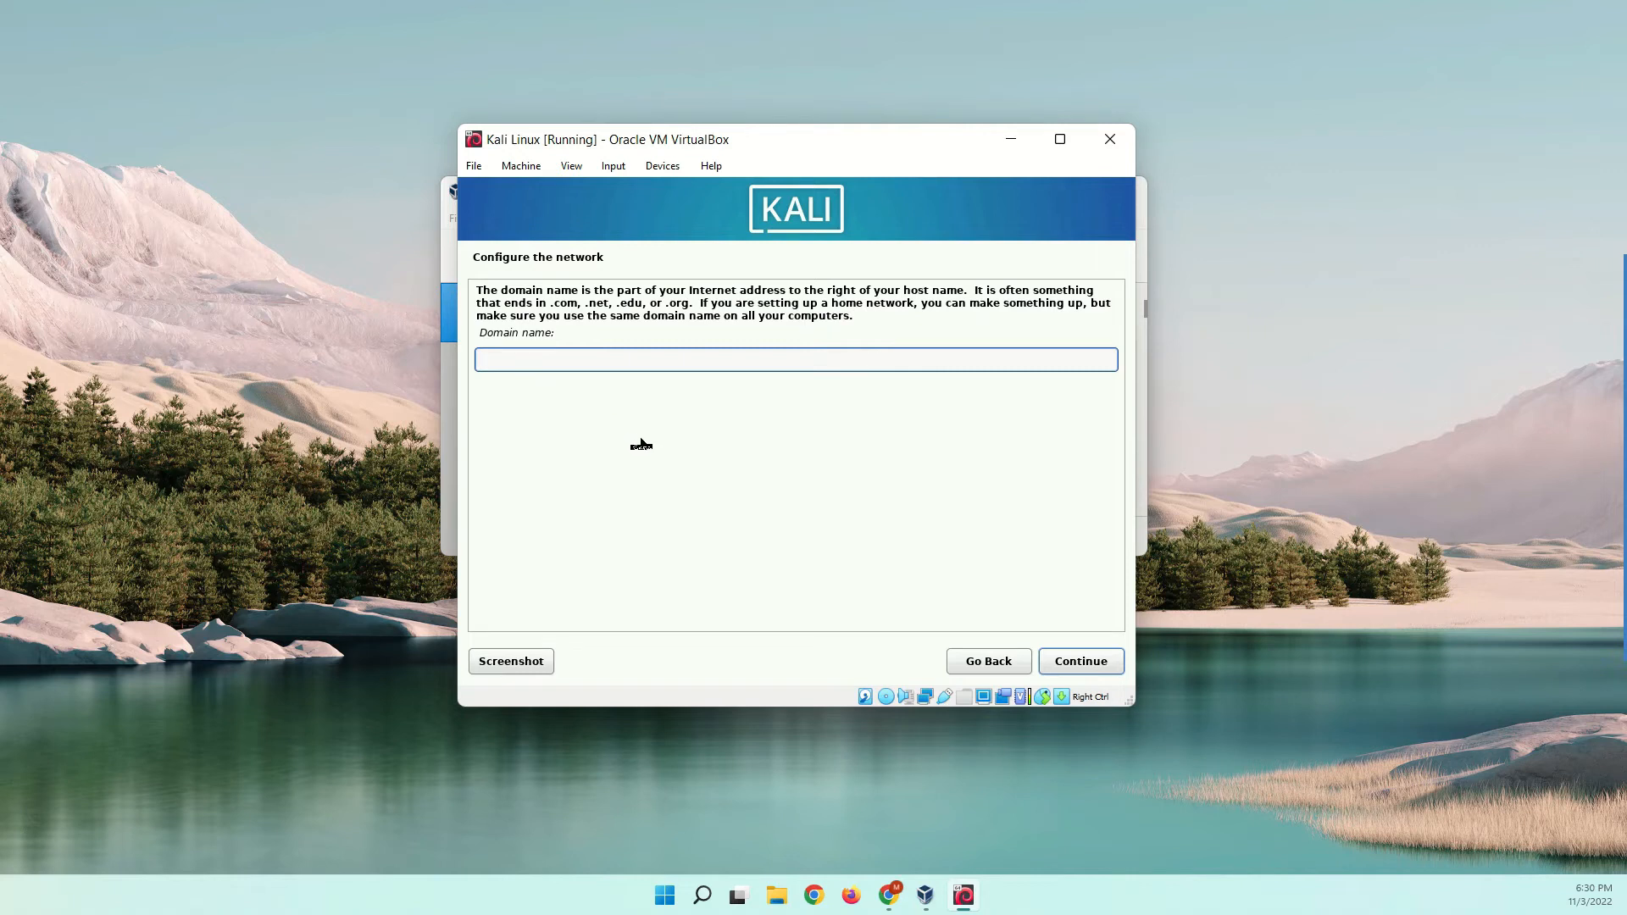
left_click(1079, 661)
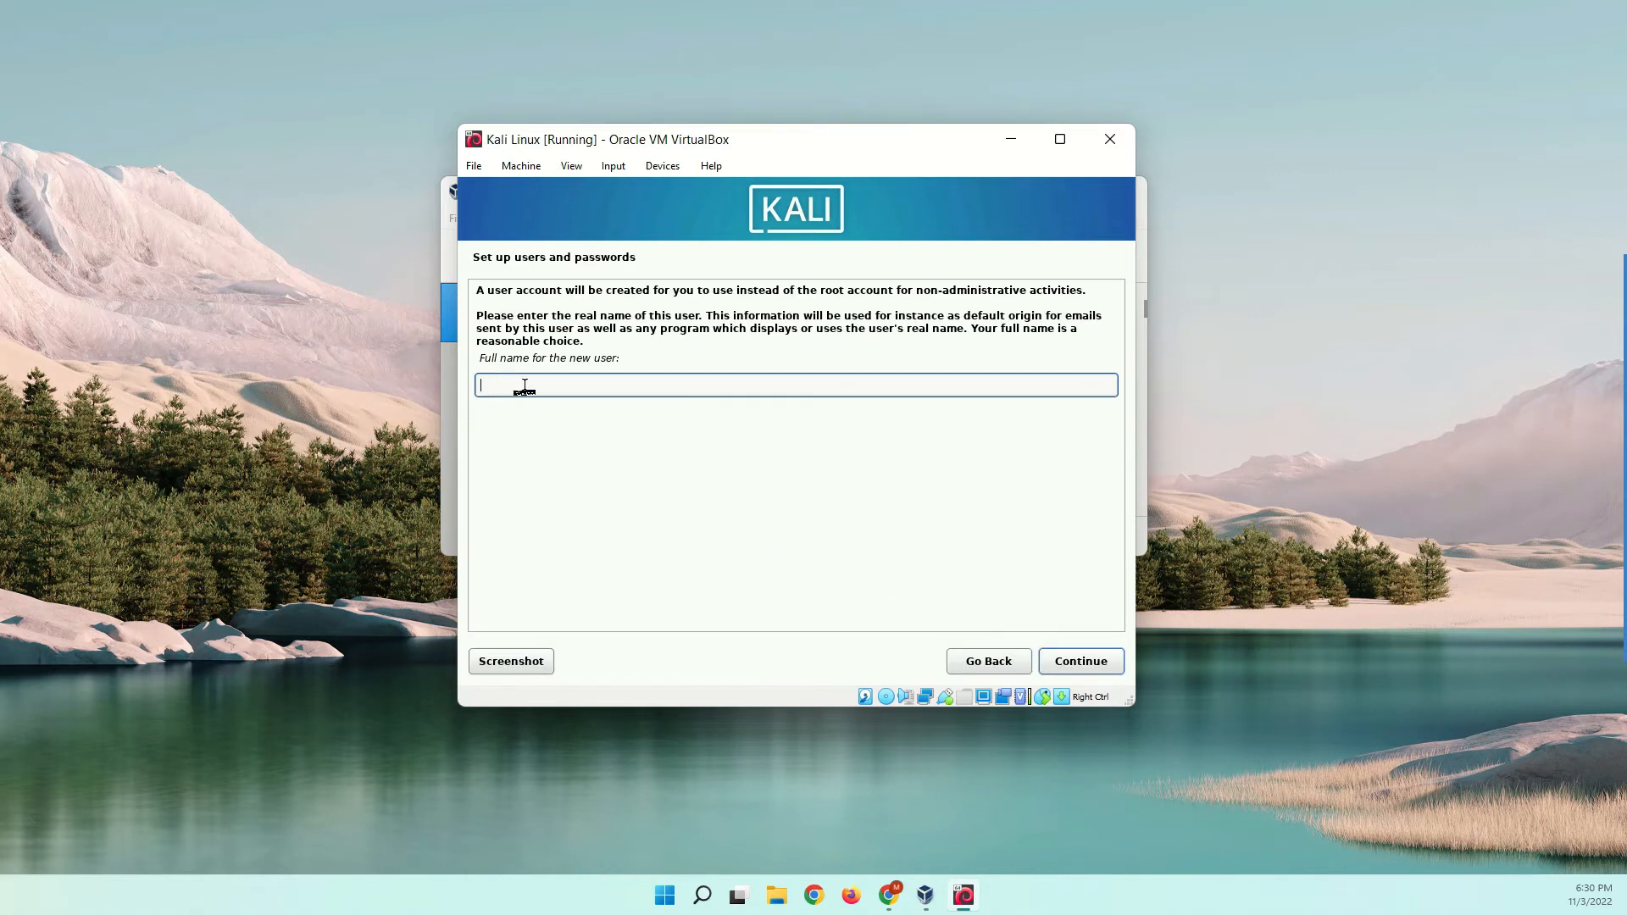
Step: Create user 'Nsecurity' with the suggested username and a confirmed password
type("Nsecurit")
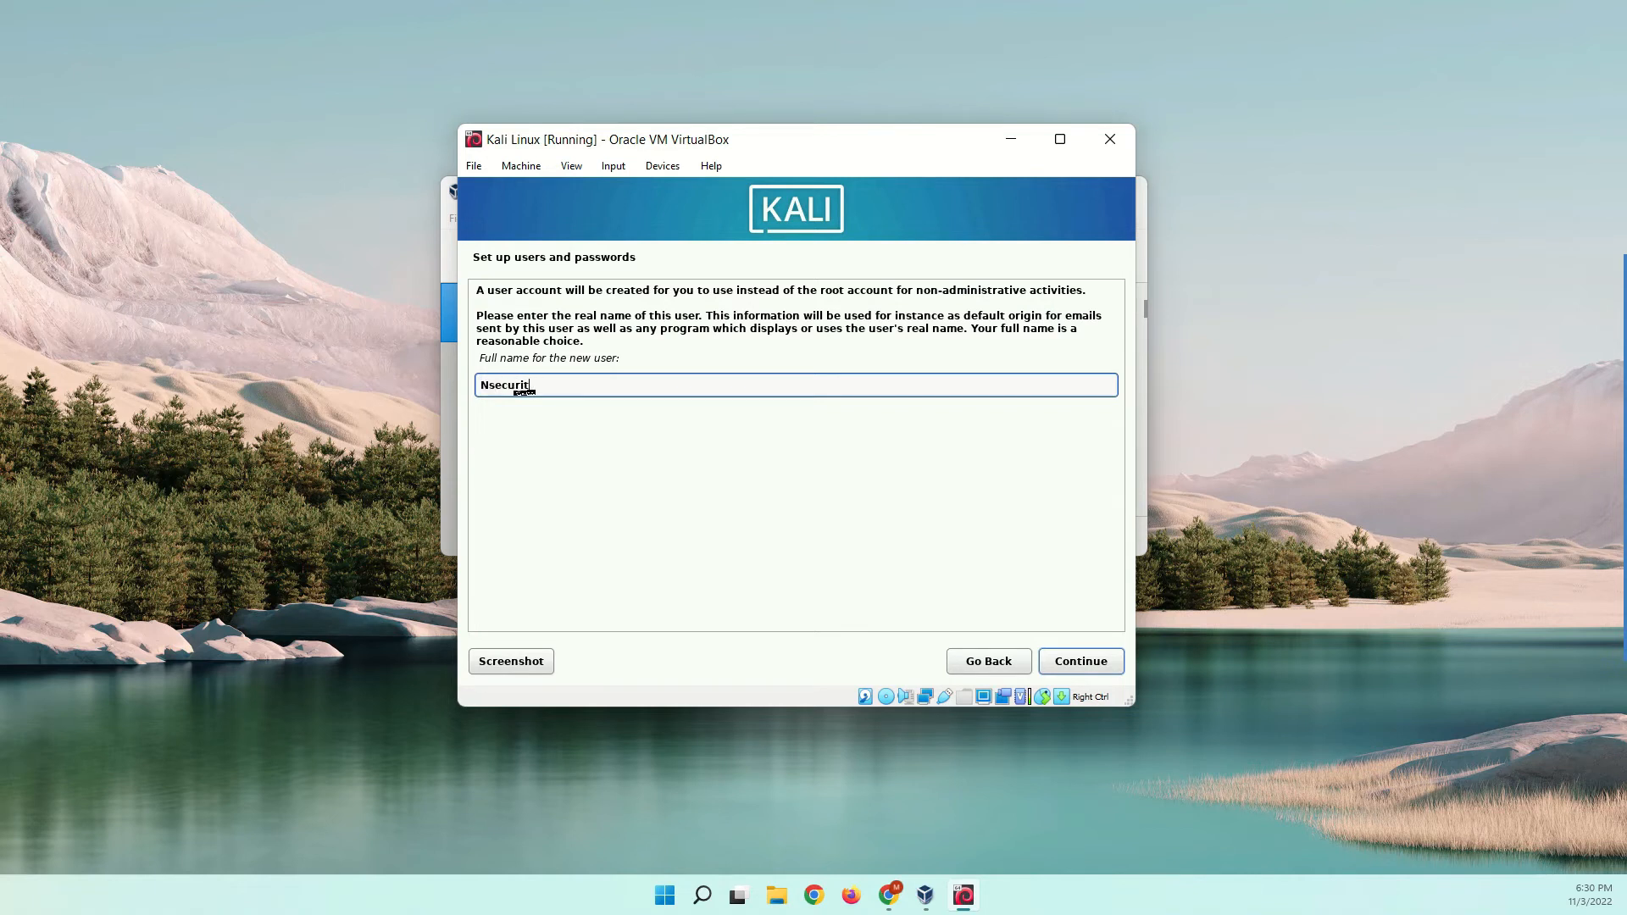
type("y")
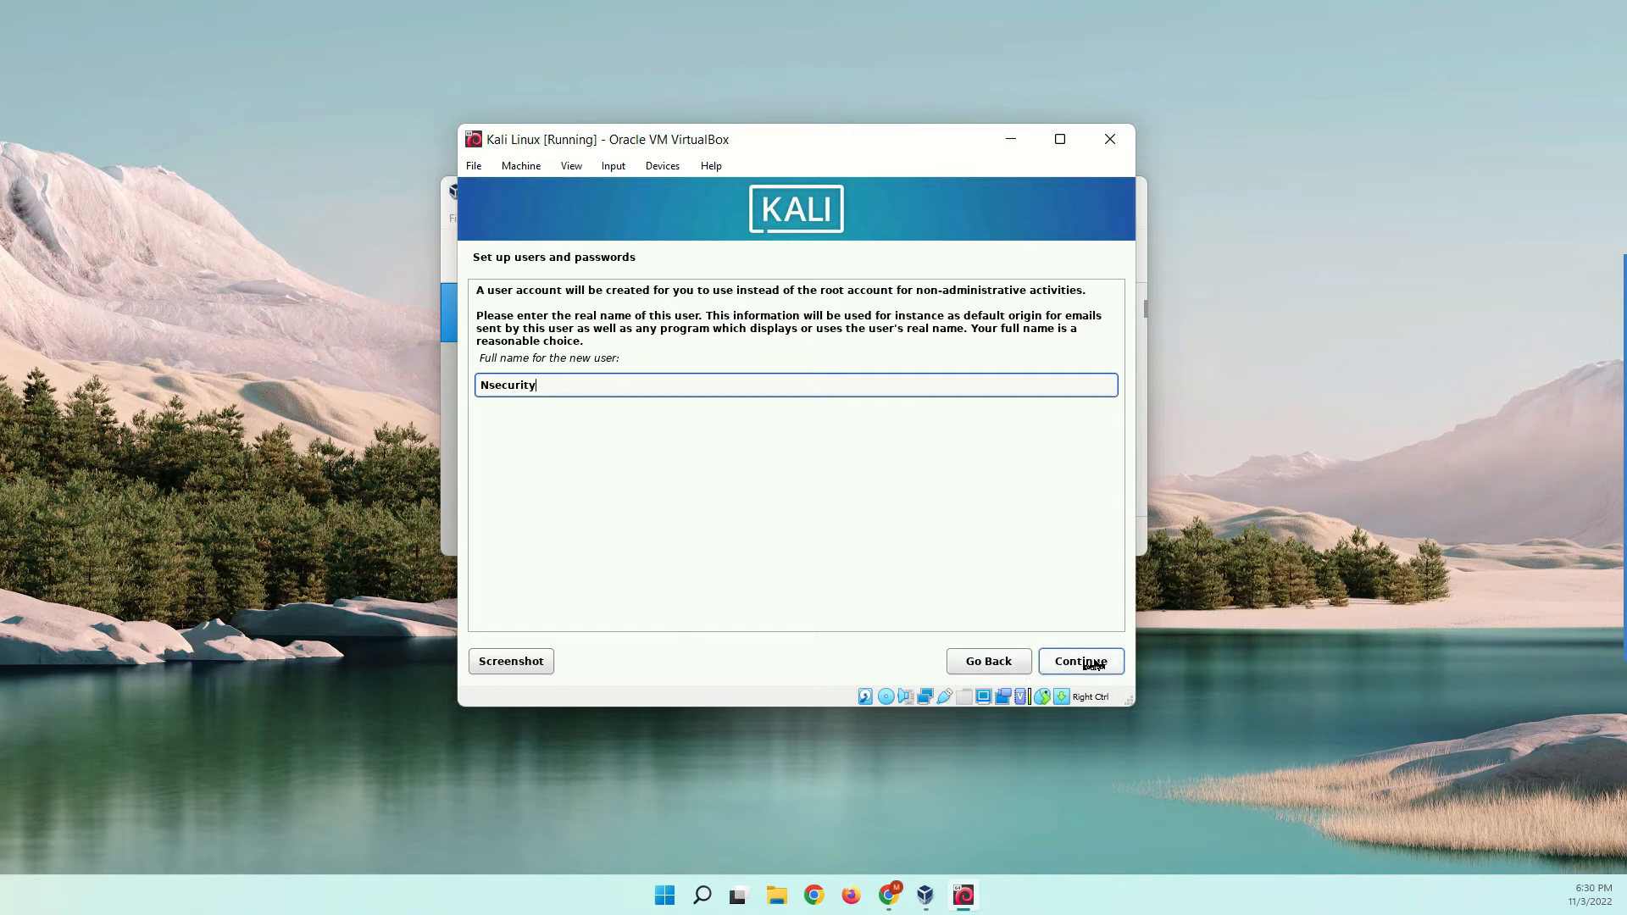
left_click(1079, 661)
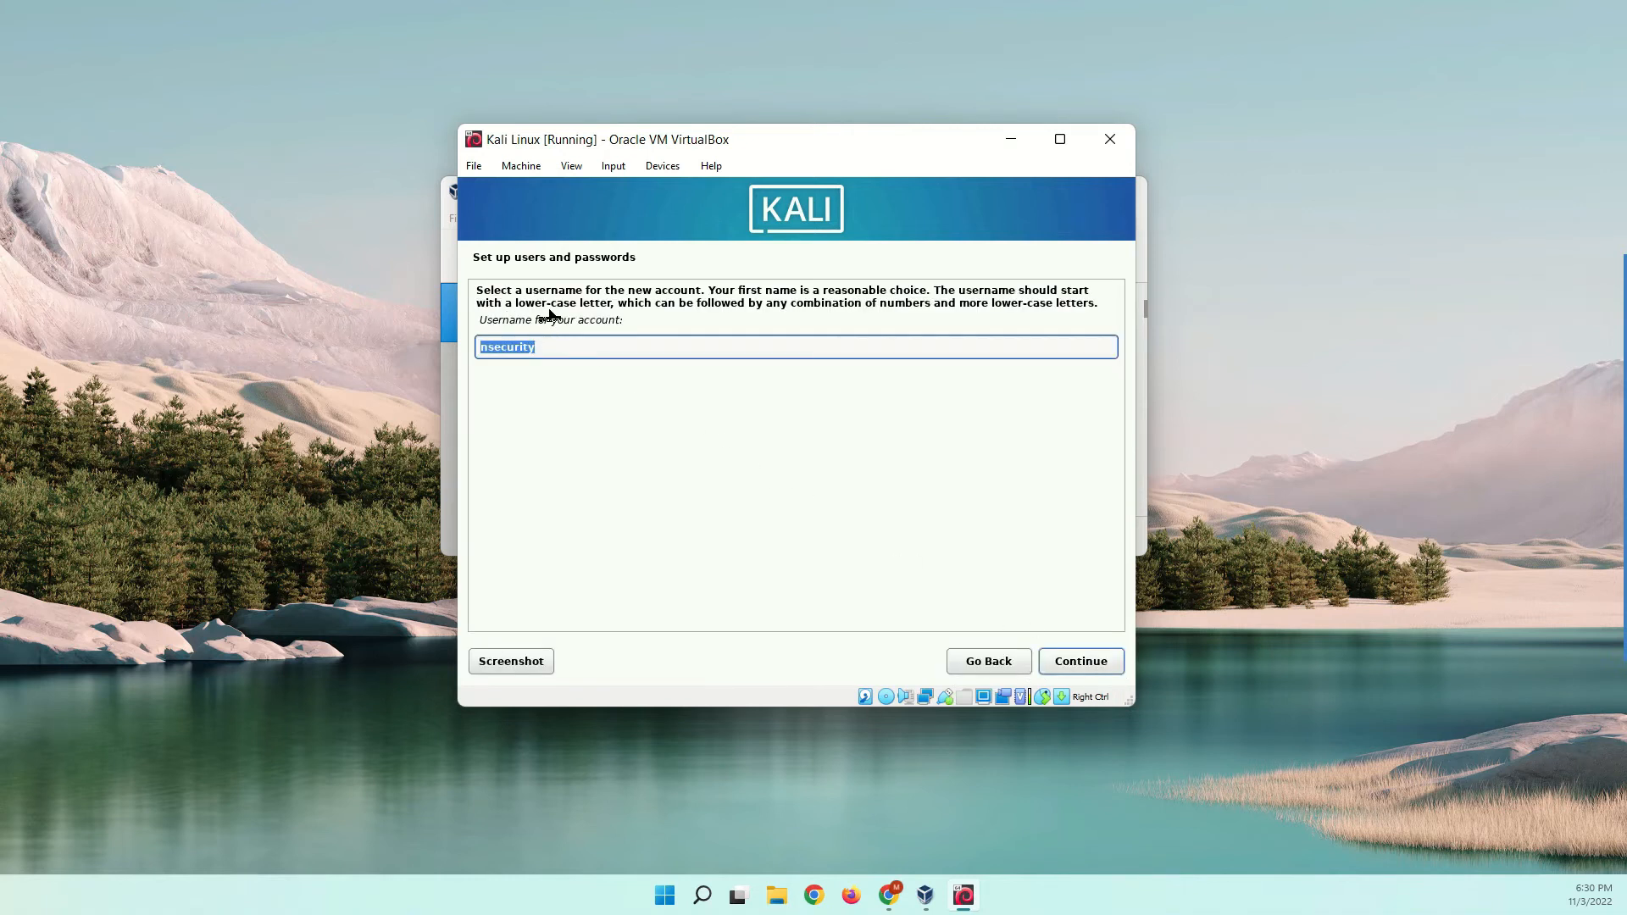
left_click(1081, 661)
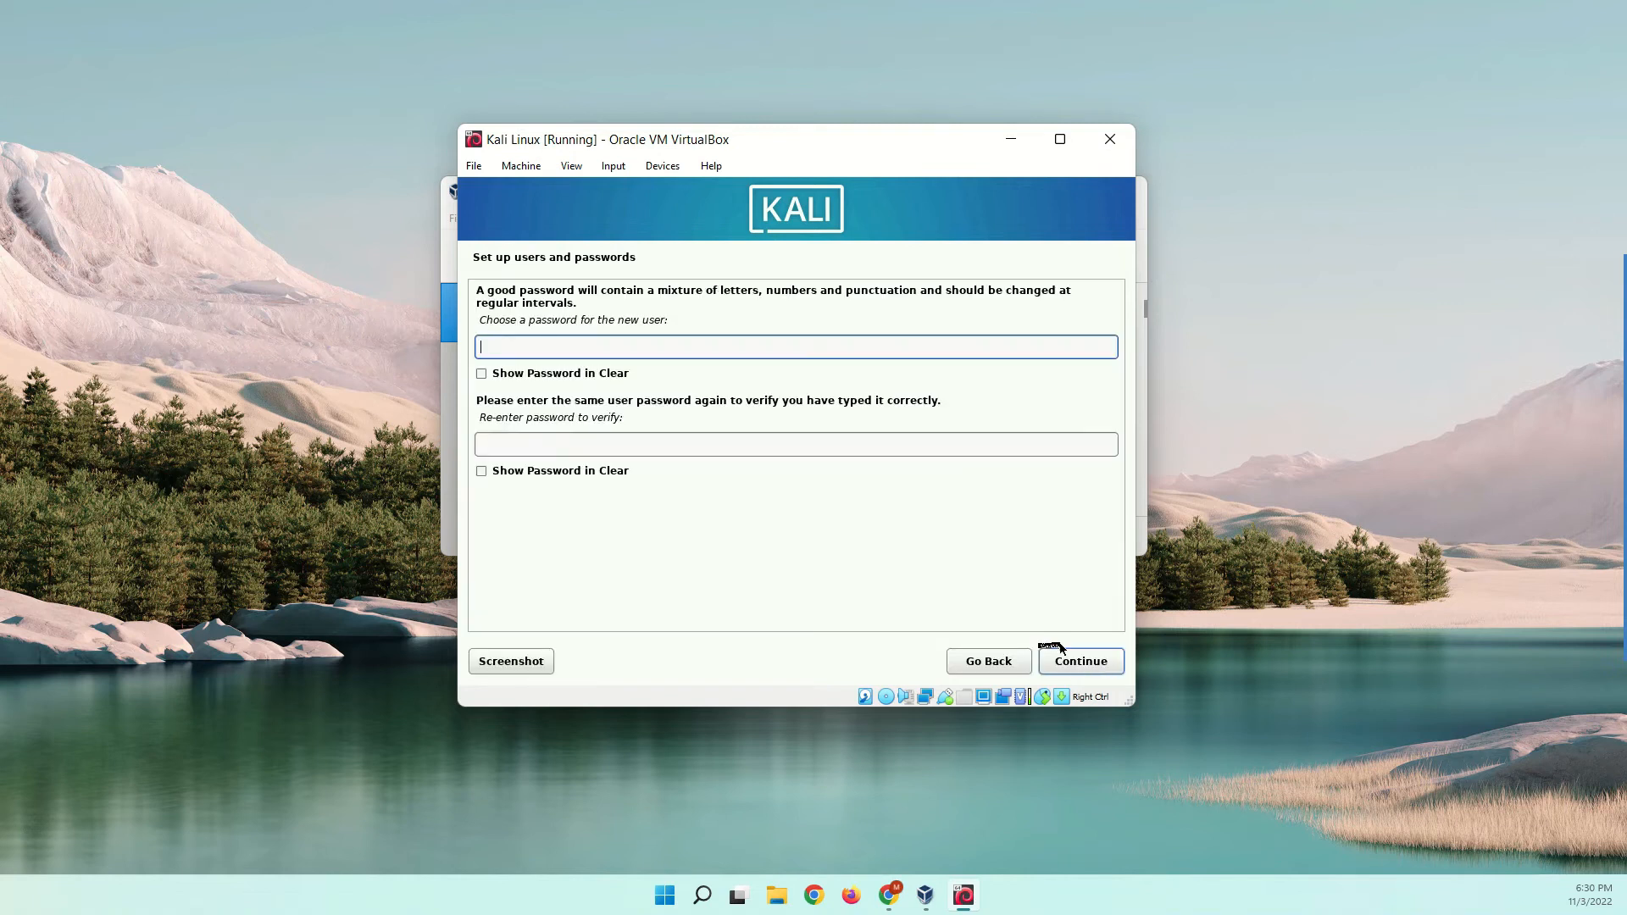
mouse_move(541, 343)
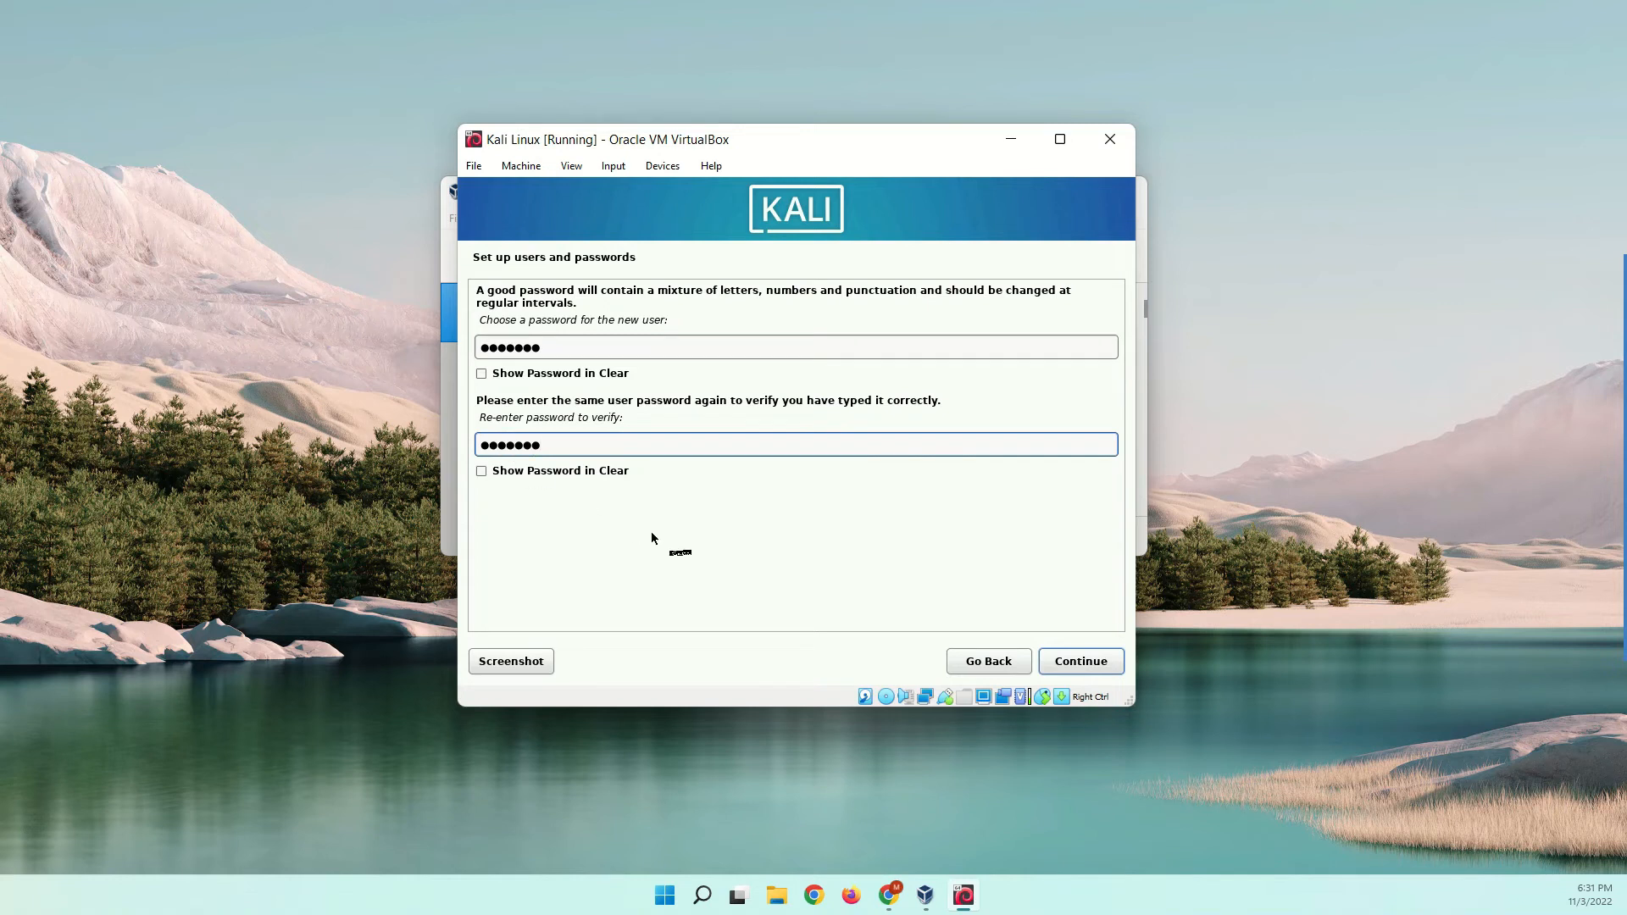
left_click(1079, 661)
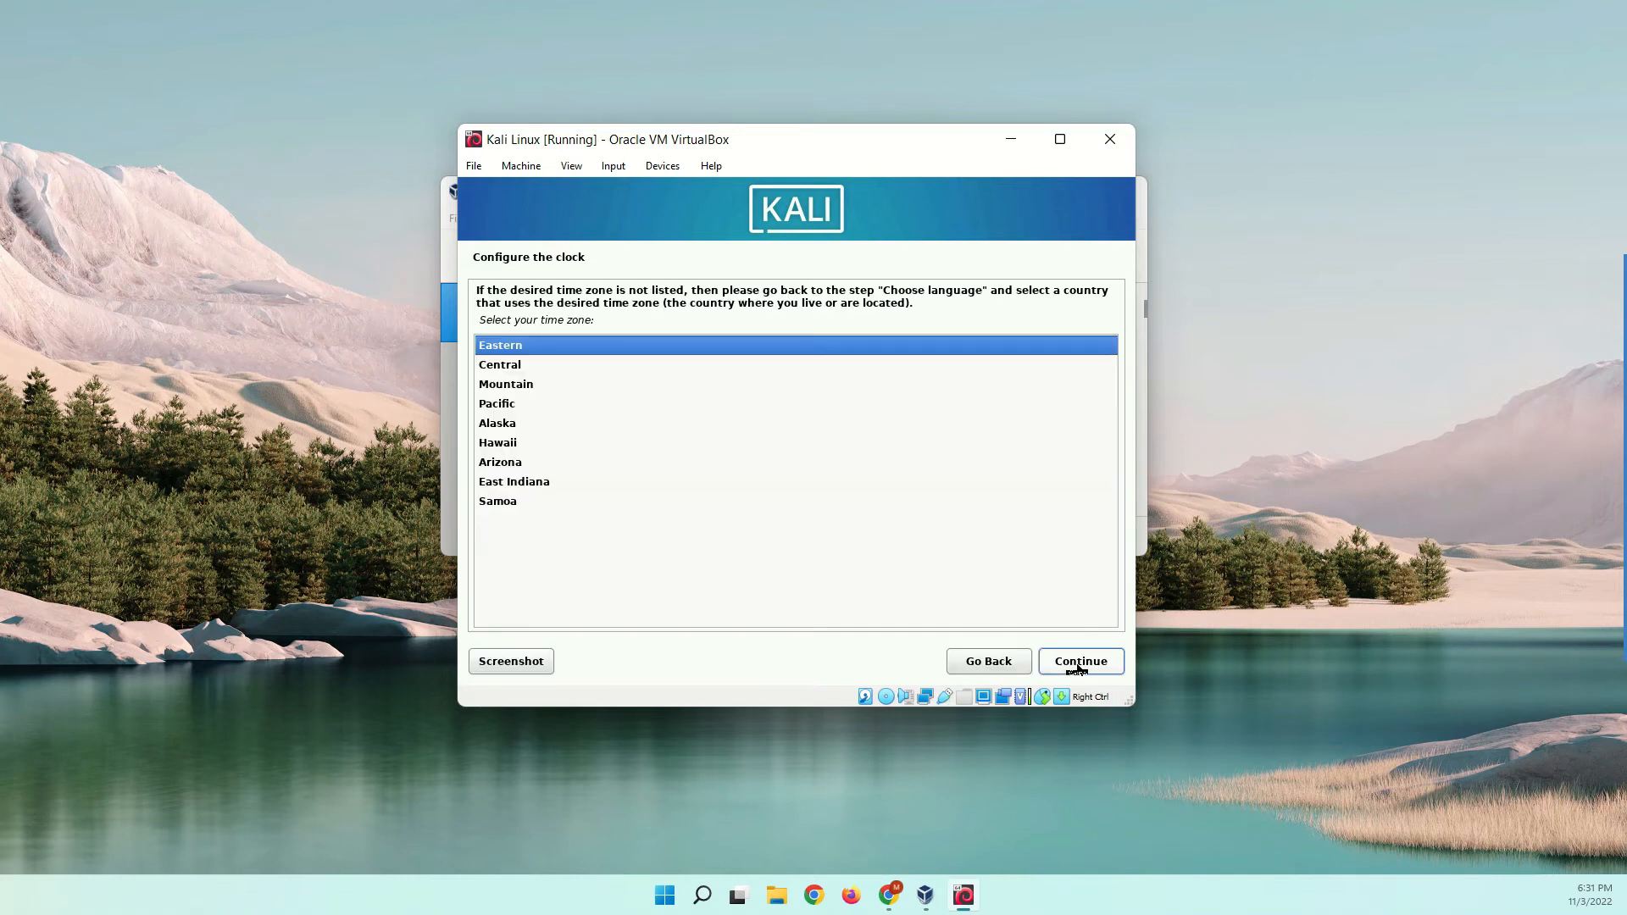
mouse_move(327, 335)
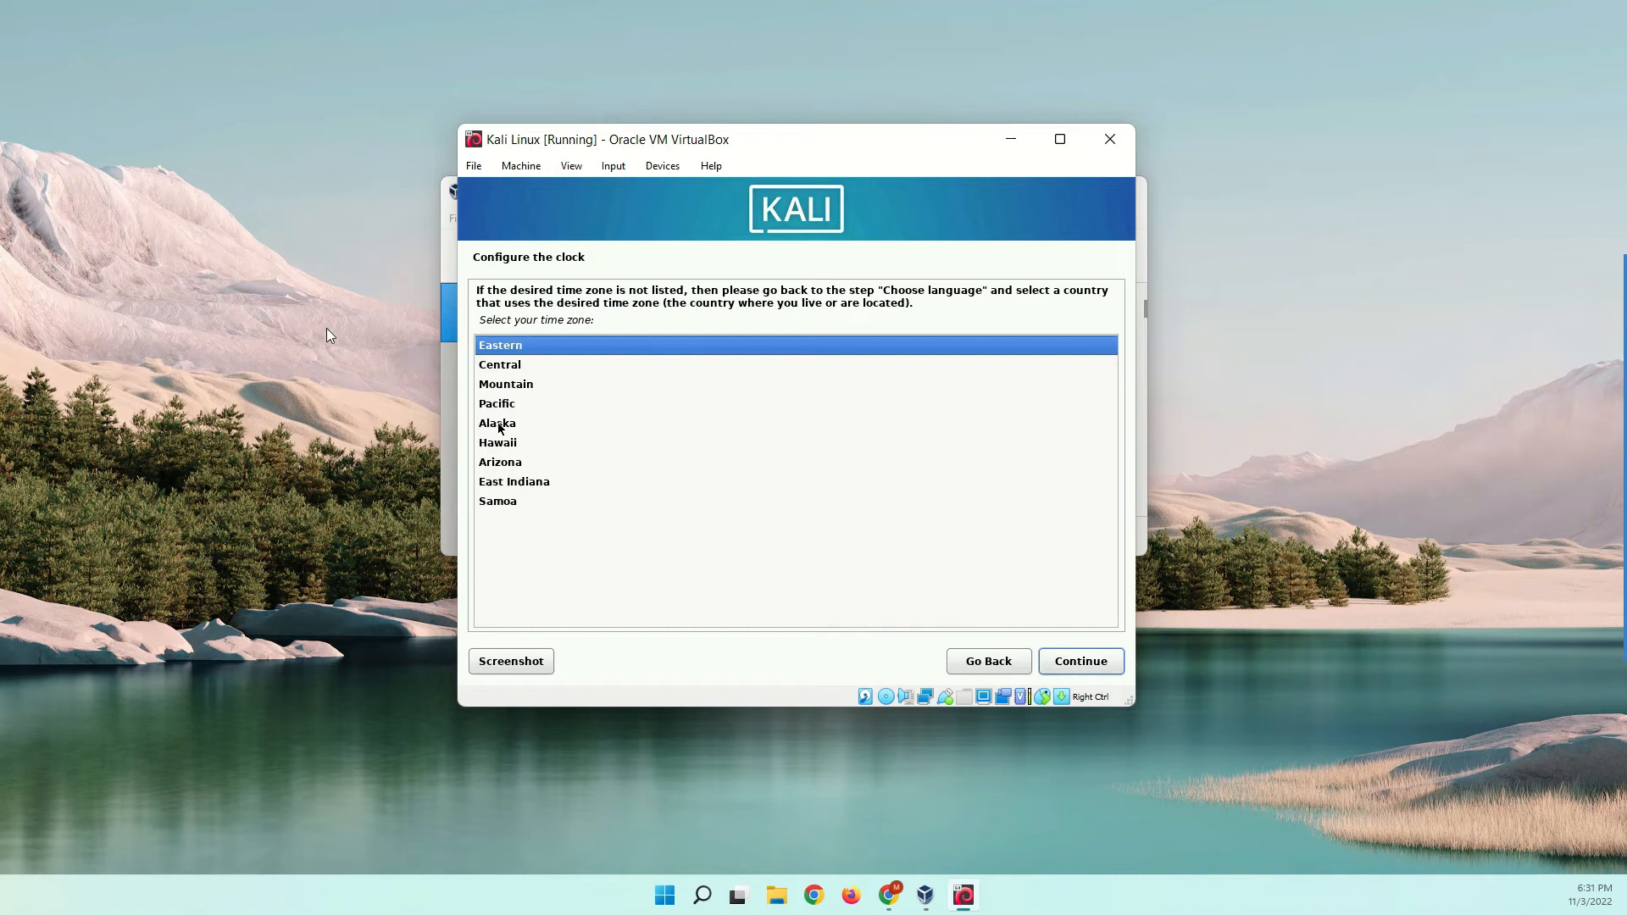
mouse_move(558, 357)
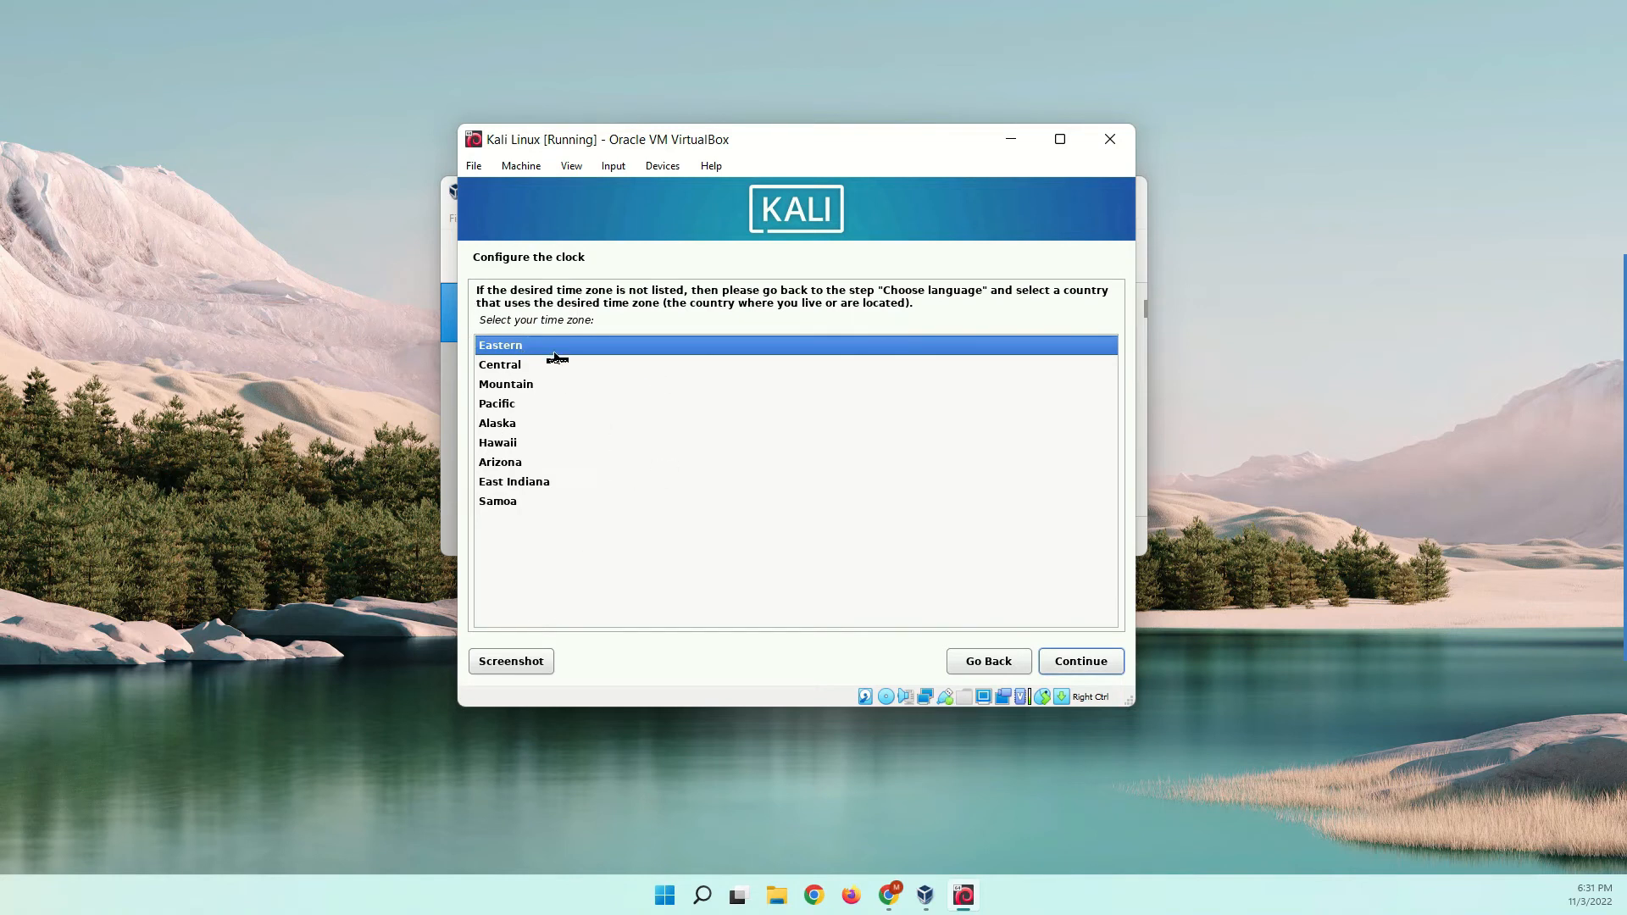
Step: Accept Eastern time zone and guided-partition the VBOX HARDDISK as one partition, writing changes
left_click(1079, 661)
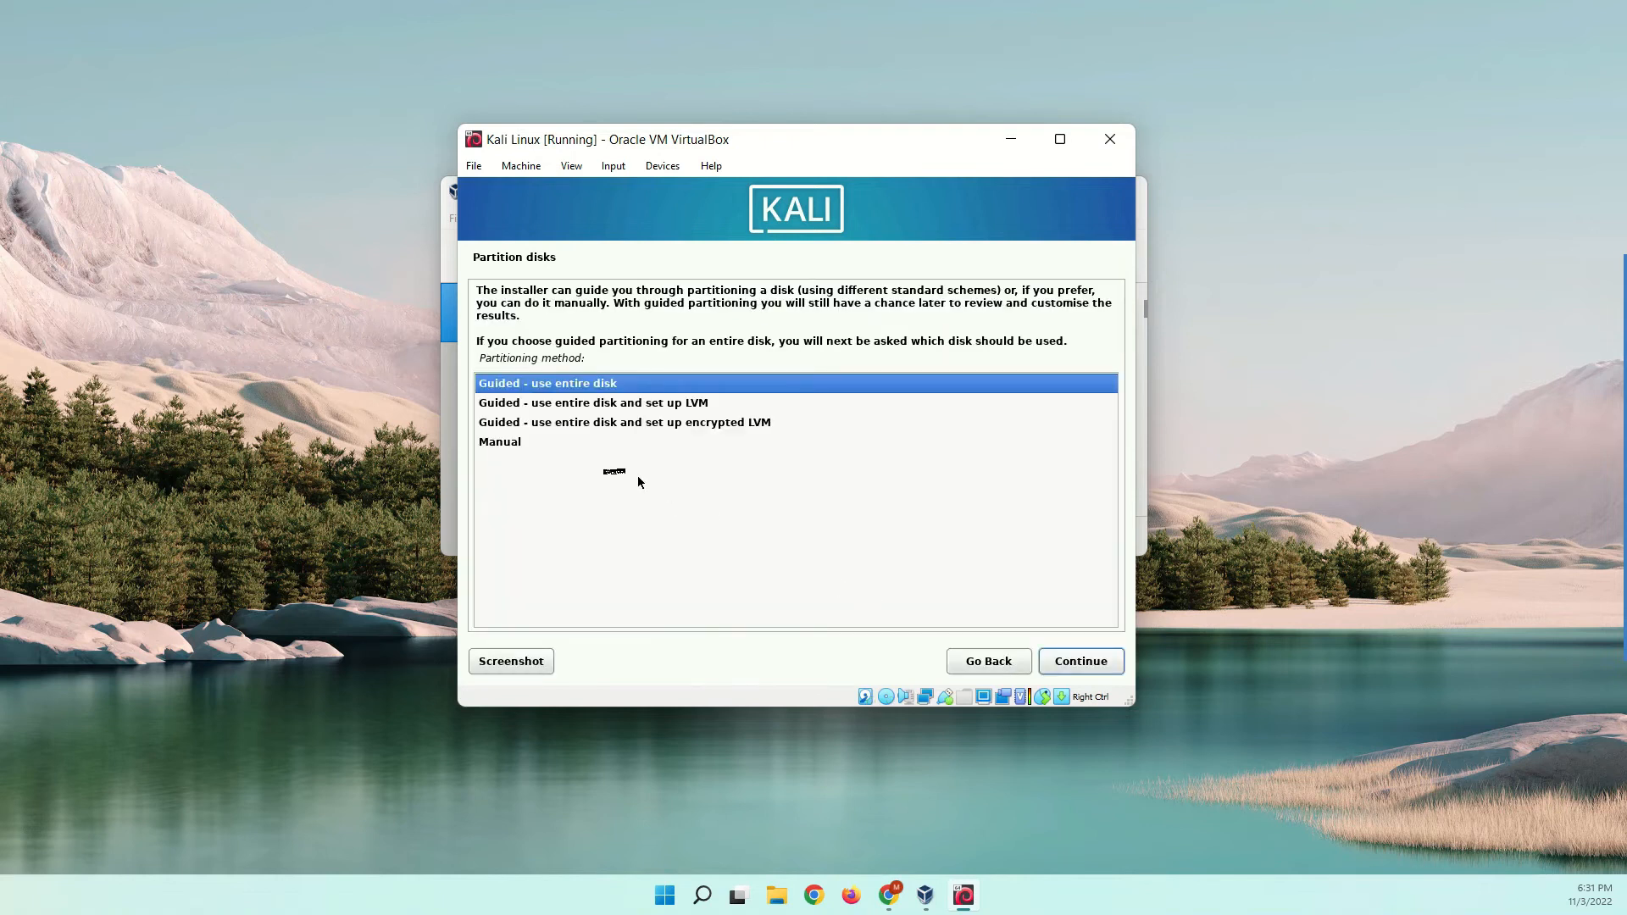
mouse_move(949, 646)
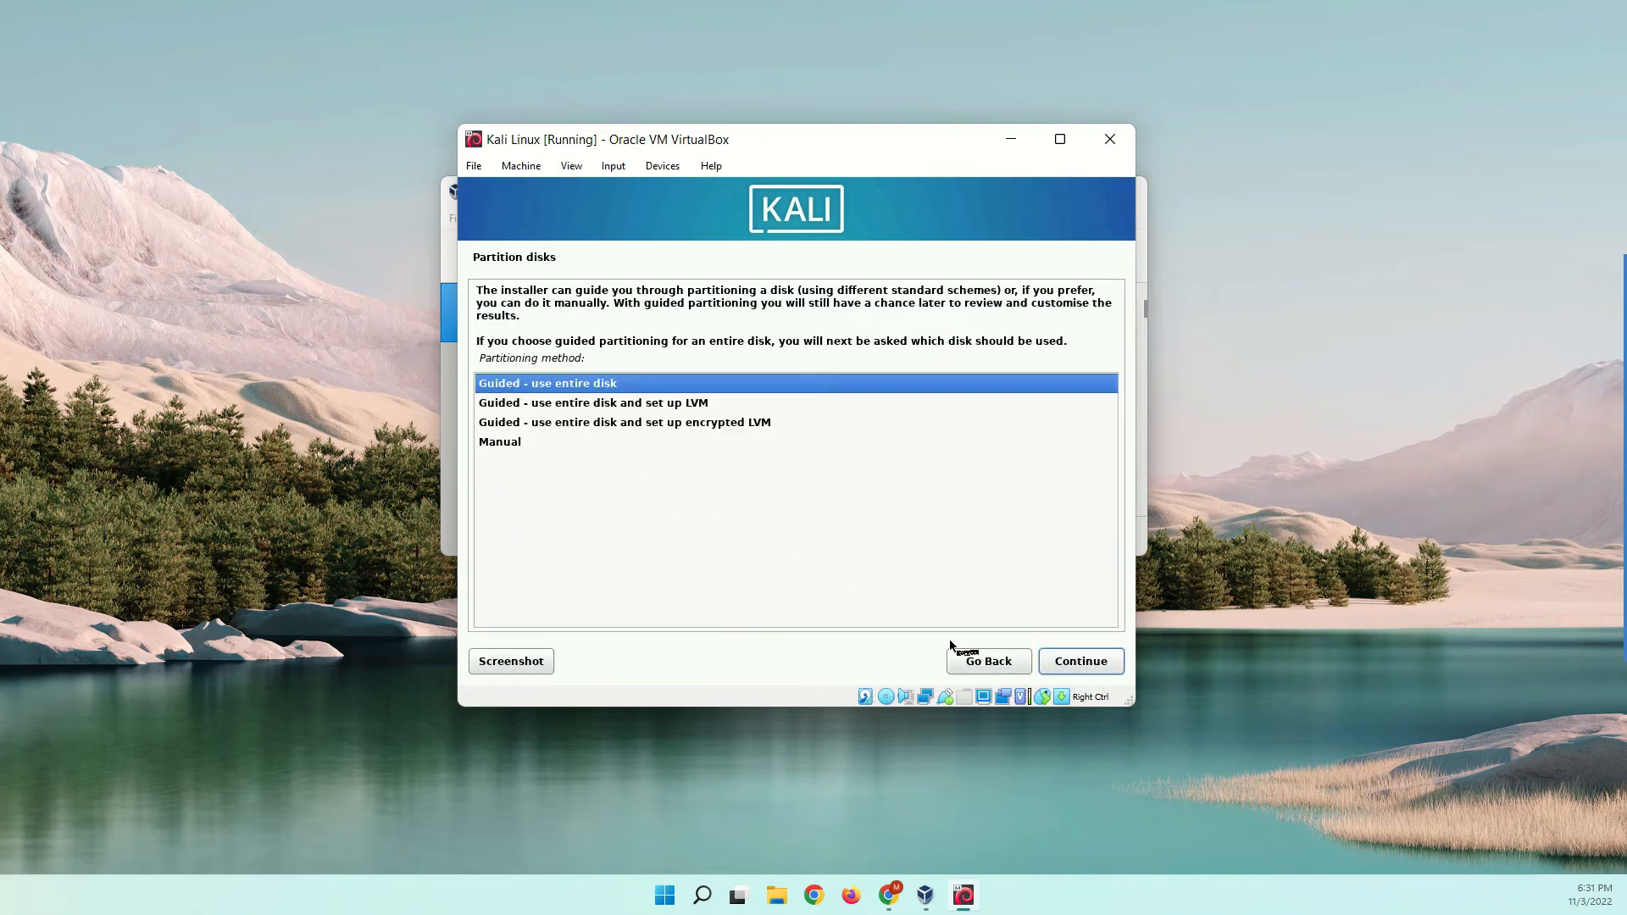
left_click(1079, 661)
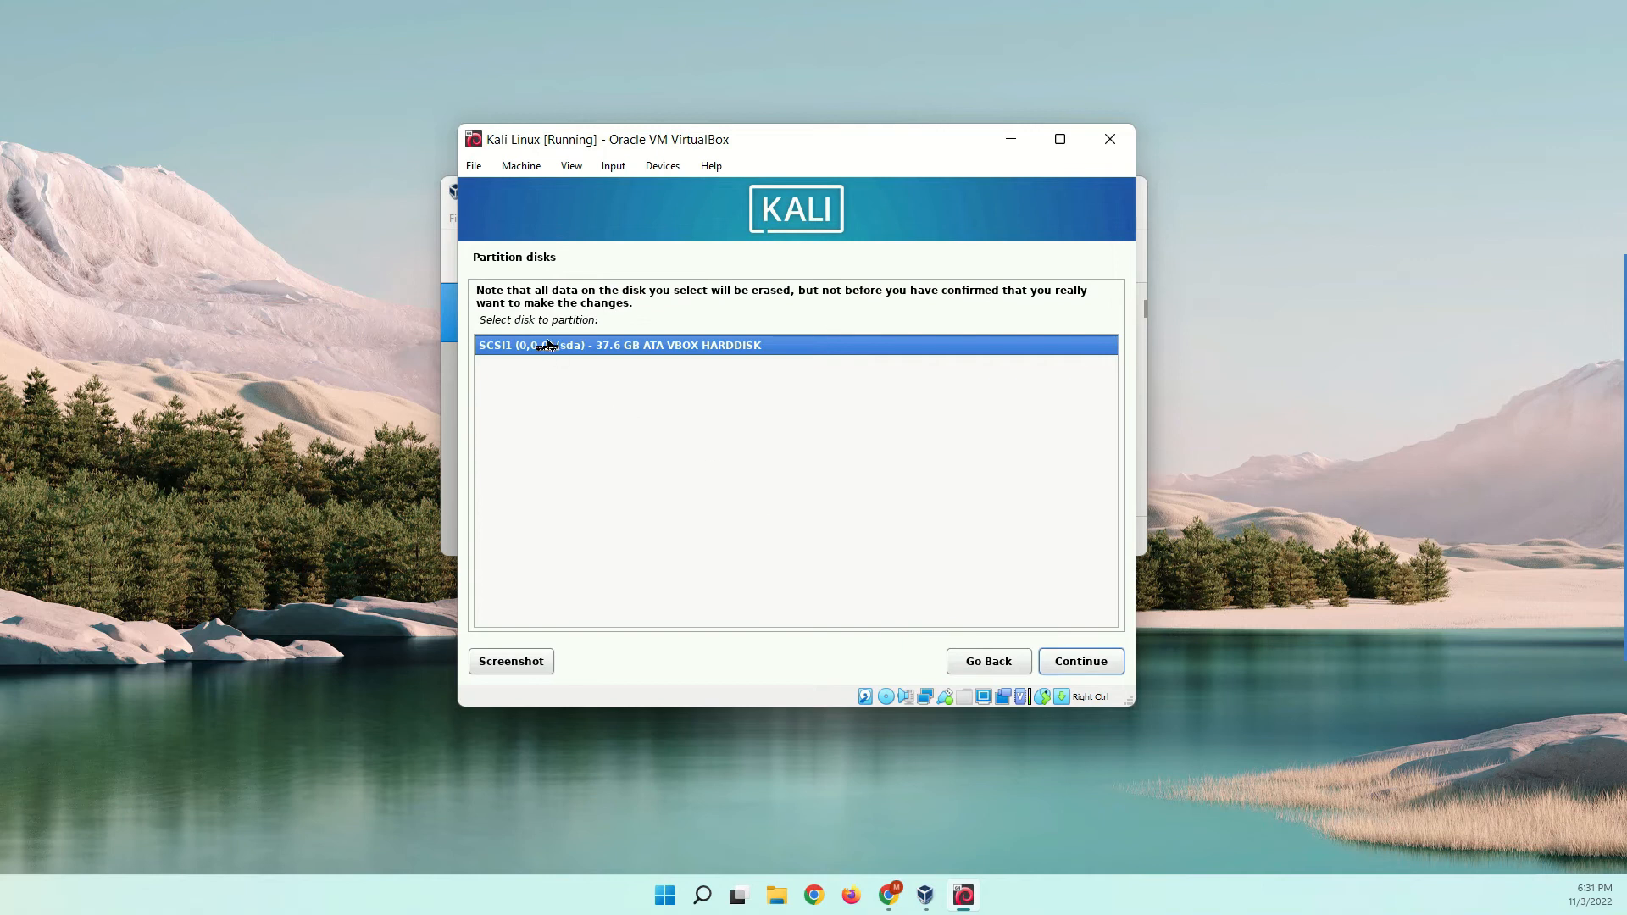
left_click(1079, 661)
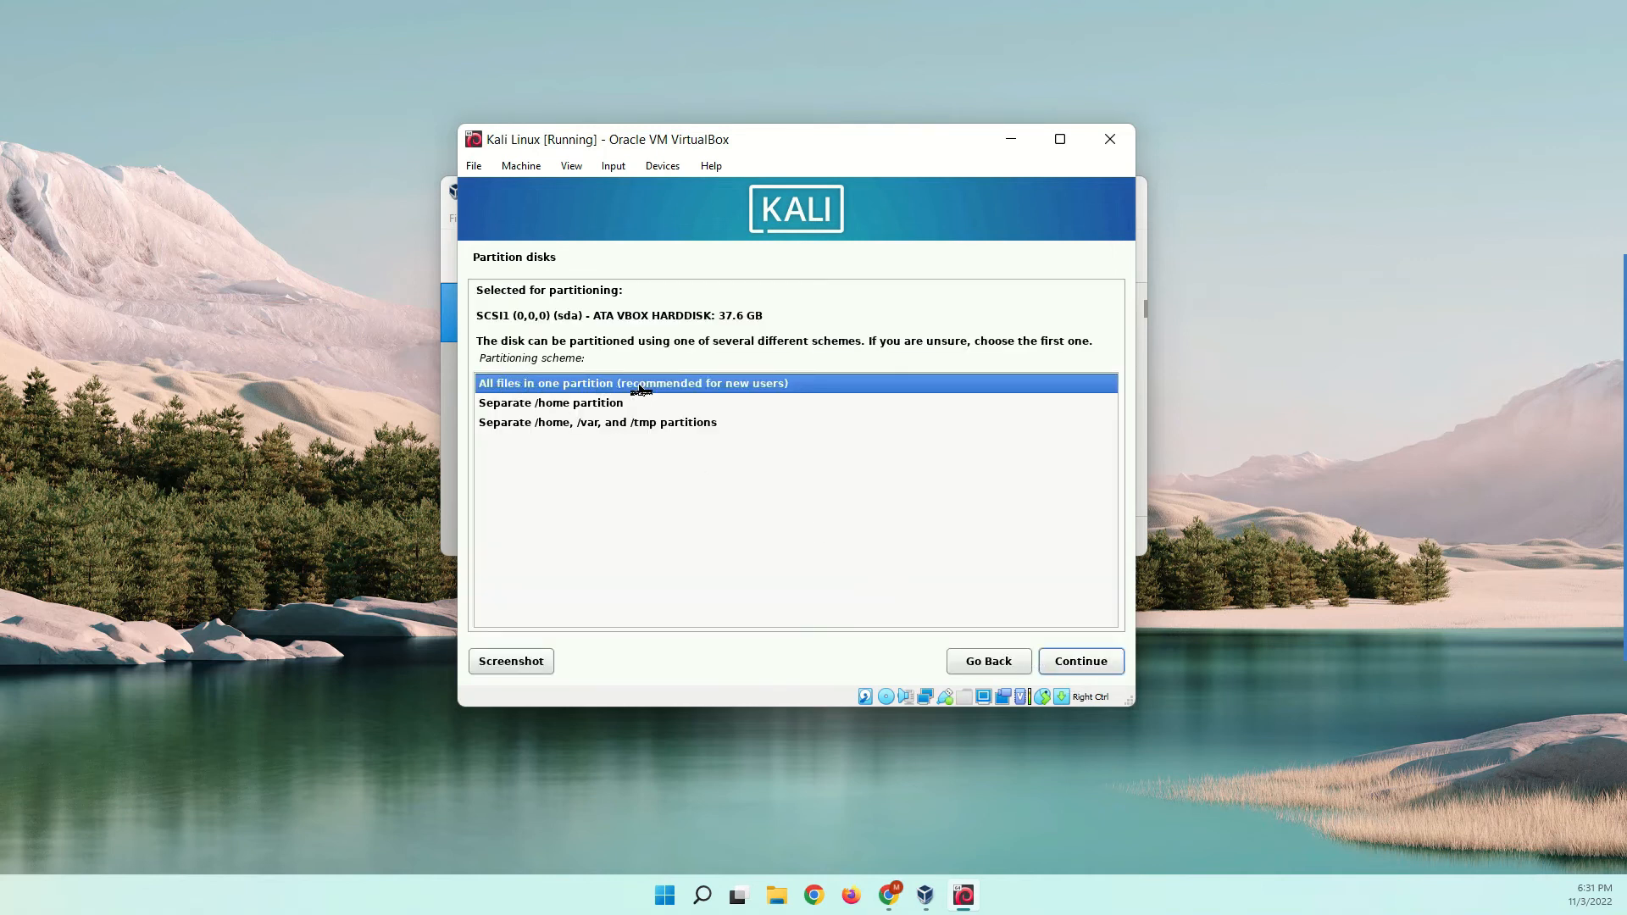
left_click(1081, 661)
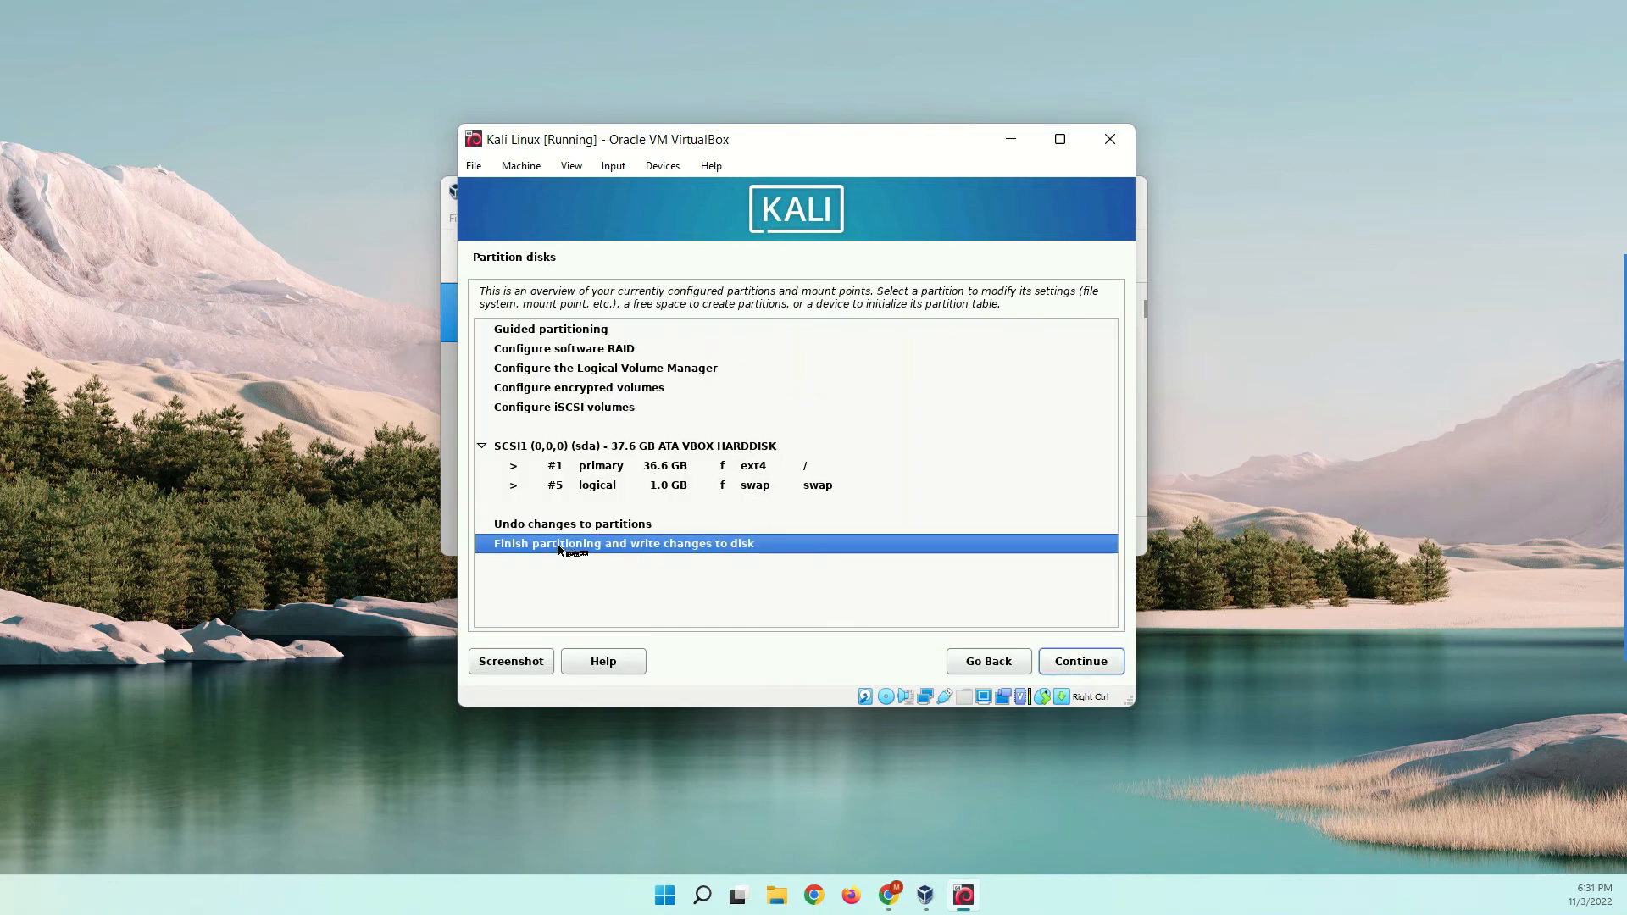
left_click(1079, 662)
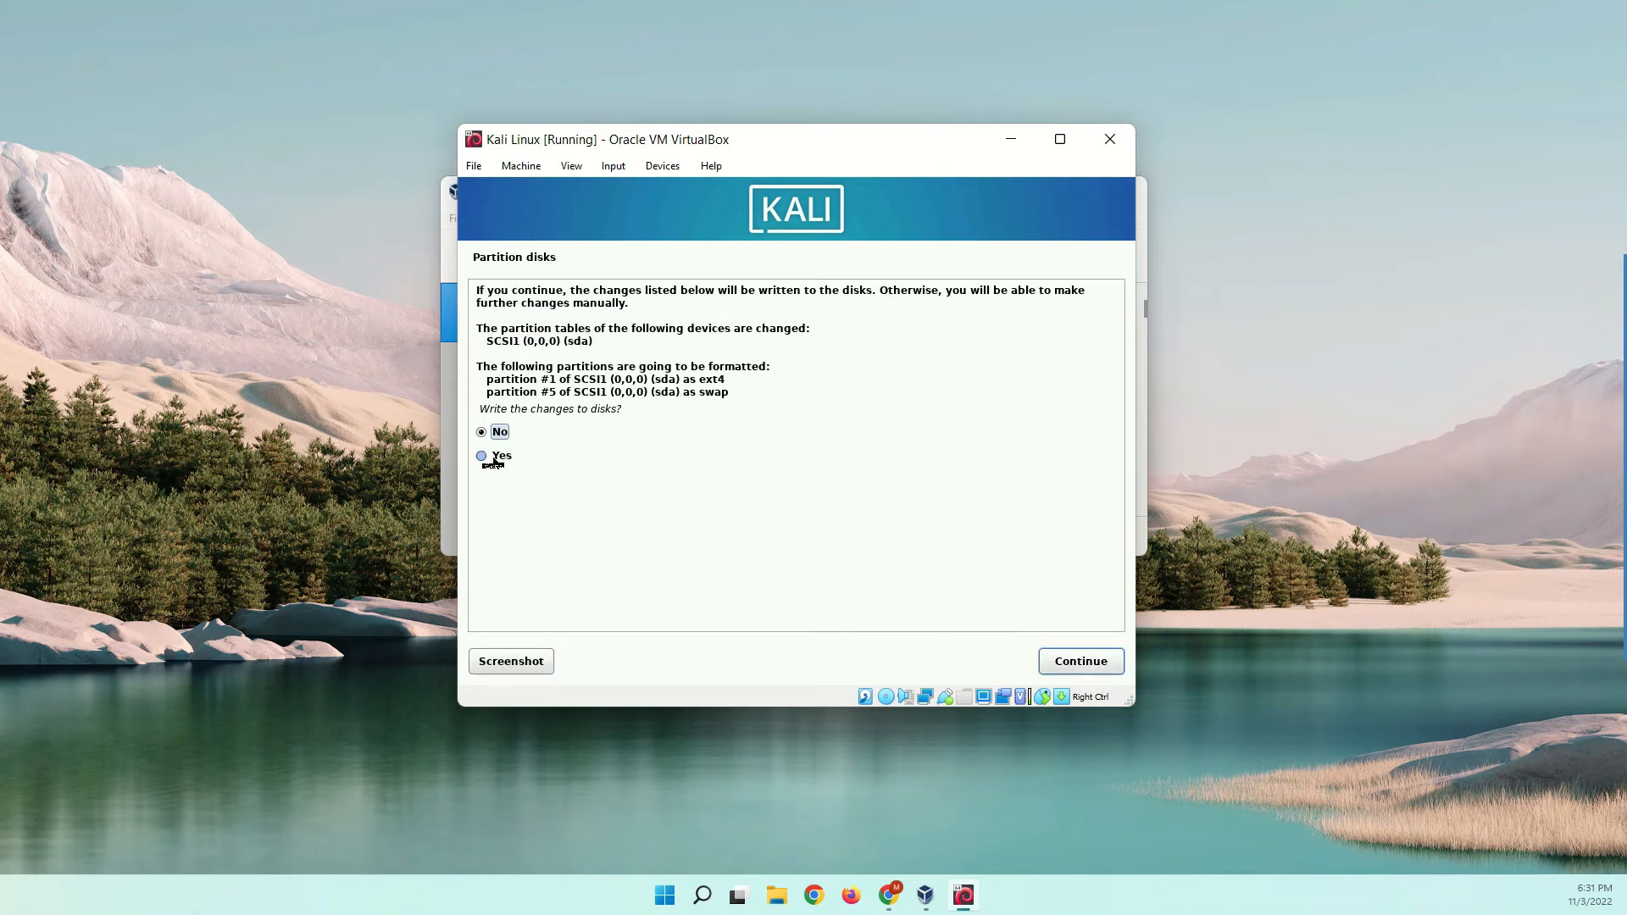
left_click(1079, 661)
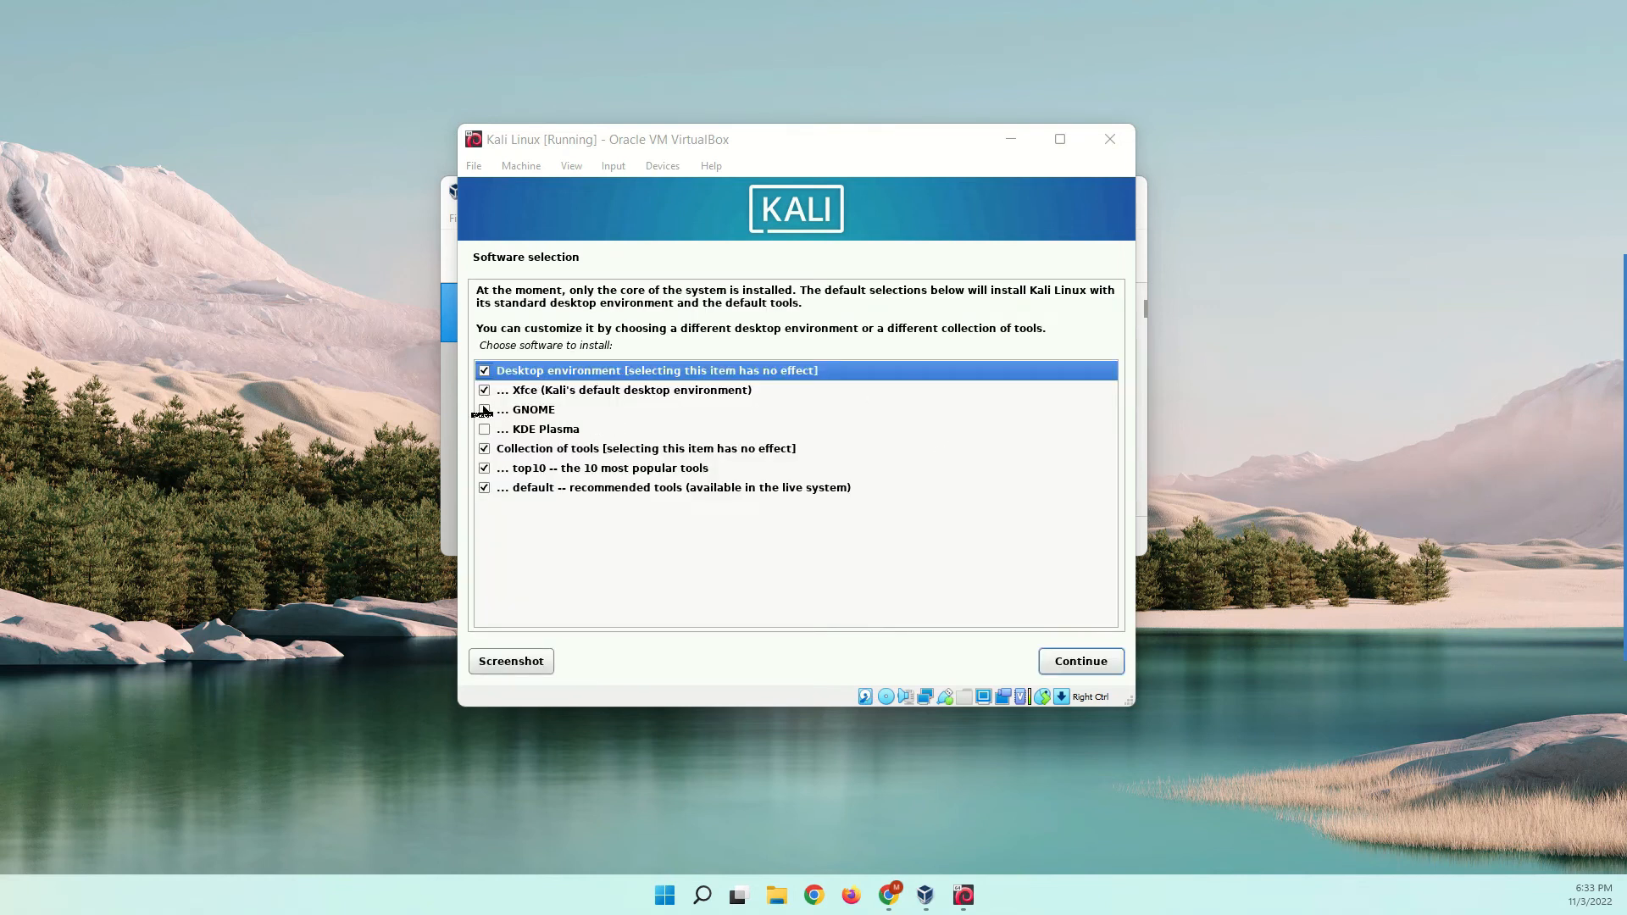
Step: Tick GNOME and KDE Plasma in Software selection and continue
left_click(532, 408)
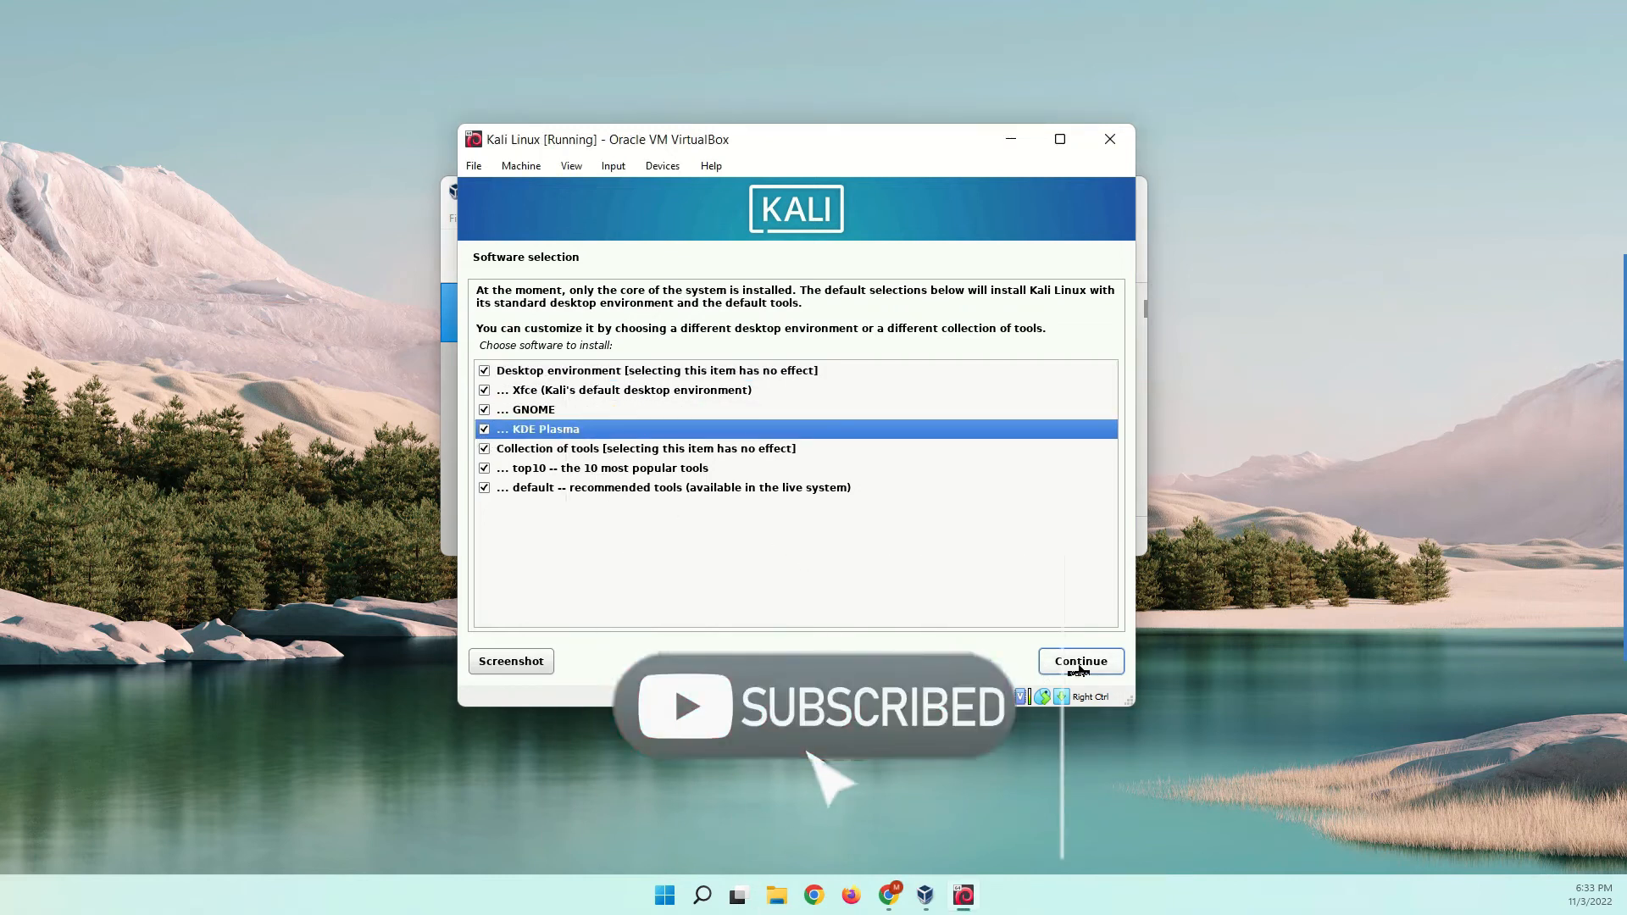
left_click(1081, 661)
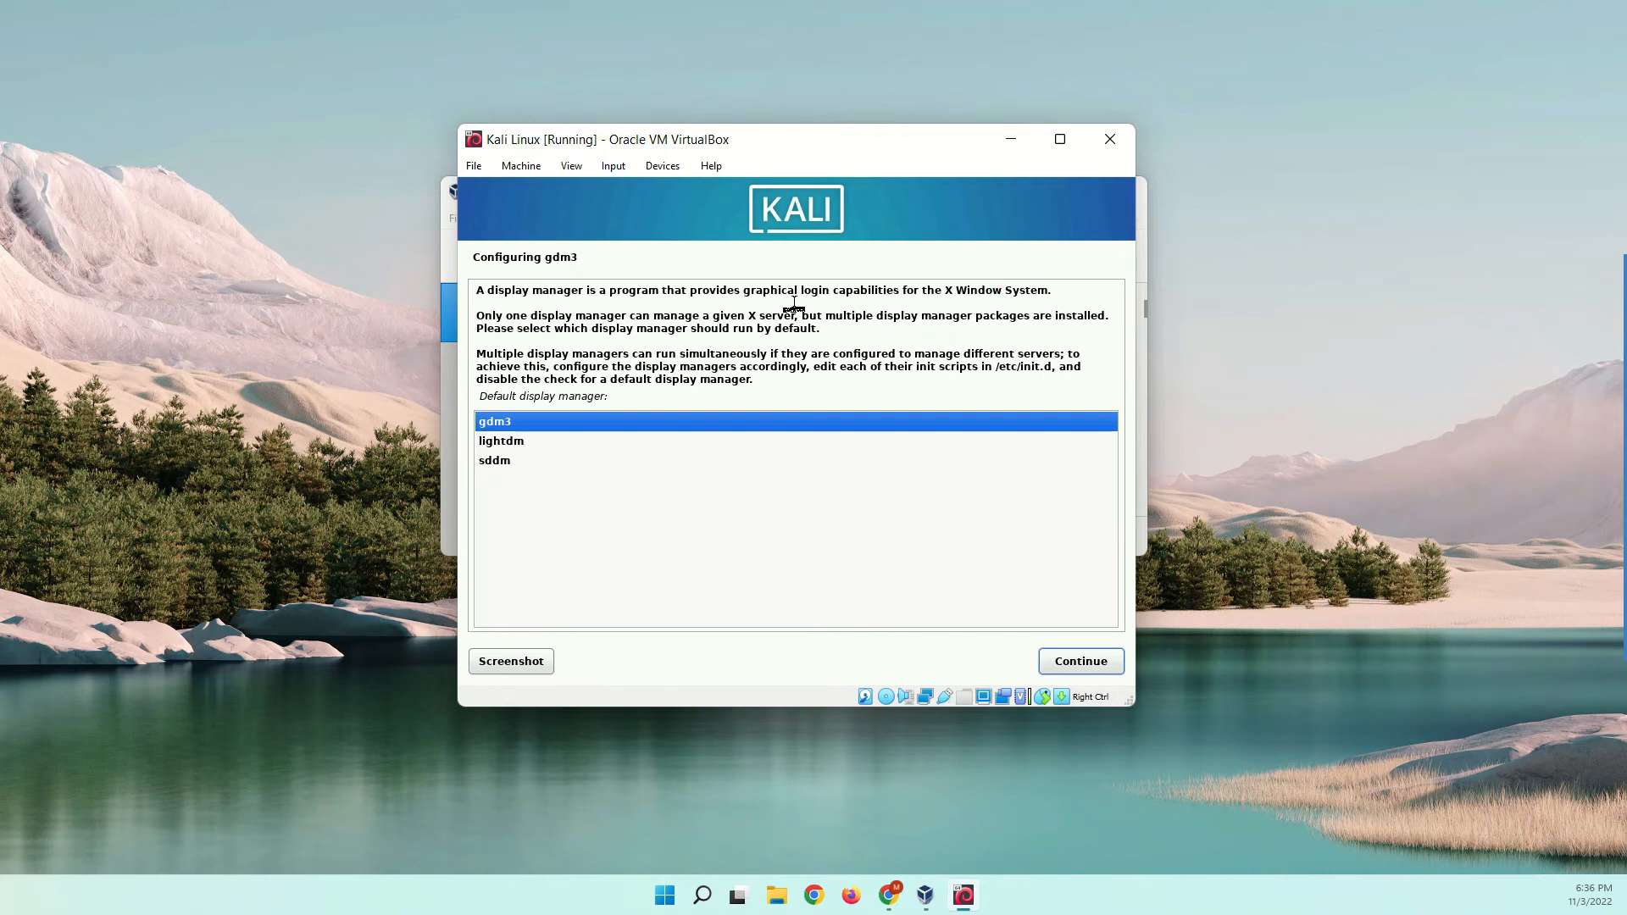
mouse_move(621, 452)
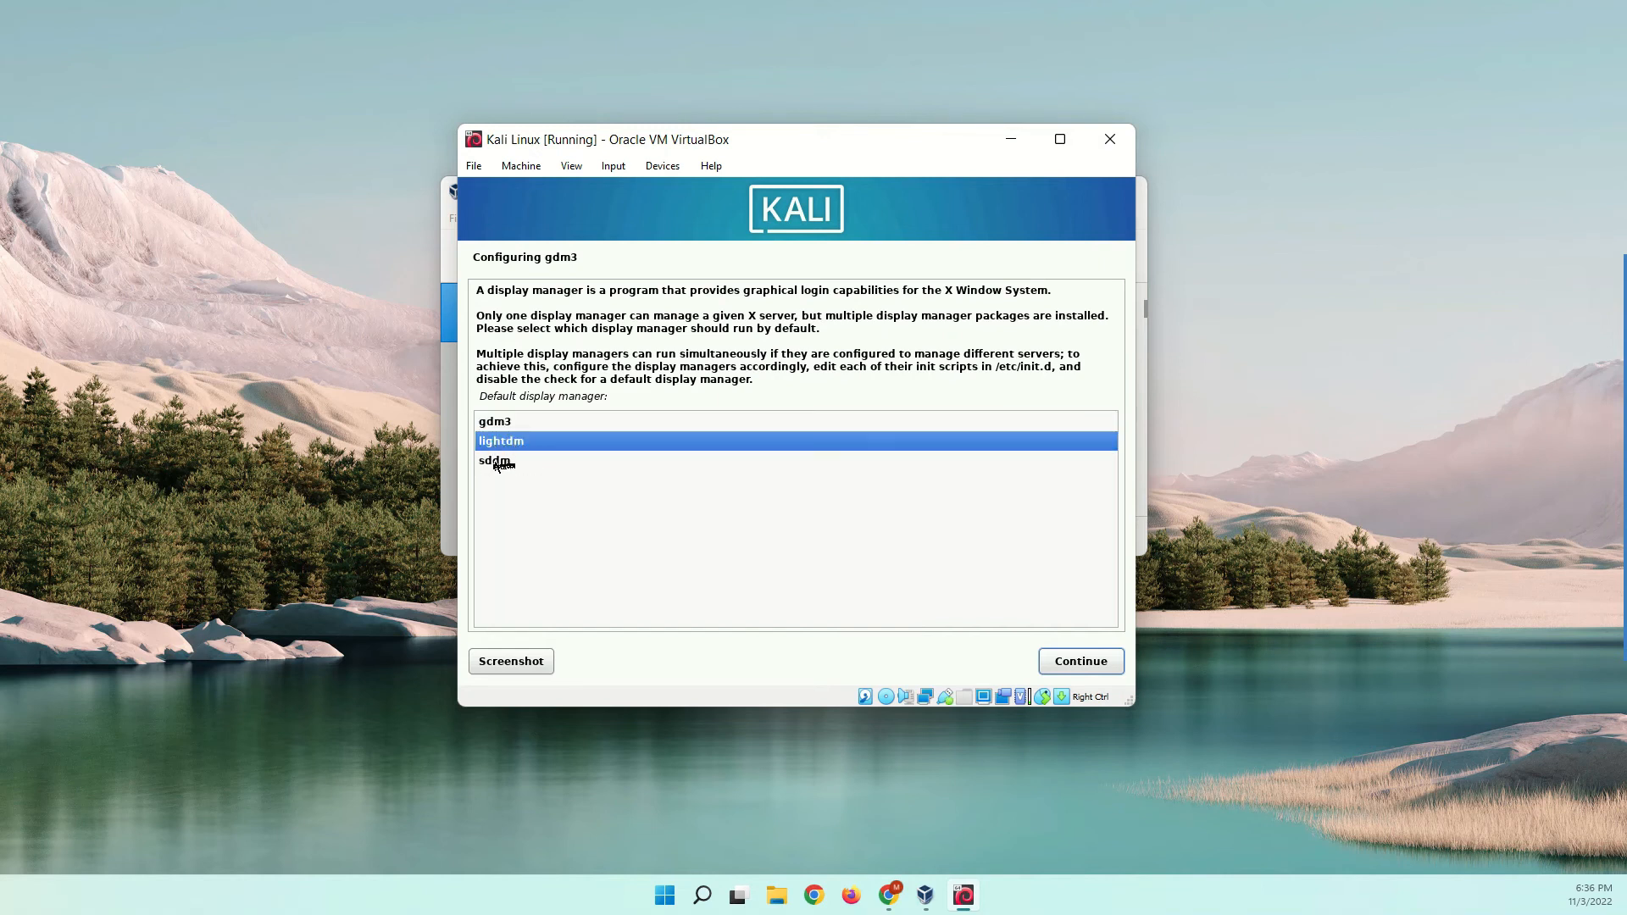
Step: Confirm the default display manager in the gdm3 configuration screen
left_click(1079, 661)
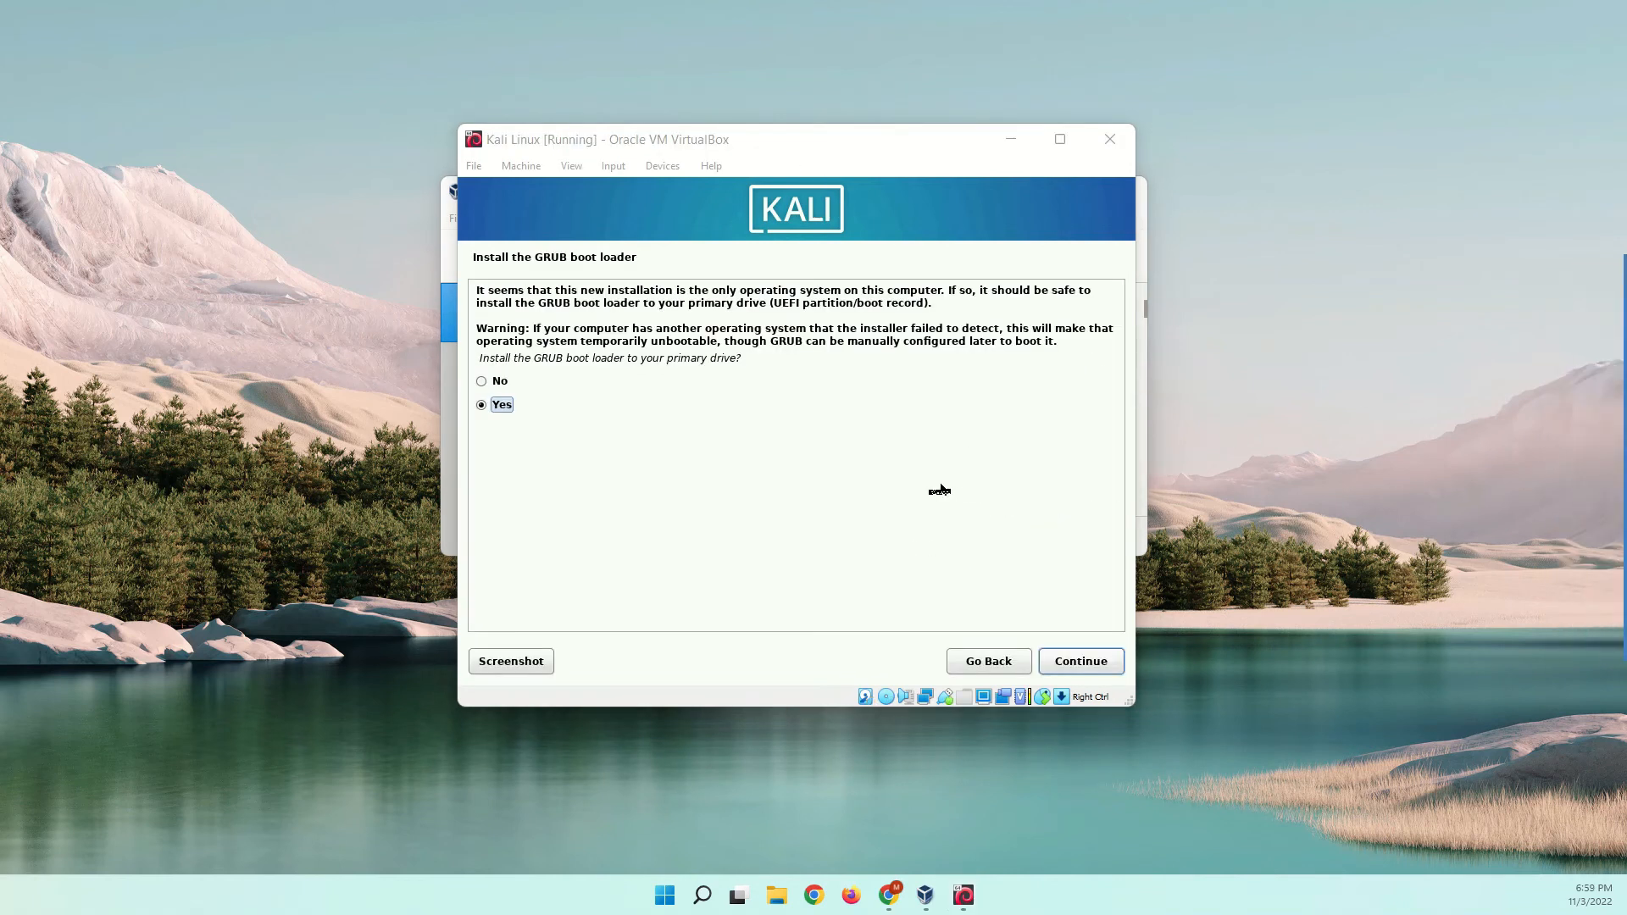
mouse_move(568, 315)
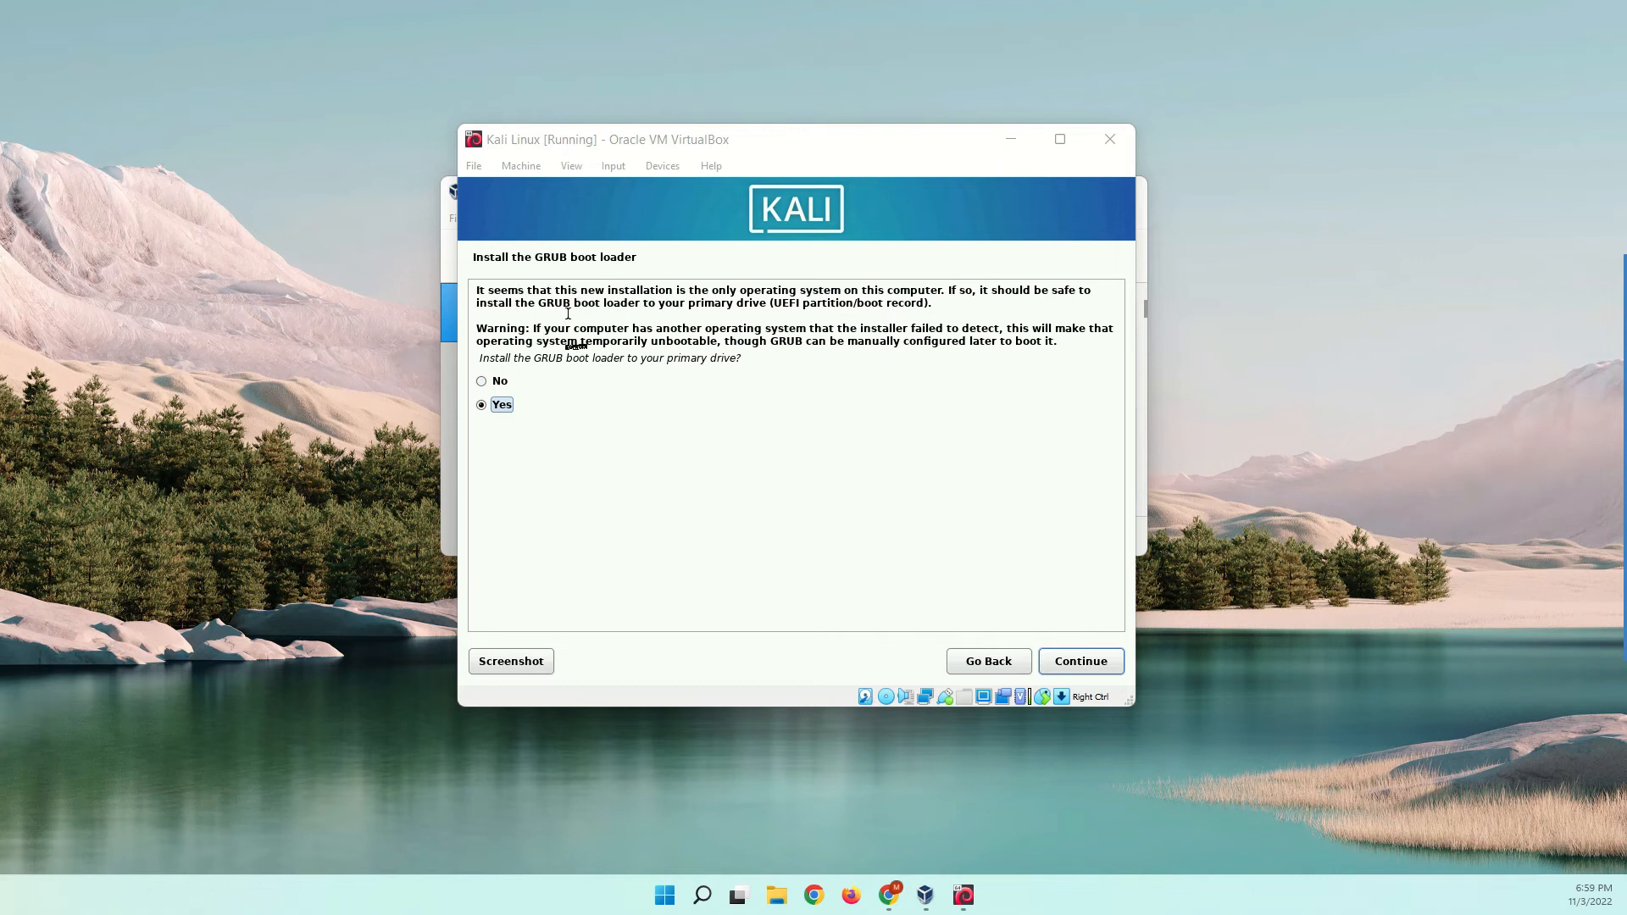
mouse_move(957, 661)
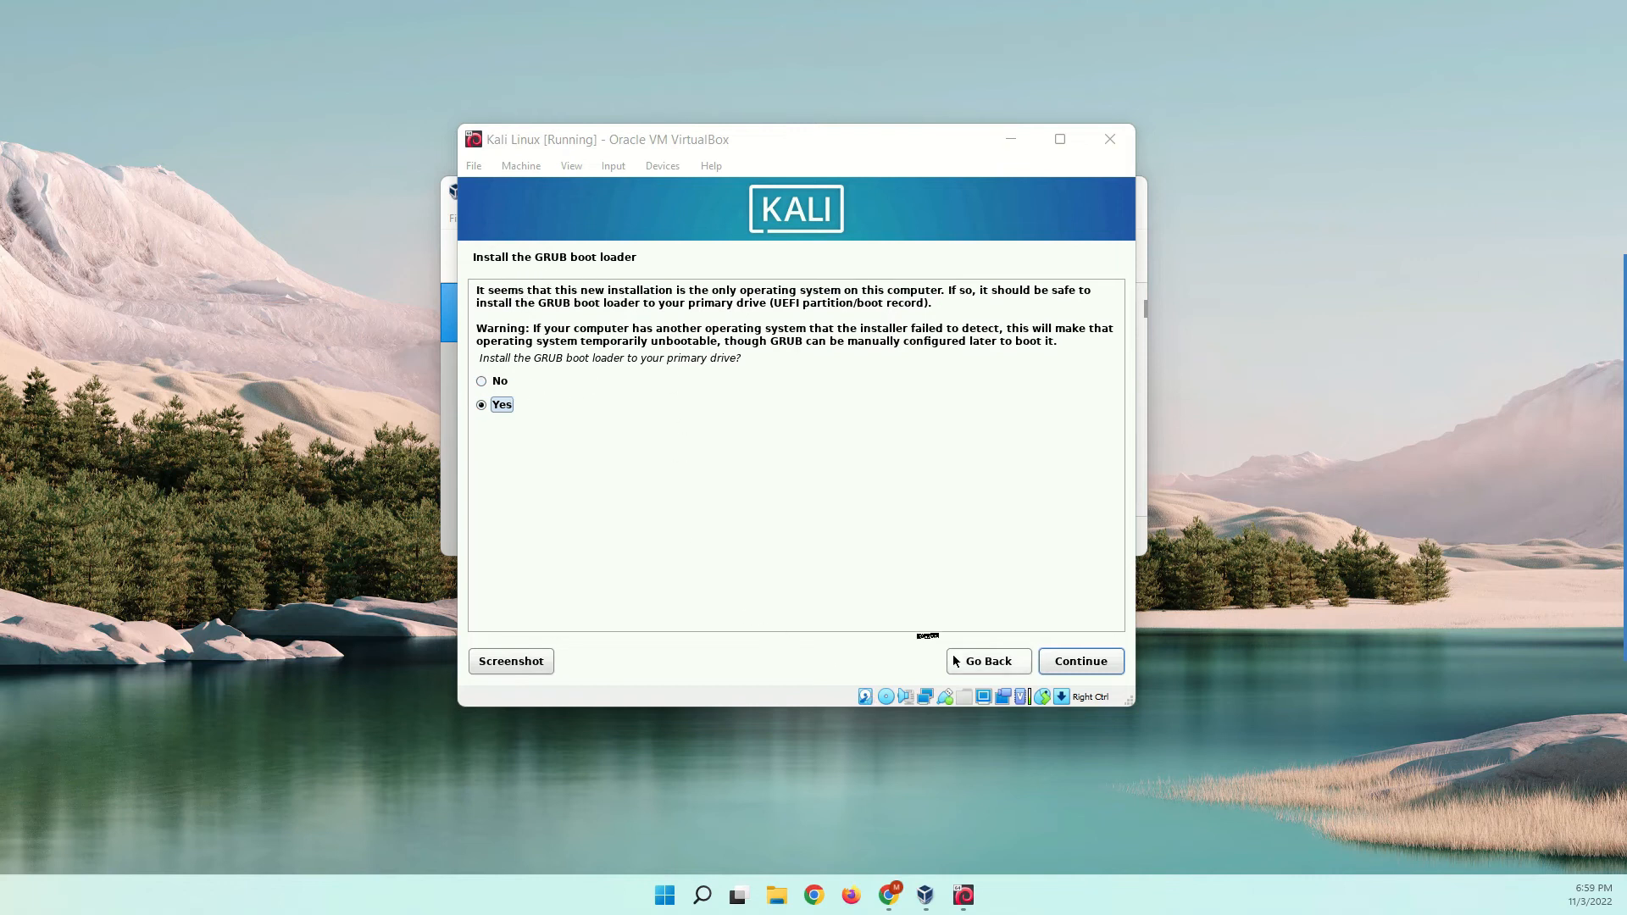
Step: Install GRUB on /dev/sda and let the installation complete
left_click(1079, 661)
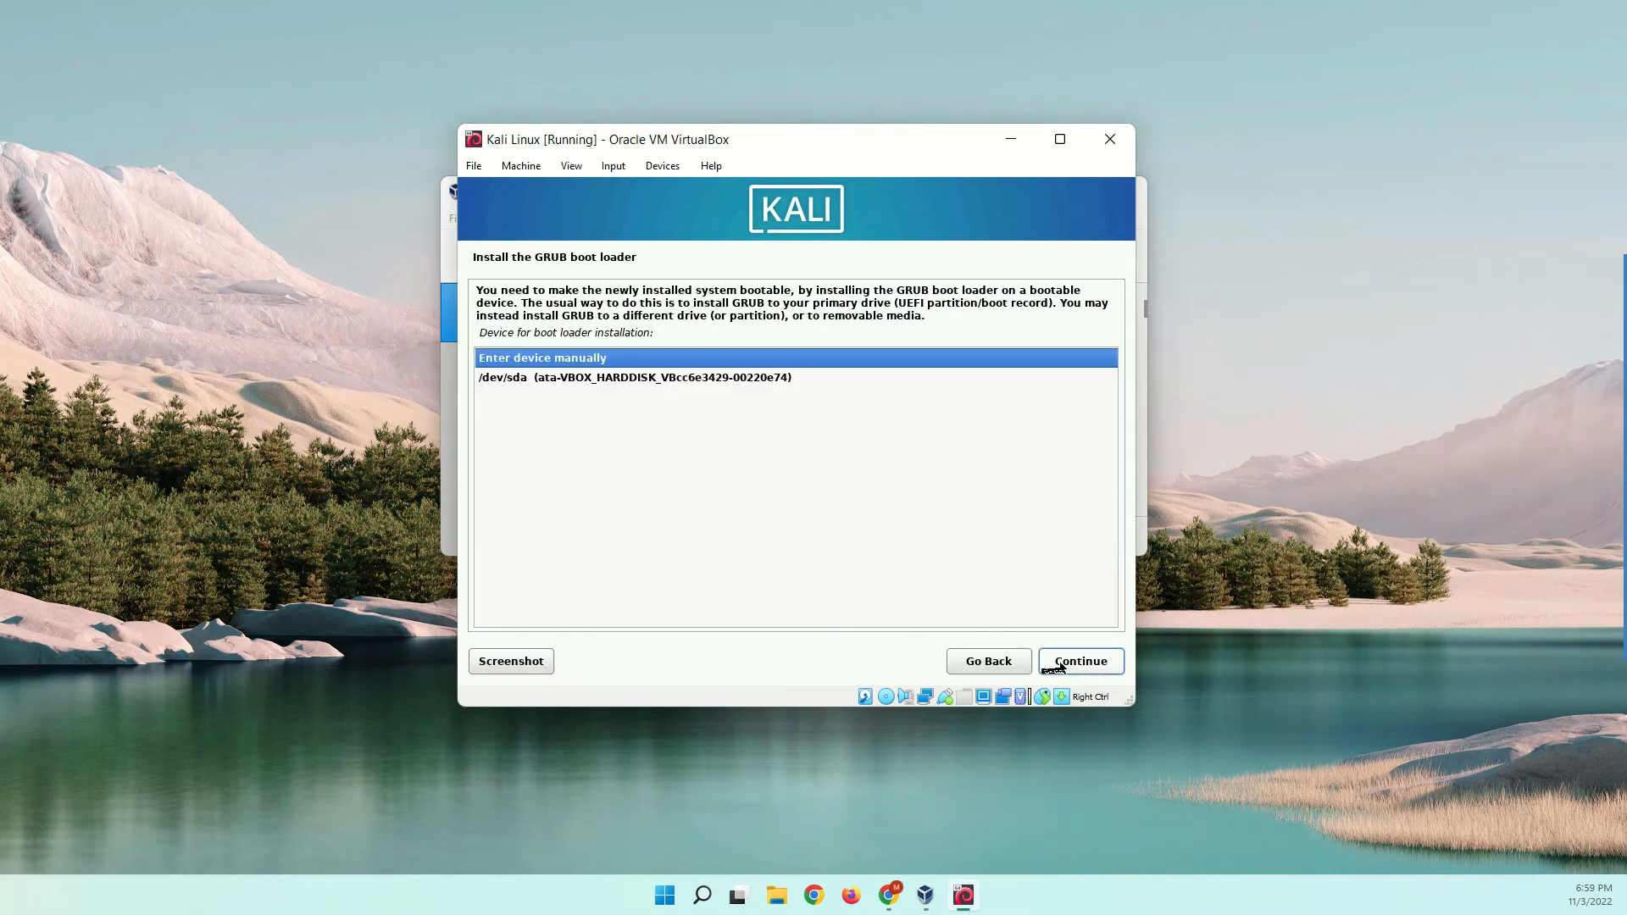
mouse_move(540, 374)
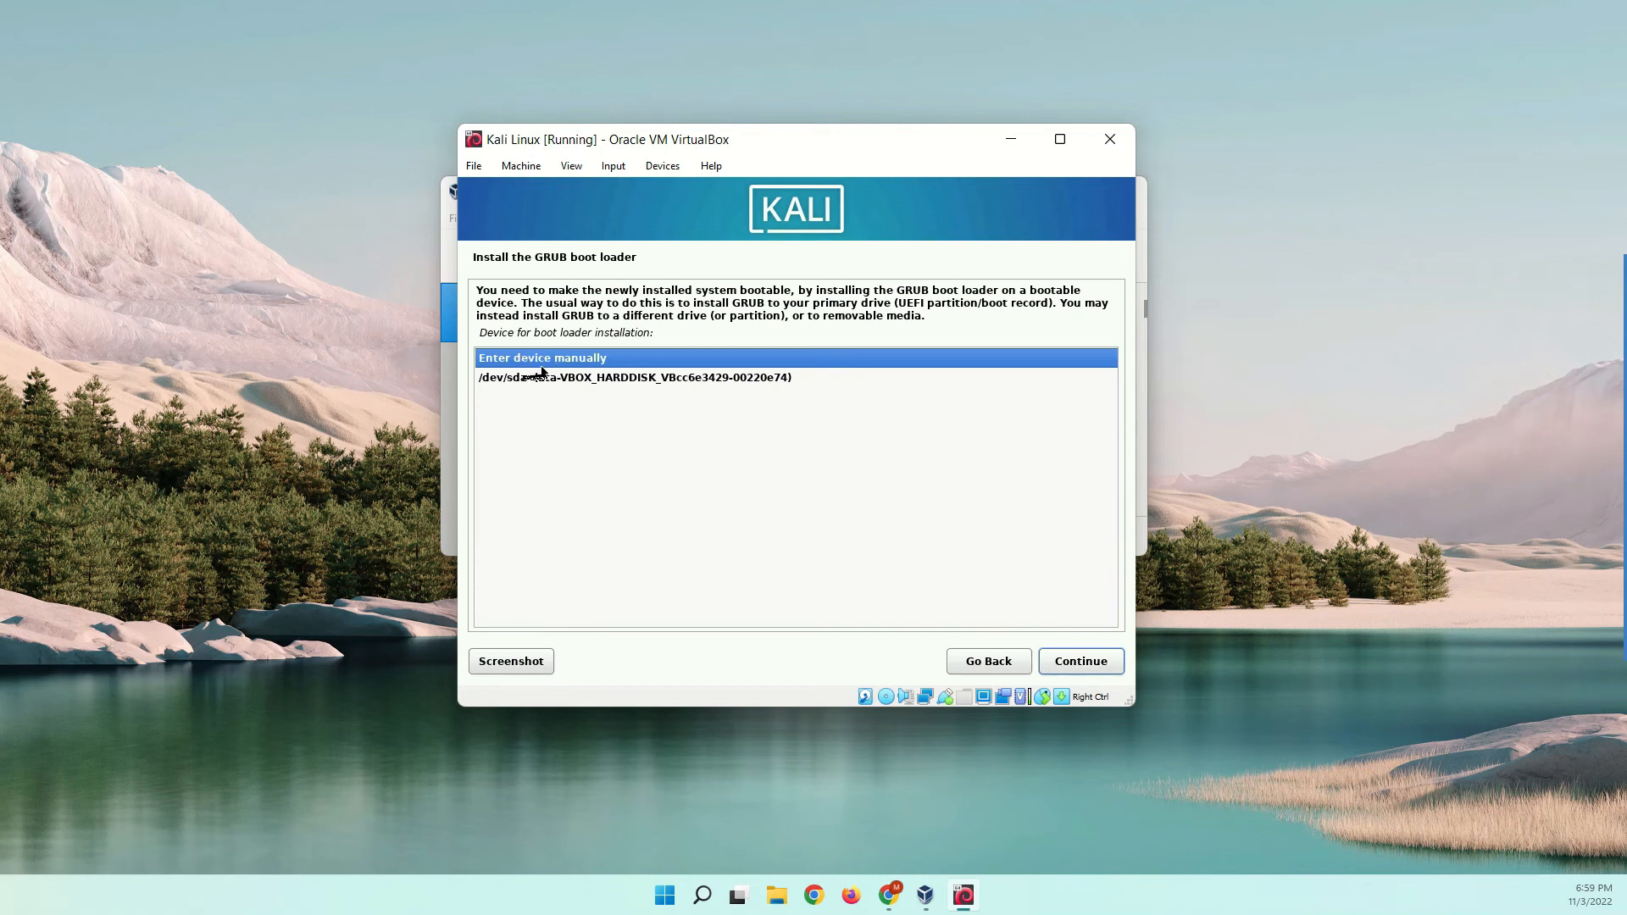
left_click(633, 376)
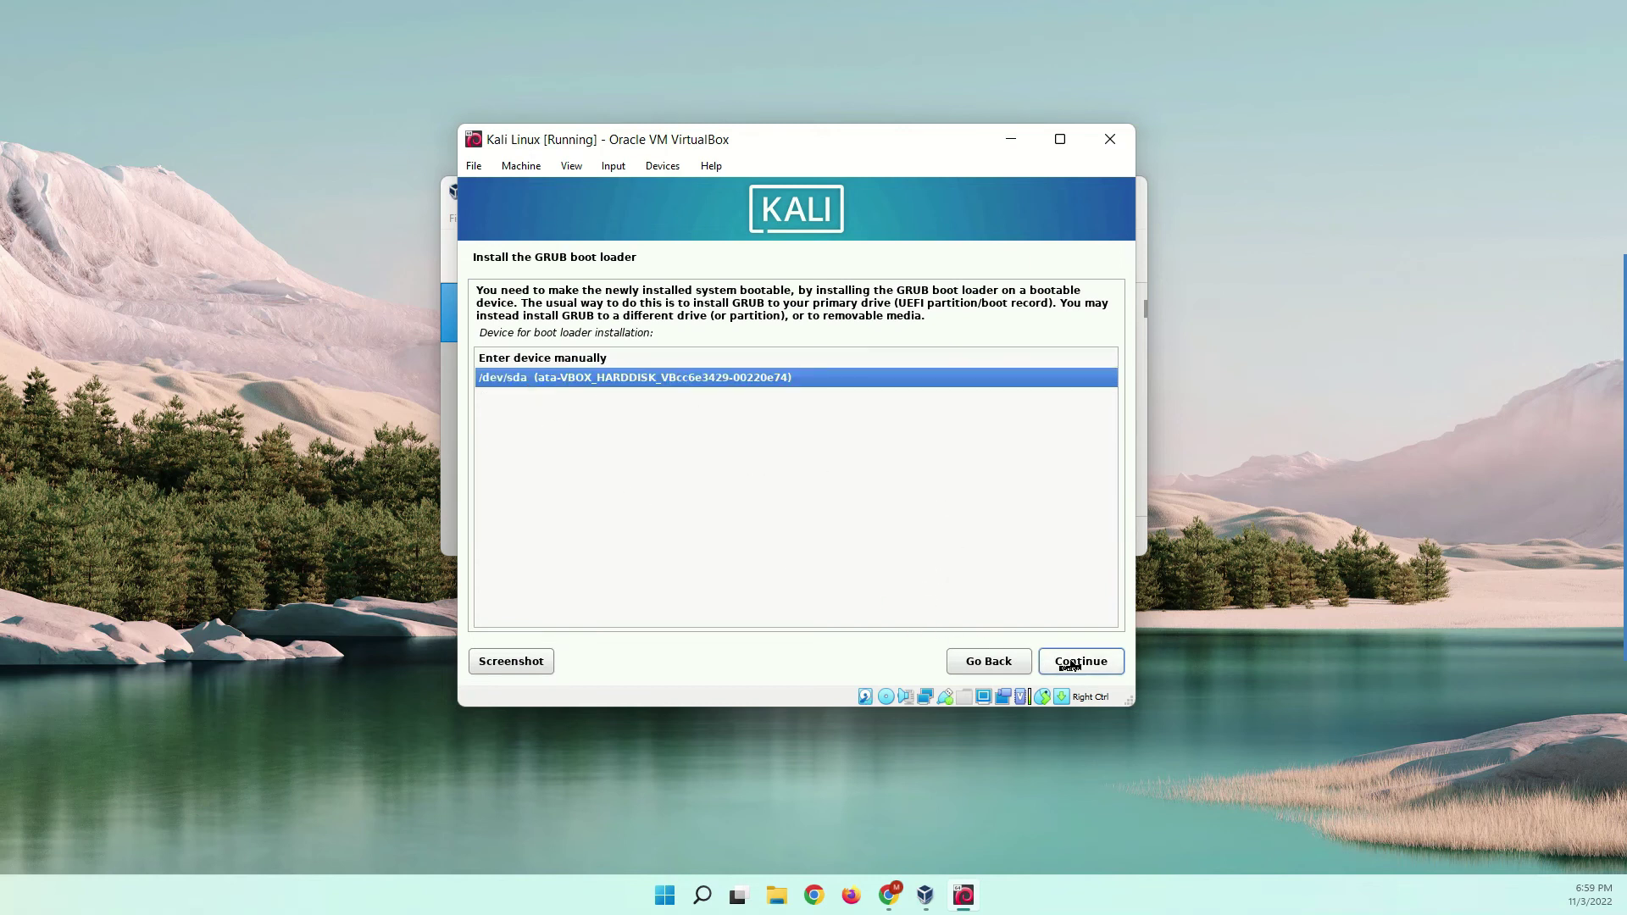
left_click(1079, 661)
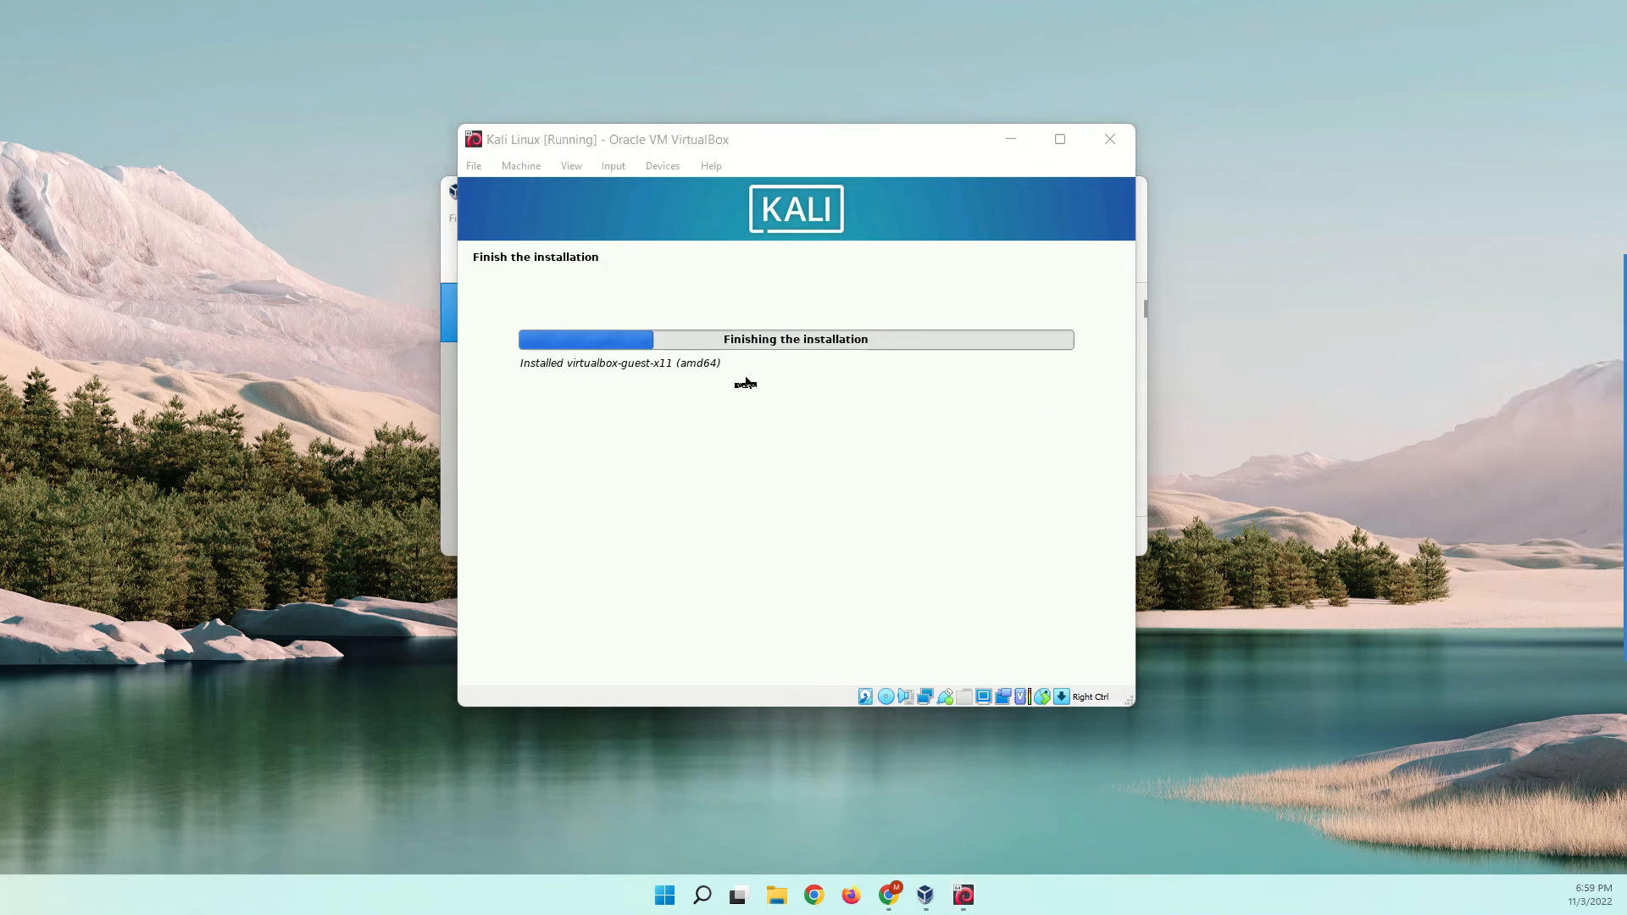
mouse_move(841, 377)
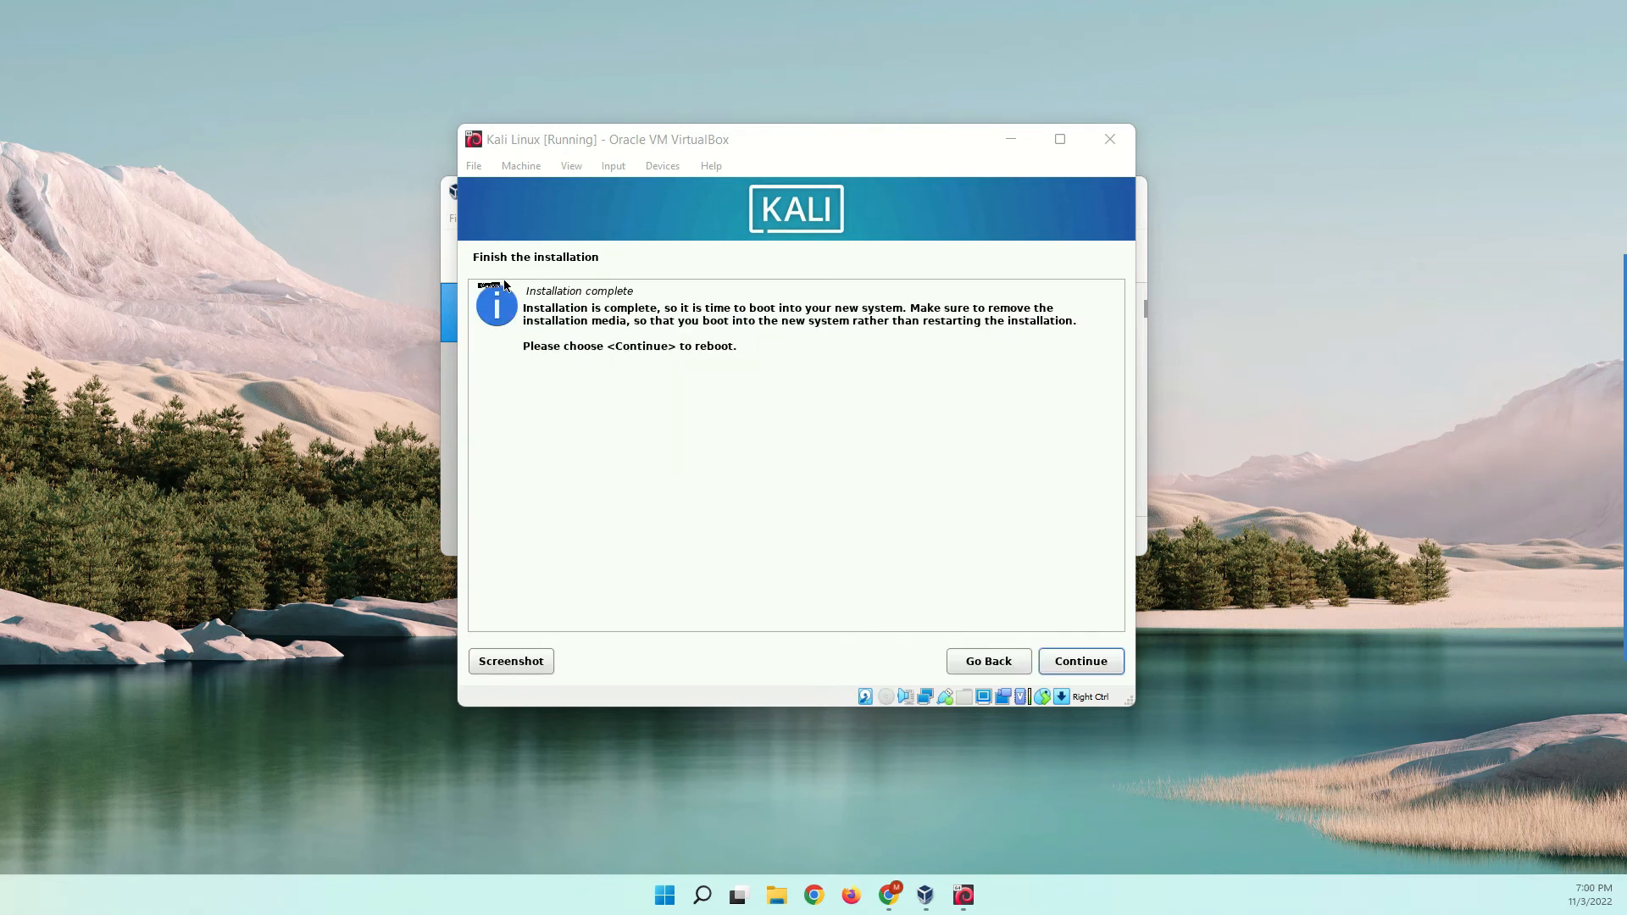
mouse_move(706, 478)
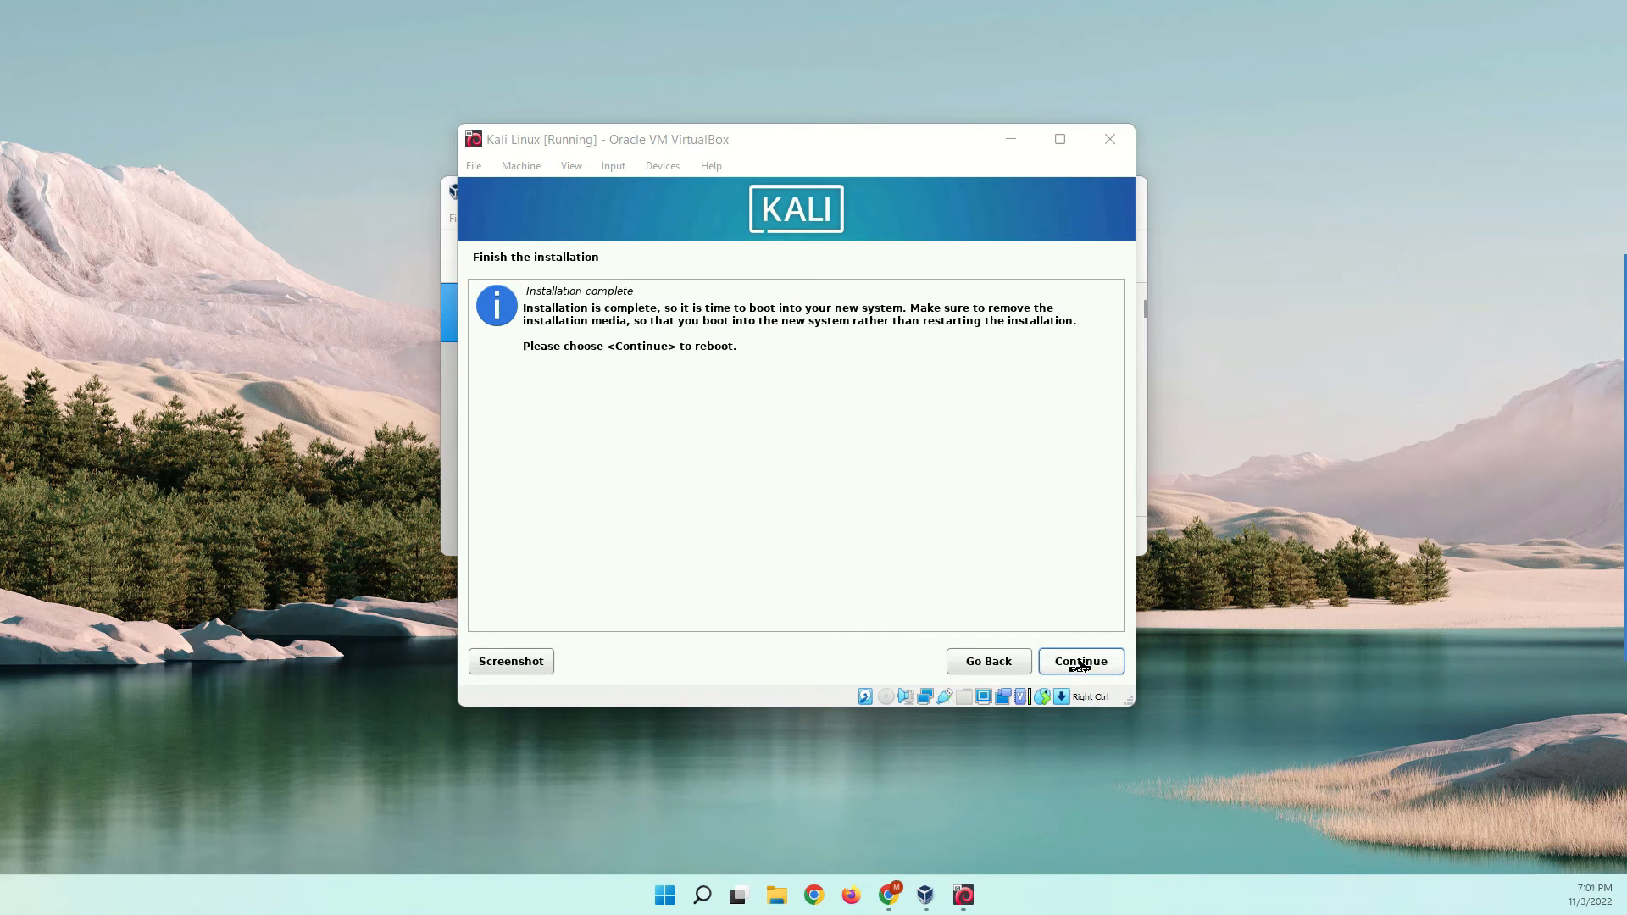
Step: Reboot into Kali, disabling the mouse-capture notice and allowing capture
left_click(1081, 661)
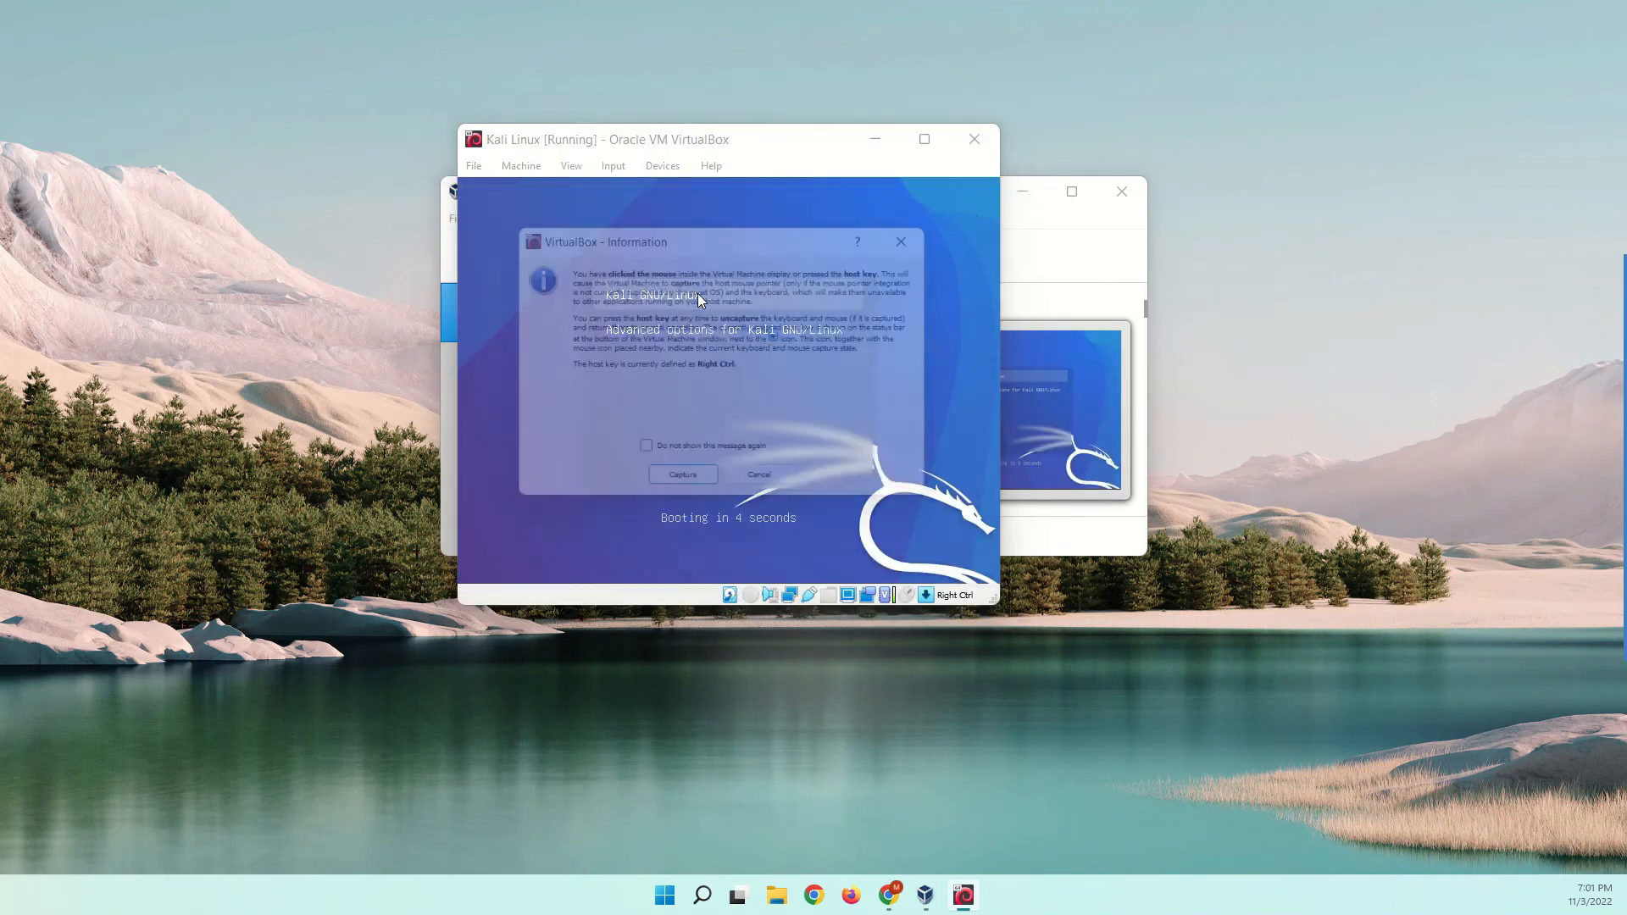
left_click(644, 458)
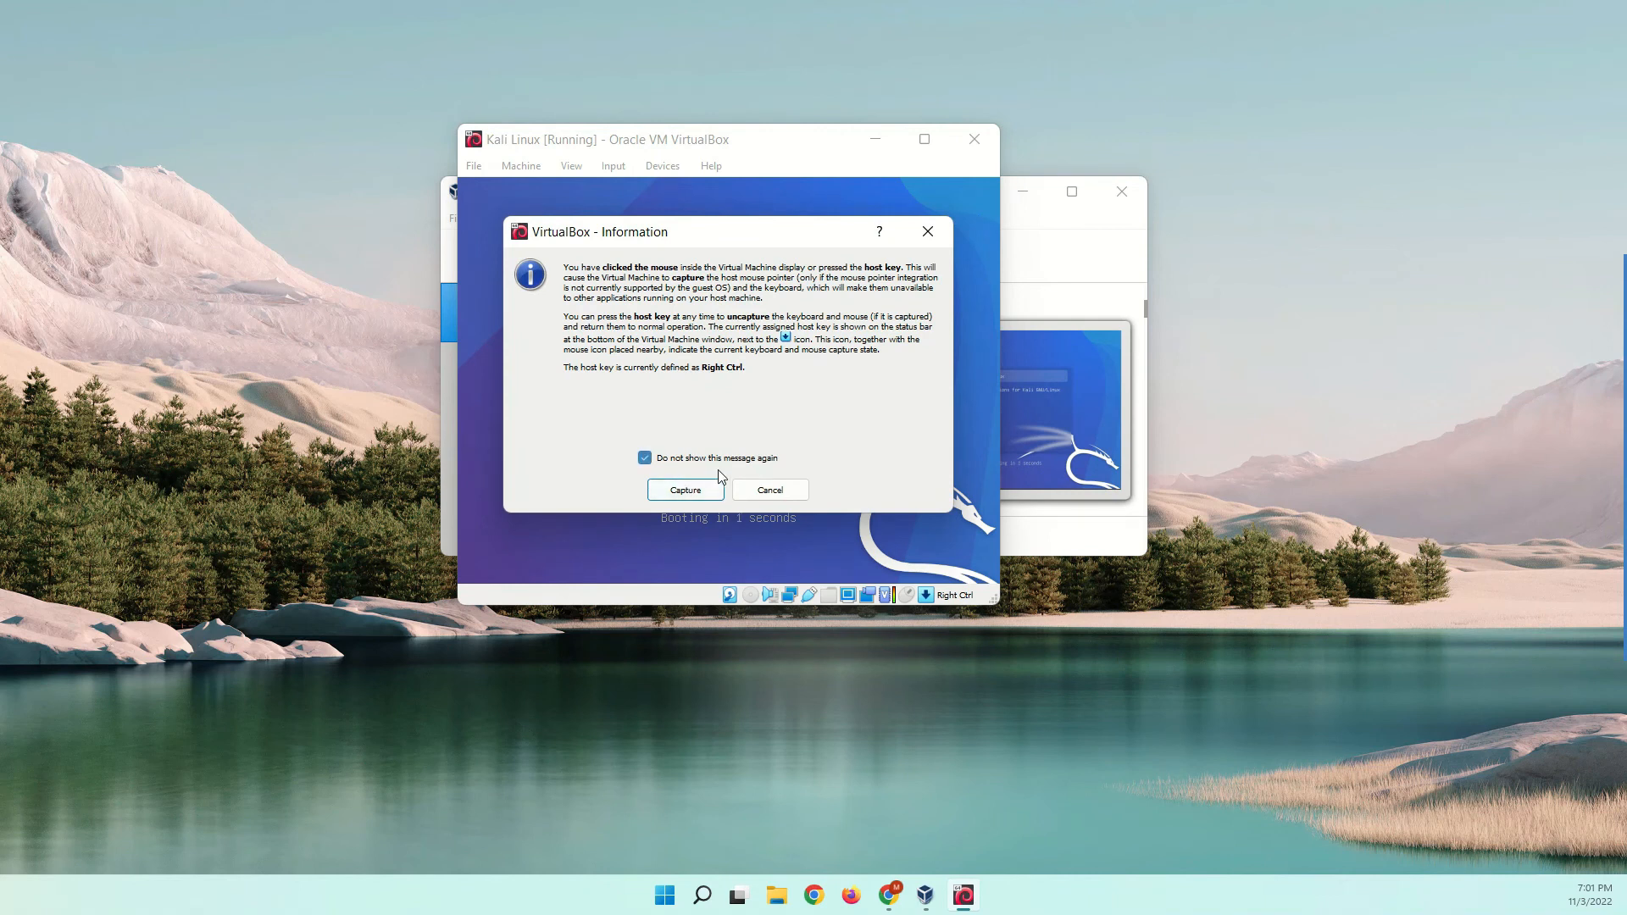
left_click(685, 489)
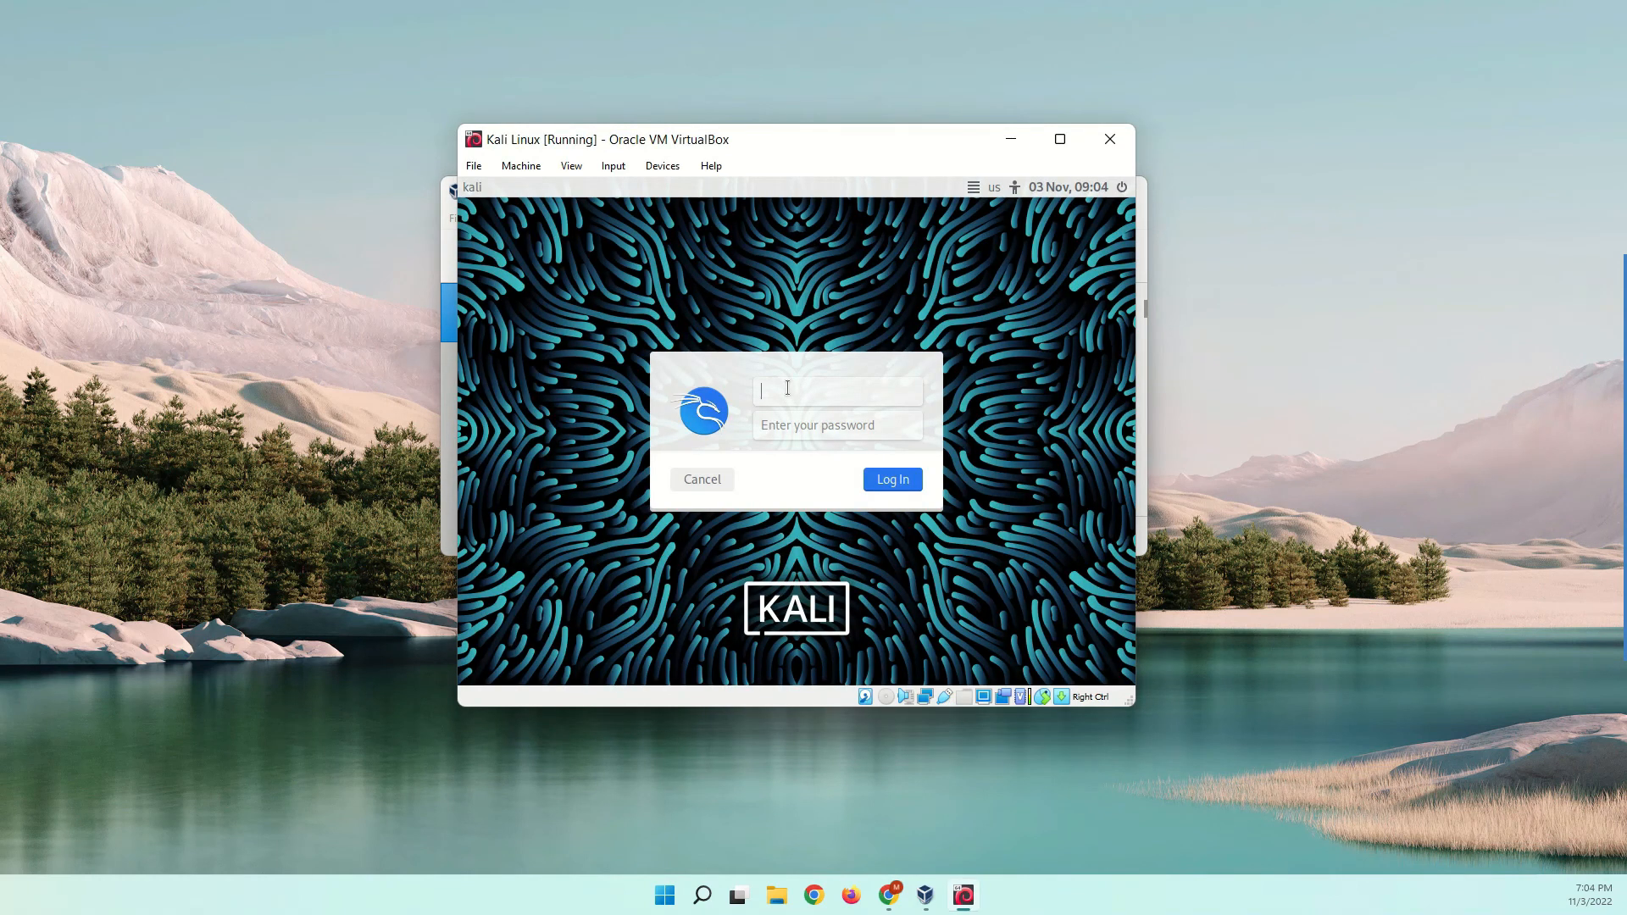
Step: Log in to Kali as nsecurity with the account password
type("nsecurity")
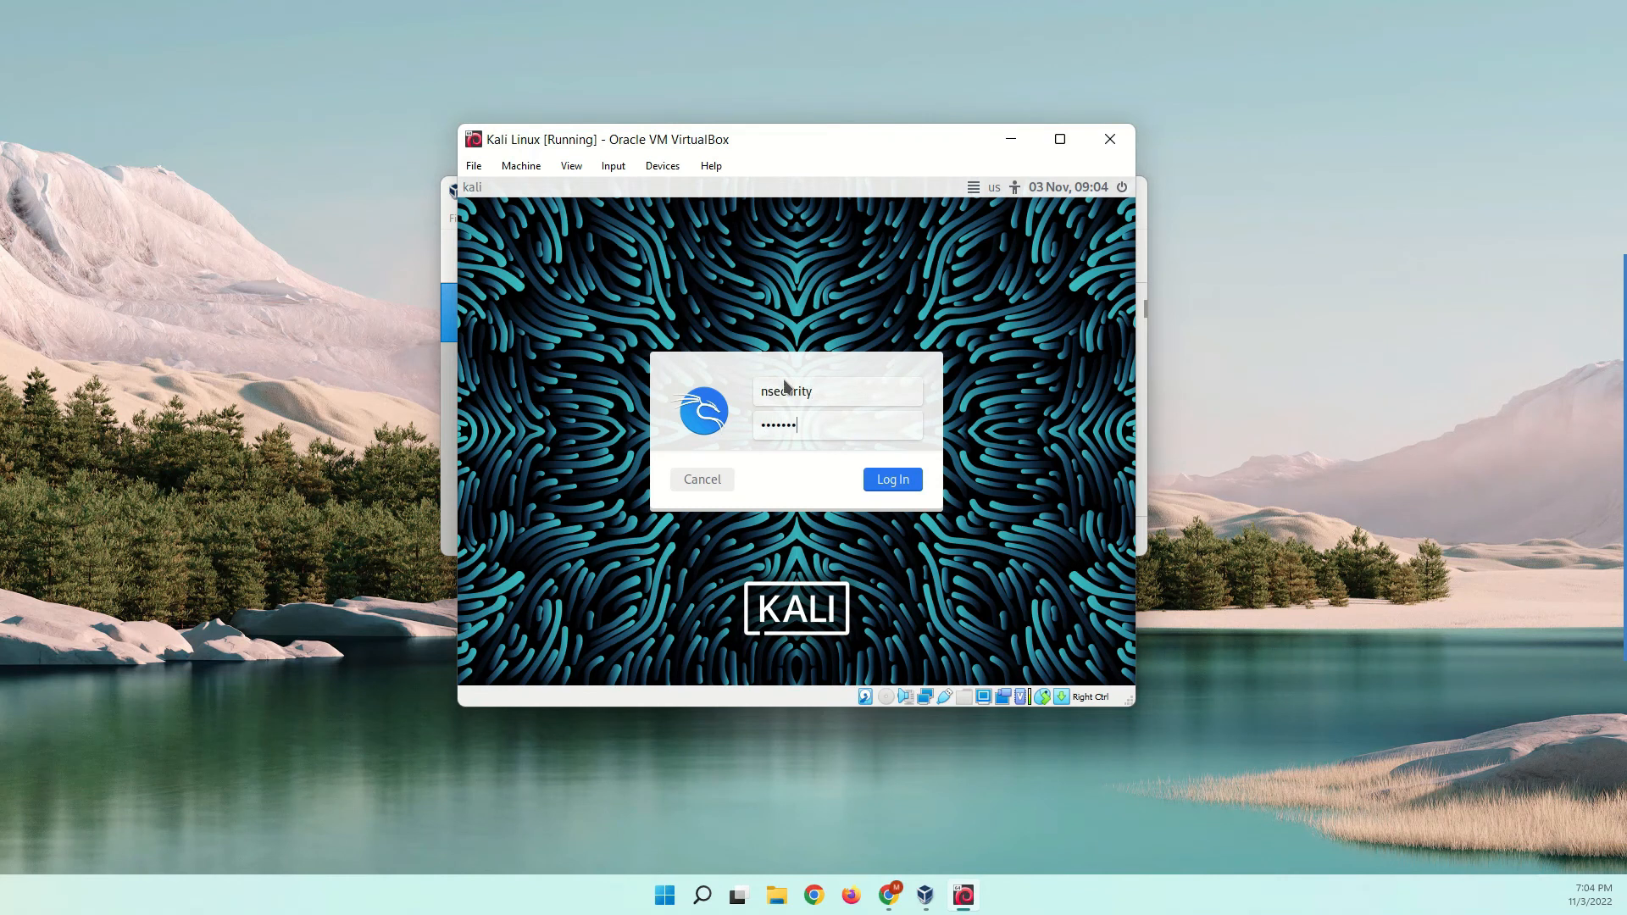
left_click(890, 478)
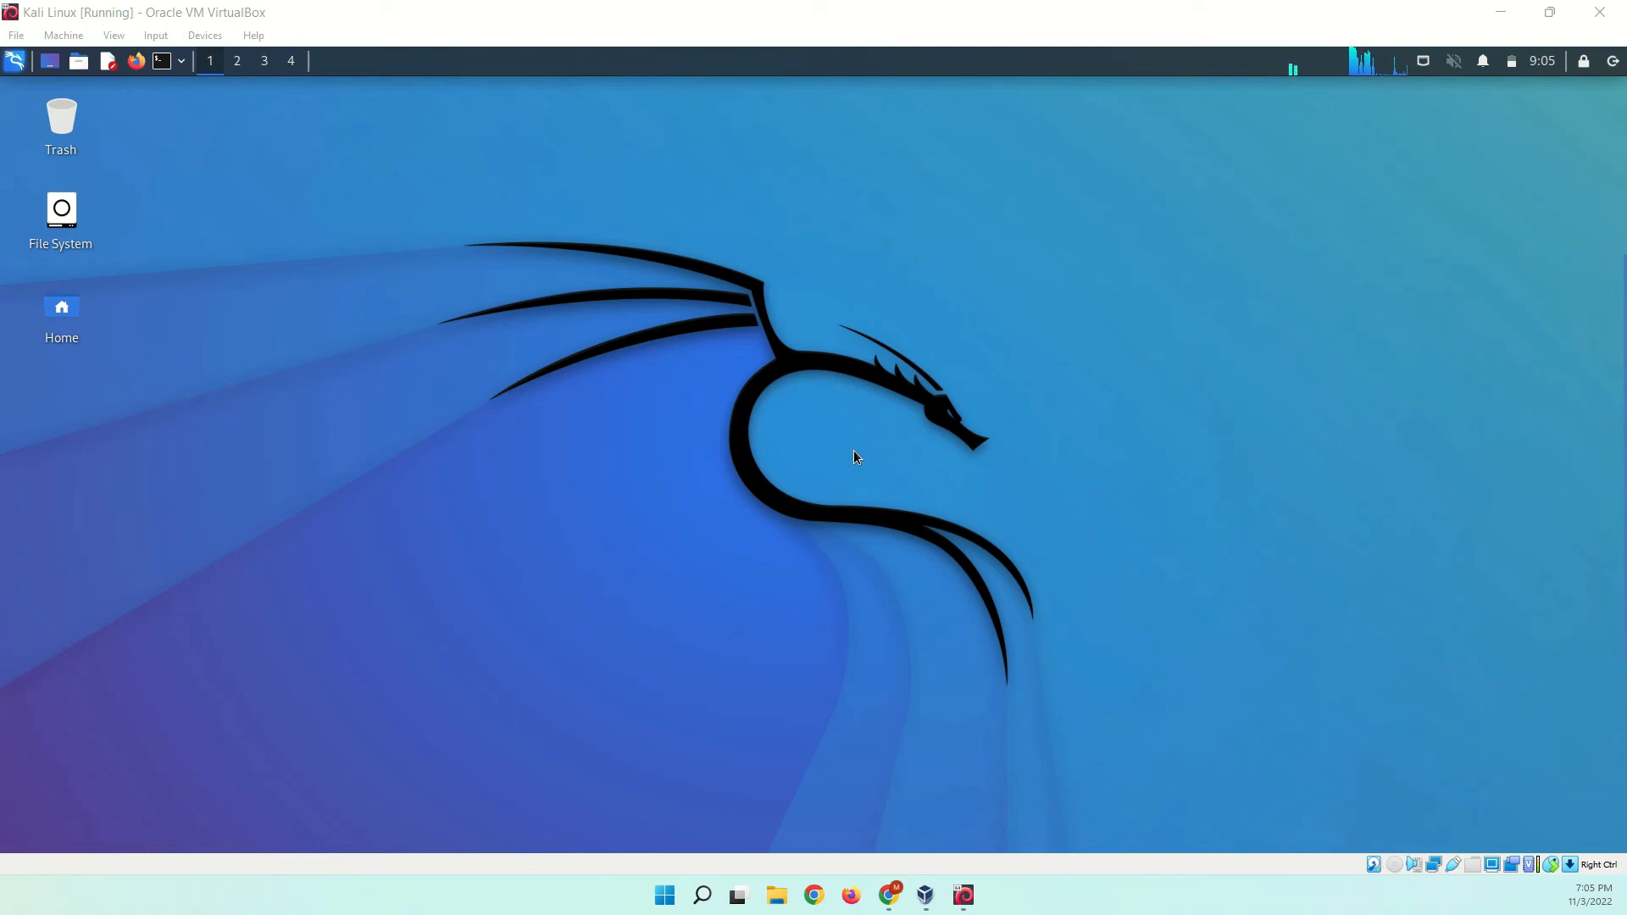
mouse_move(207, 83)
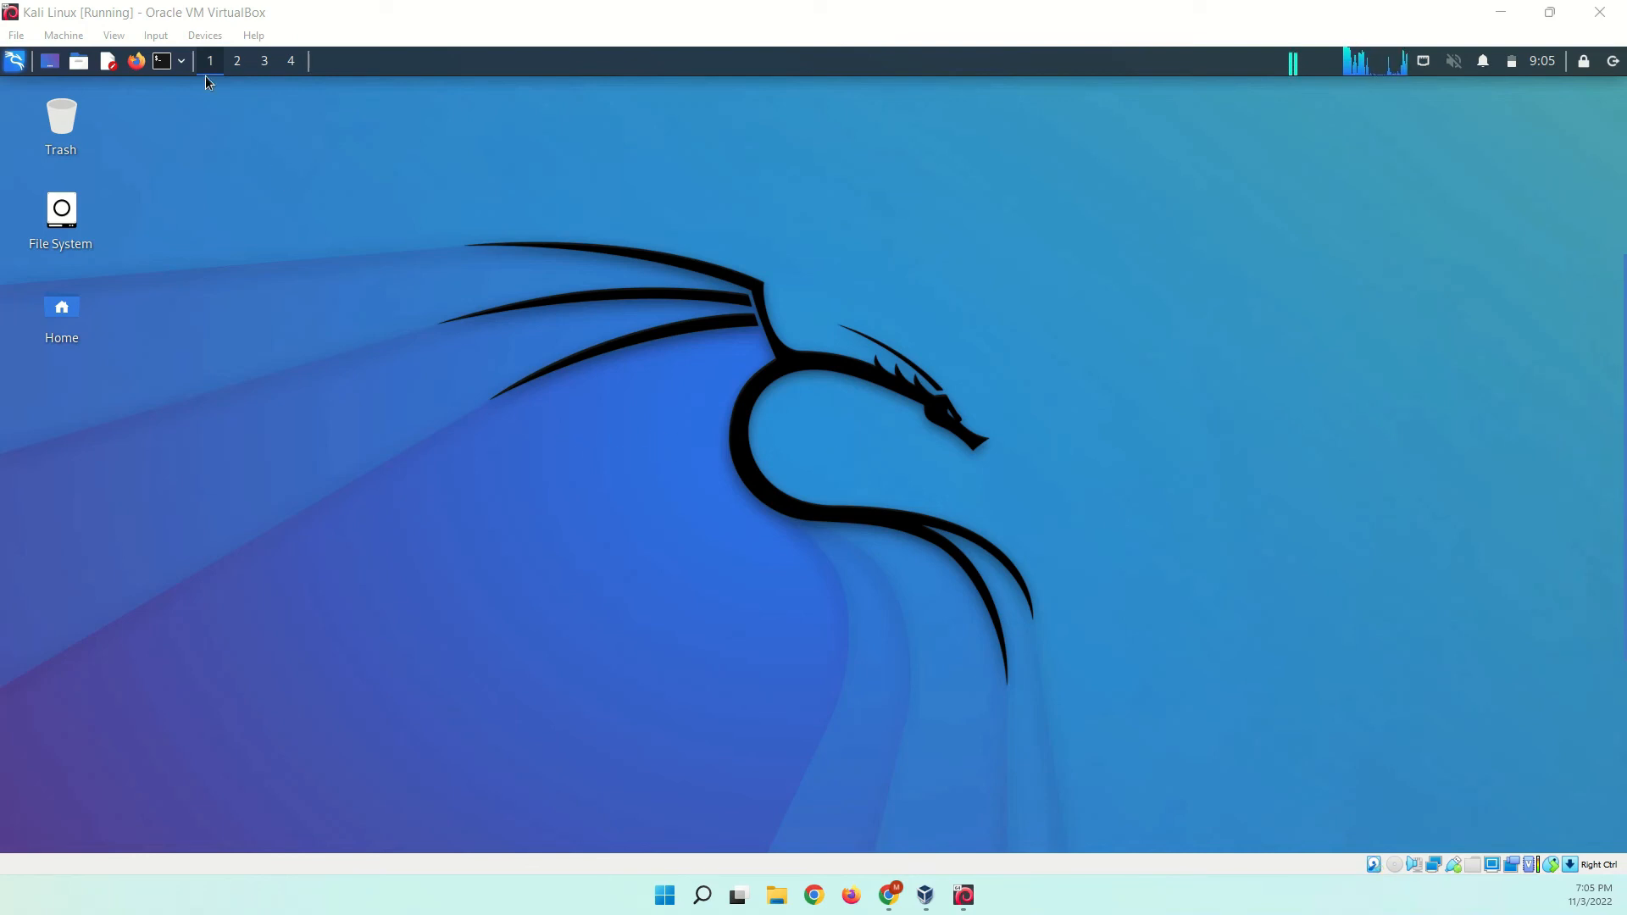
mouse_move(249, 182)
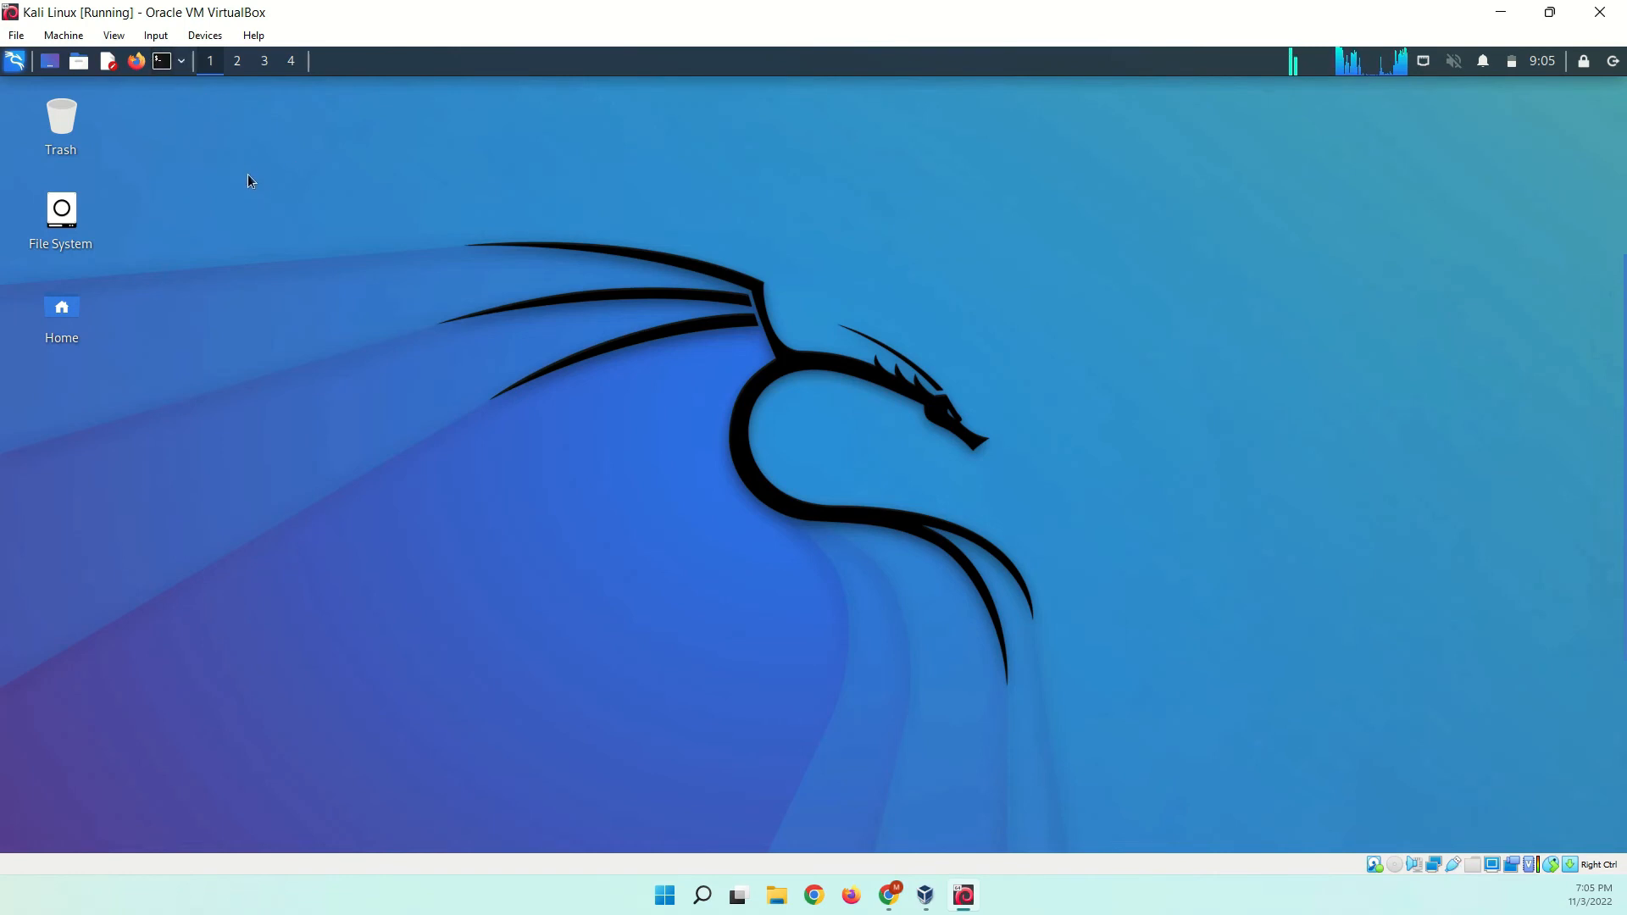
Step: In a terminal, run sudo apt-get update with the password, then sudo apt-get upgrade
left_click(161, 60)
type("sudo apt")
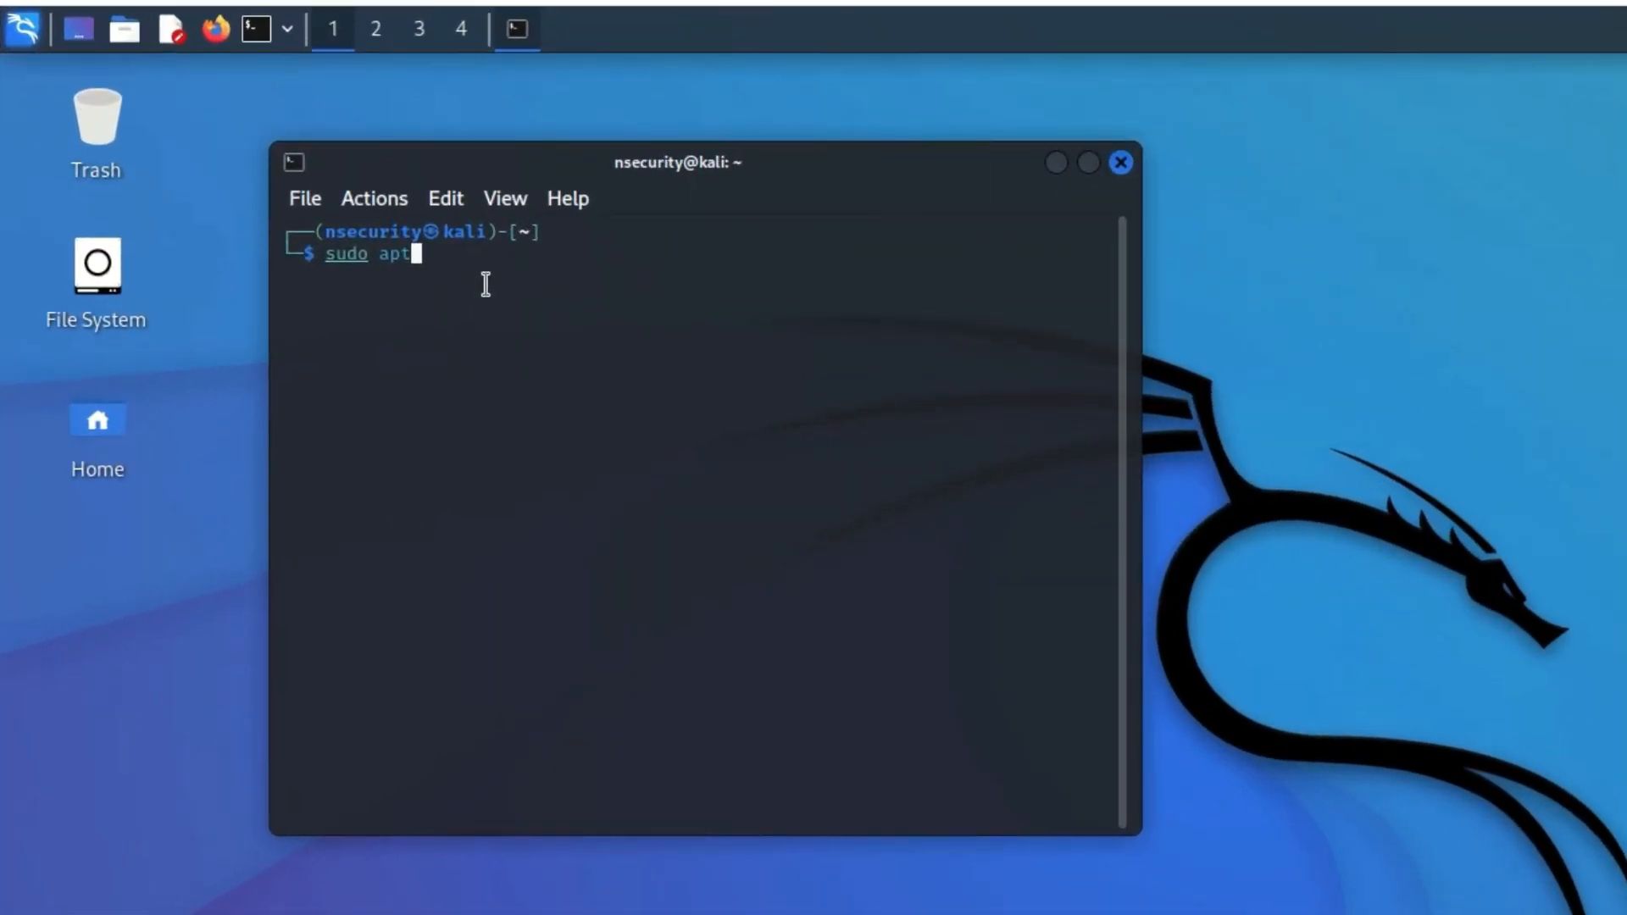
type("-get updat")
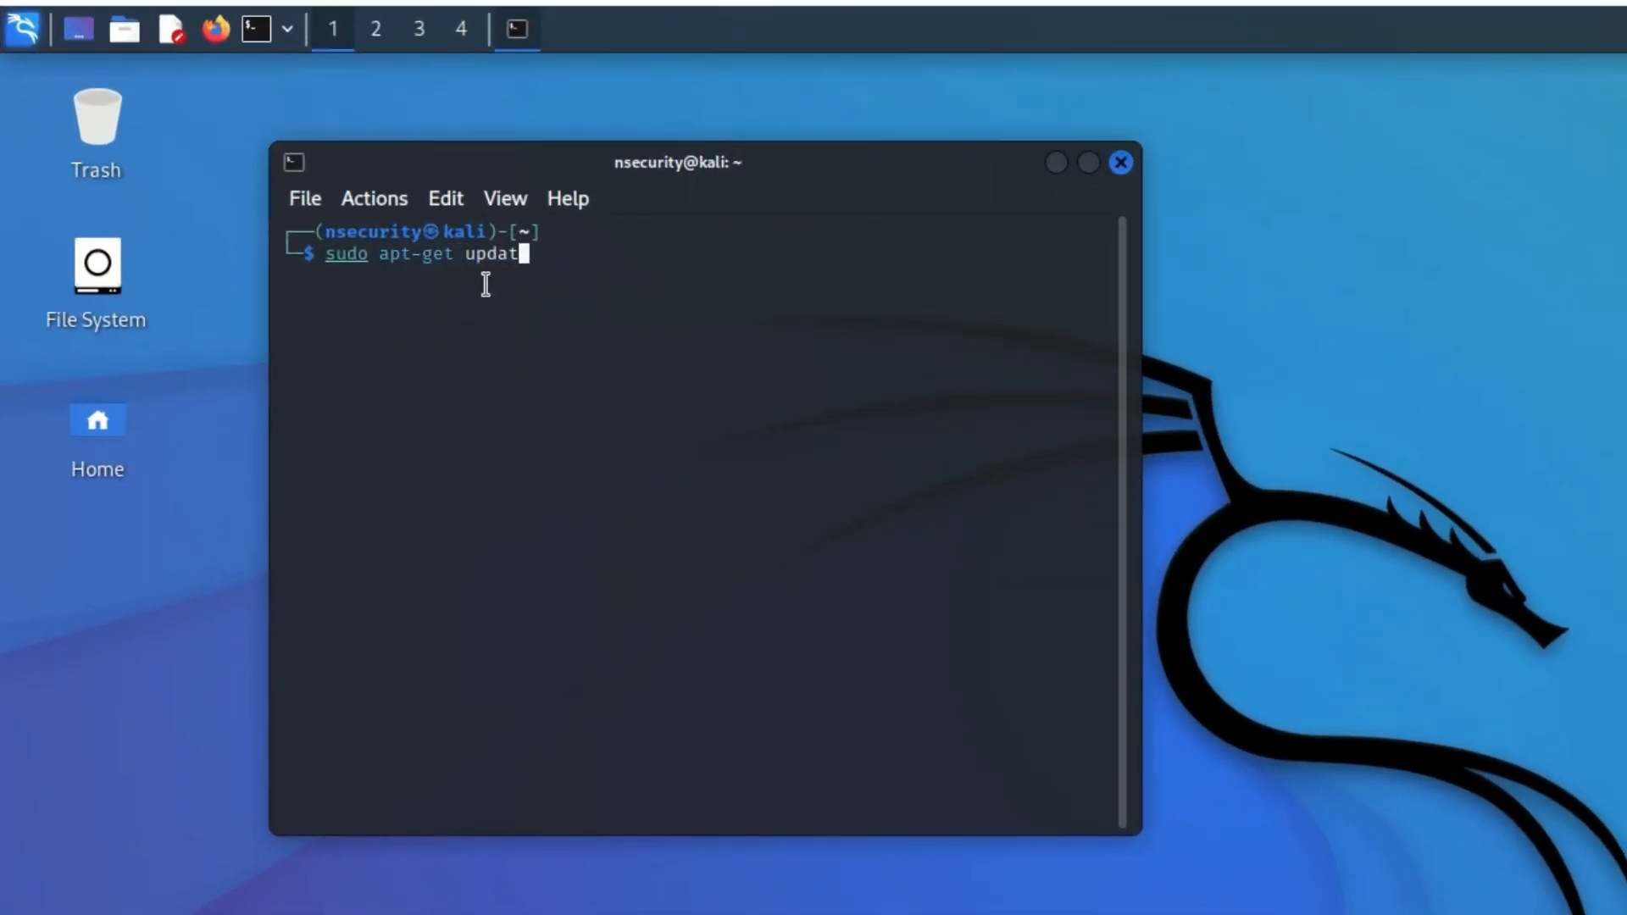
key("Return")
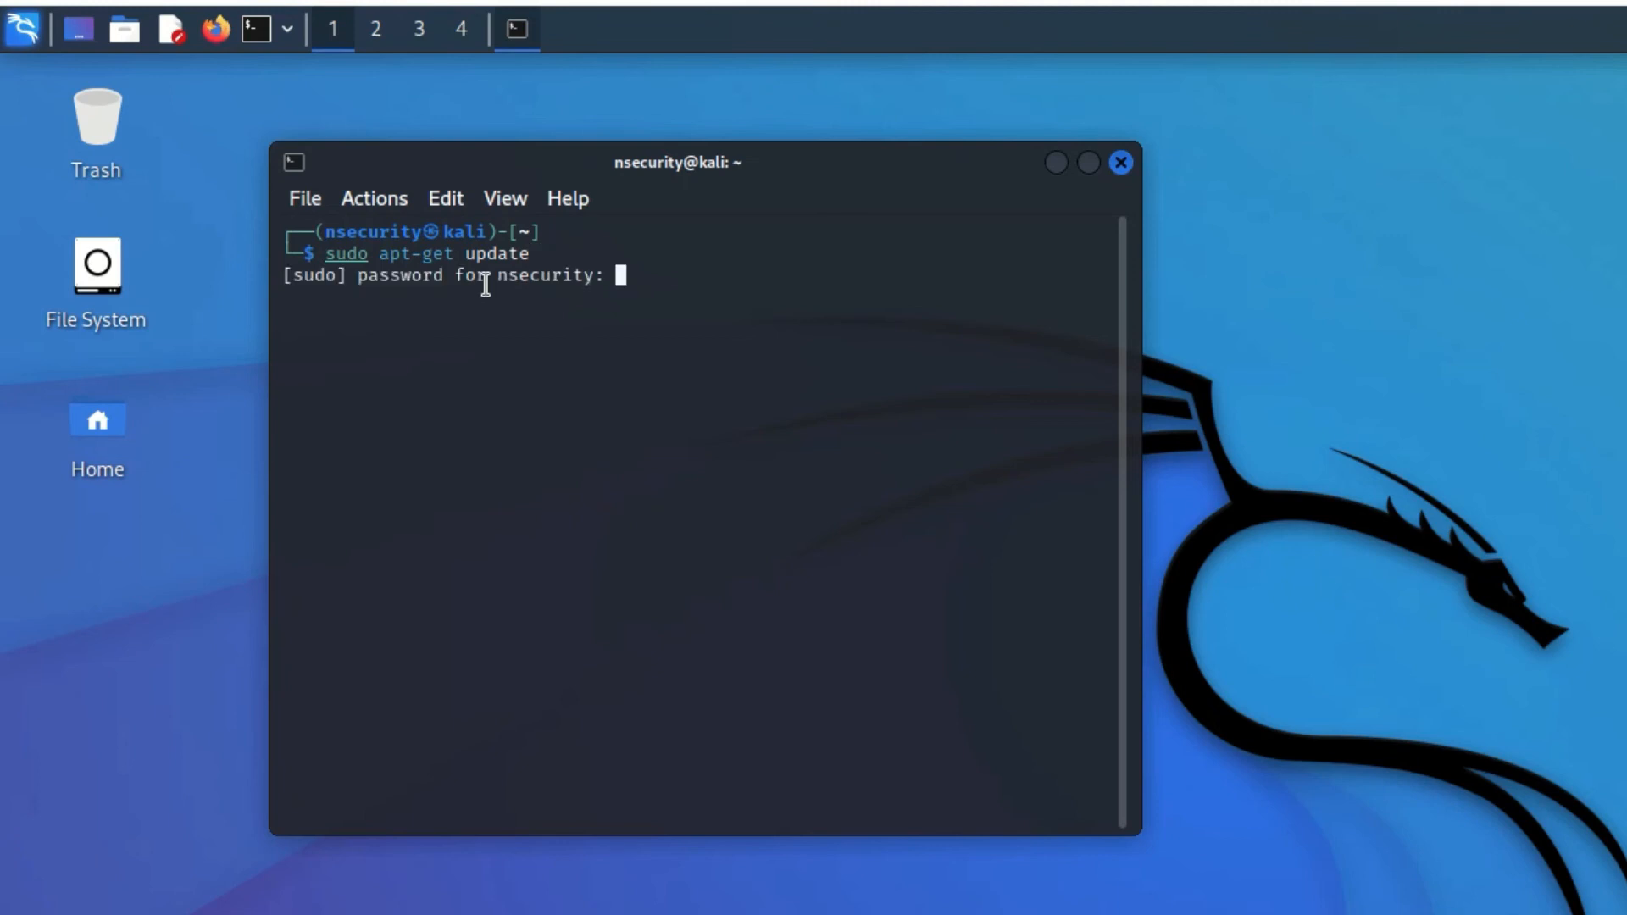
key("Return")
type("sudo apt-get")
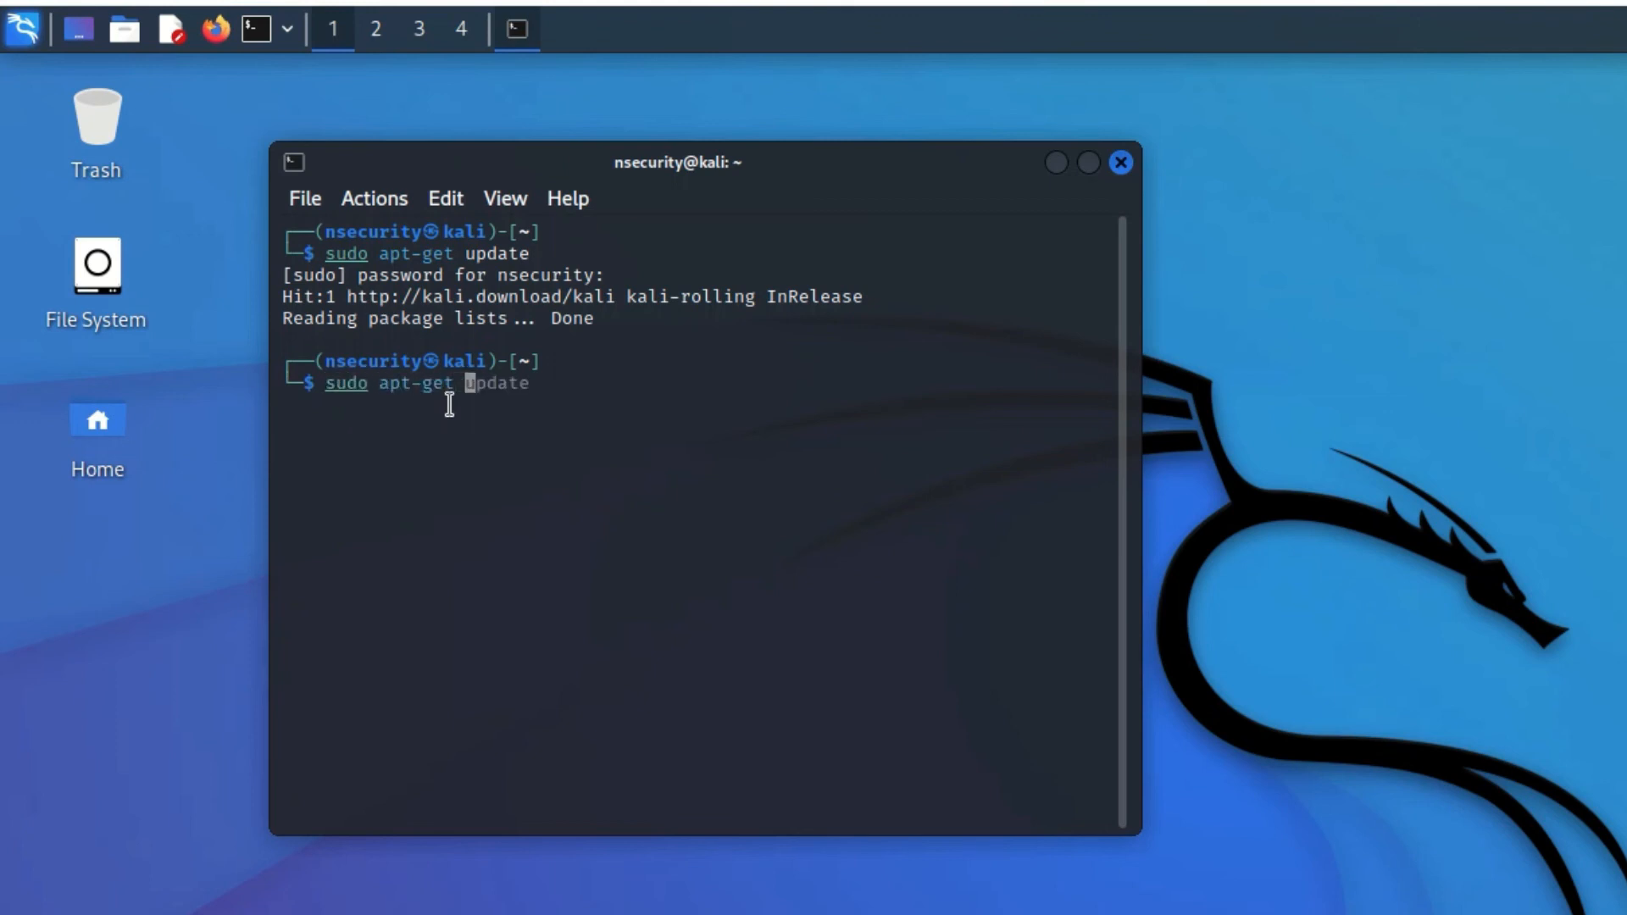
type("upgrade")
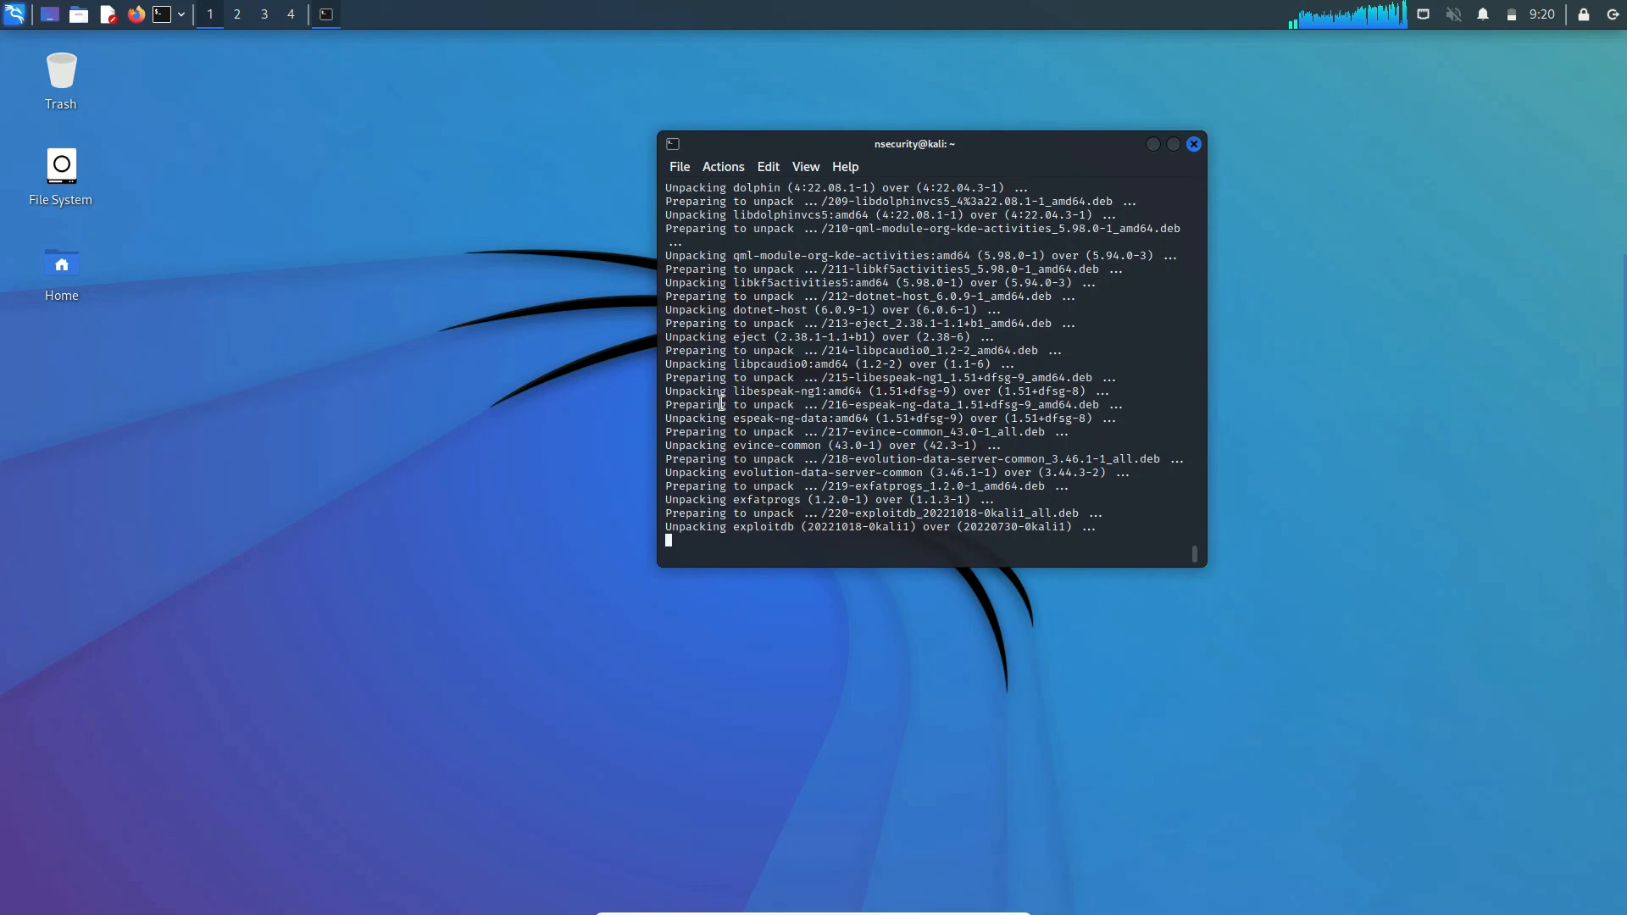
mouse_move(69, 64)
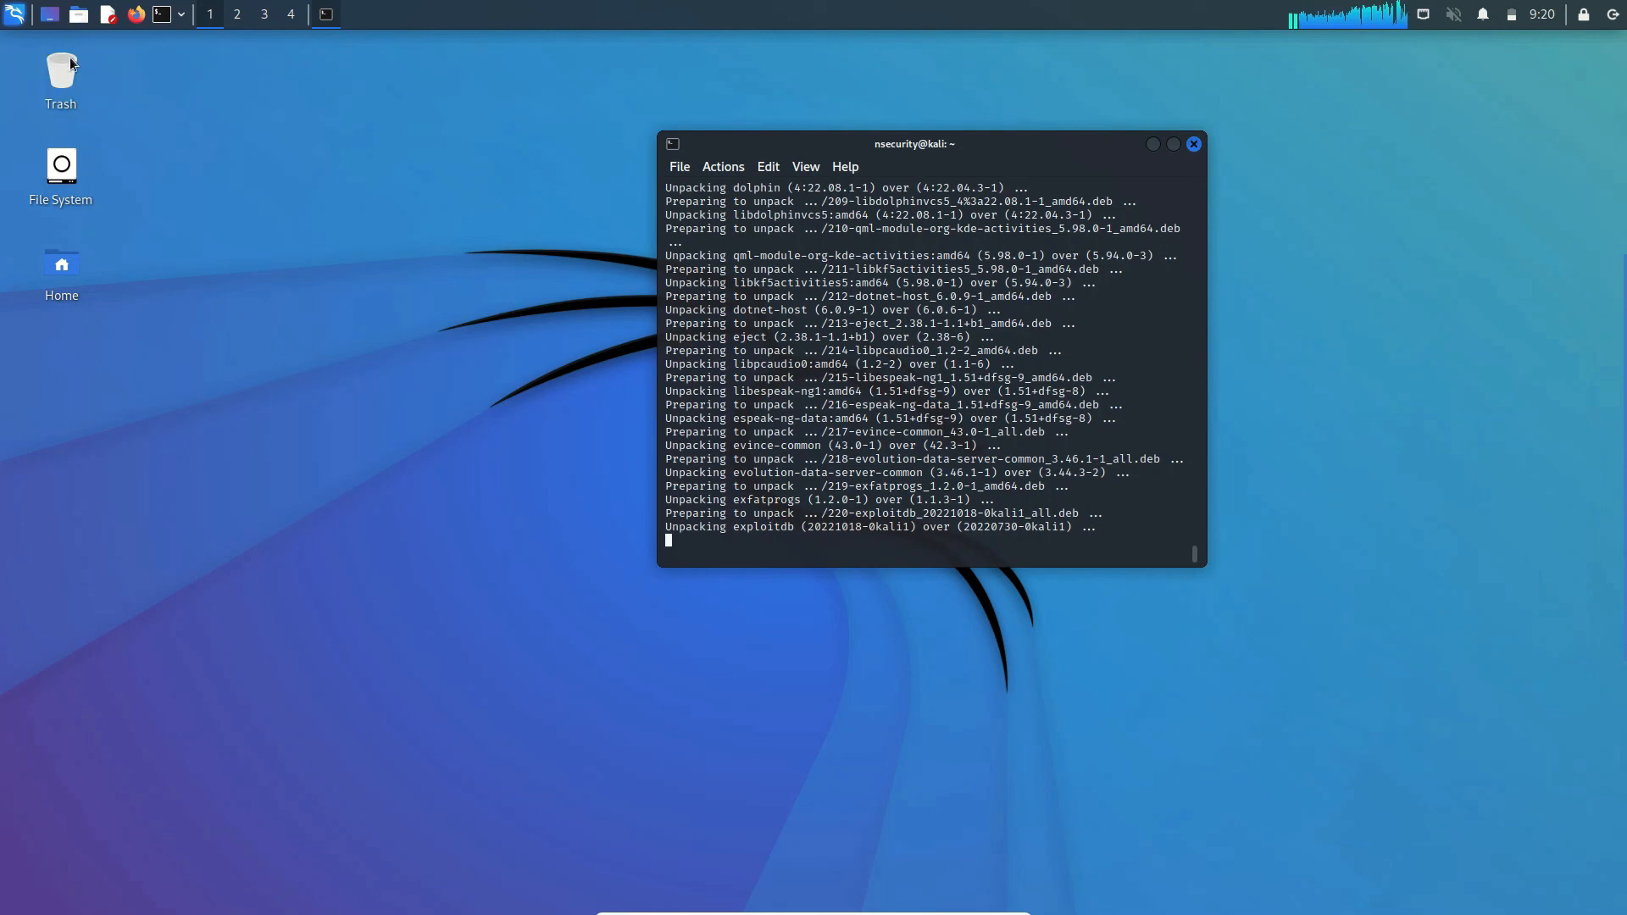
mouse_move(42, 36)
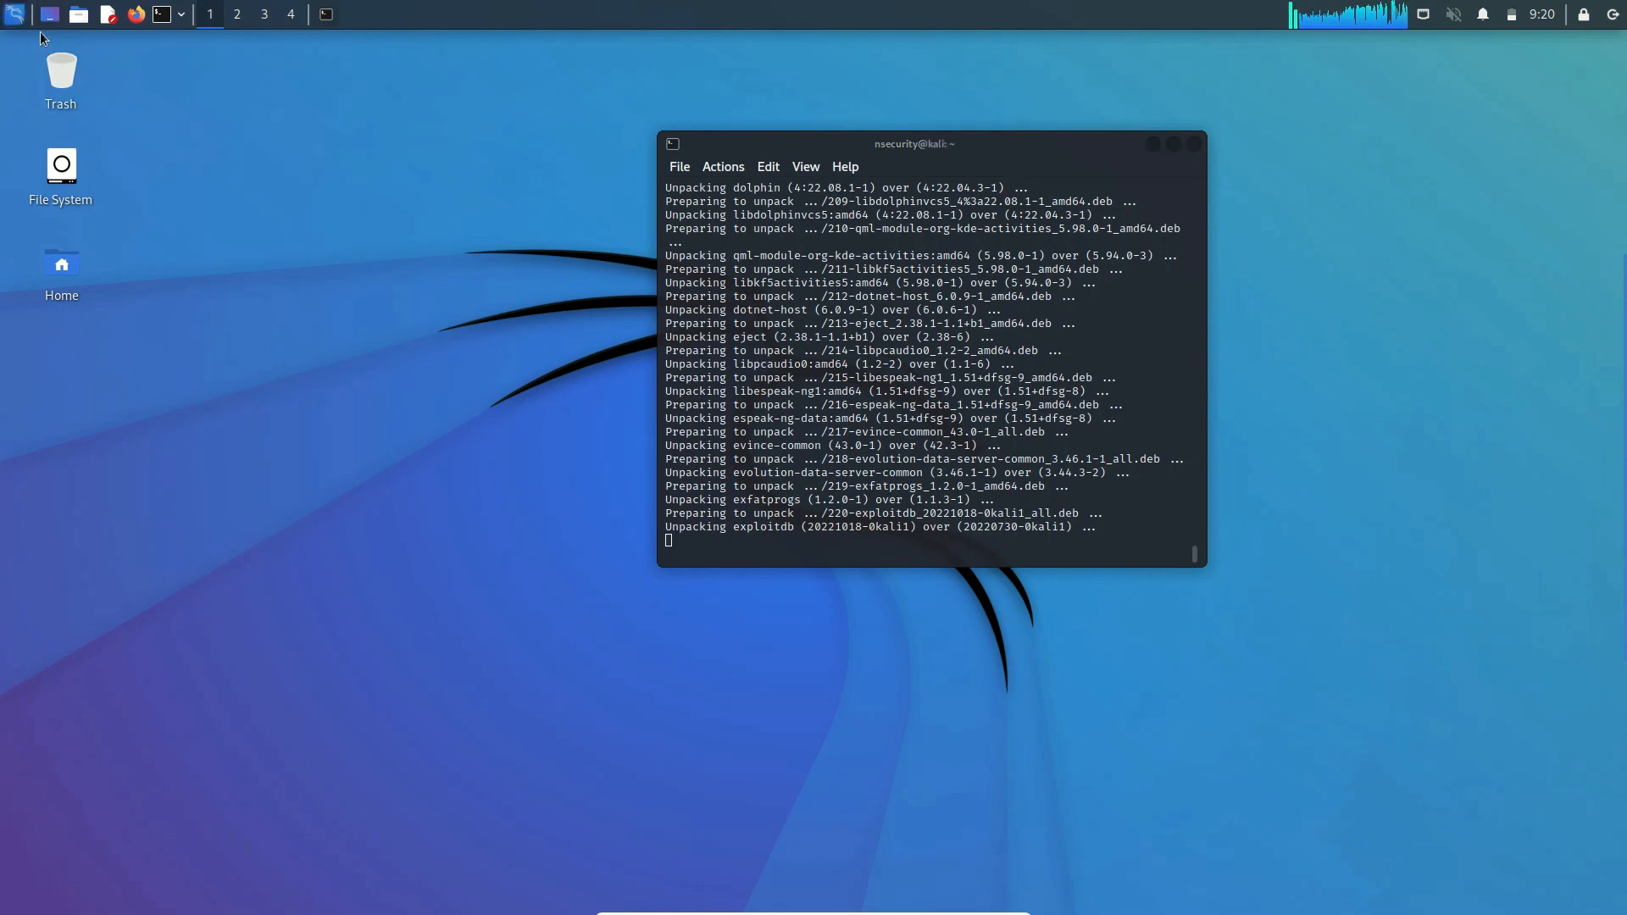
Step: From Kali's All Applications menu, open the 03 - Web Application Analysis category
left_click(15, 14)
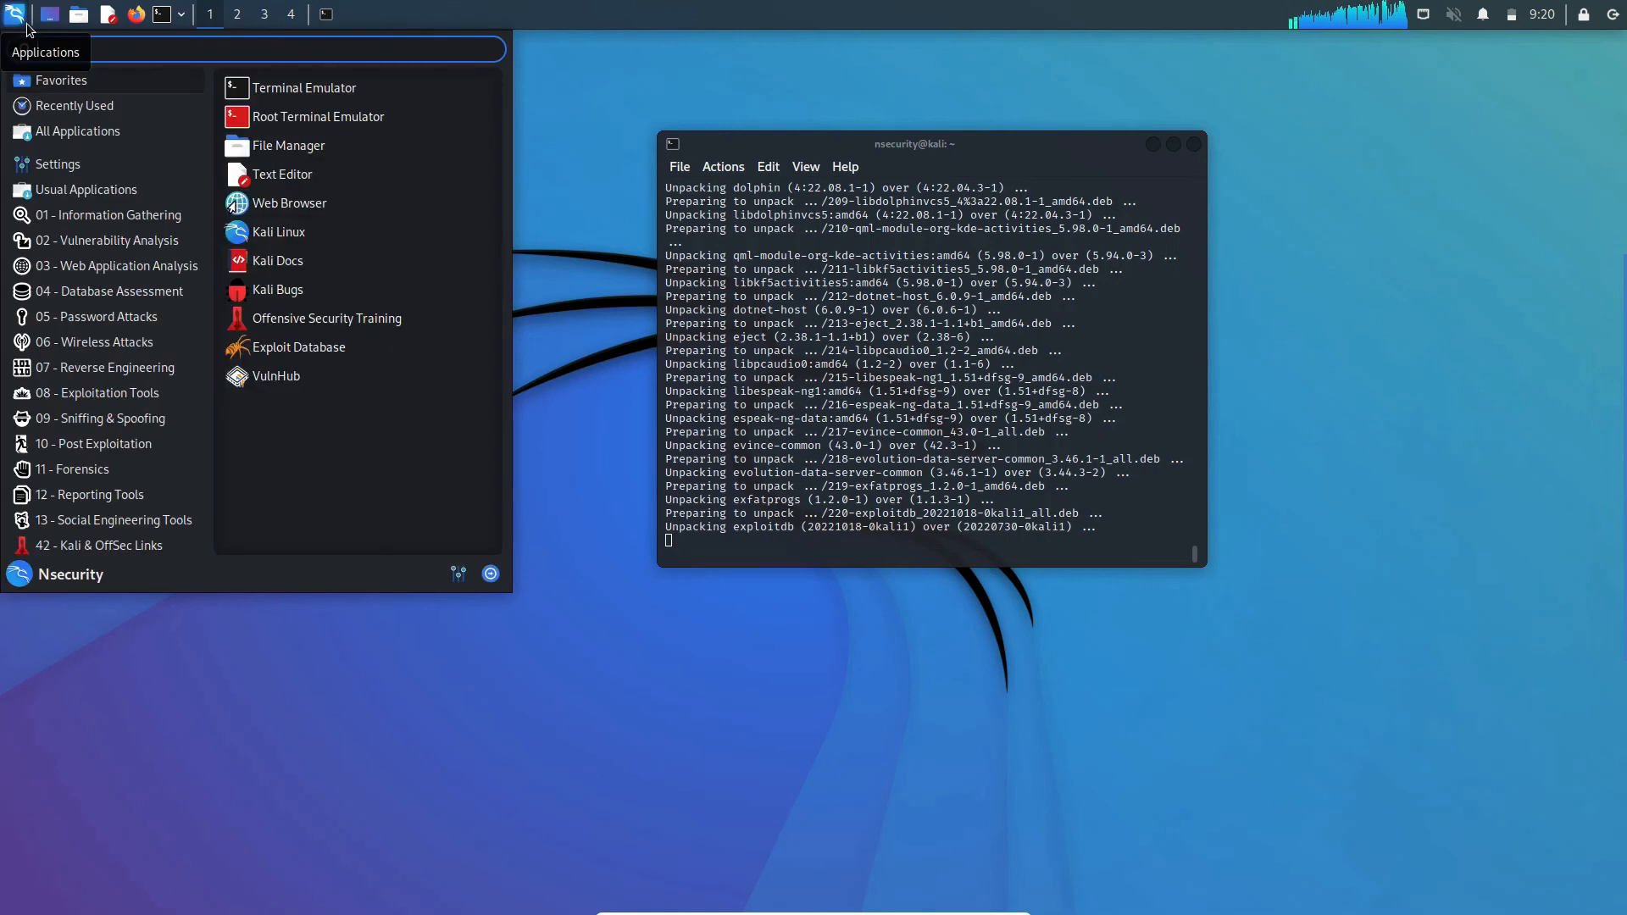
left_click(77, 131)
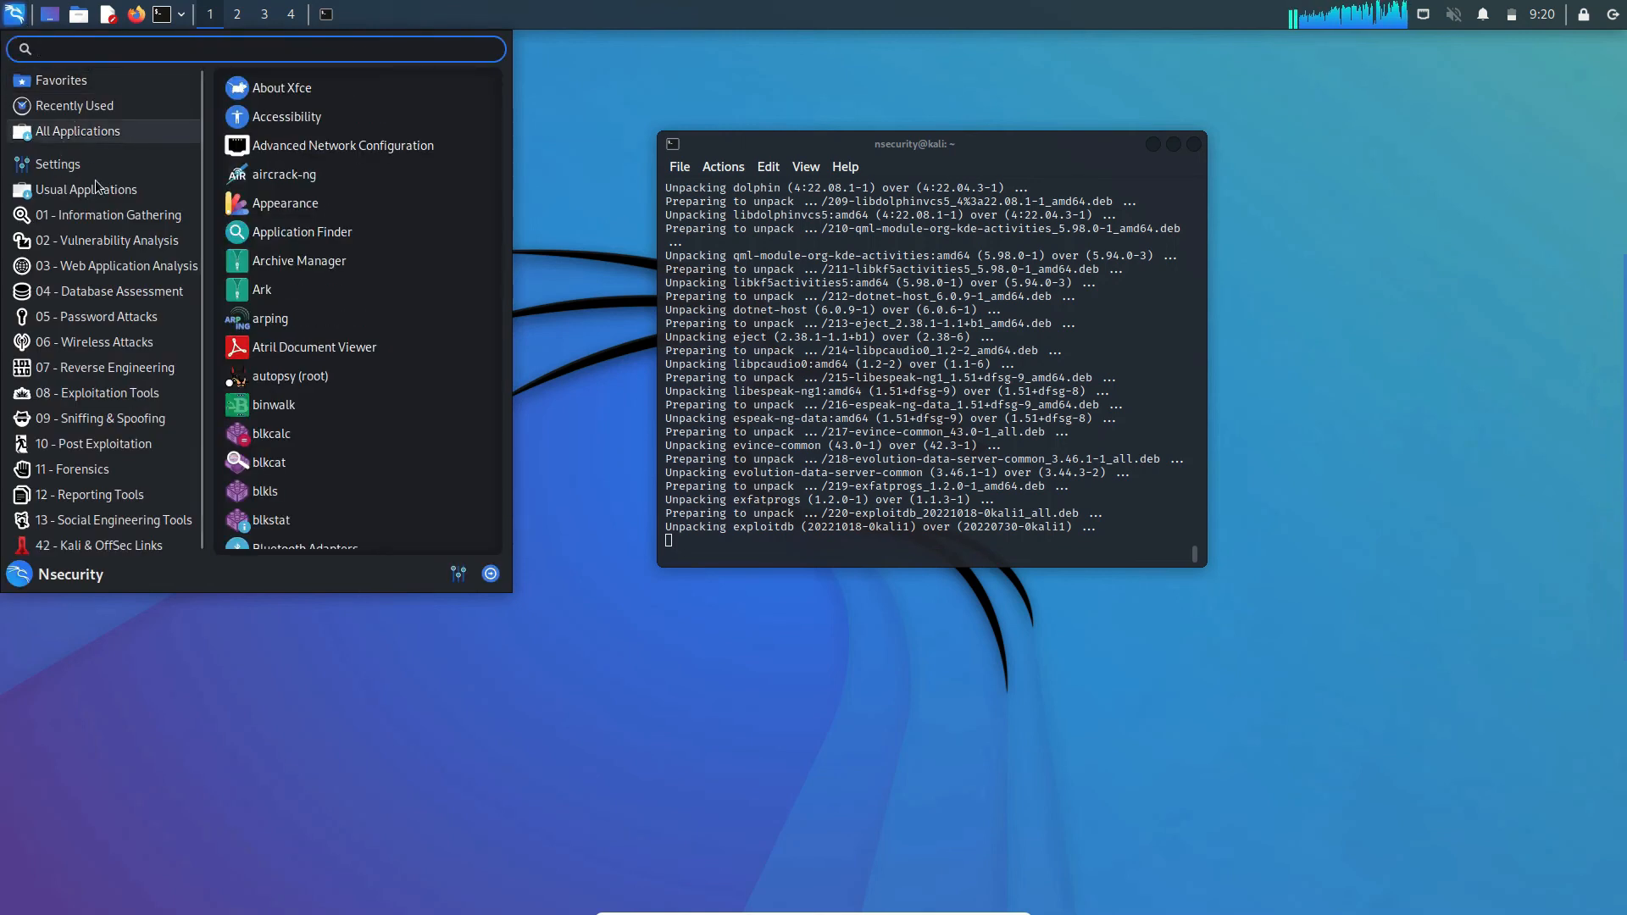
left_click(103, 214)
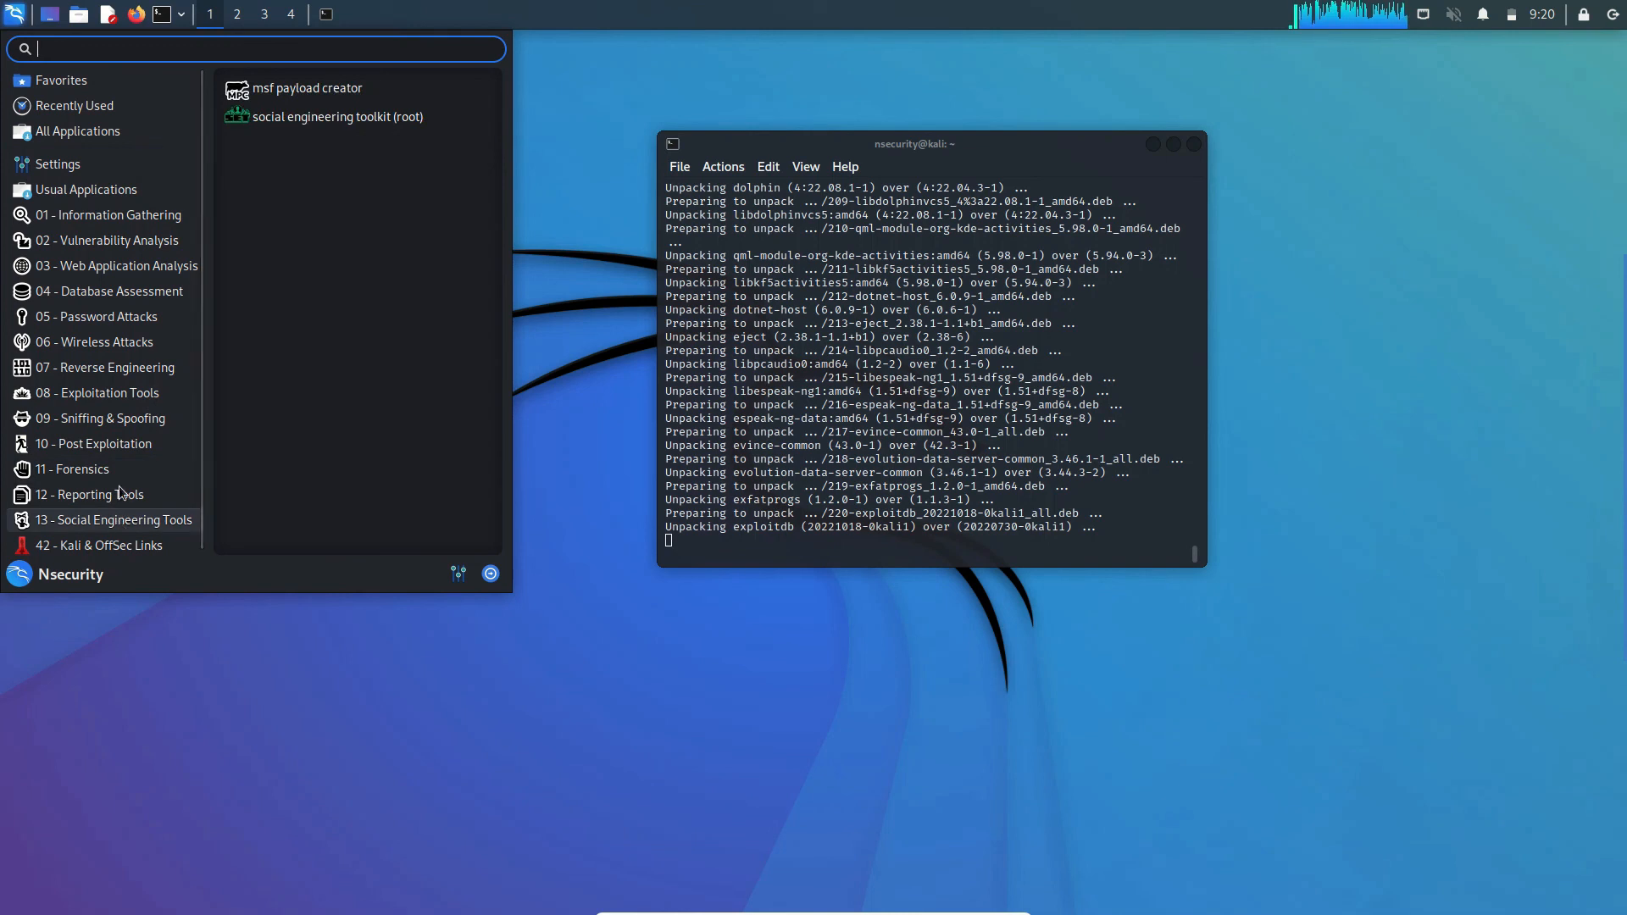
left_click(117, 265)
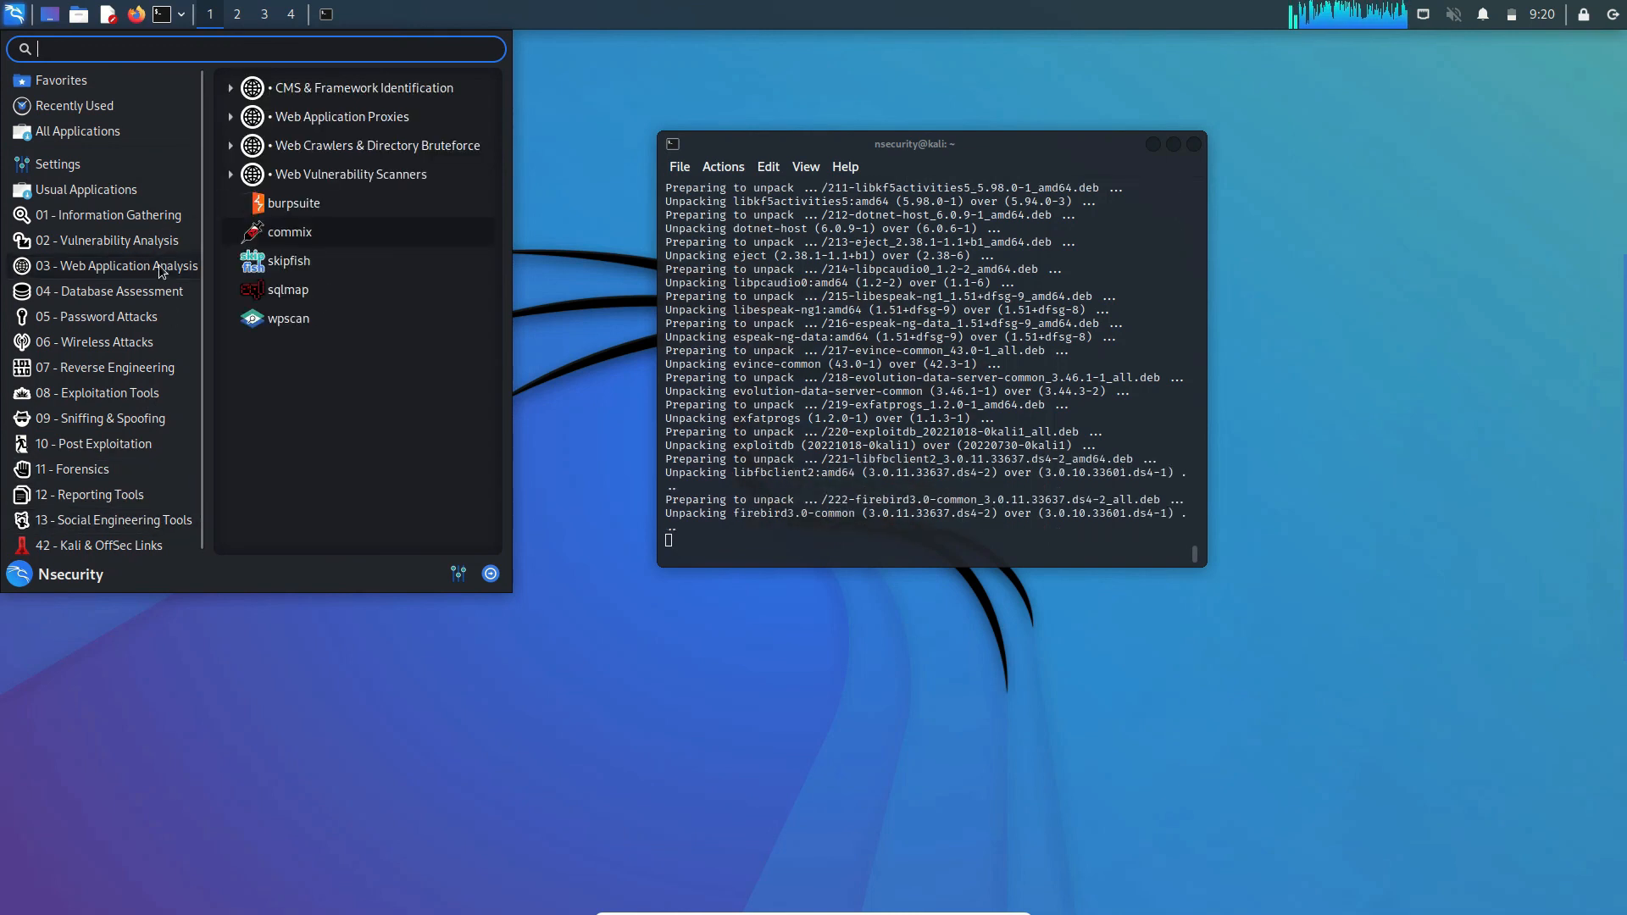